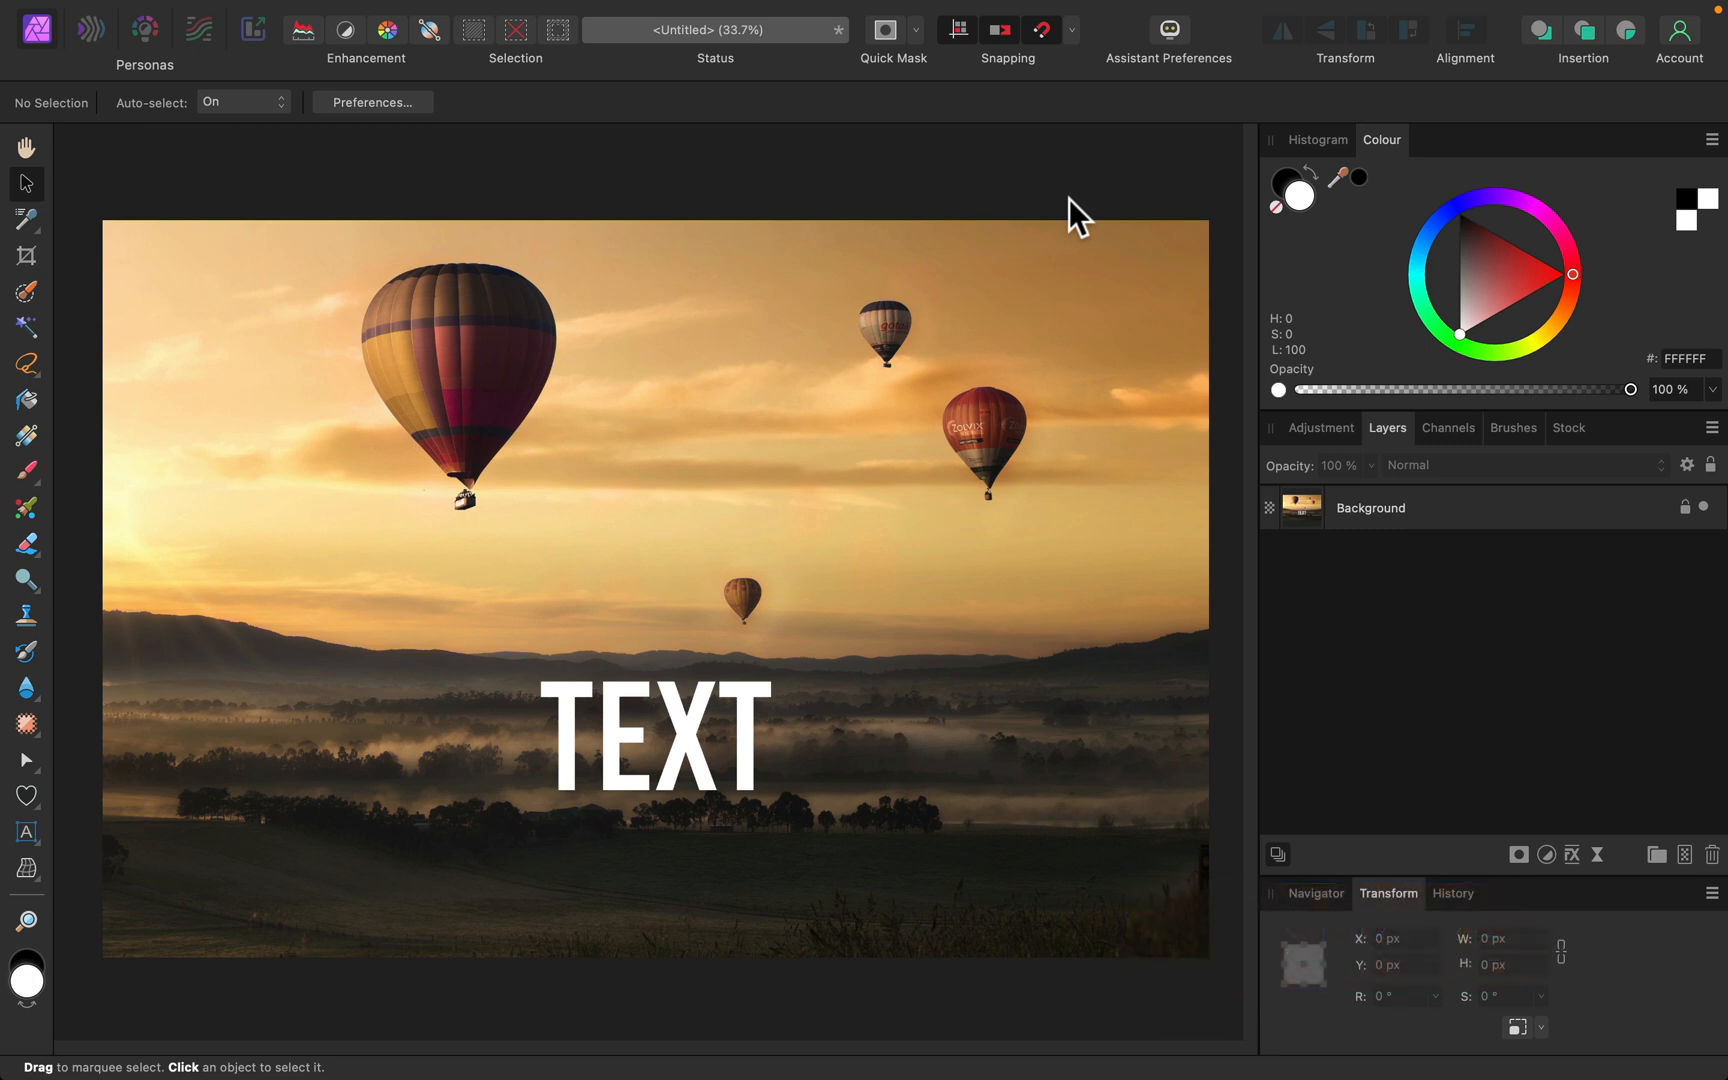
pyautogui.moveTo(1072, 208)
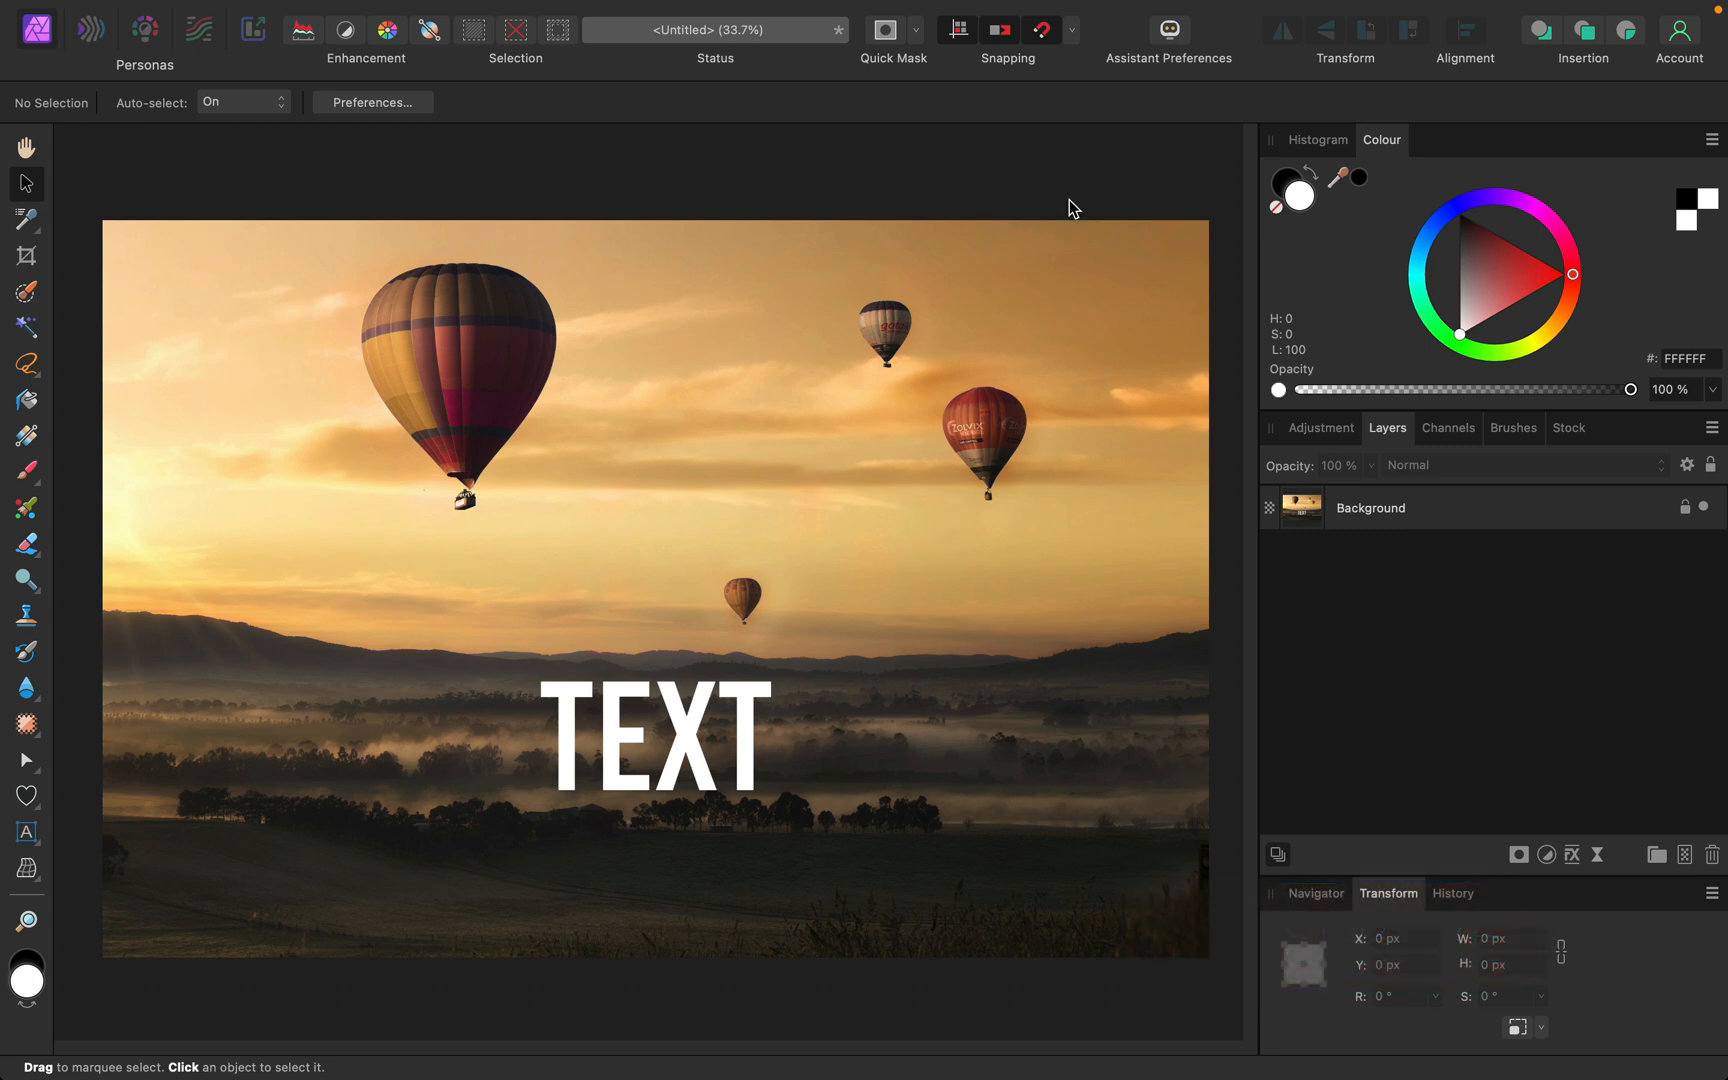
pyautogui.moveTo(690, 788)
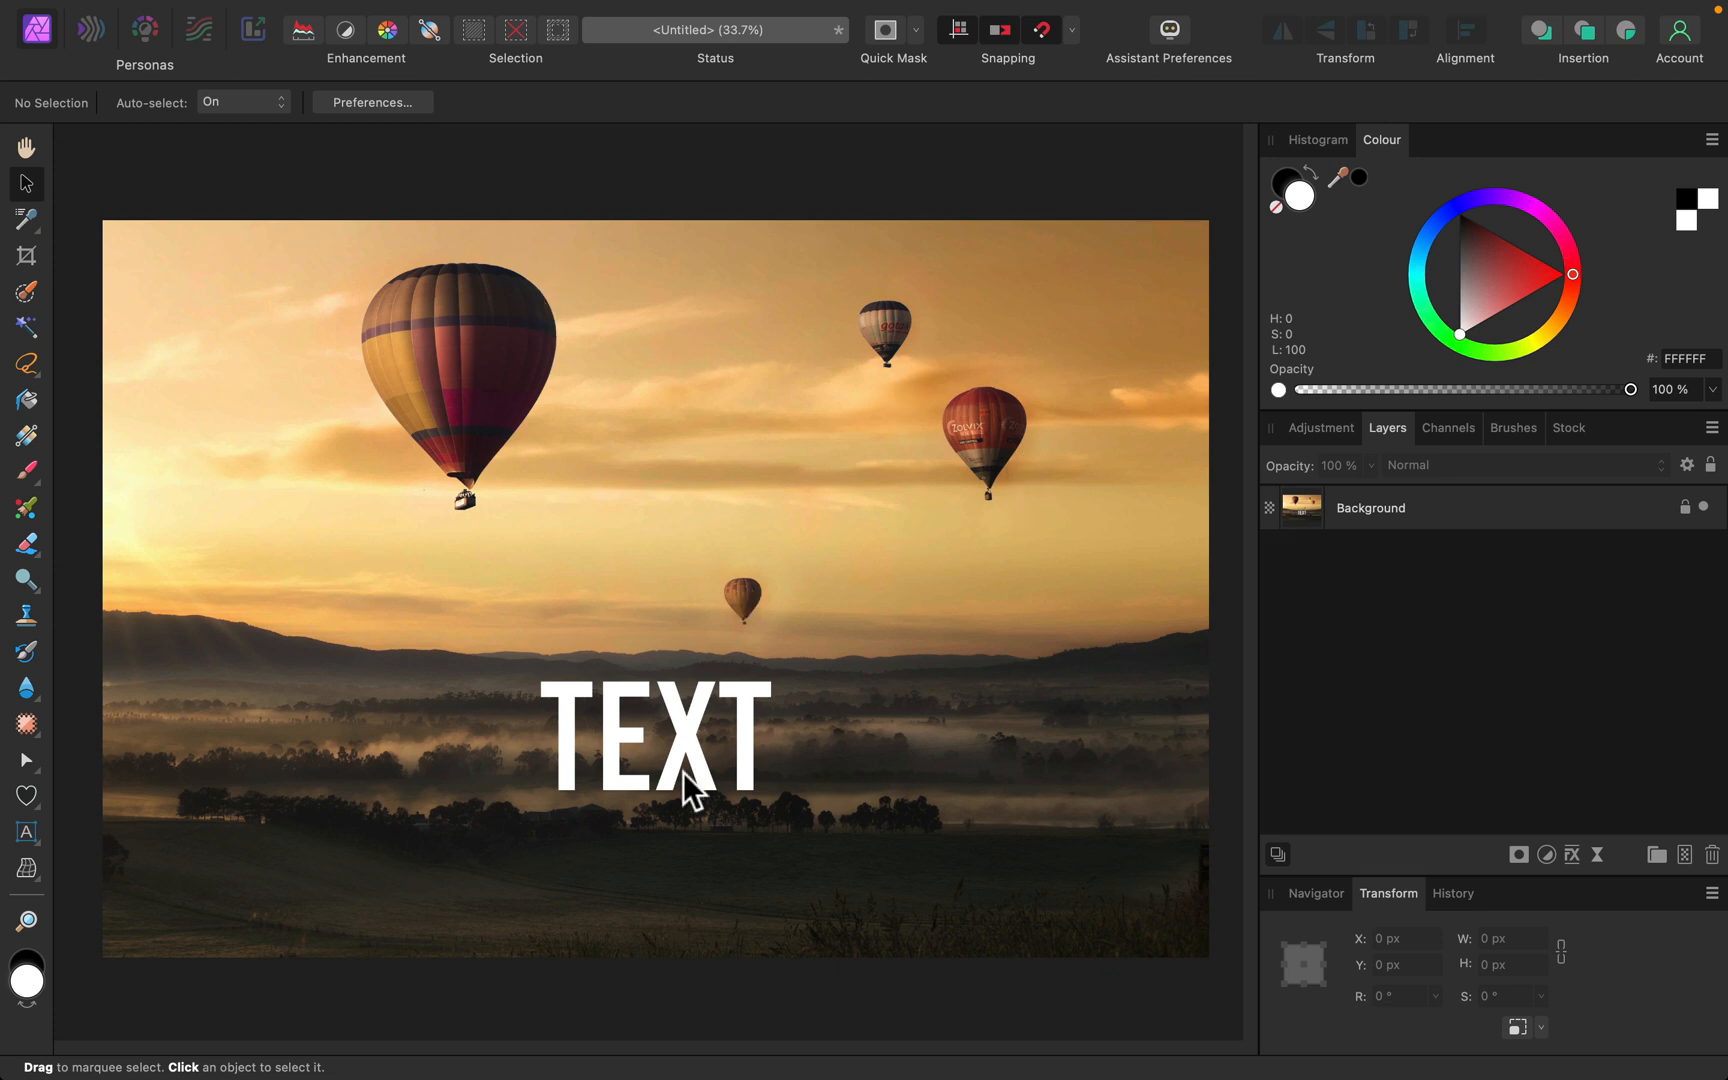
pyautogui.moveTo(660, 742)
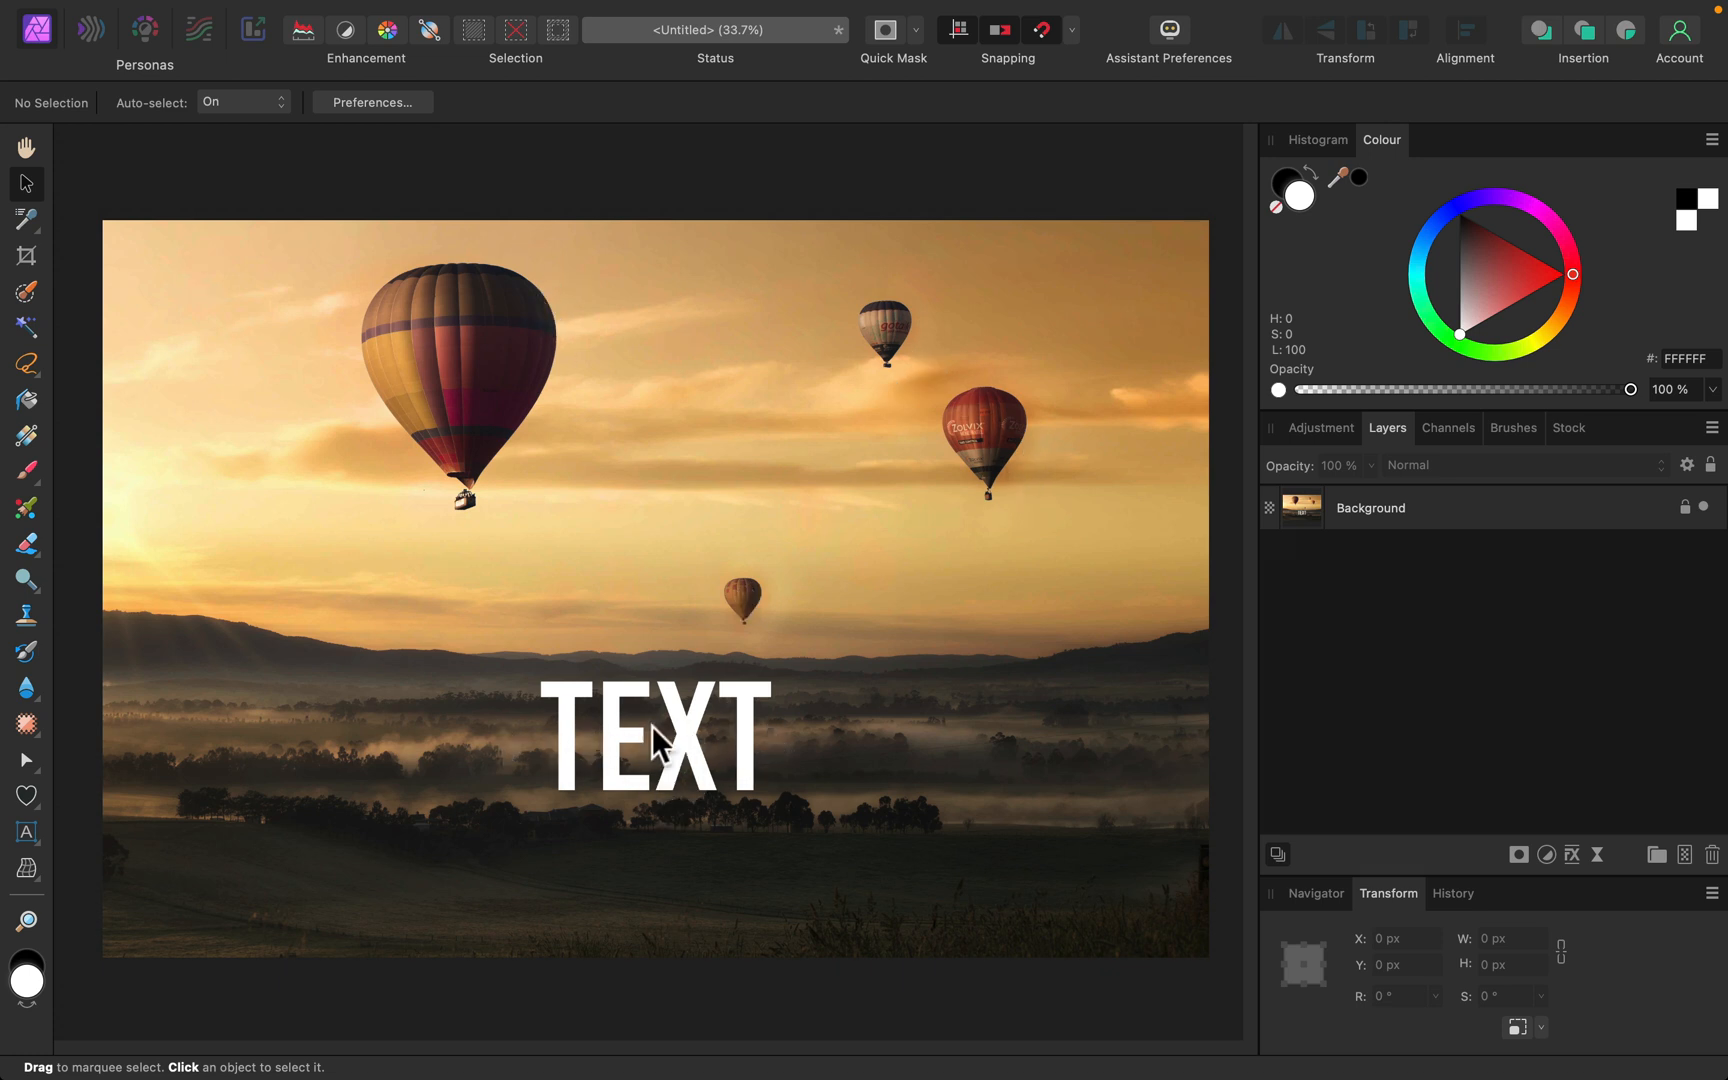
pyautogui.moveTo(624, 480)
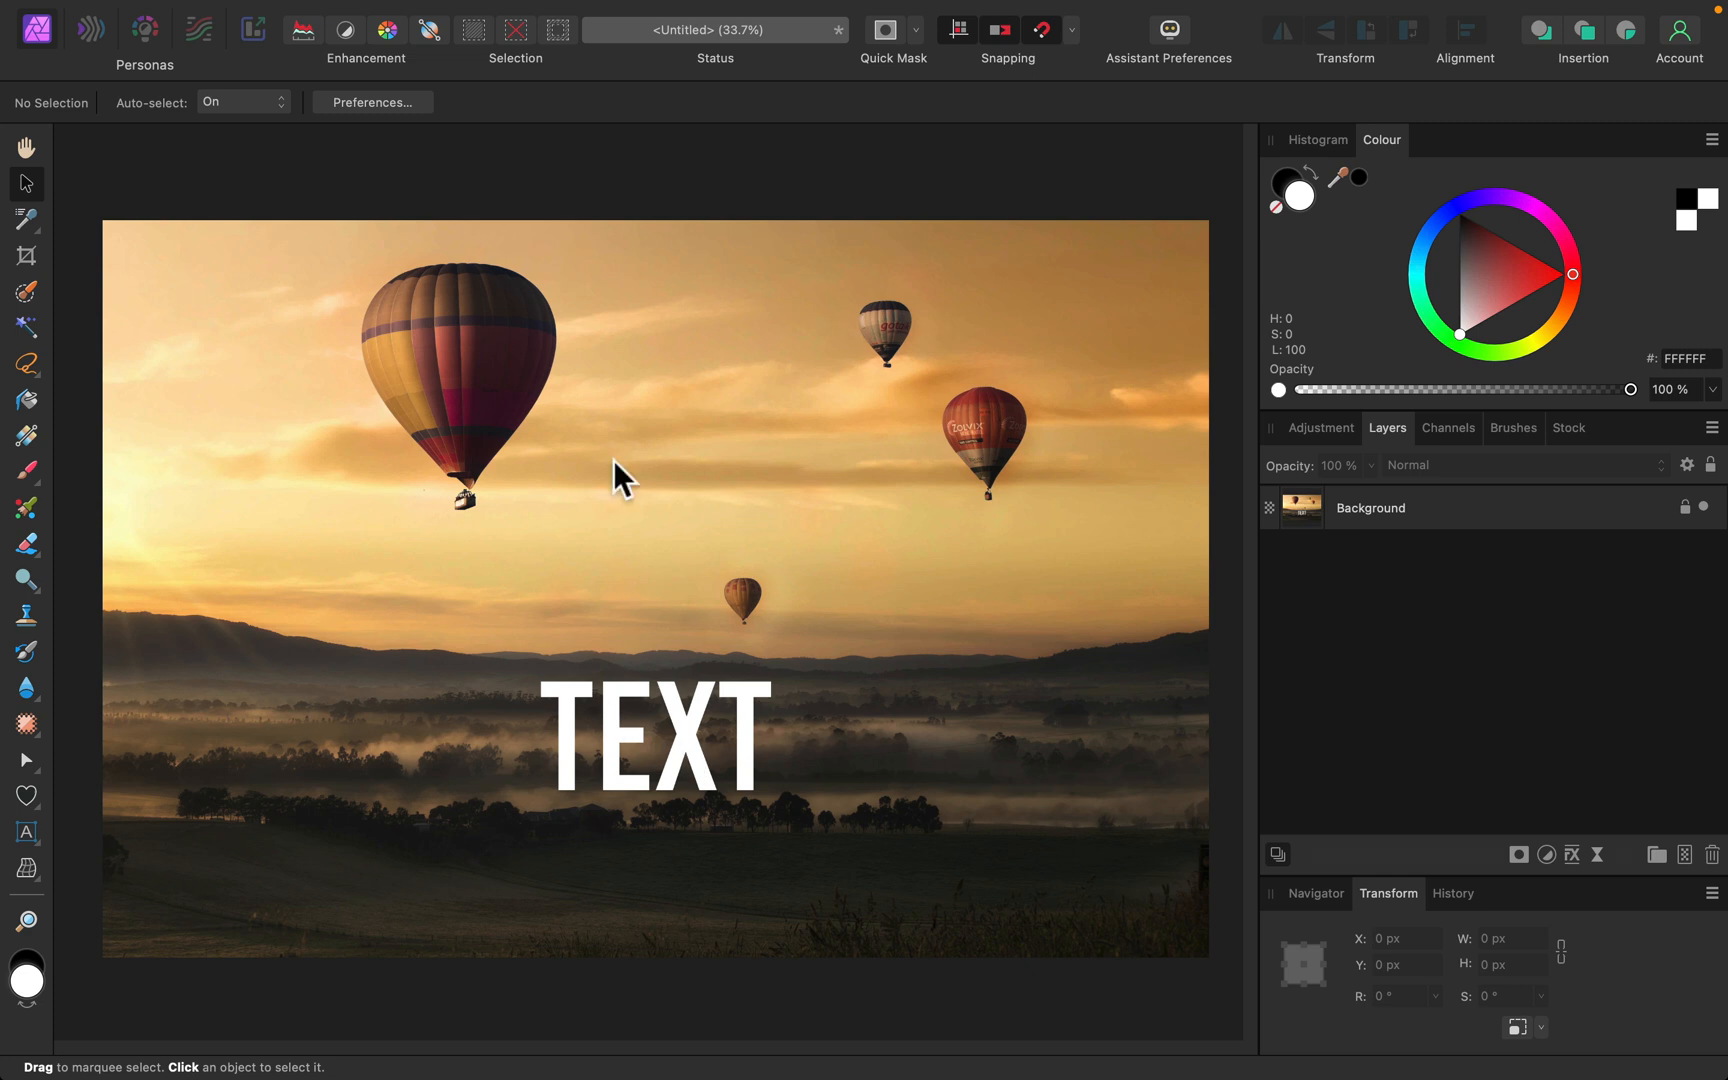
pyautogui.moveTo(832, 538)
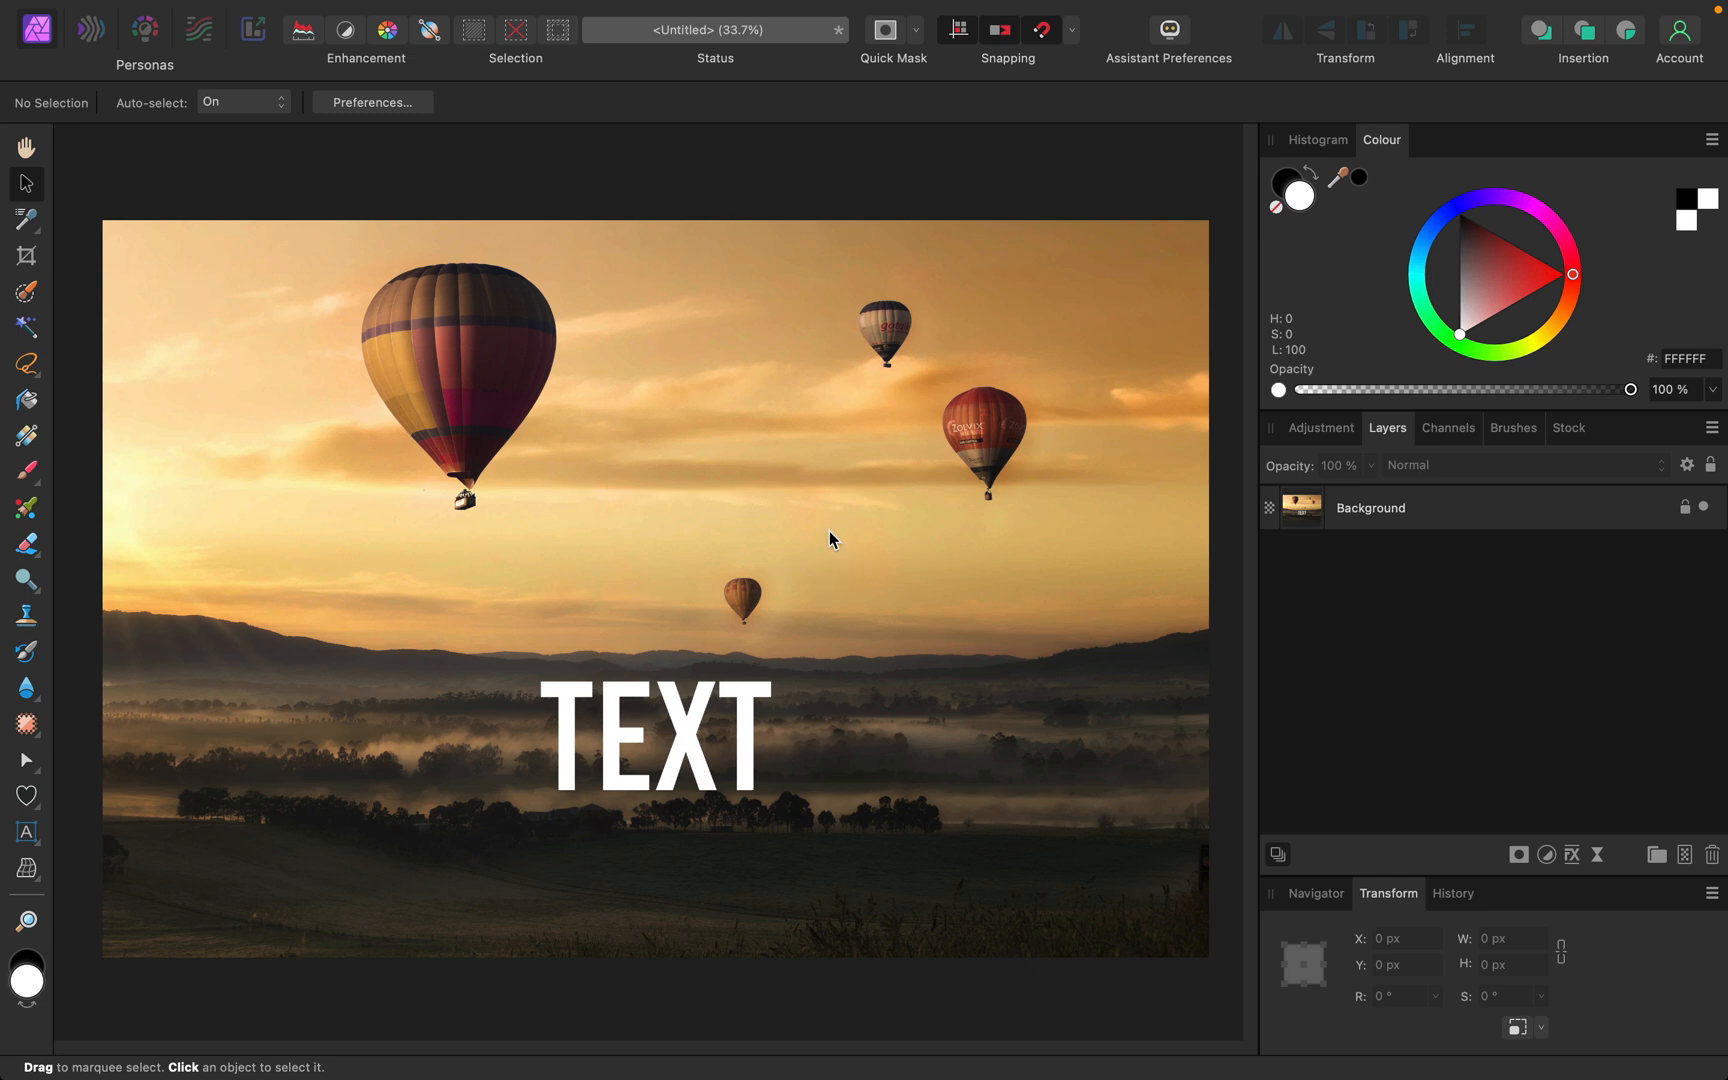
pyautogui.moveTo(822, 488)
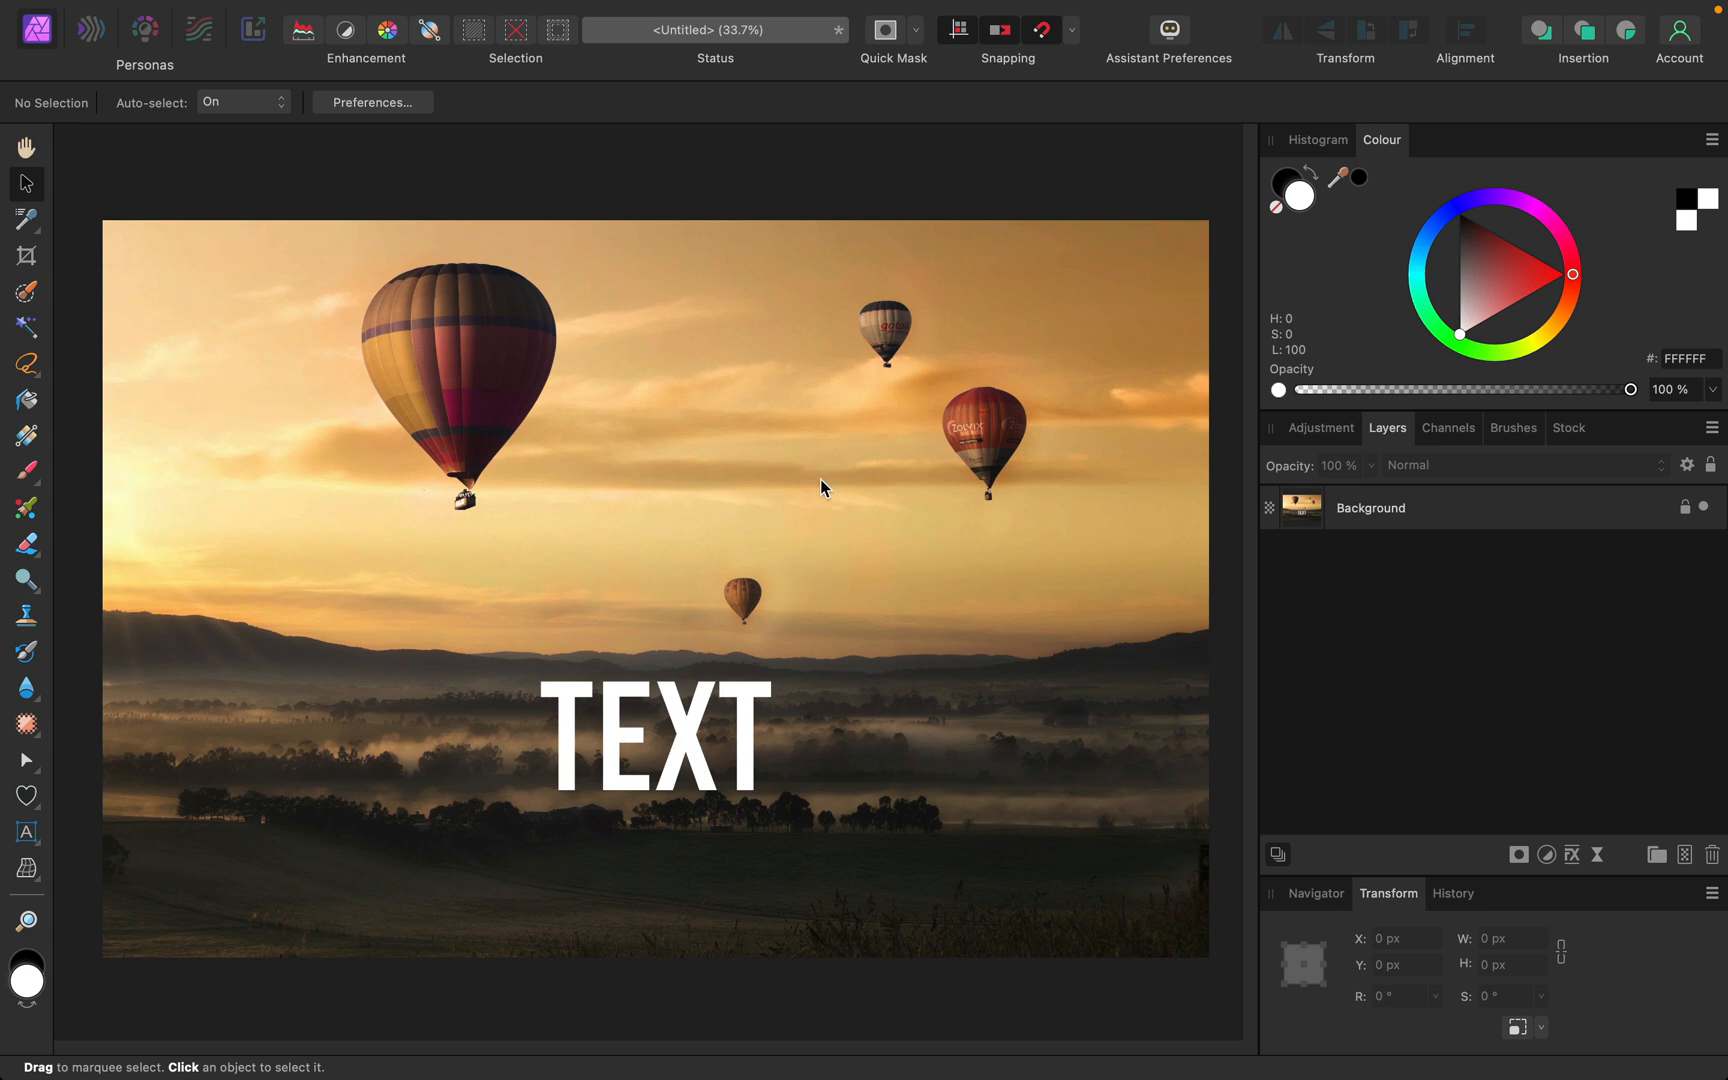
pyautogui.moveTo(822, 520)
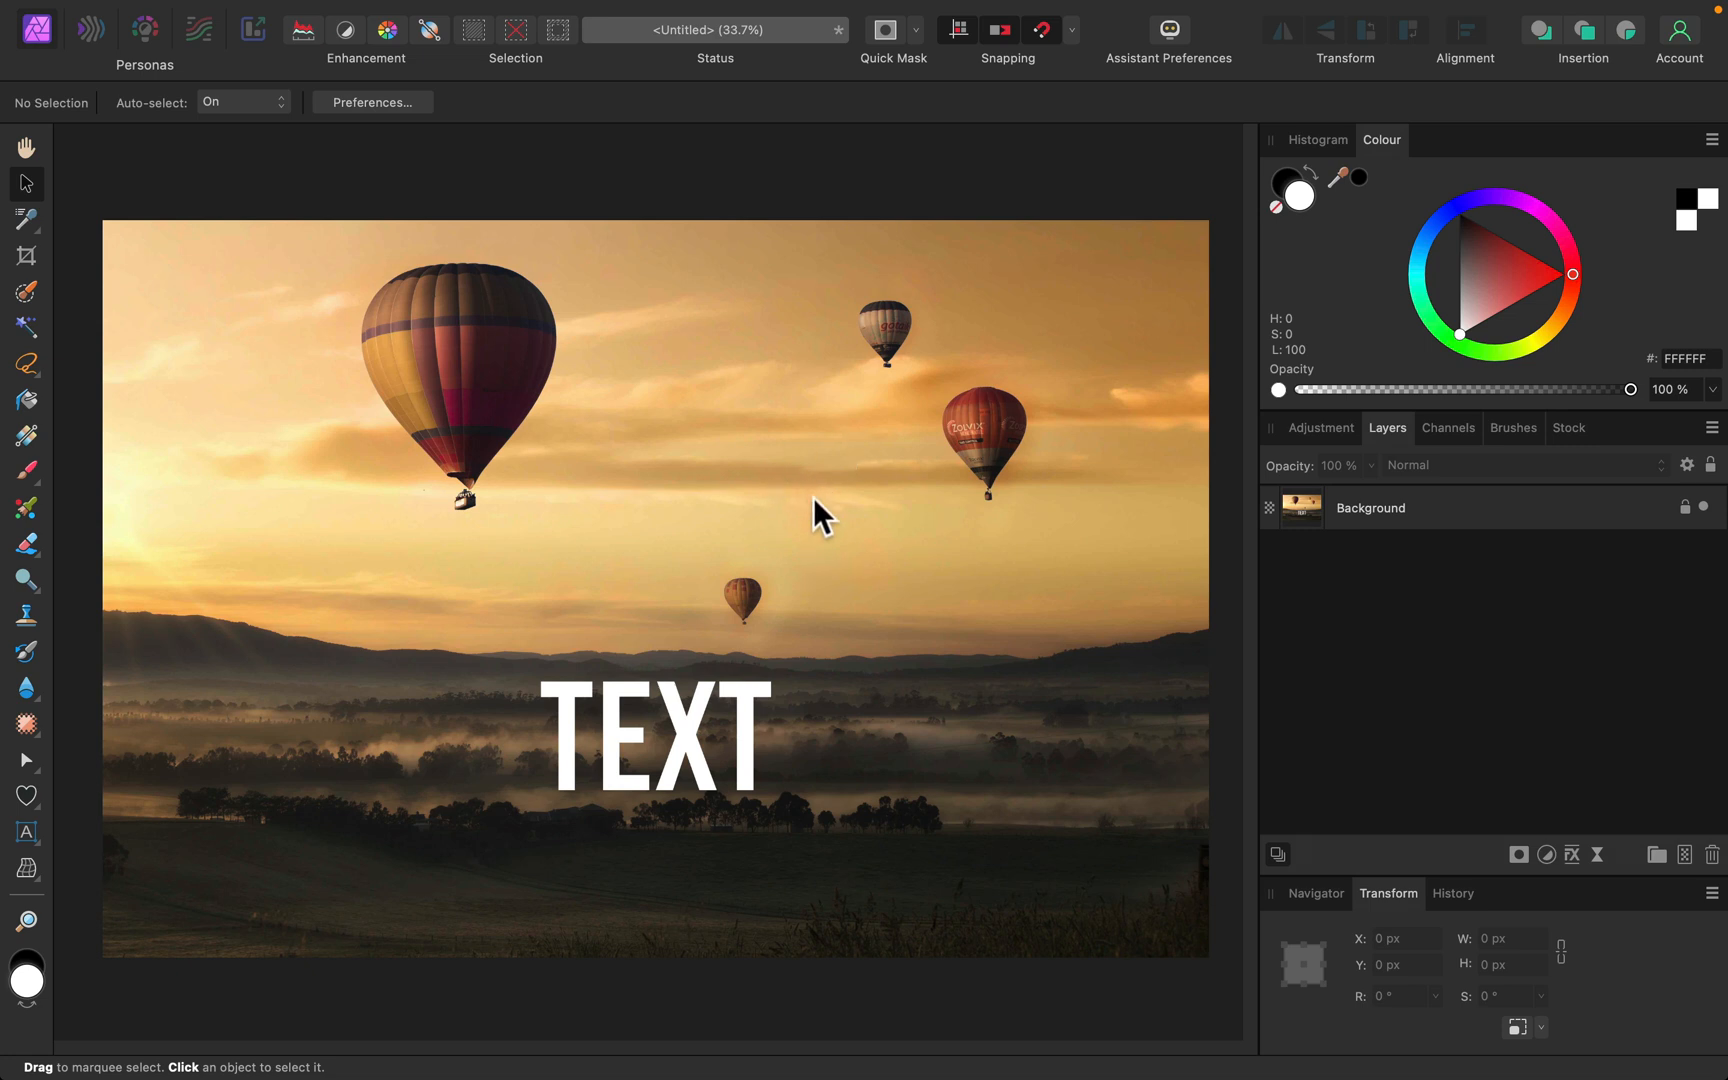
pyautogui.moveTo(774, 248)
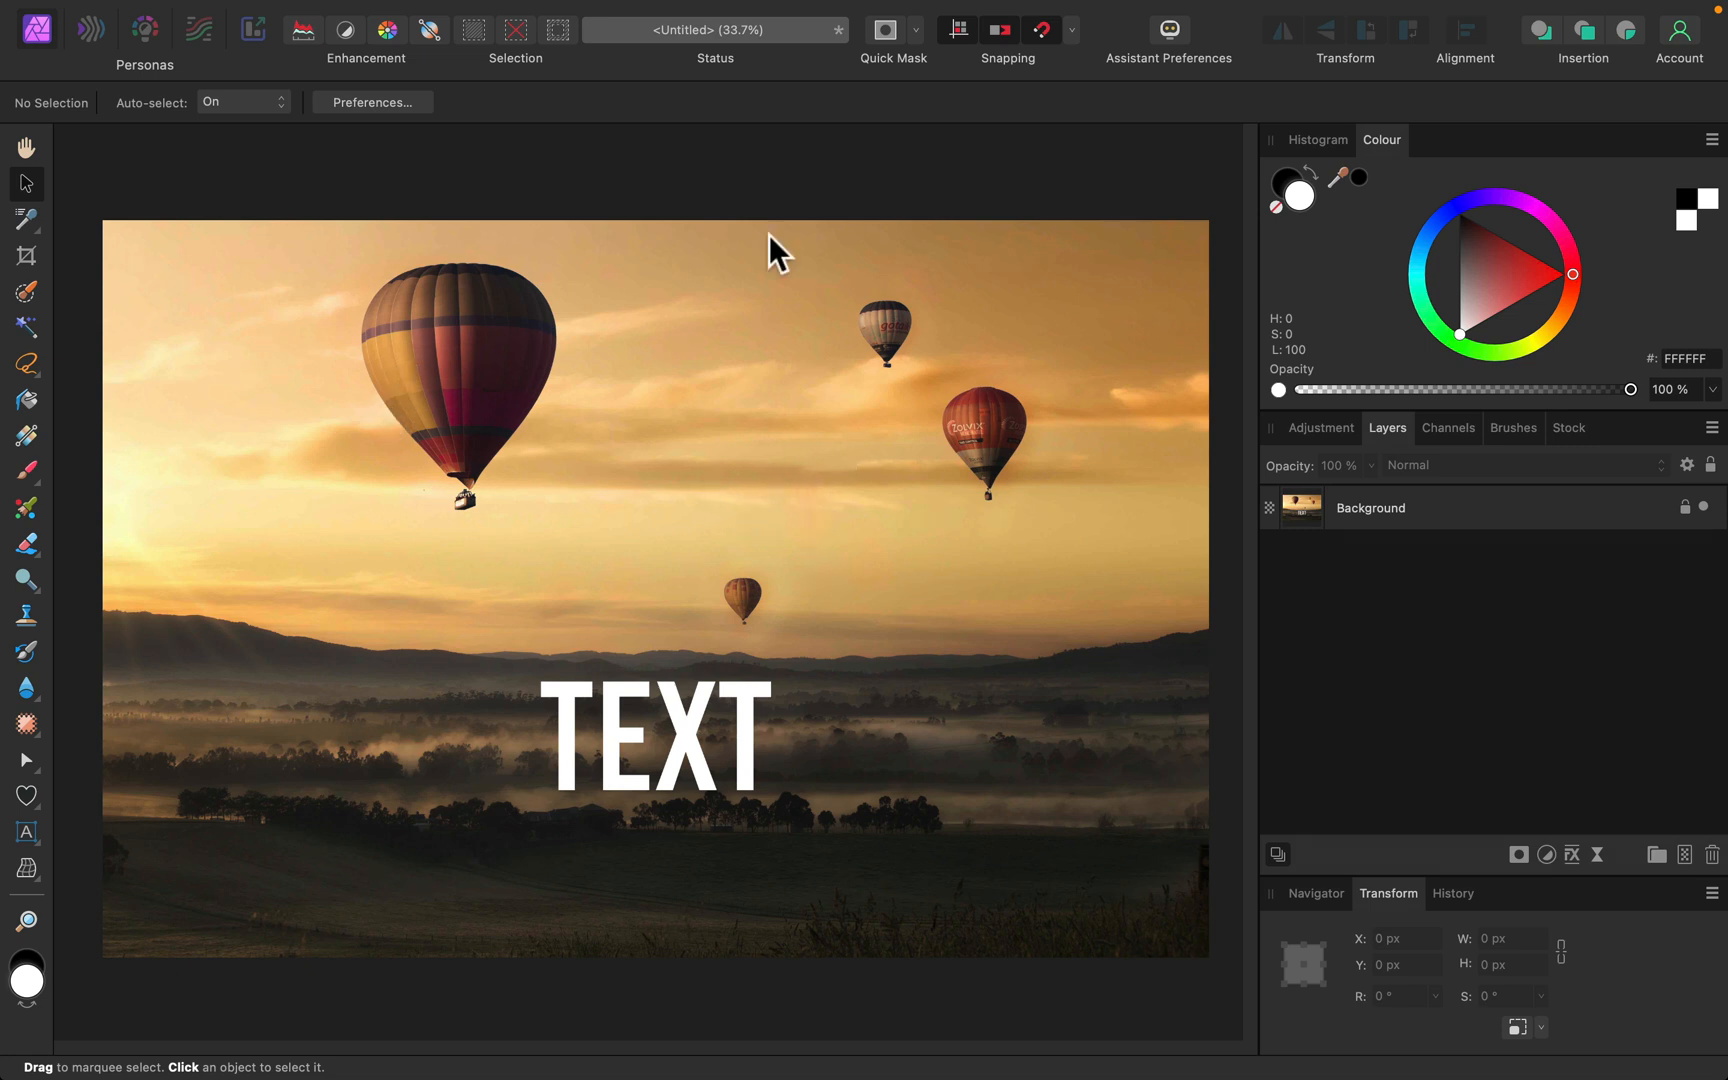
pyautogui.moveTo(364, 536)
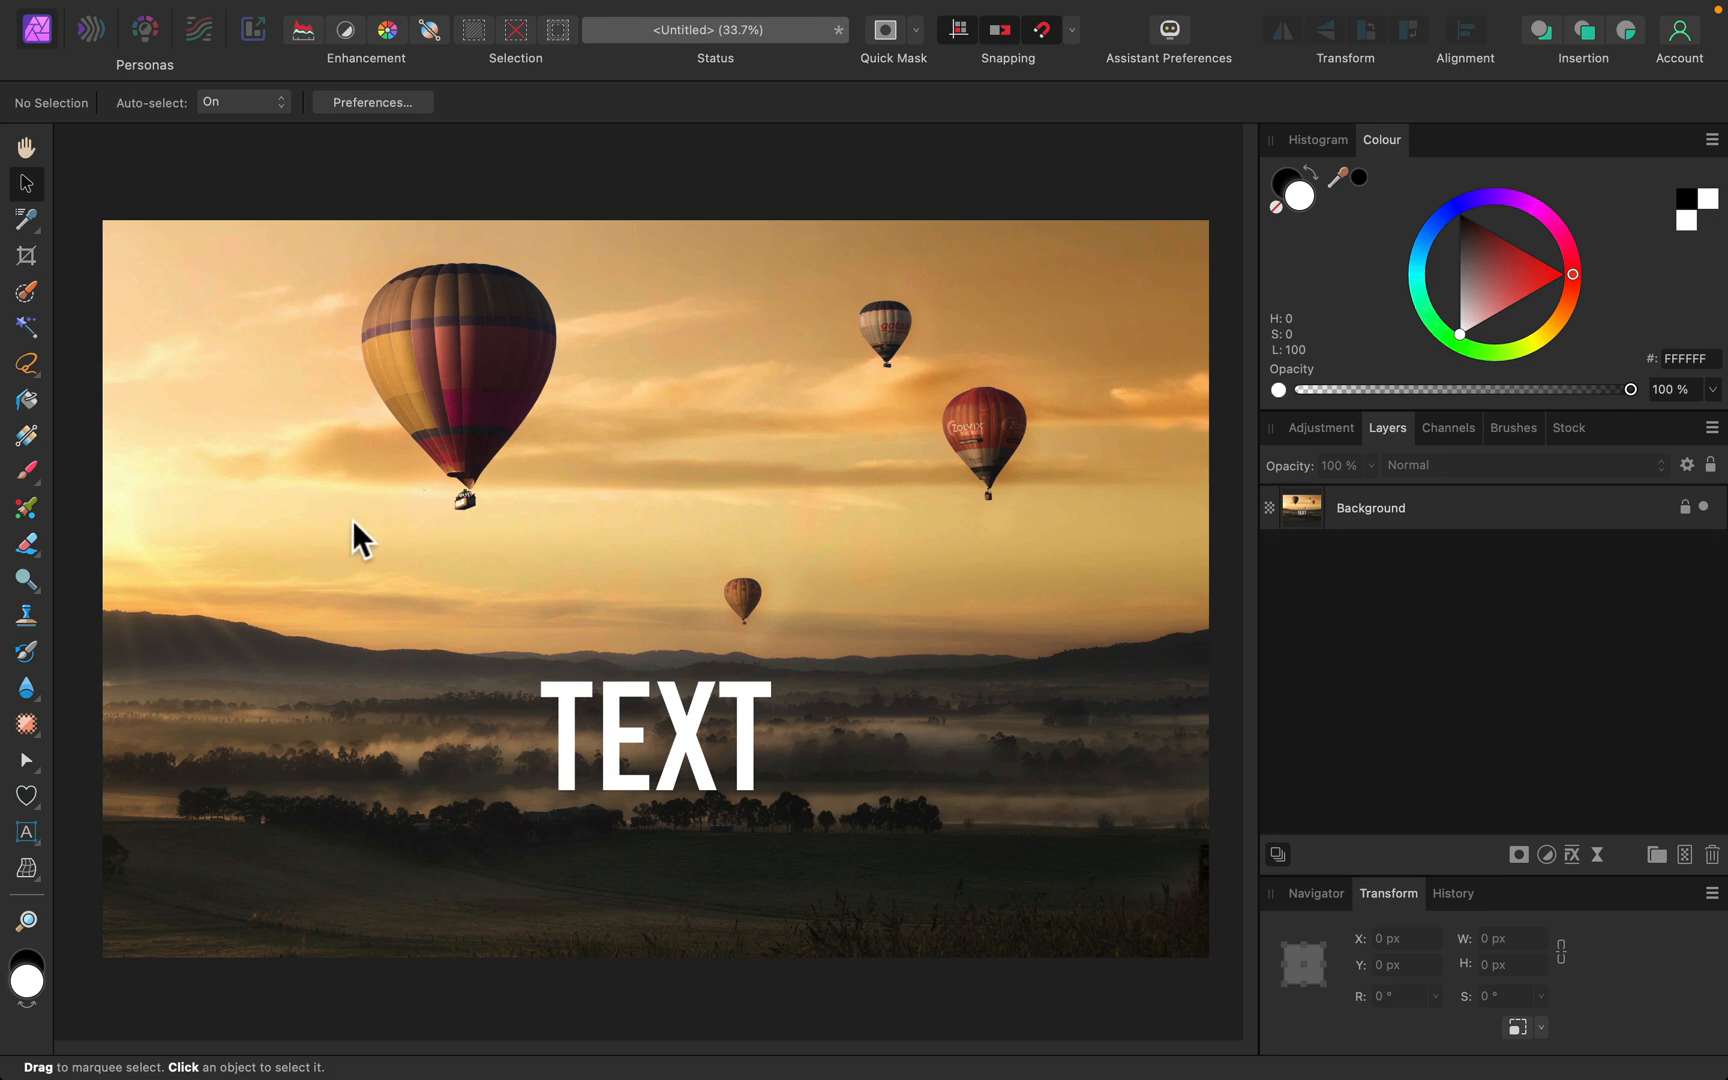
pyautogui.moveTo(358, 562)
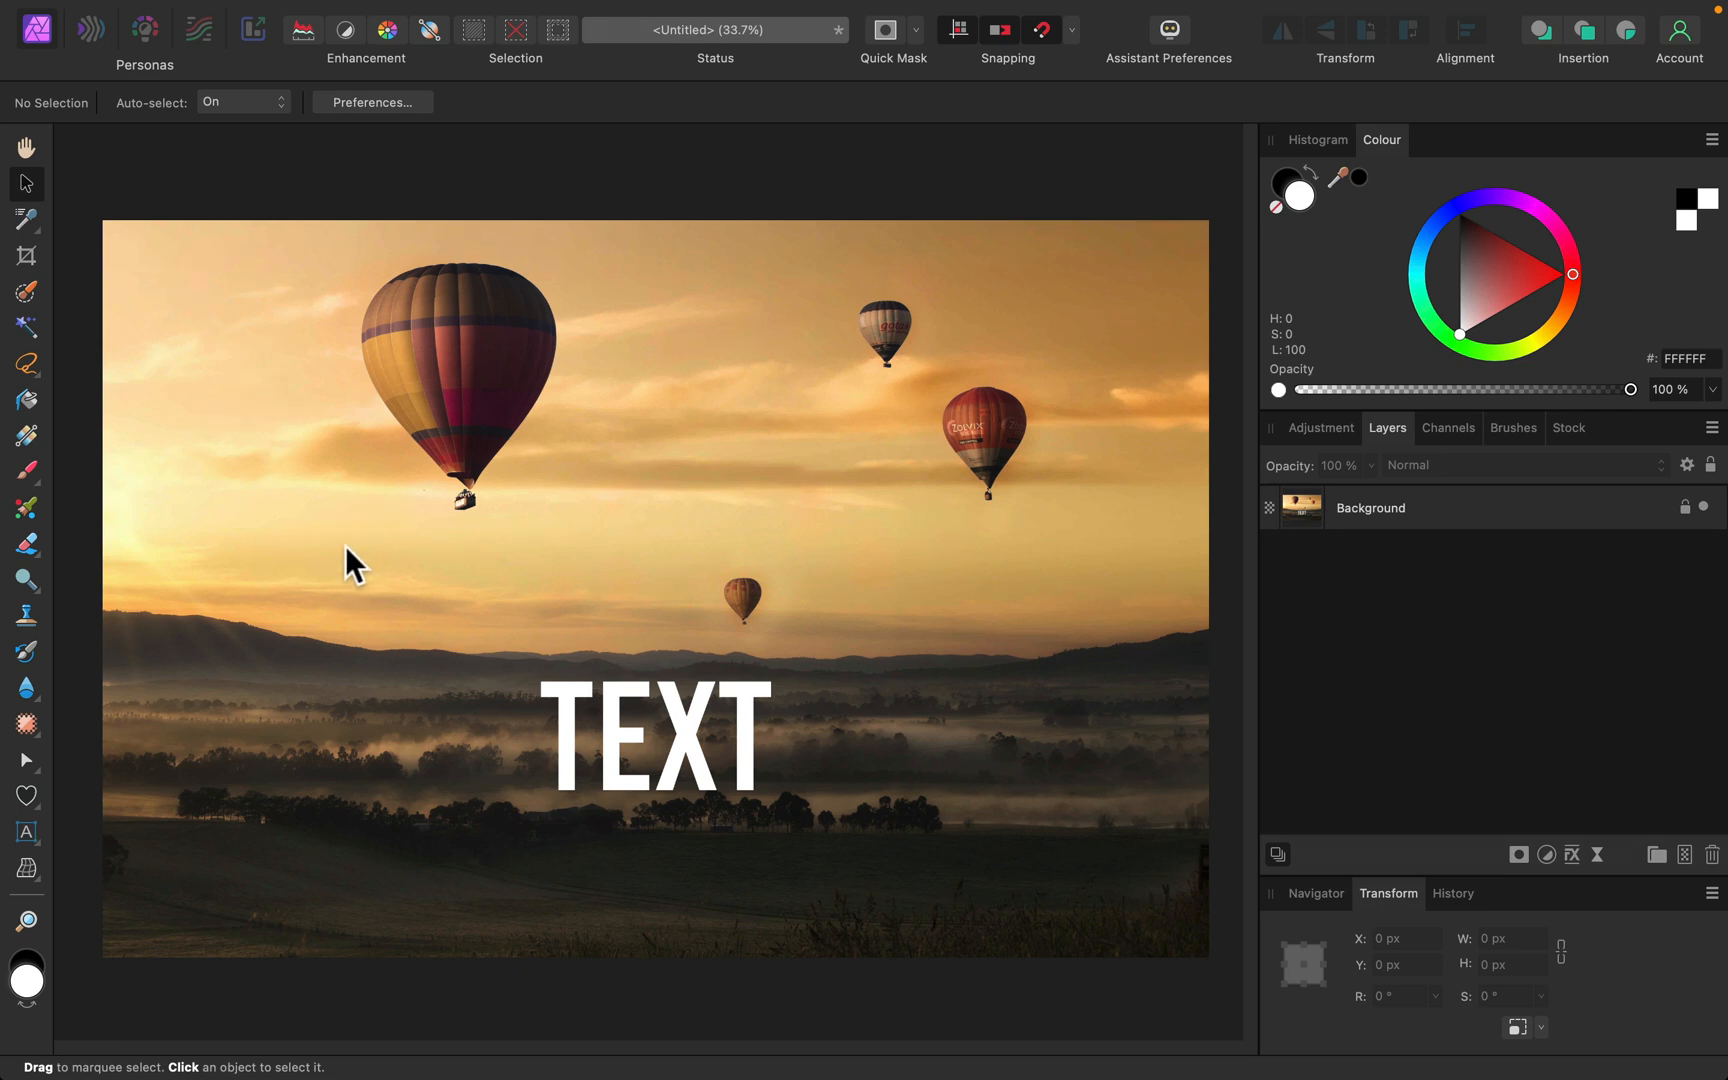
pyautogui.moveTo(870, 650)
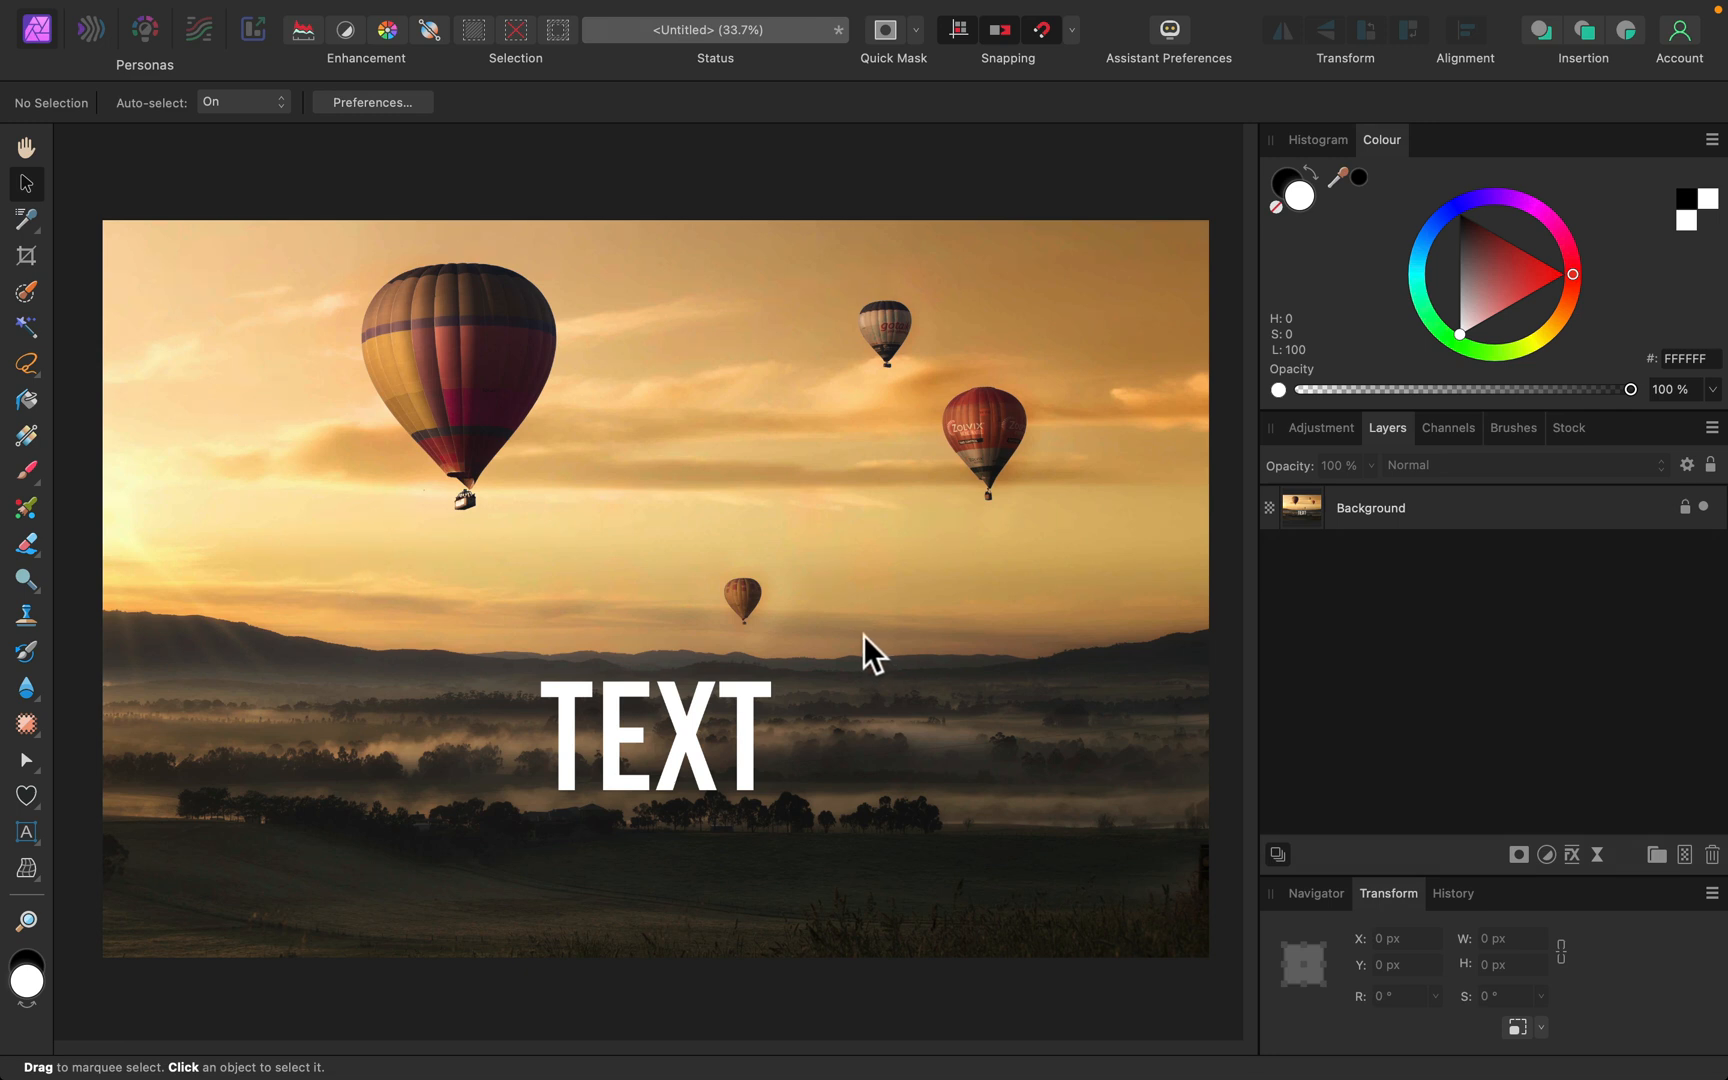
pyautogui.moveTo(870, 650)
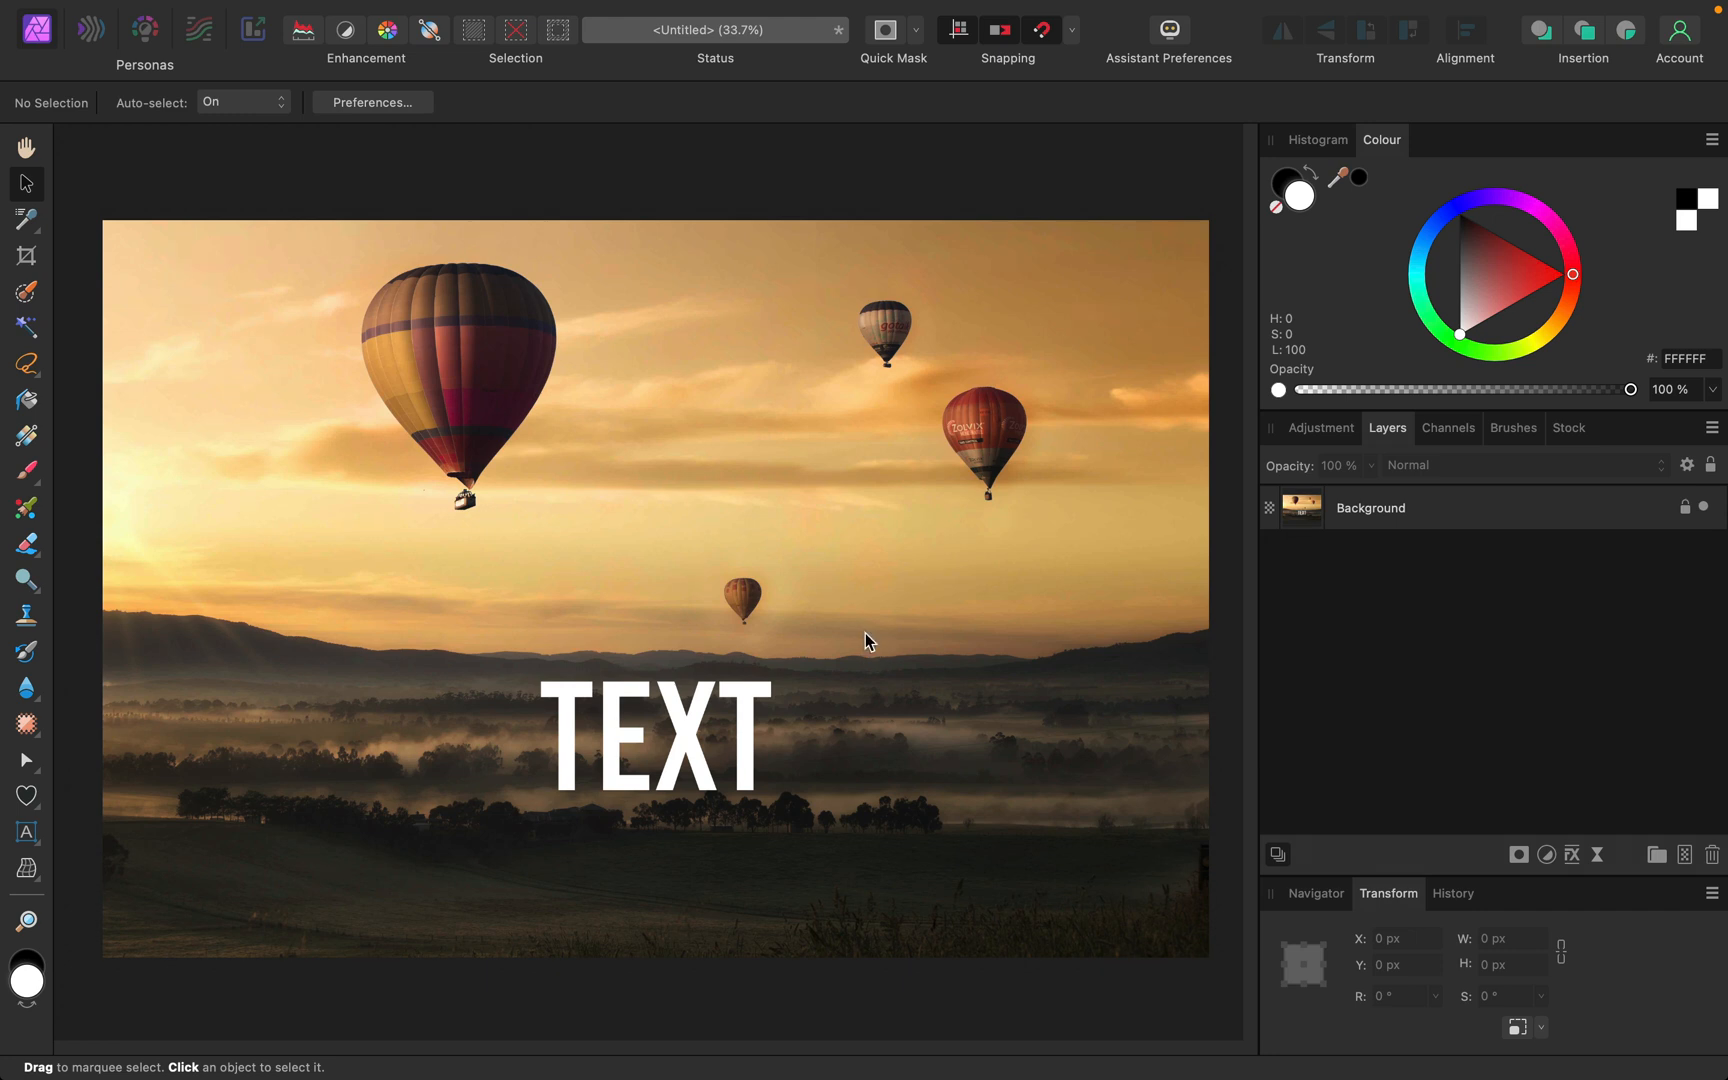
pyautogui.moveTo(870, 650)
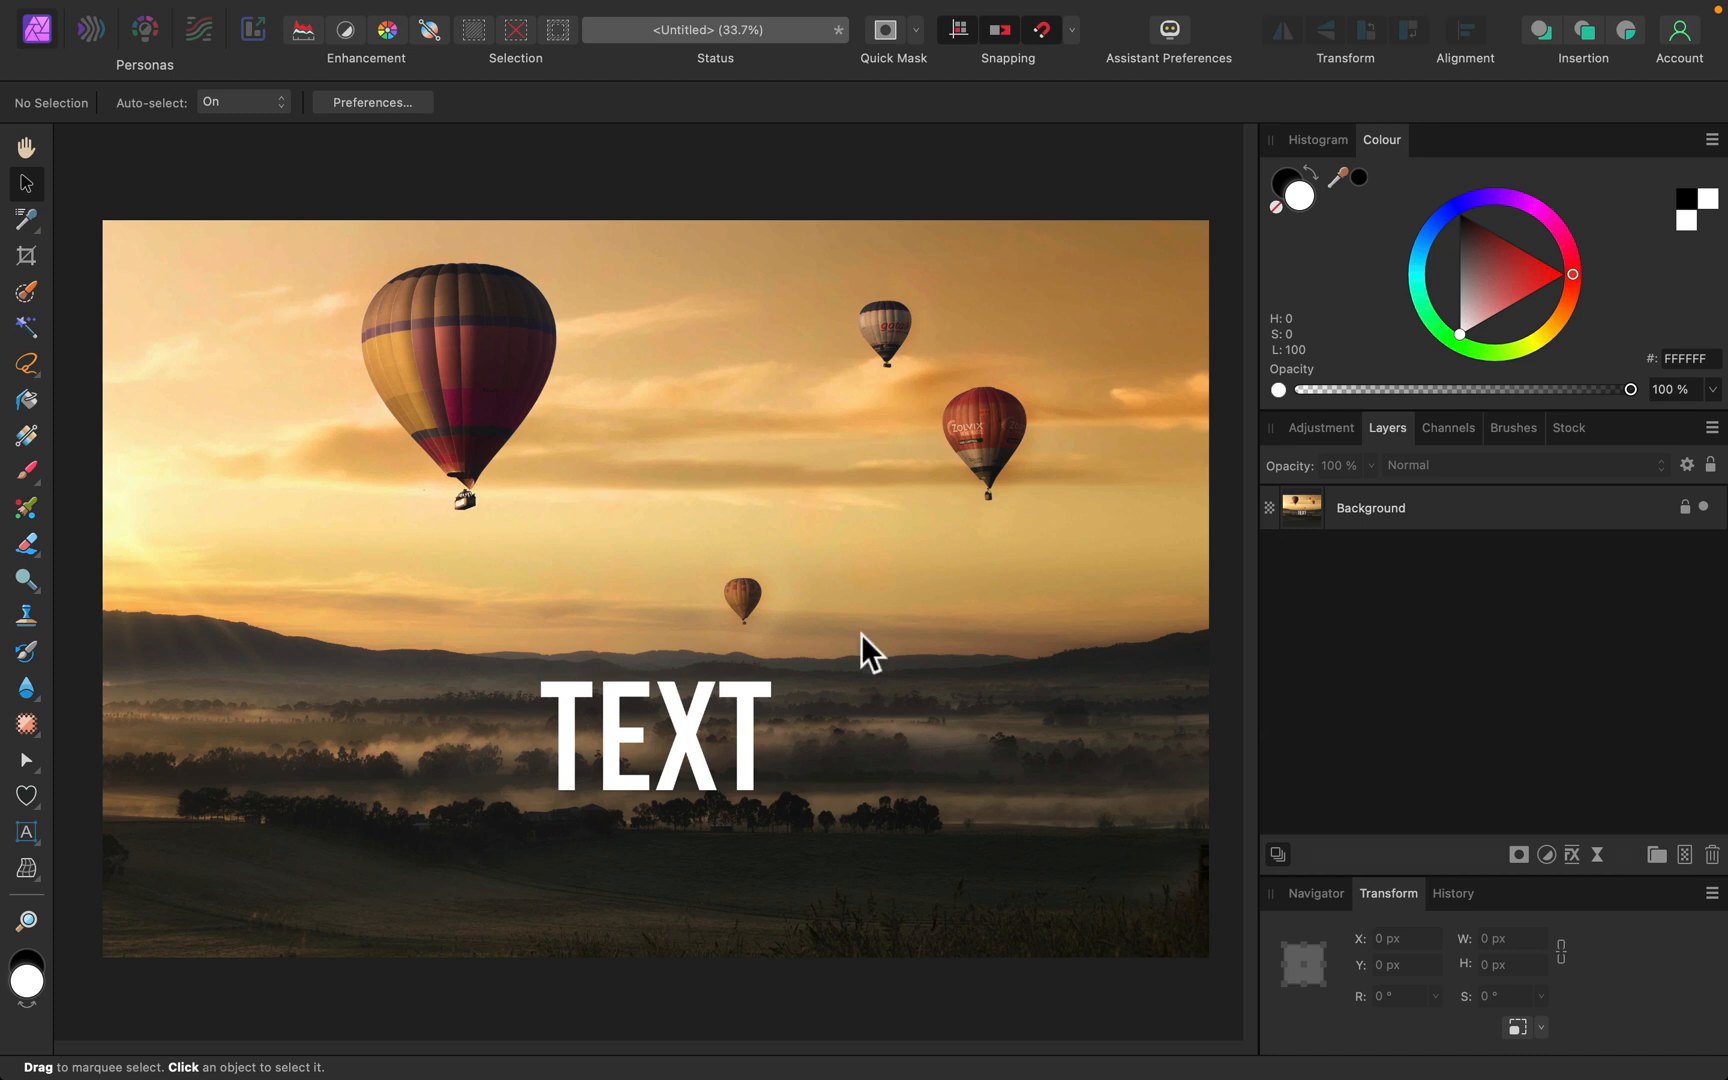
pyautogui.moveTo(648, 496)
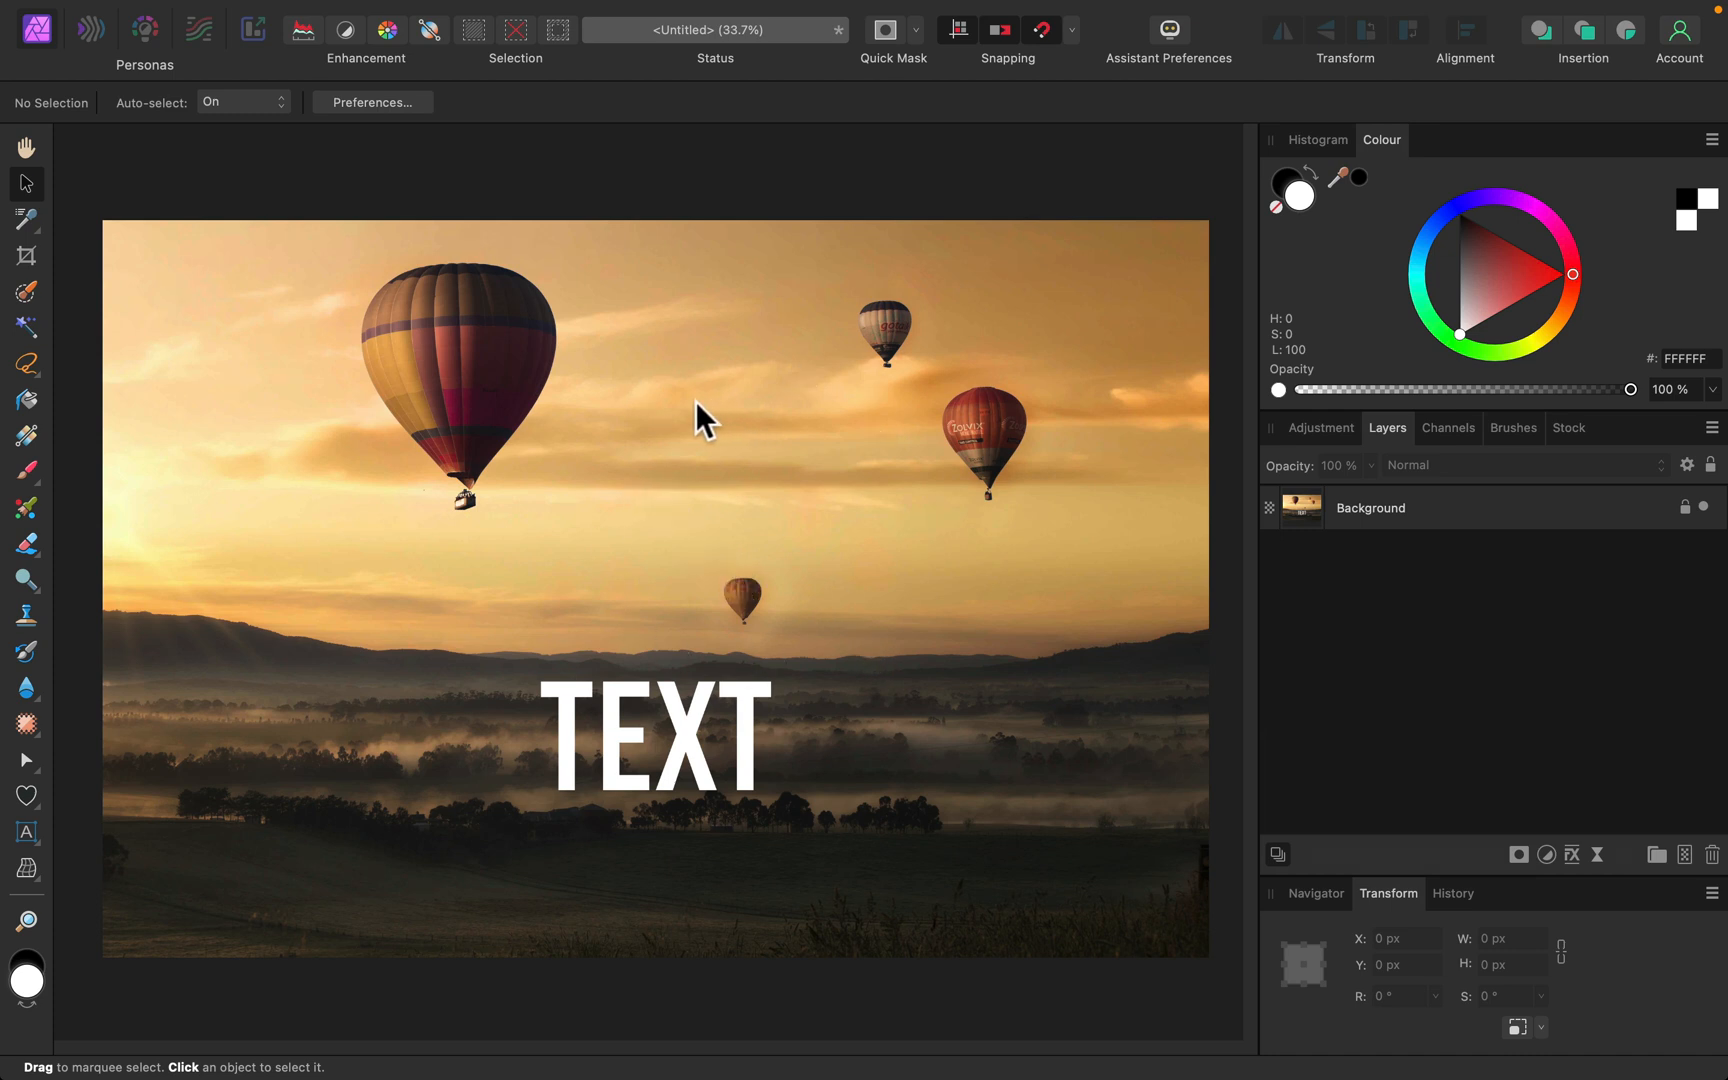
pyautogui.moveTo(694, 416)
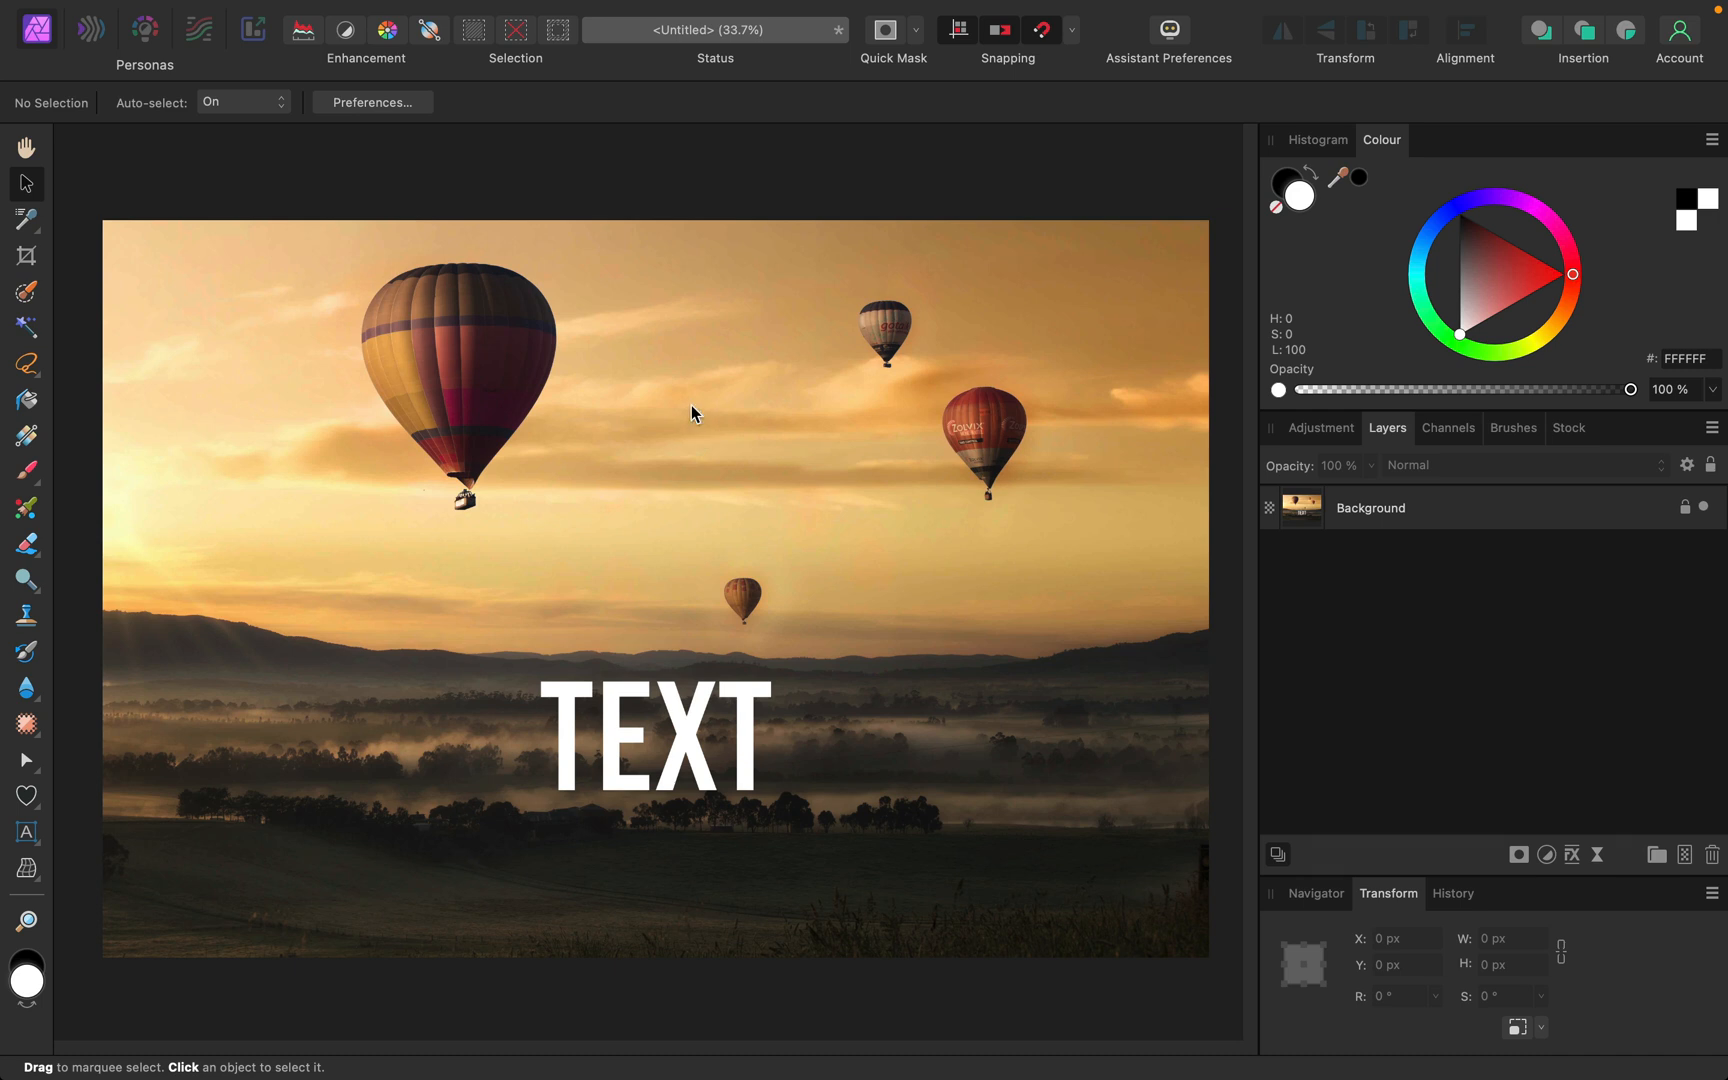
# - Zoom to 50% and pan so the sky and balloons fill the view
pyautogui.press('cmd+=')
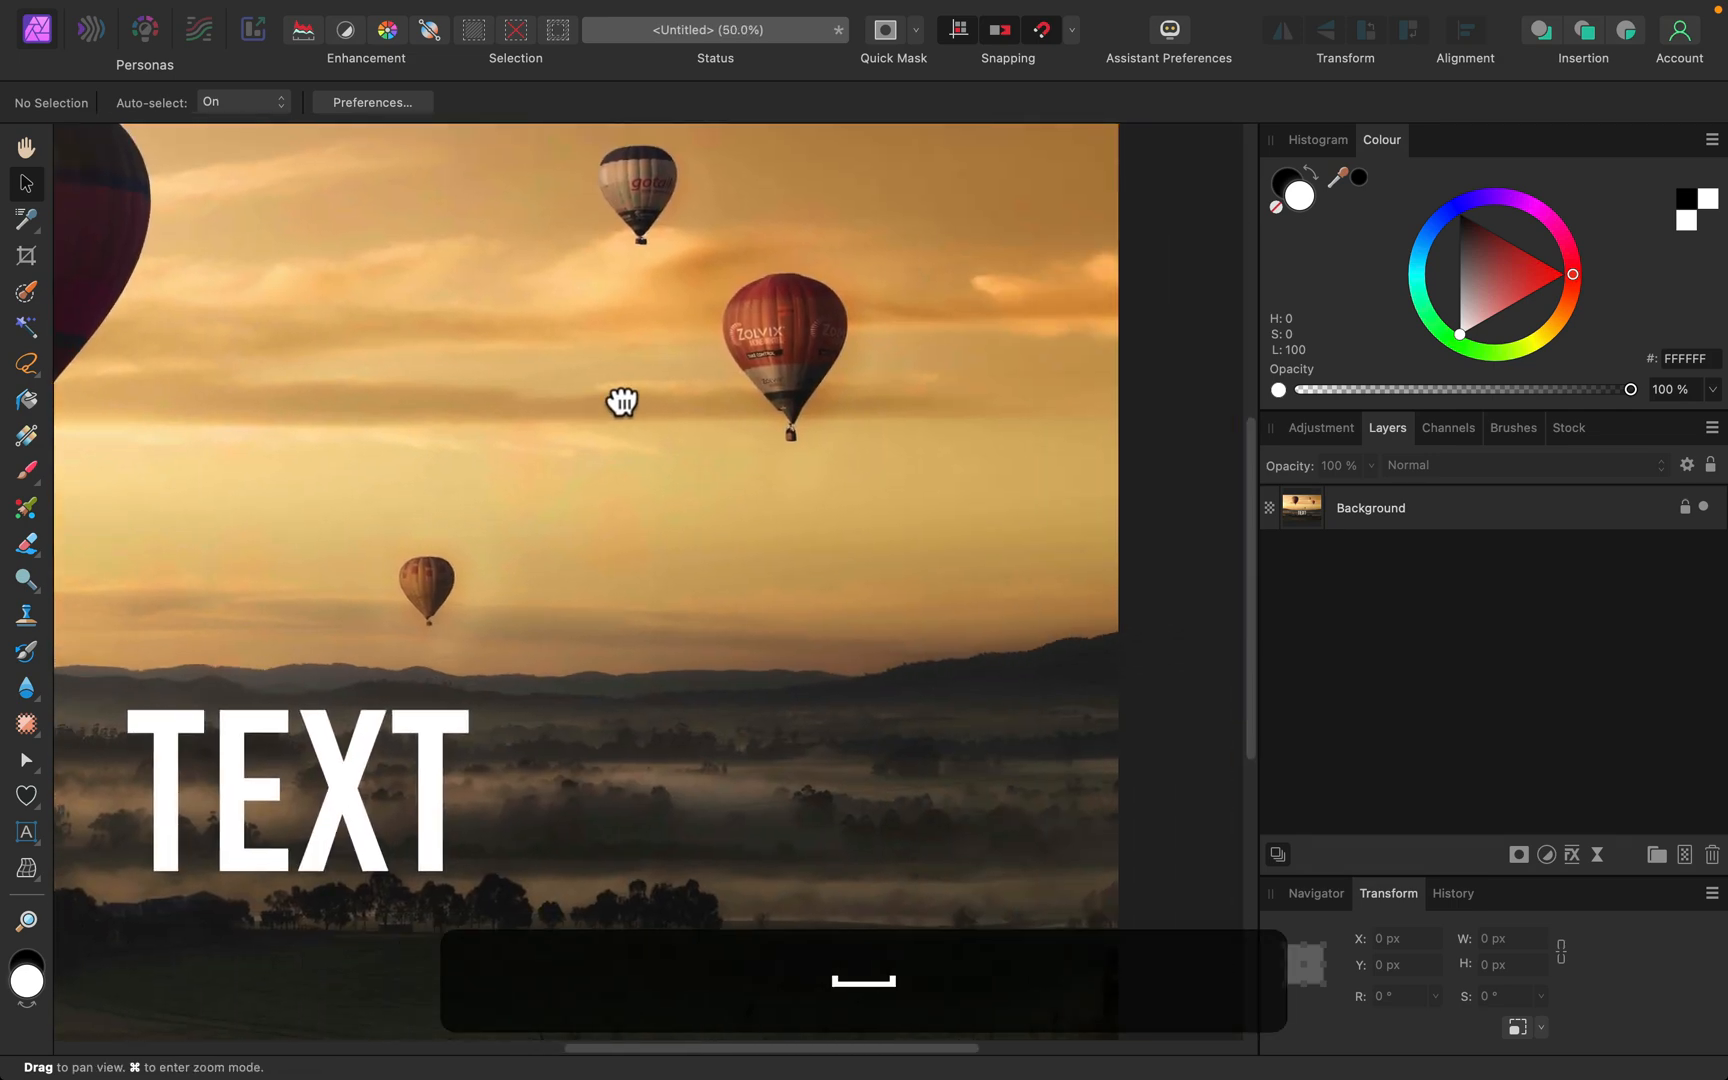
pyautogui.moveTo(622, 400); pyautogui.dragTo(680, 488)
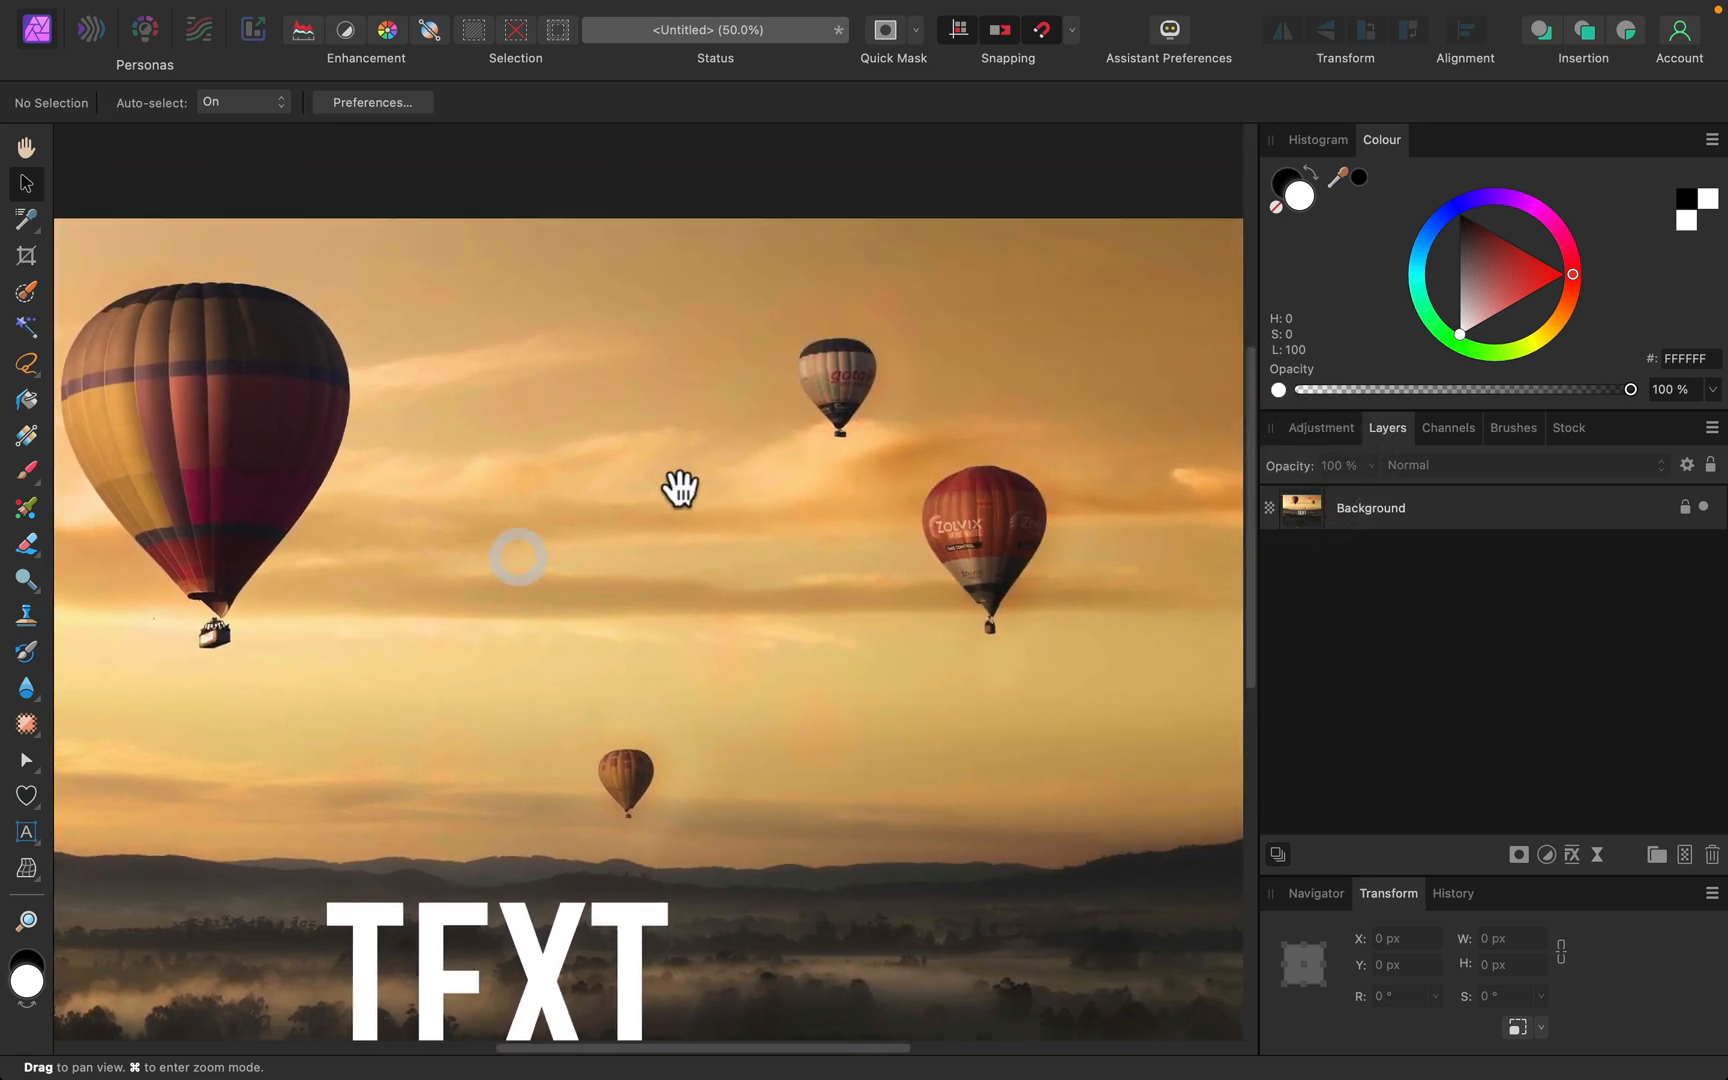
pyautogui.moveTo(680, 488); pyautogui.dragTo(618, 460)
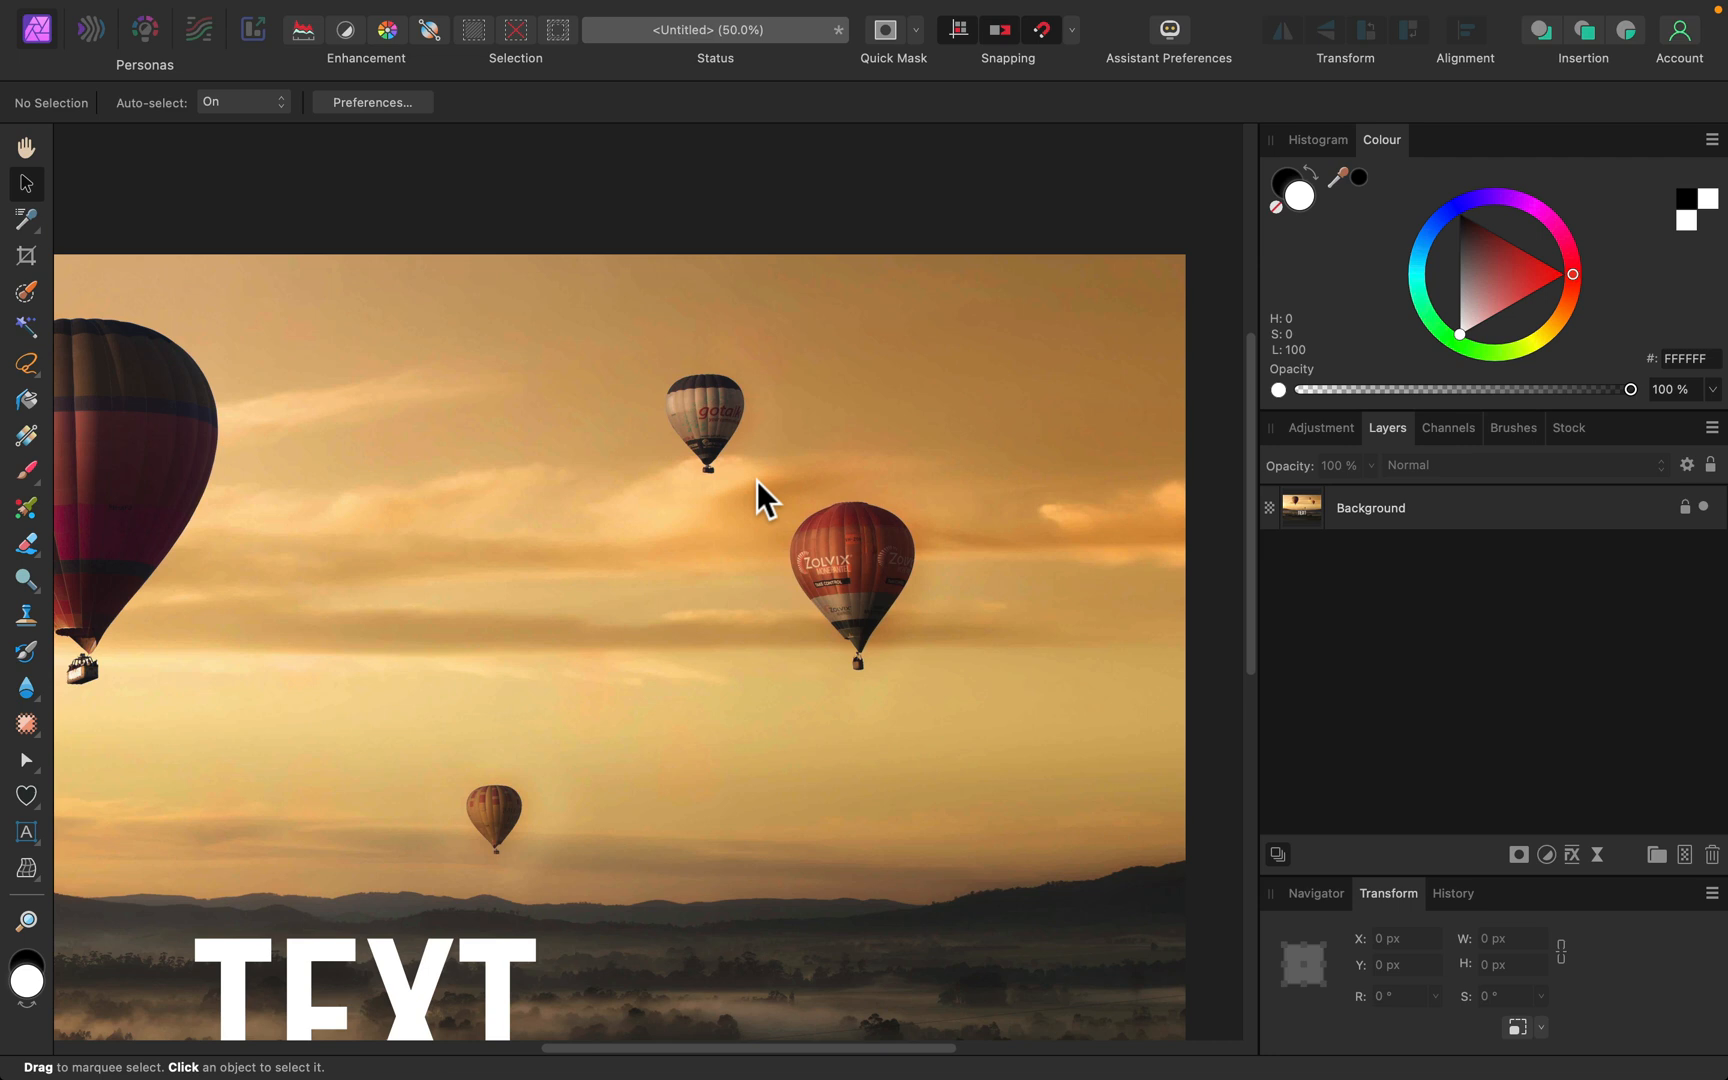
# - Draw a freehand selection around the small balloon near the top centre
pyautogui.click(26, 364)
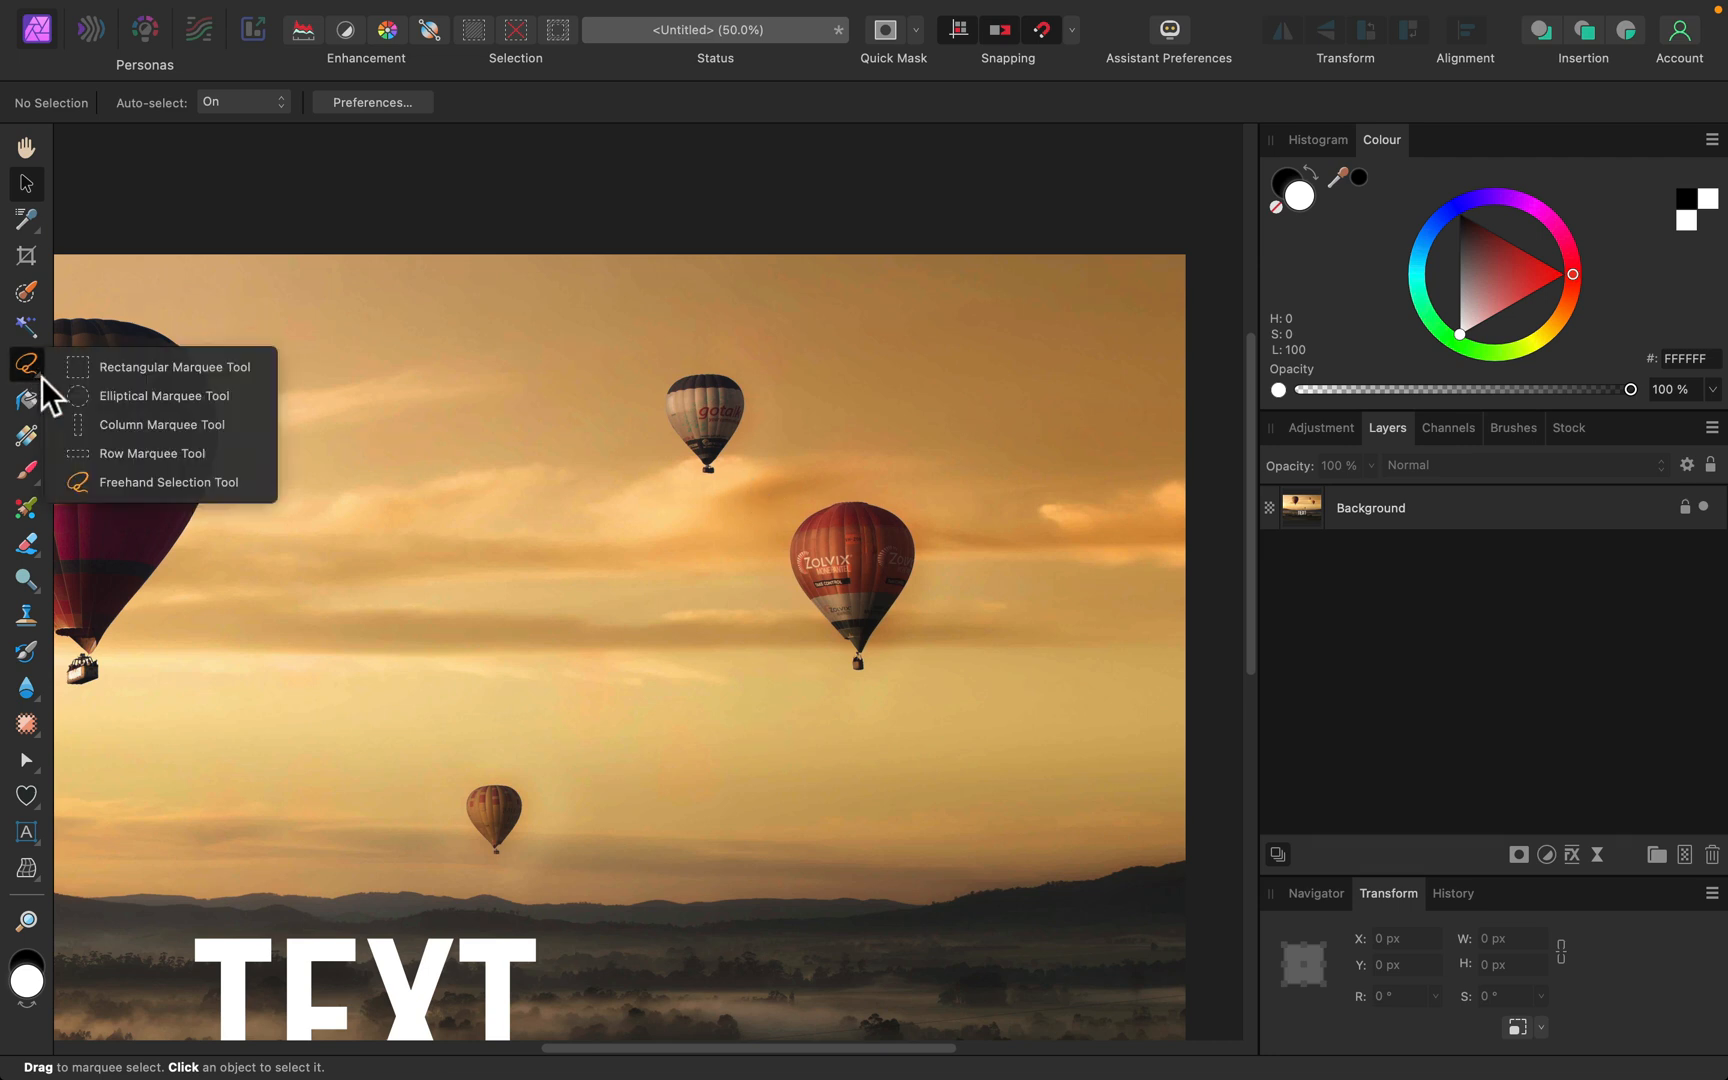
pyautogui.moveTo(166, 482)
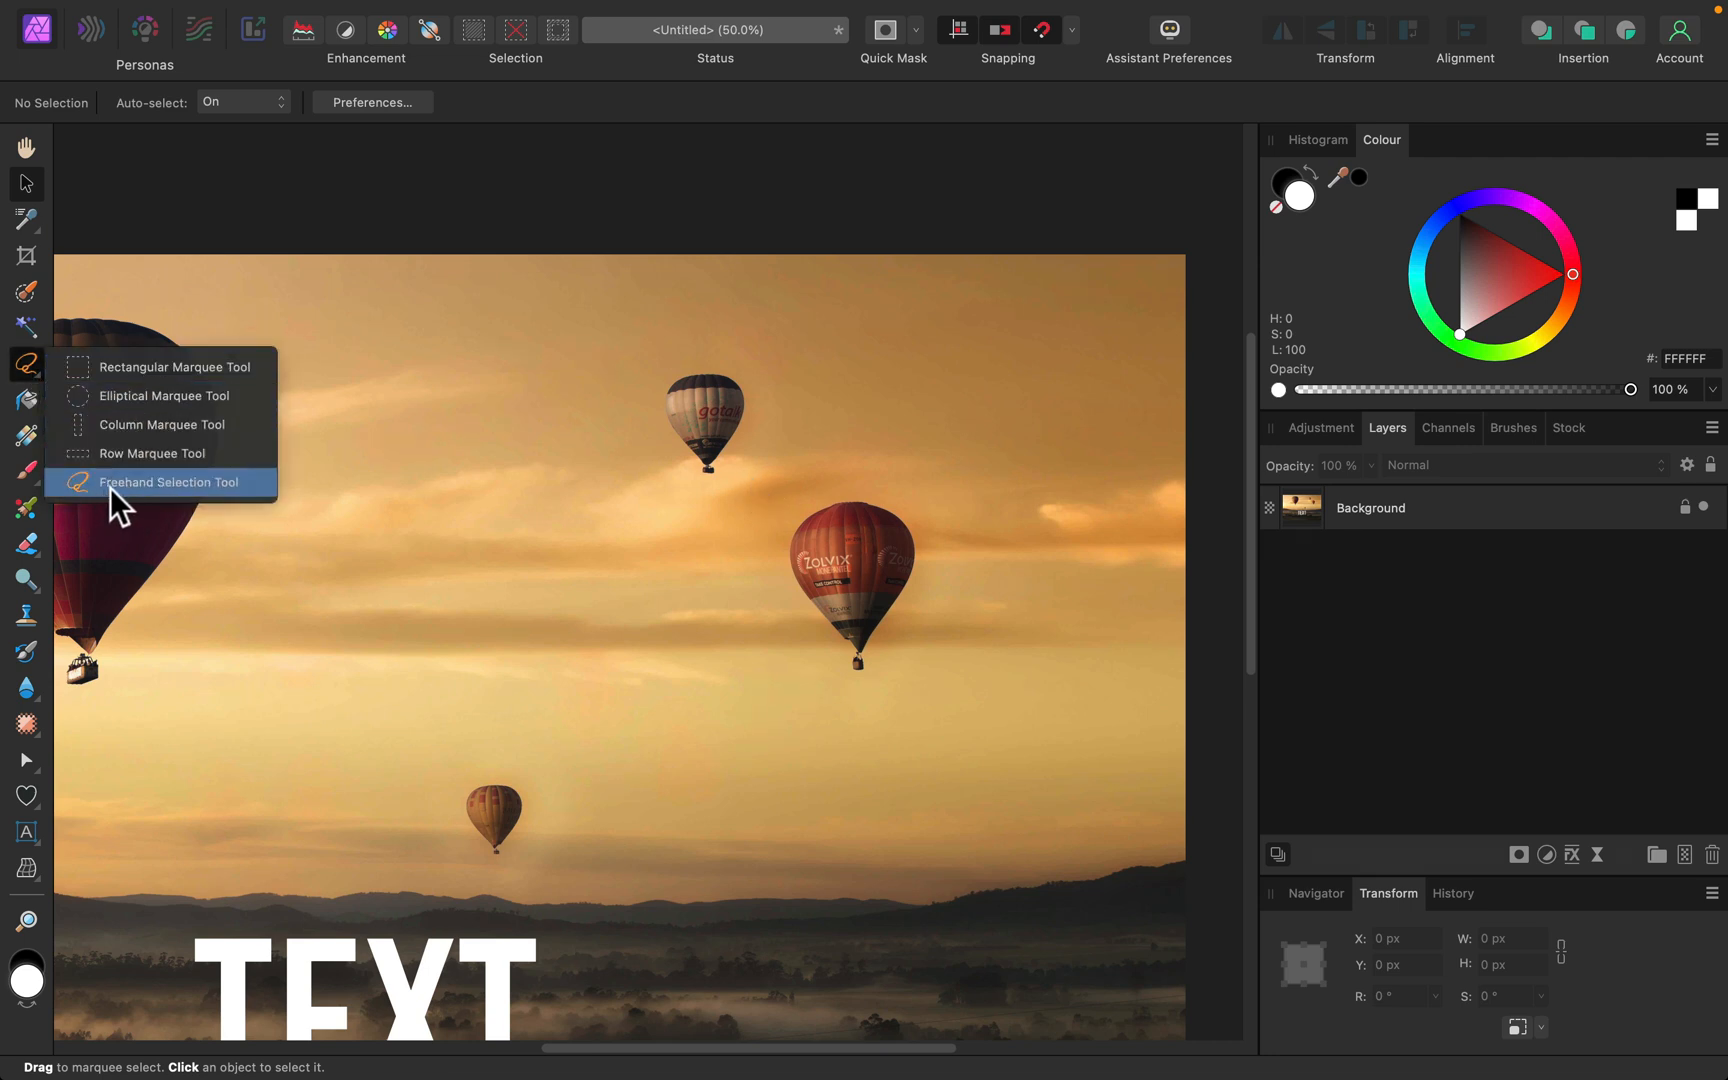
pyautogui.moveTo(232, 500)
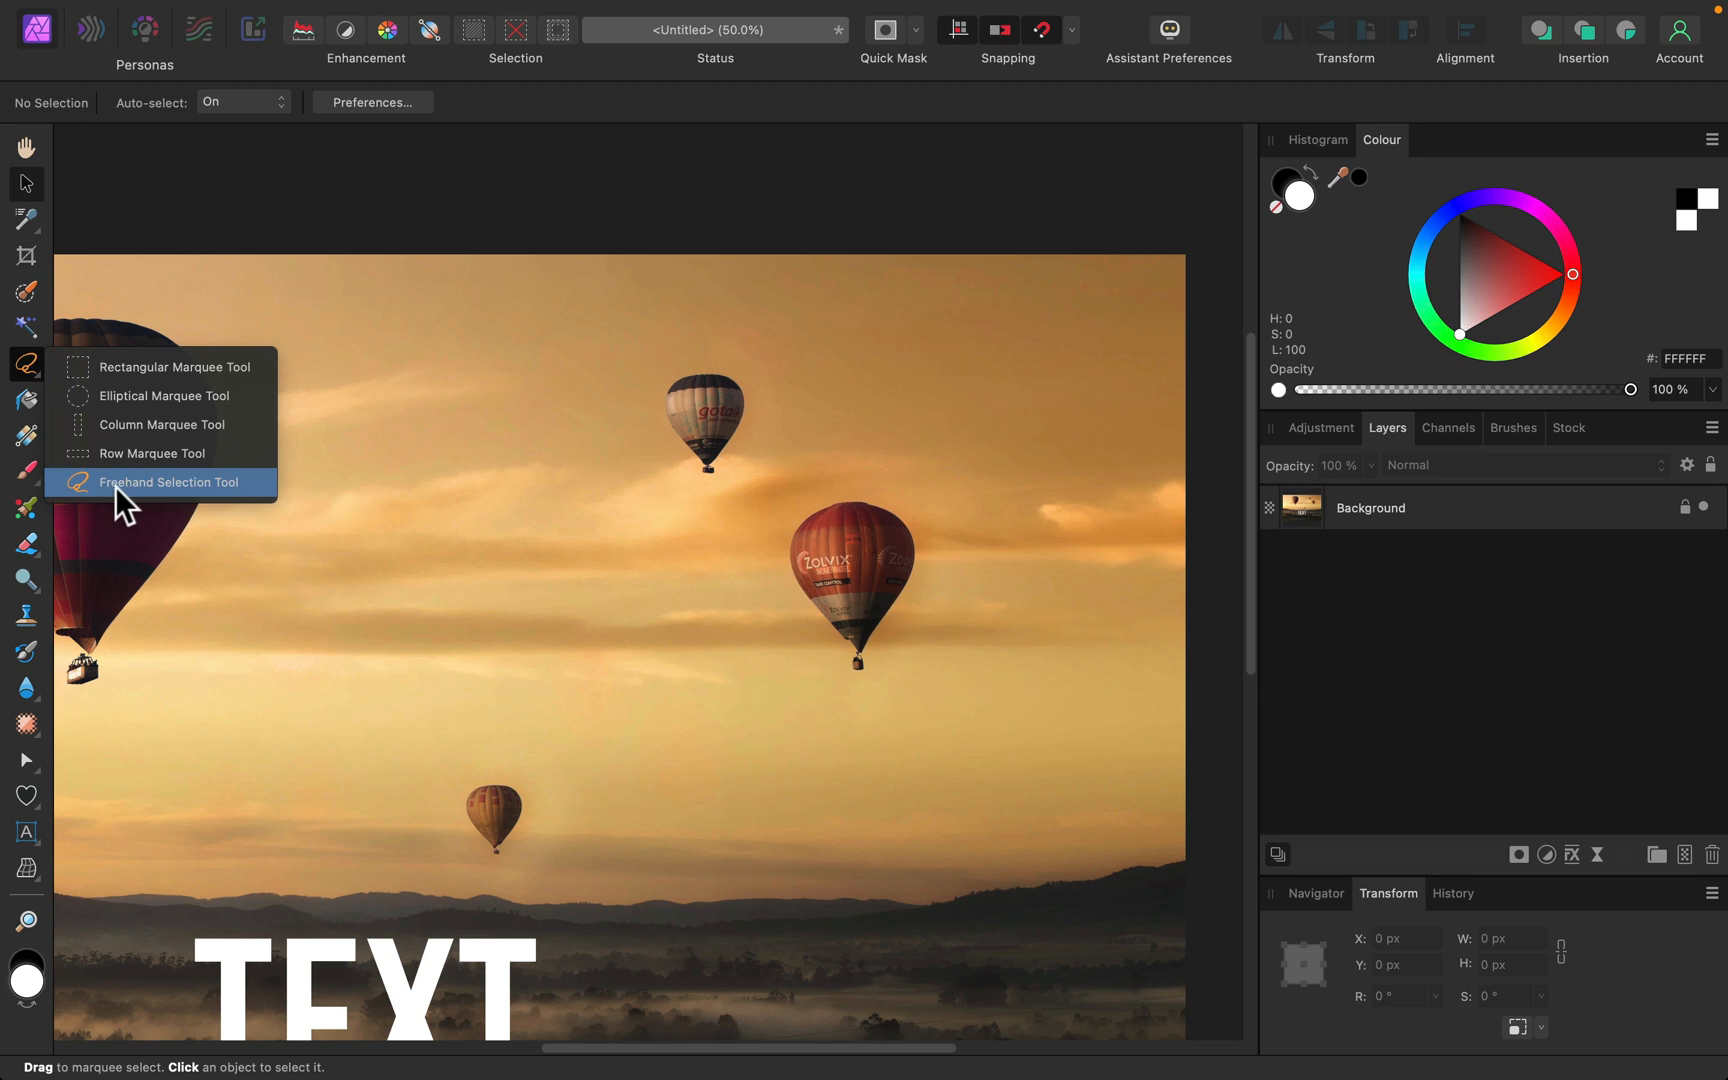
pyautogui.click(168, 482)
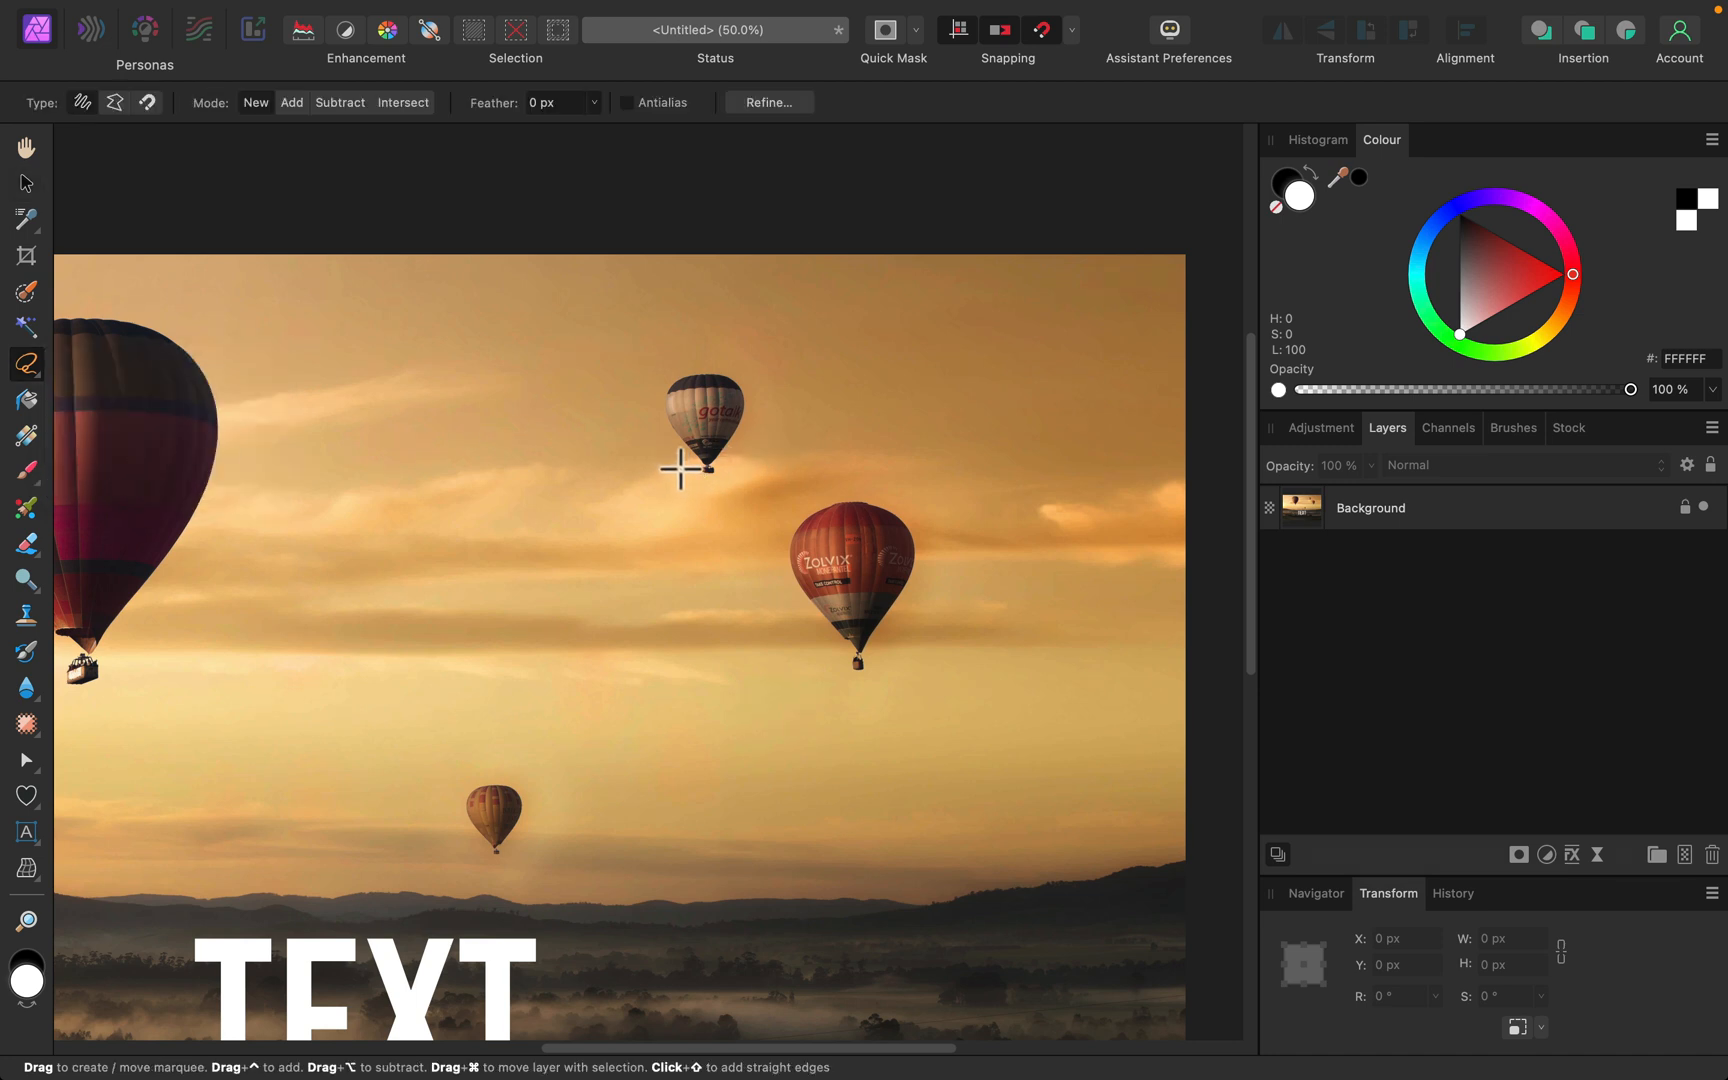
pyautogui.moveTo(688, 478); pyautogui.dragTo(732, 354)
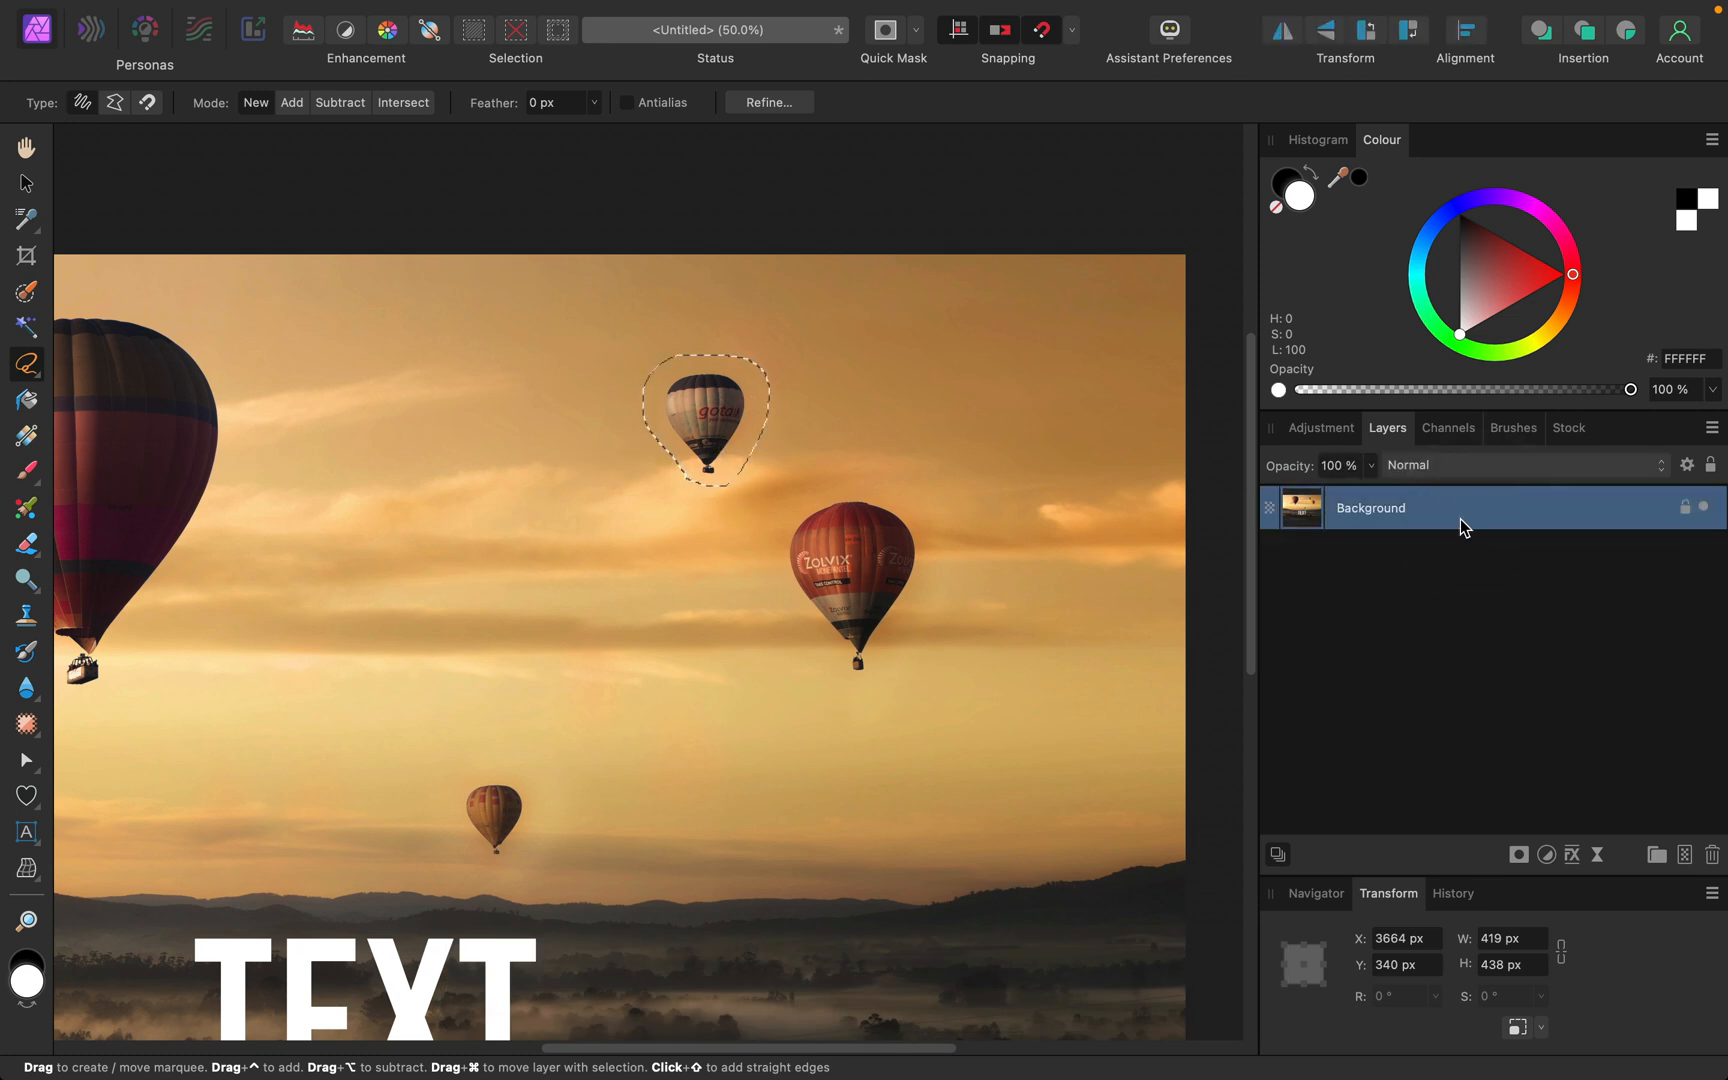
pyautogui.press('Delete')
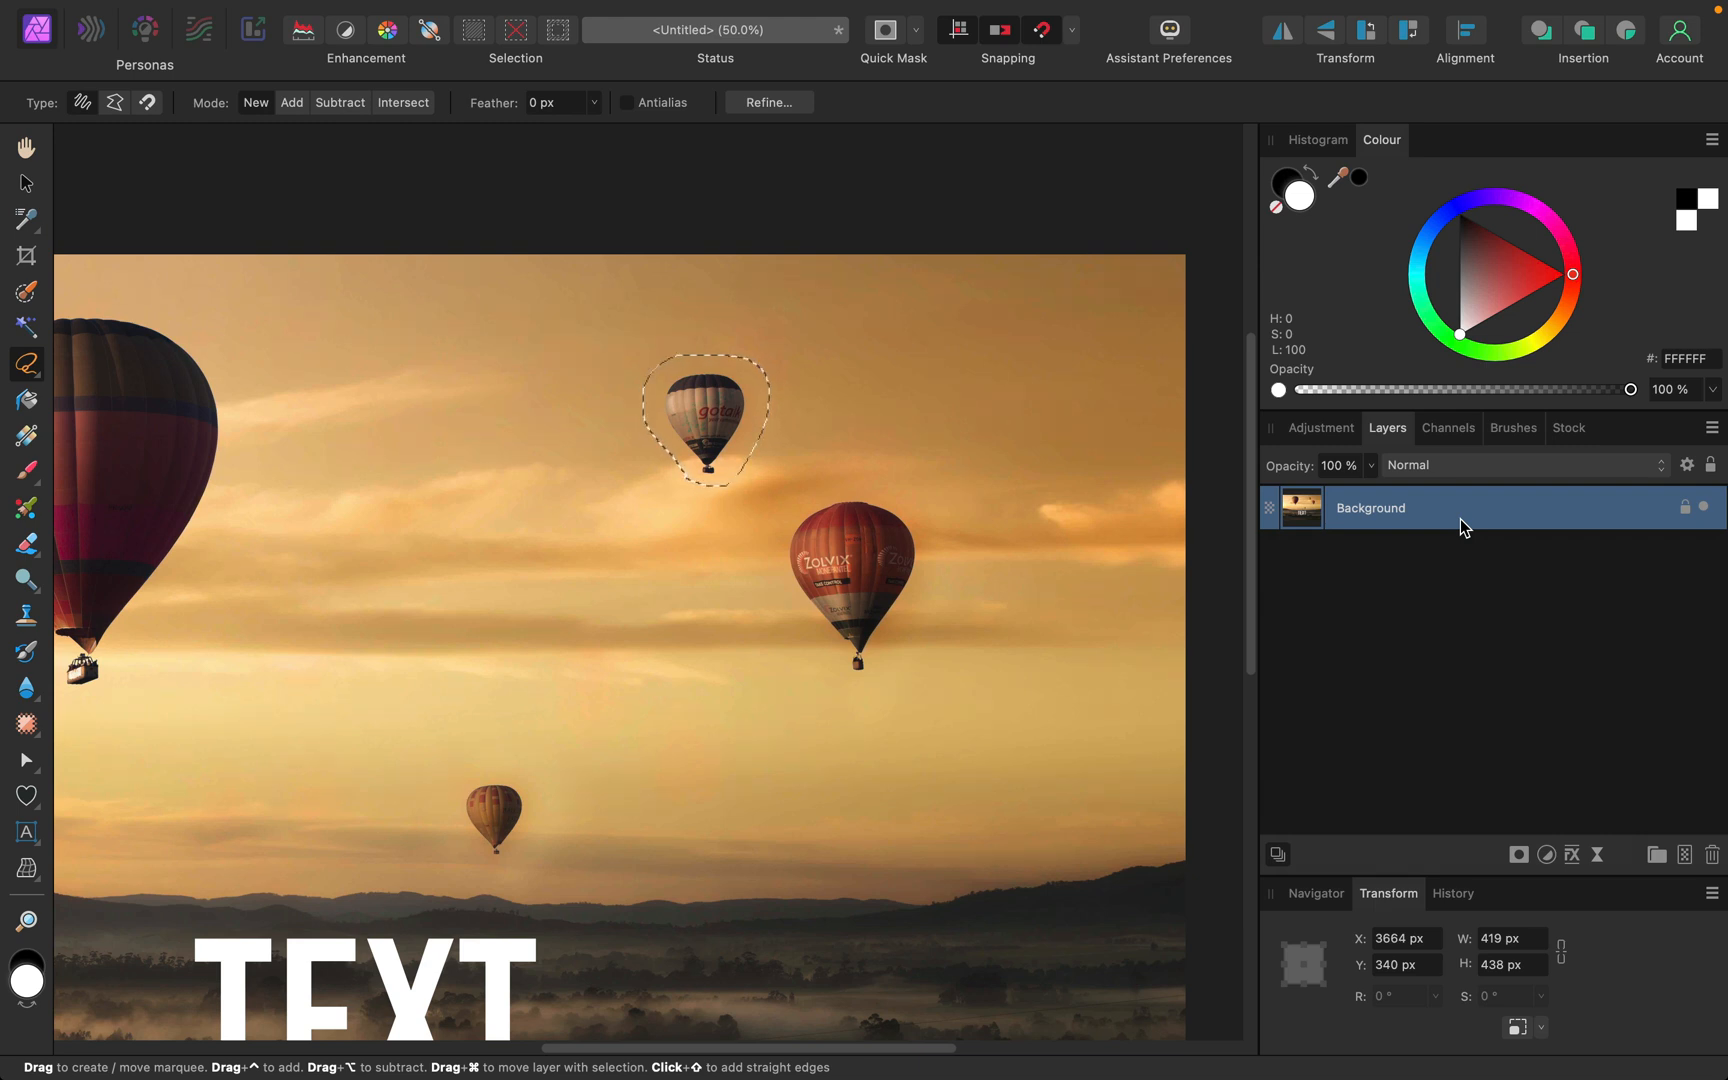
pyautogui.moveTo(570, 460)
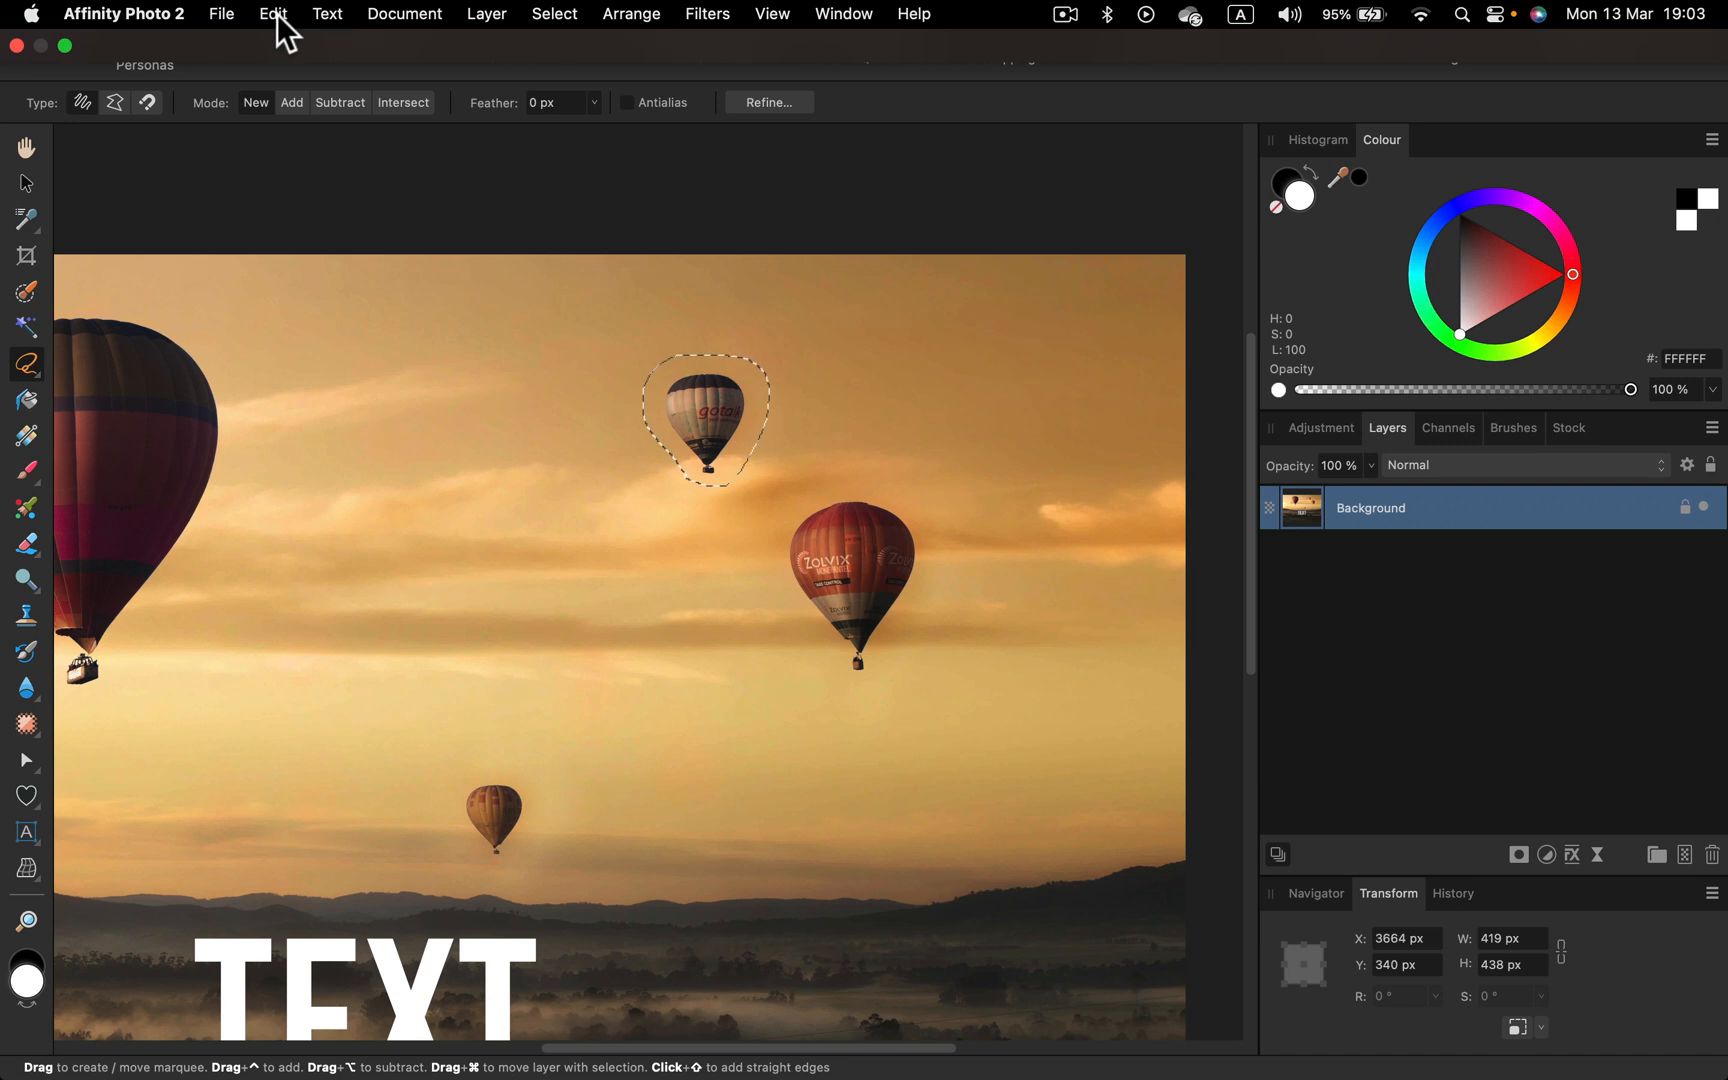
# - Fill the selected top-centre balloon with Inpainting so clouds replace it
pyautogui.click(270, 14)
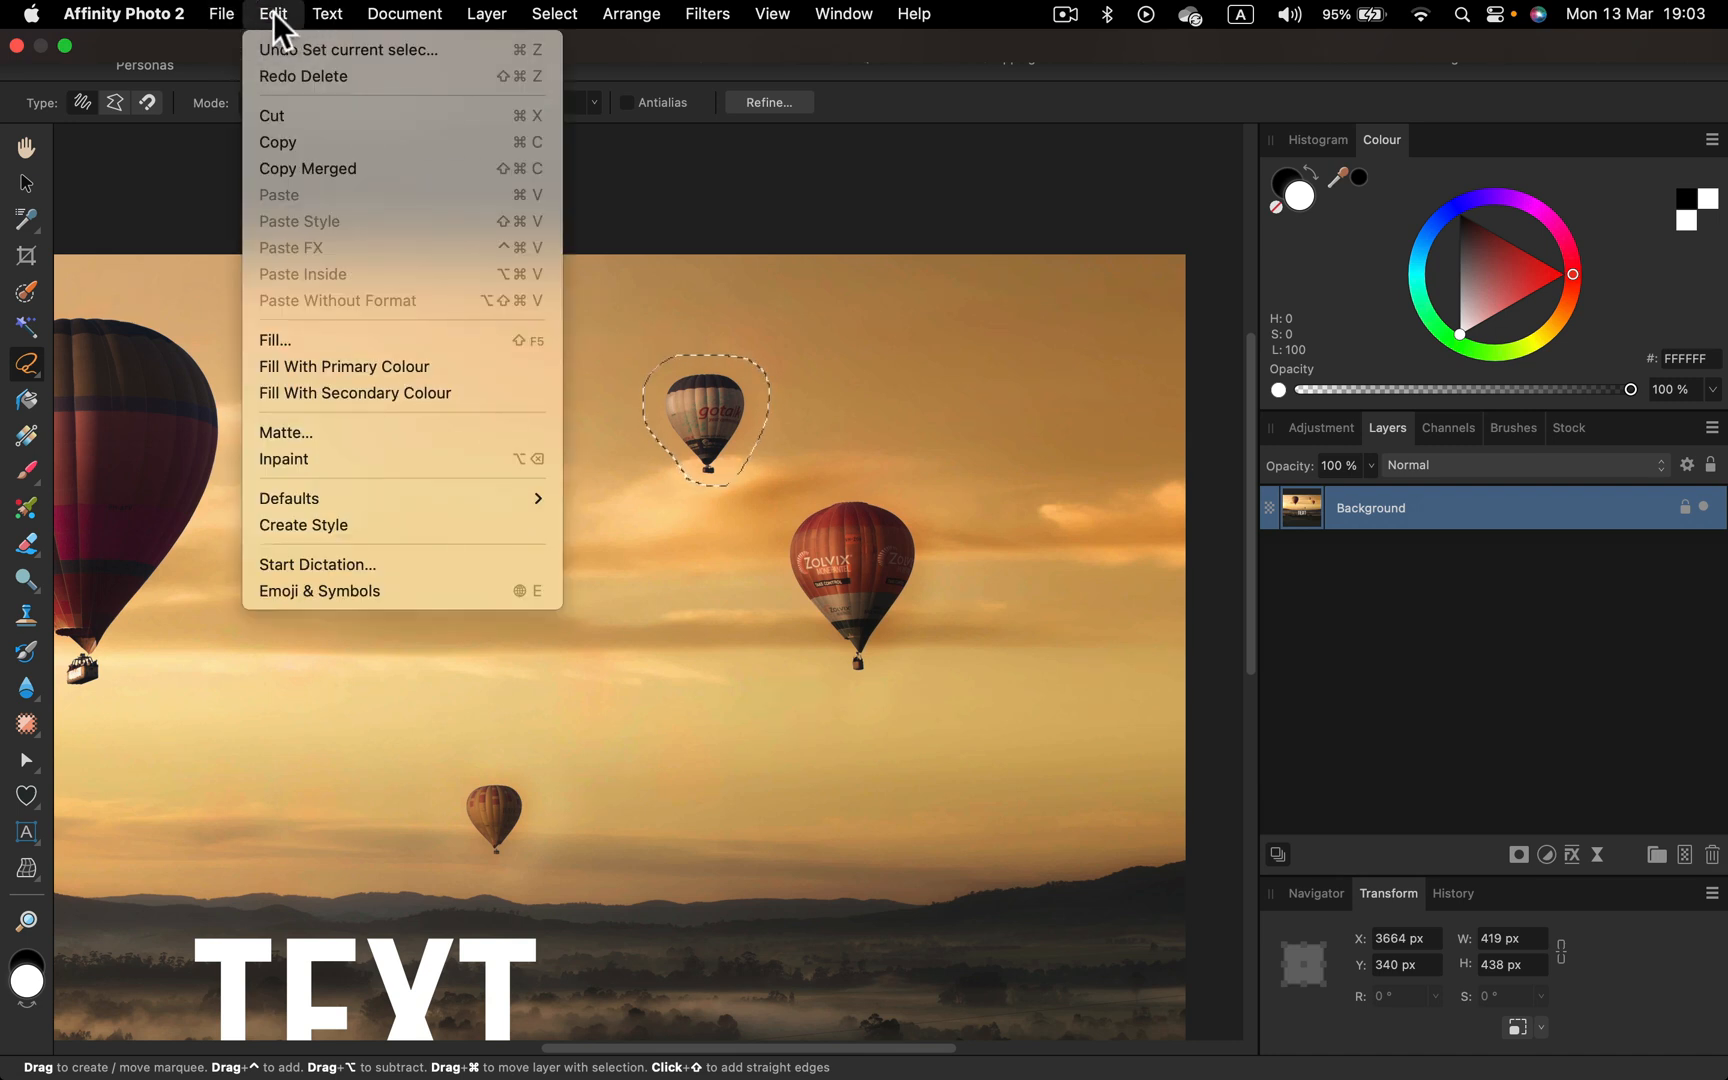
pyautogui.moveTo(286, 340)
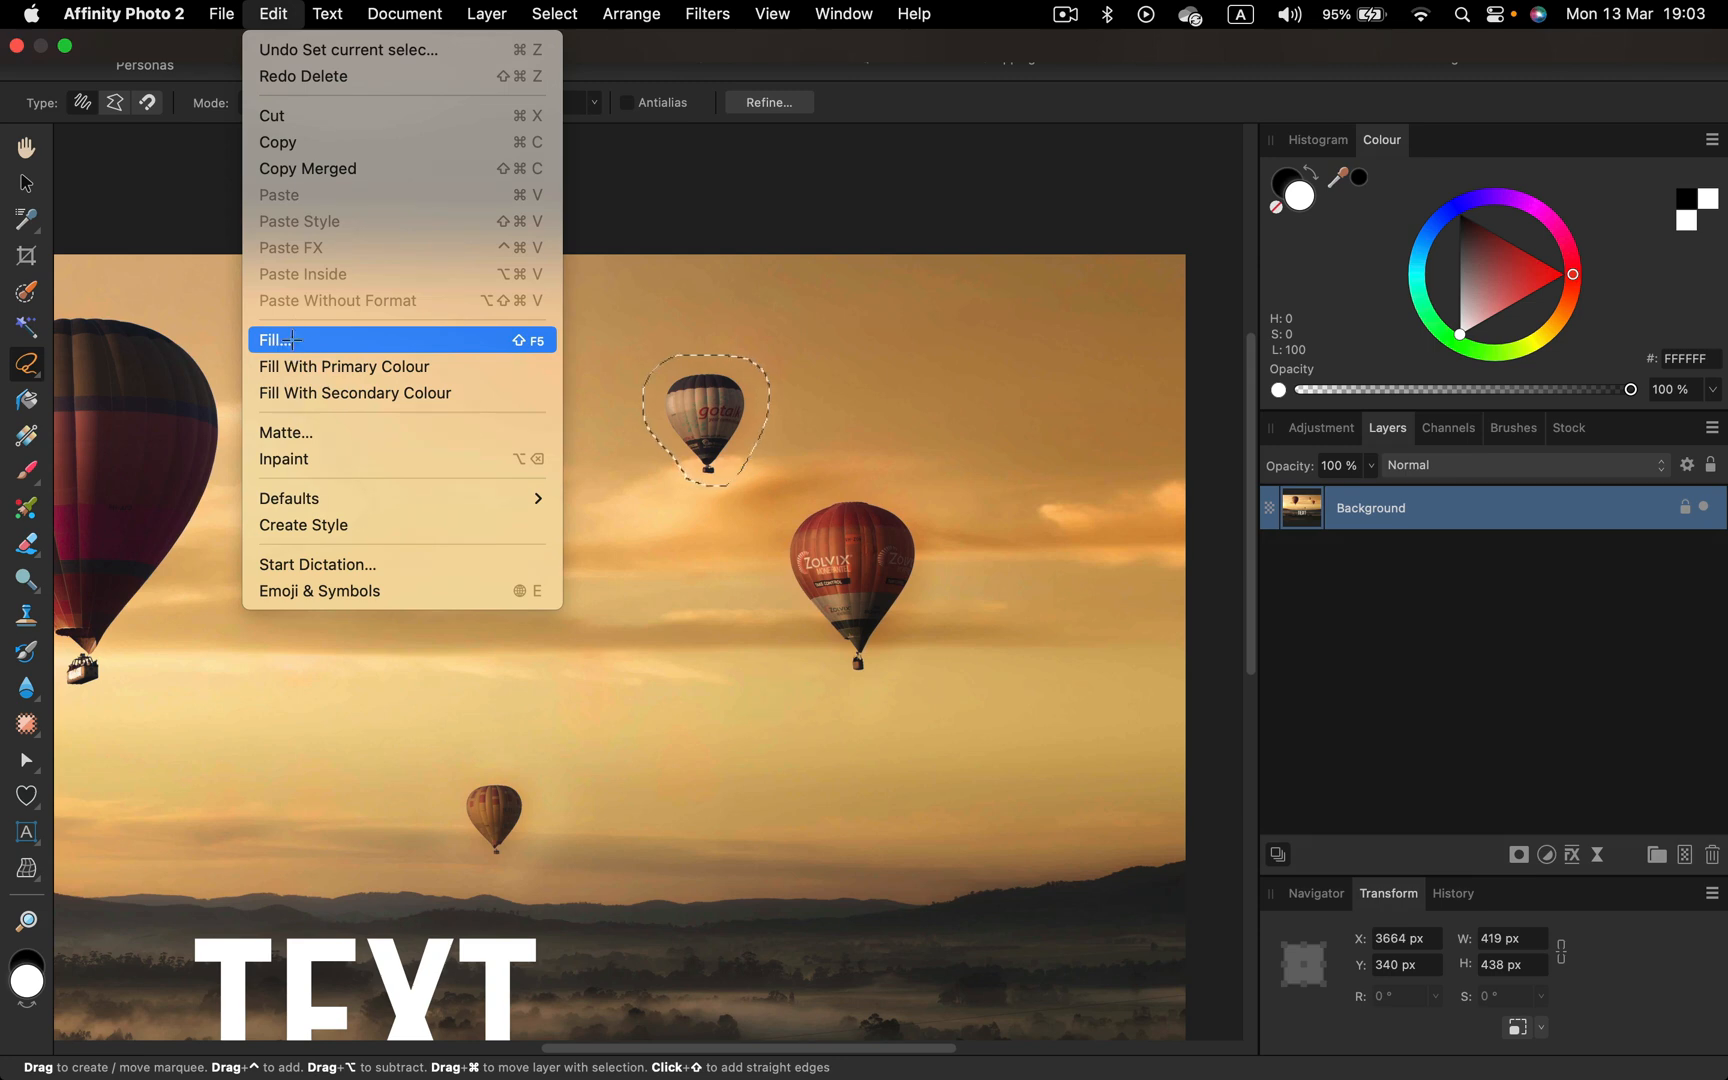
pyautogui.click(278, 340)
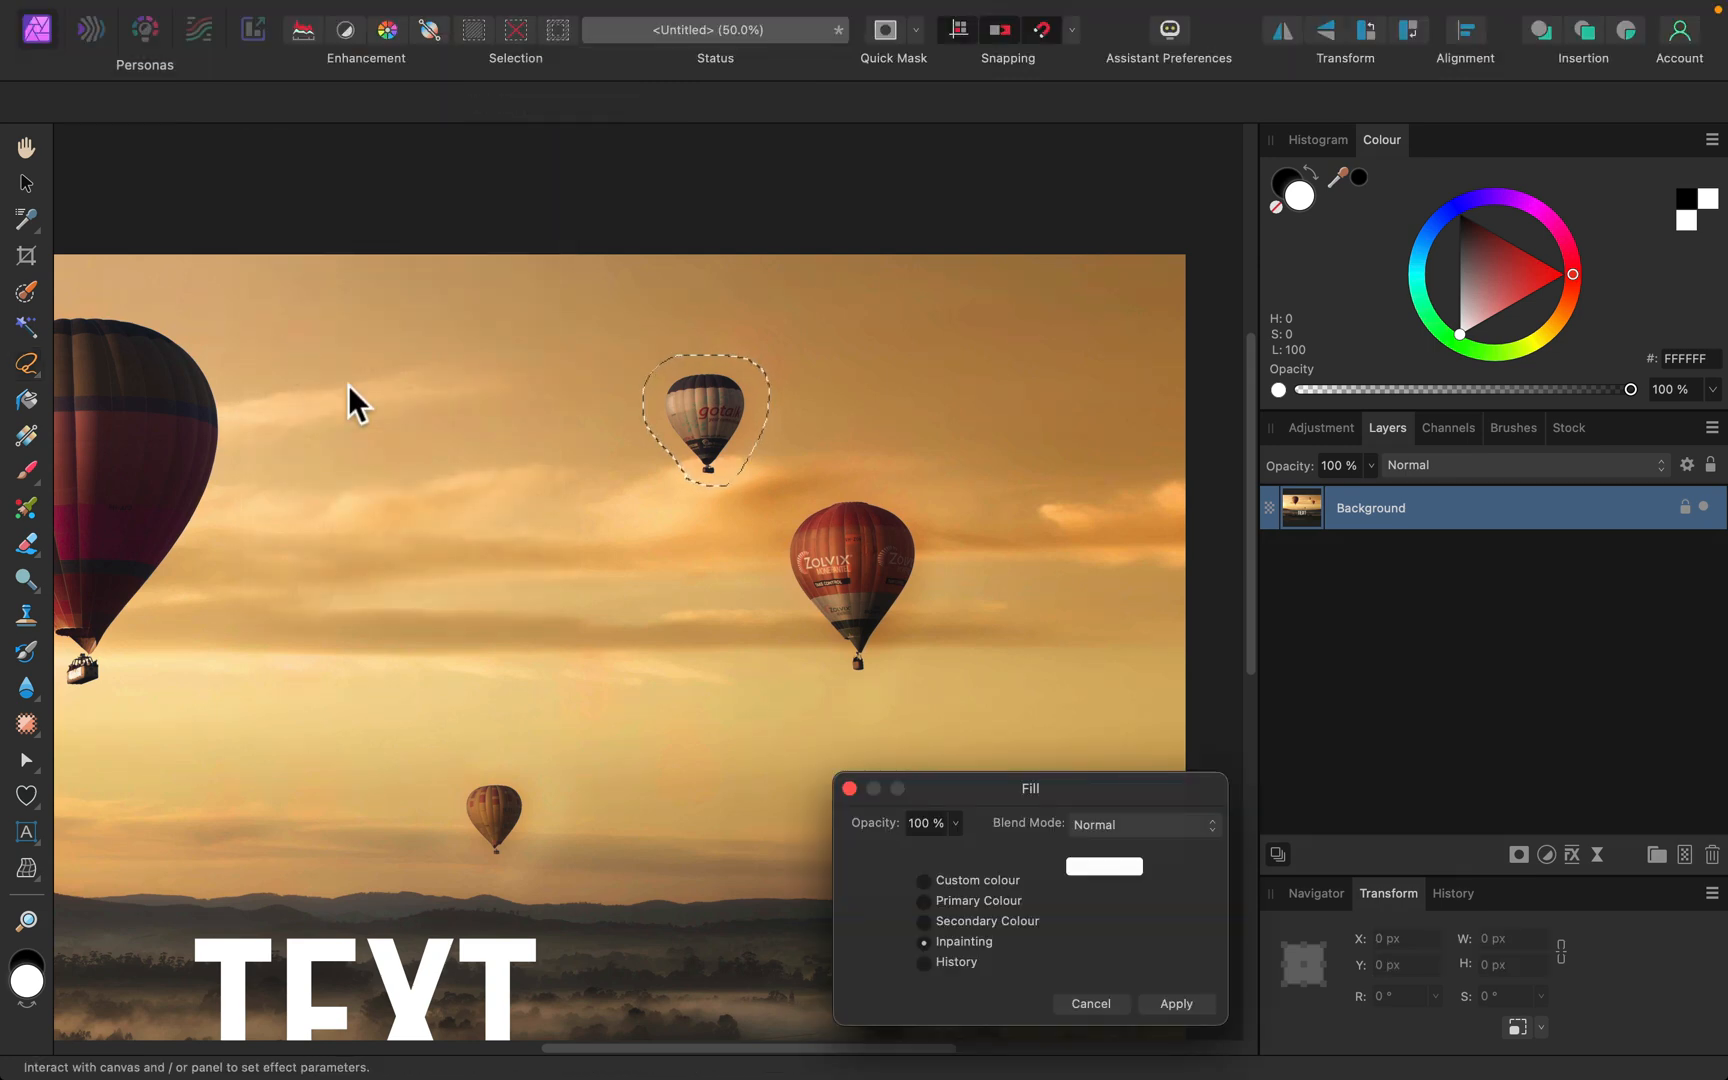
pyautogui.moveTo(1028, 788); pyautogui.dragTo(1118, 306)
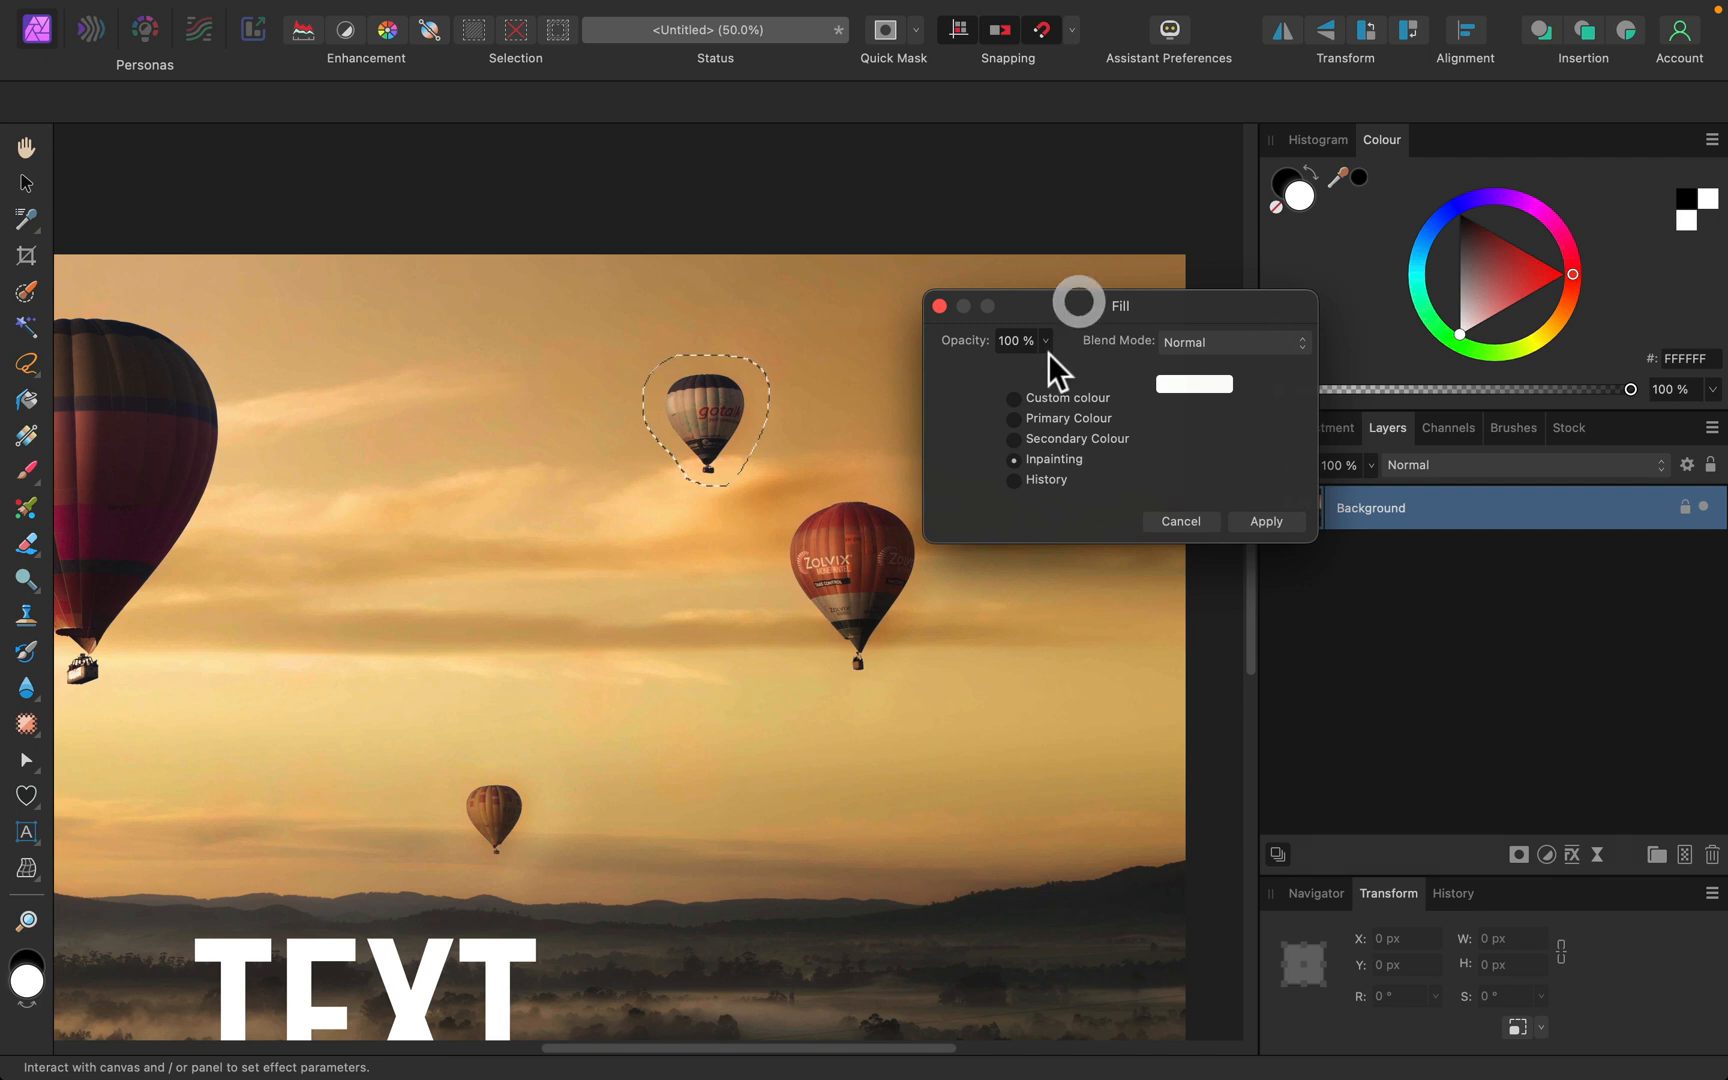
pyautogui.click(1014, 398)
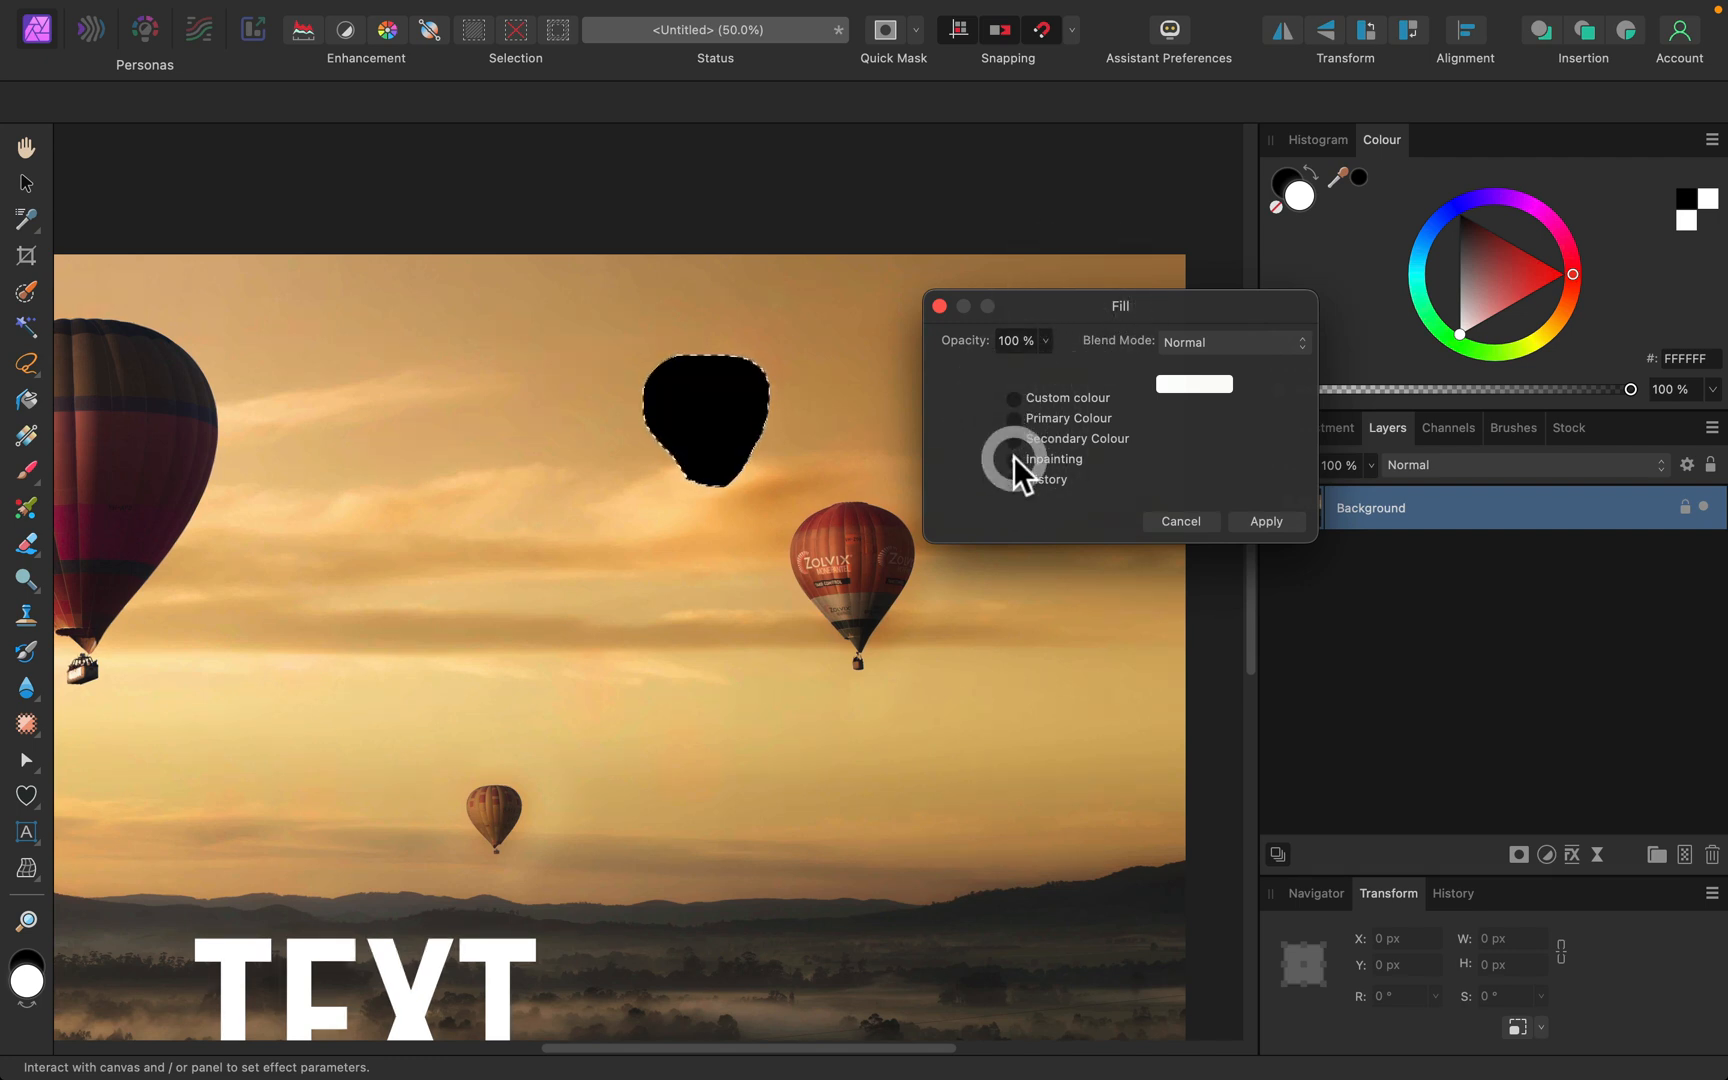
pyautogui.click(1012, 458)
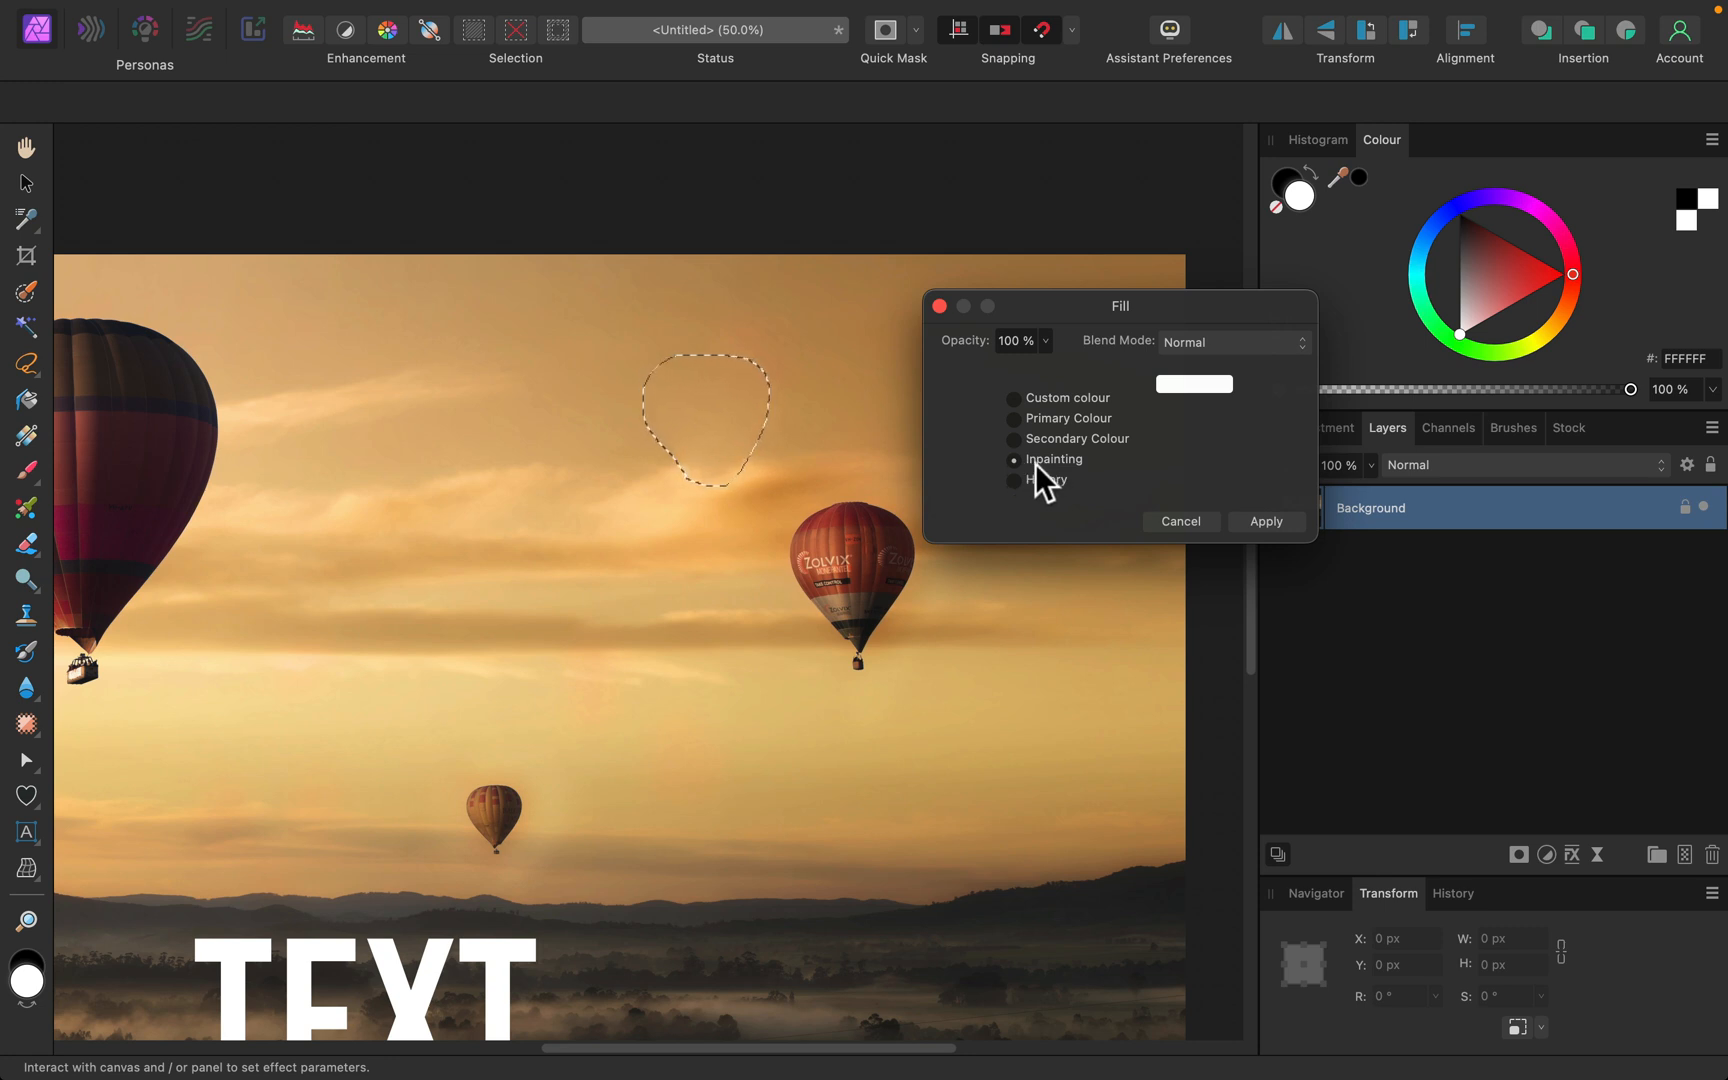
pyautogui.click(1266, 522)
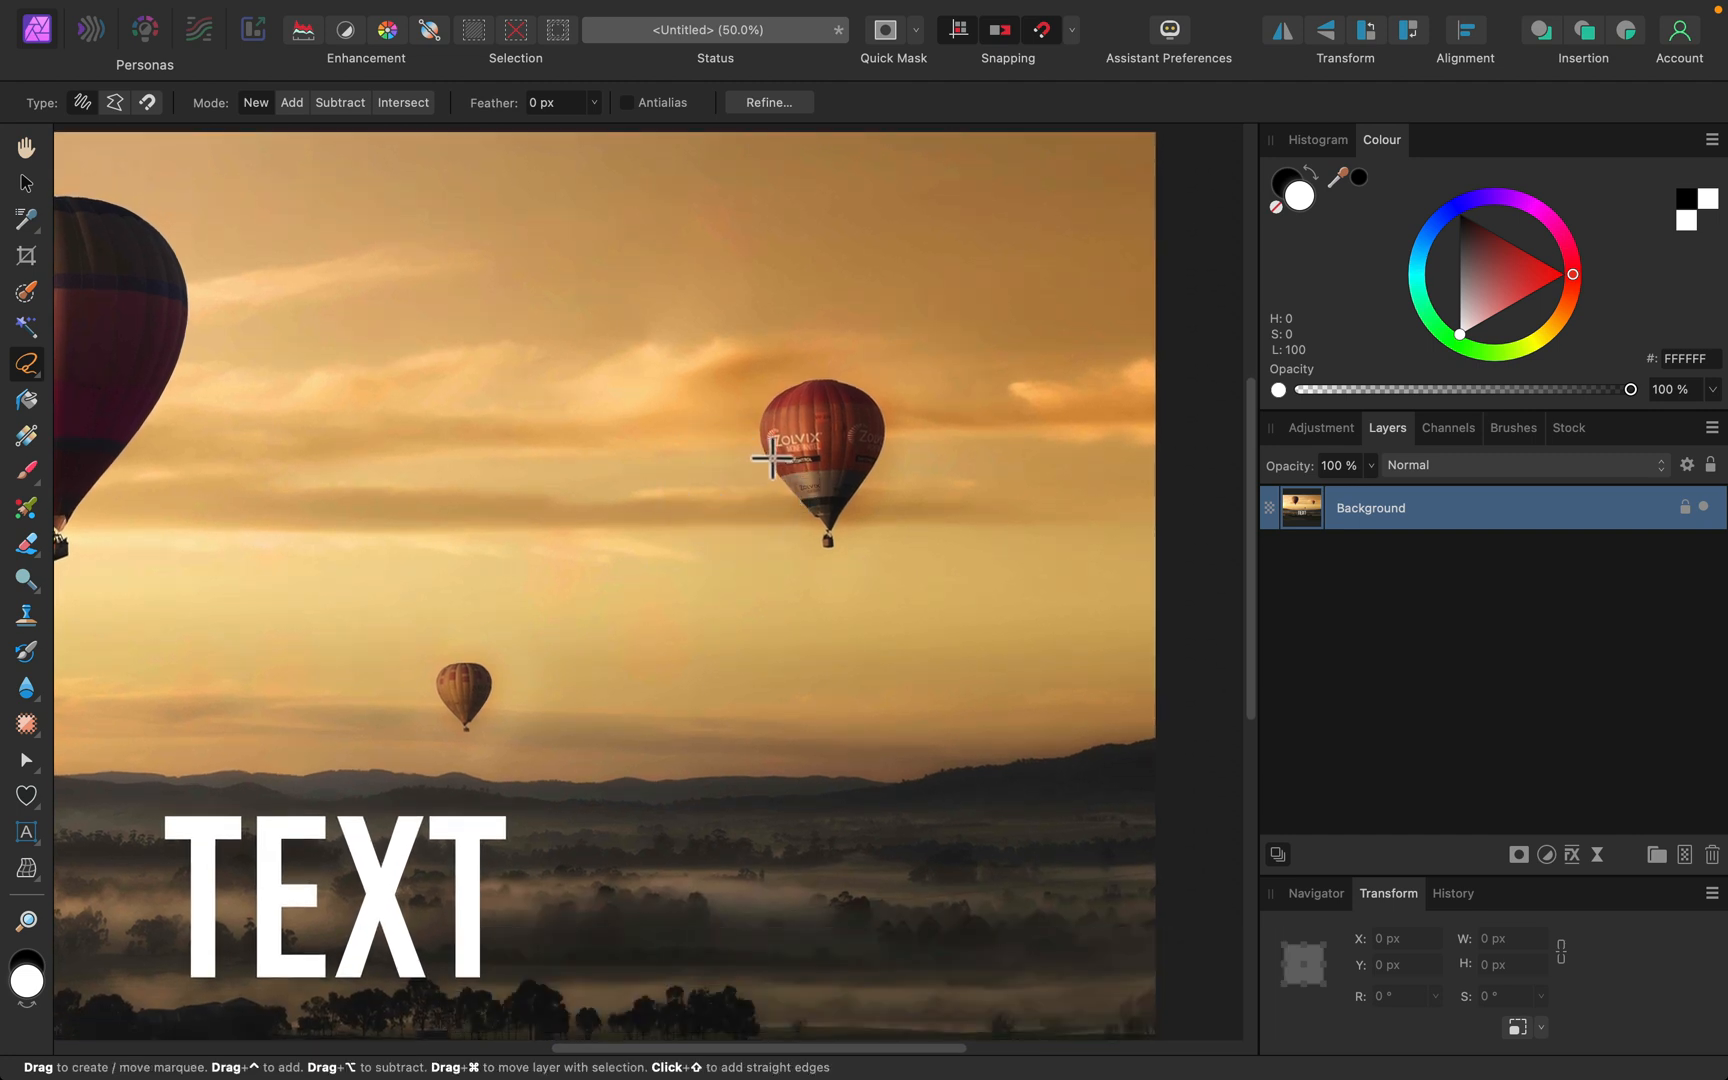
pyautogui.moveTo(116, 442)
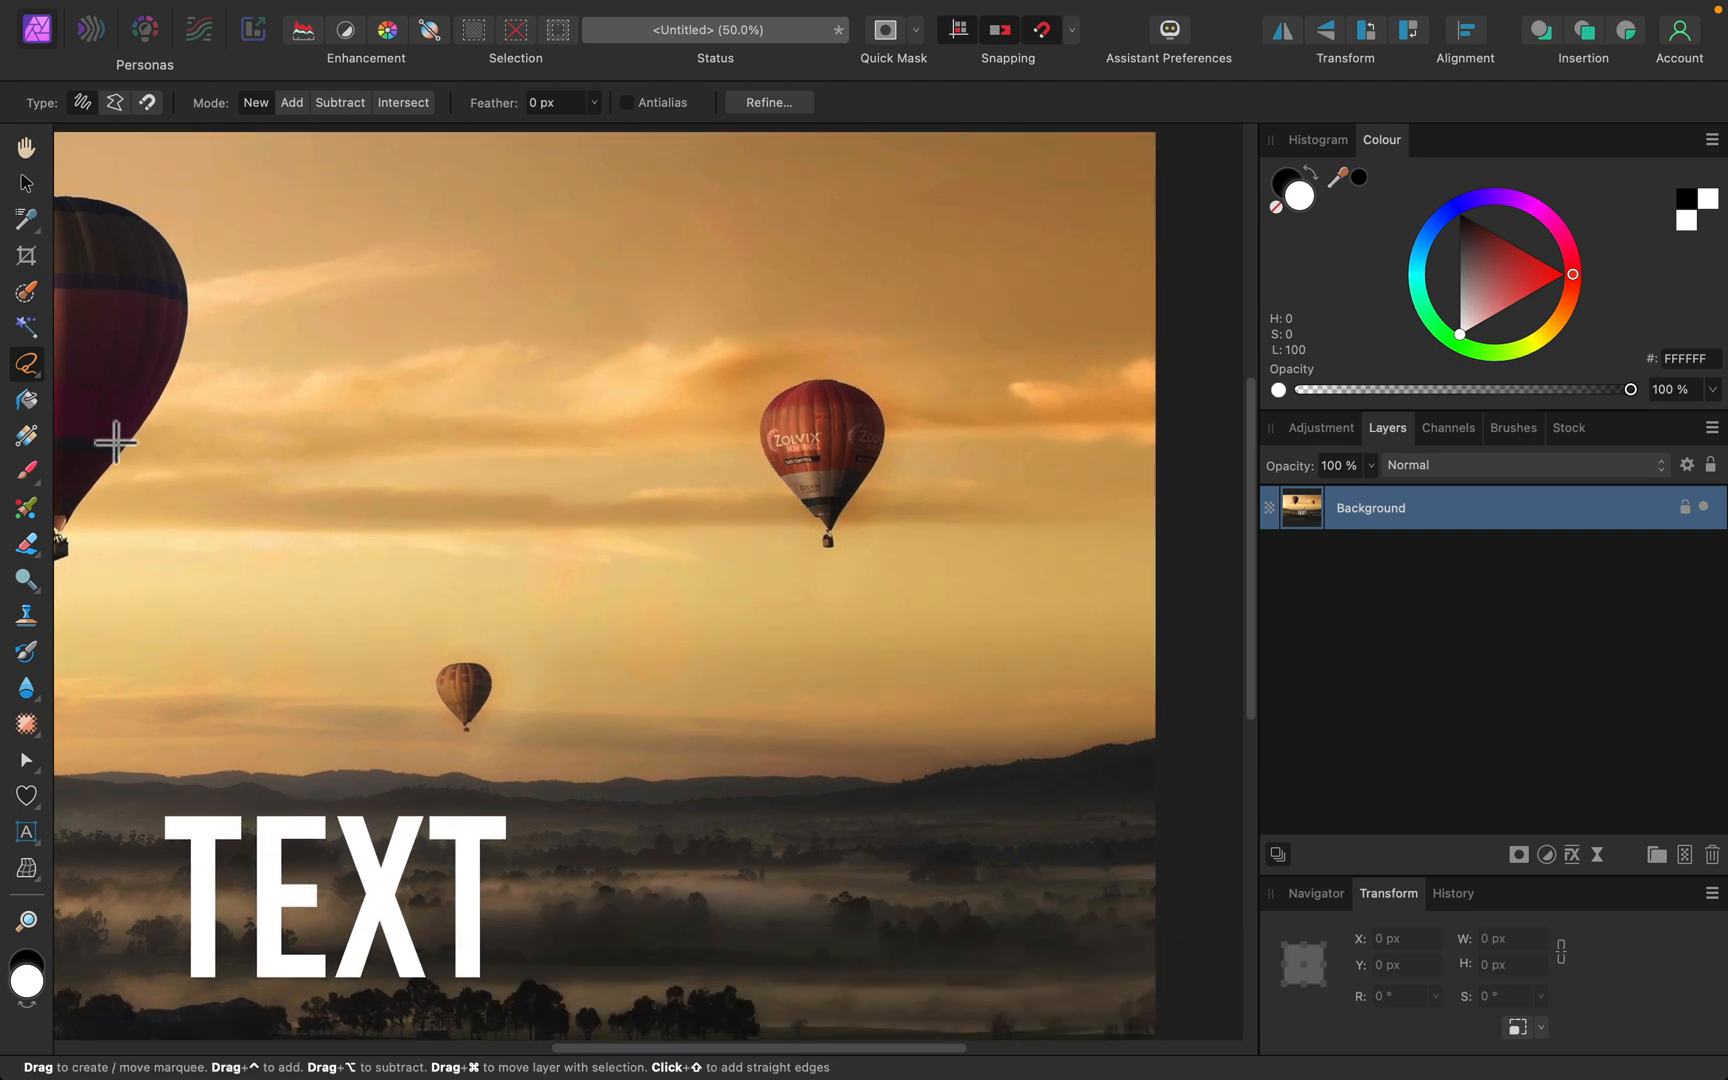
pyautogui.moveTo(30, 360)
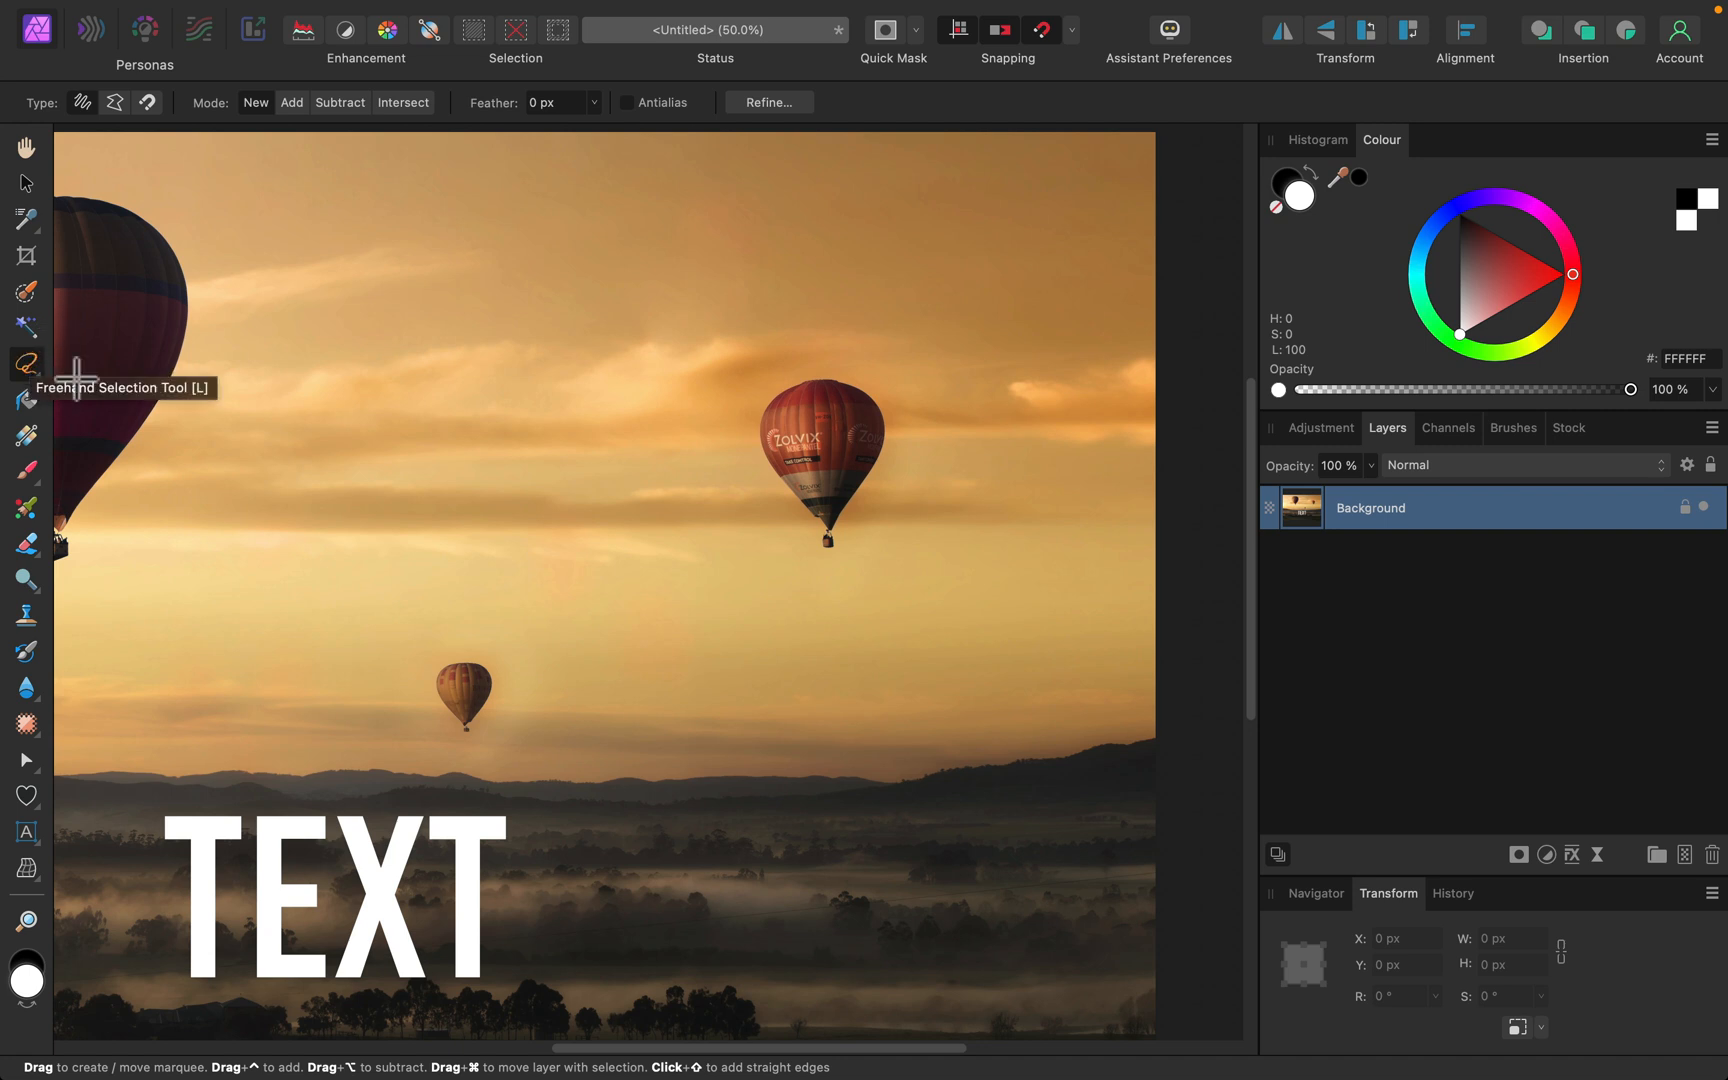
pyautogui.moveTo(38, 768)
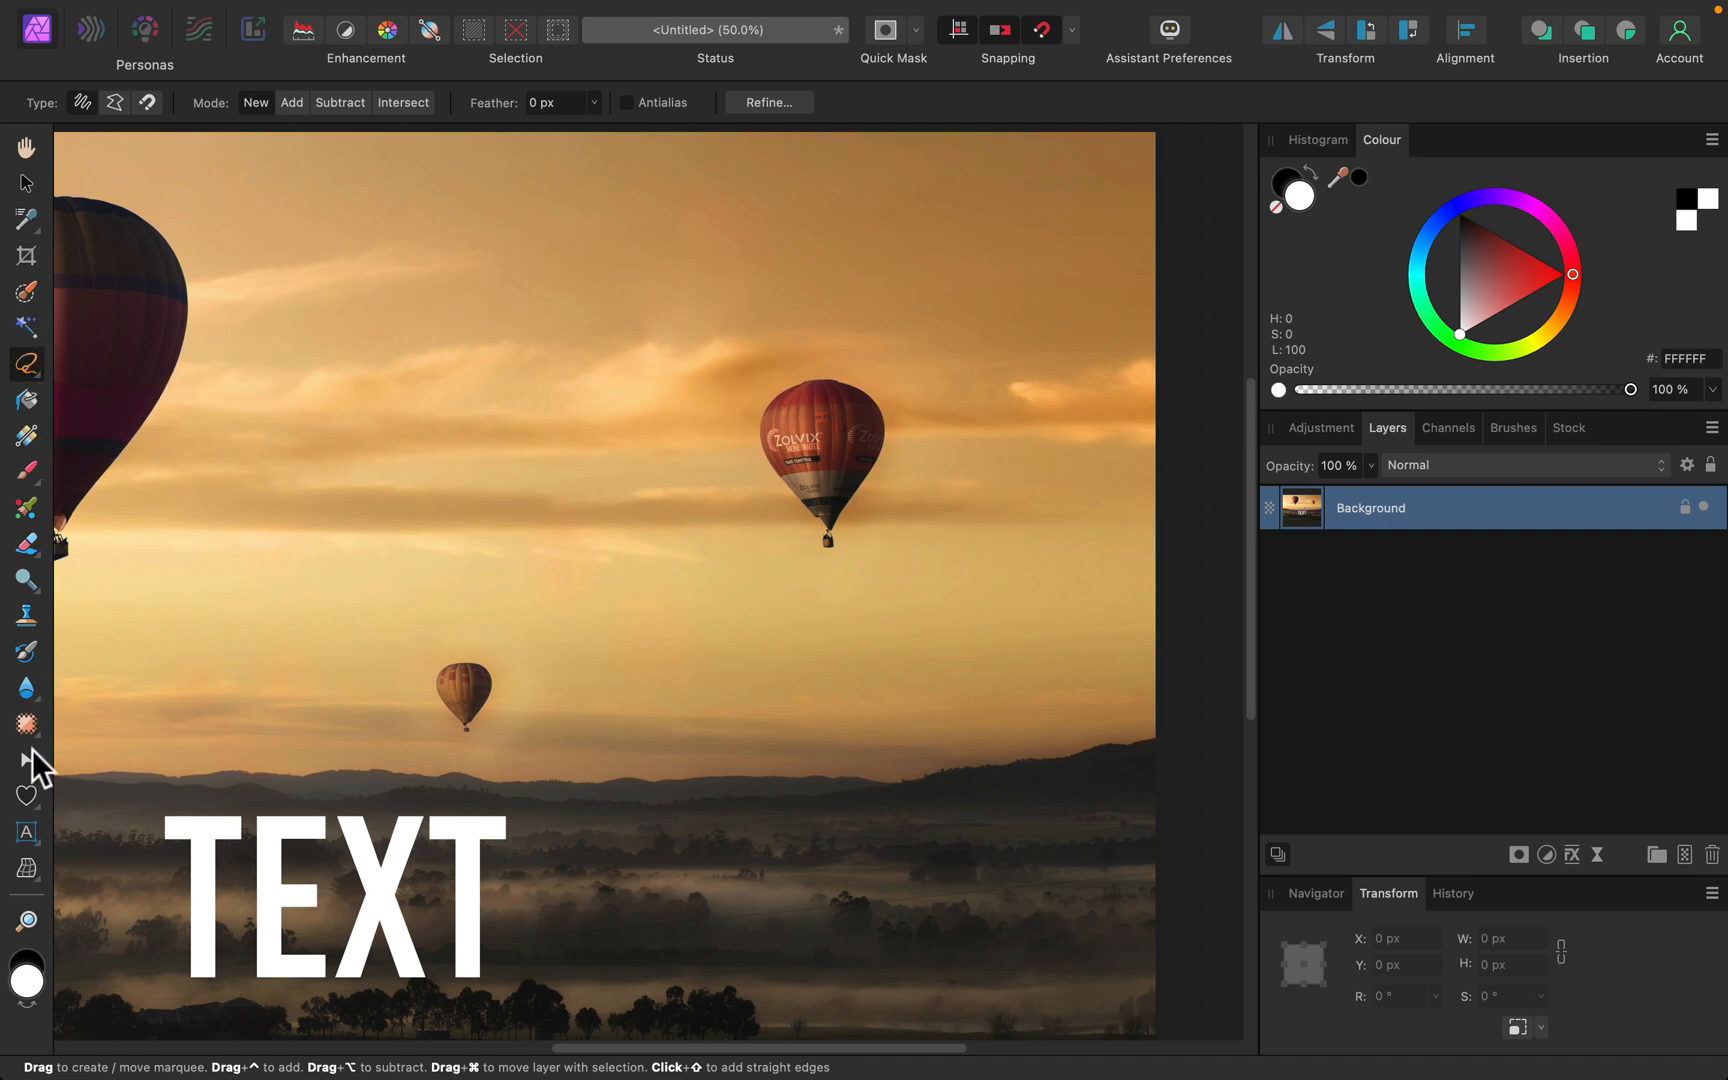
# - Expand the Healing Brush tool group to show the retouching brushes
pyautogui.click(28, 726)
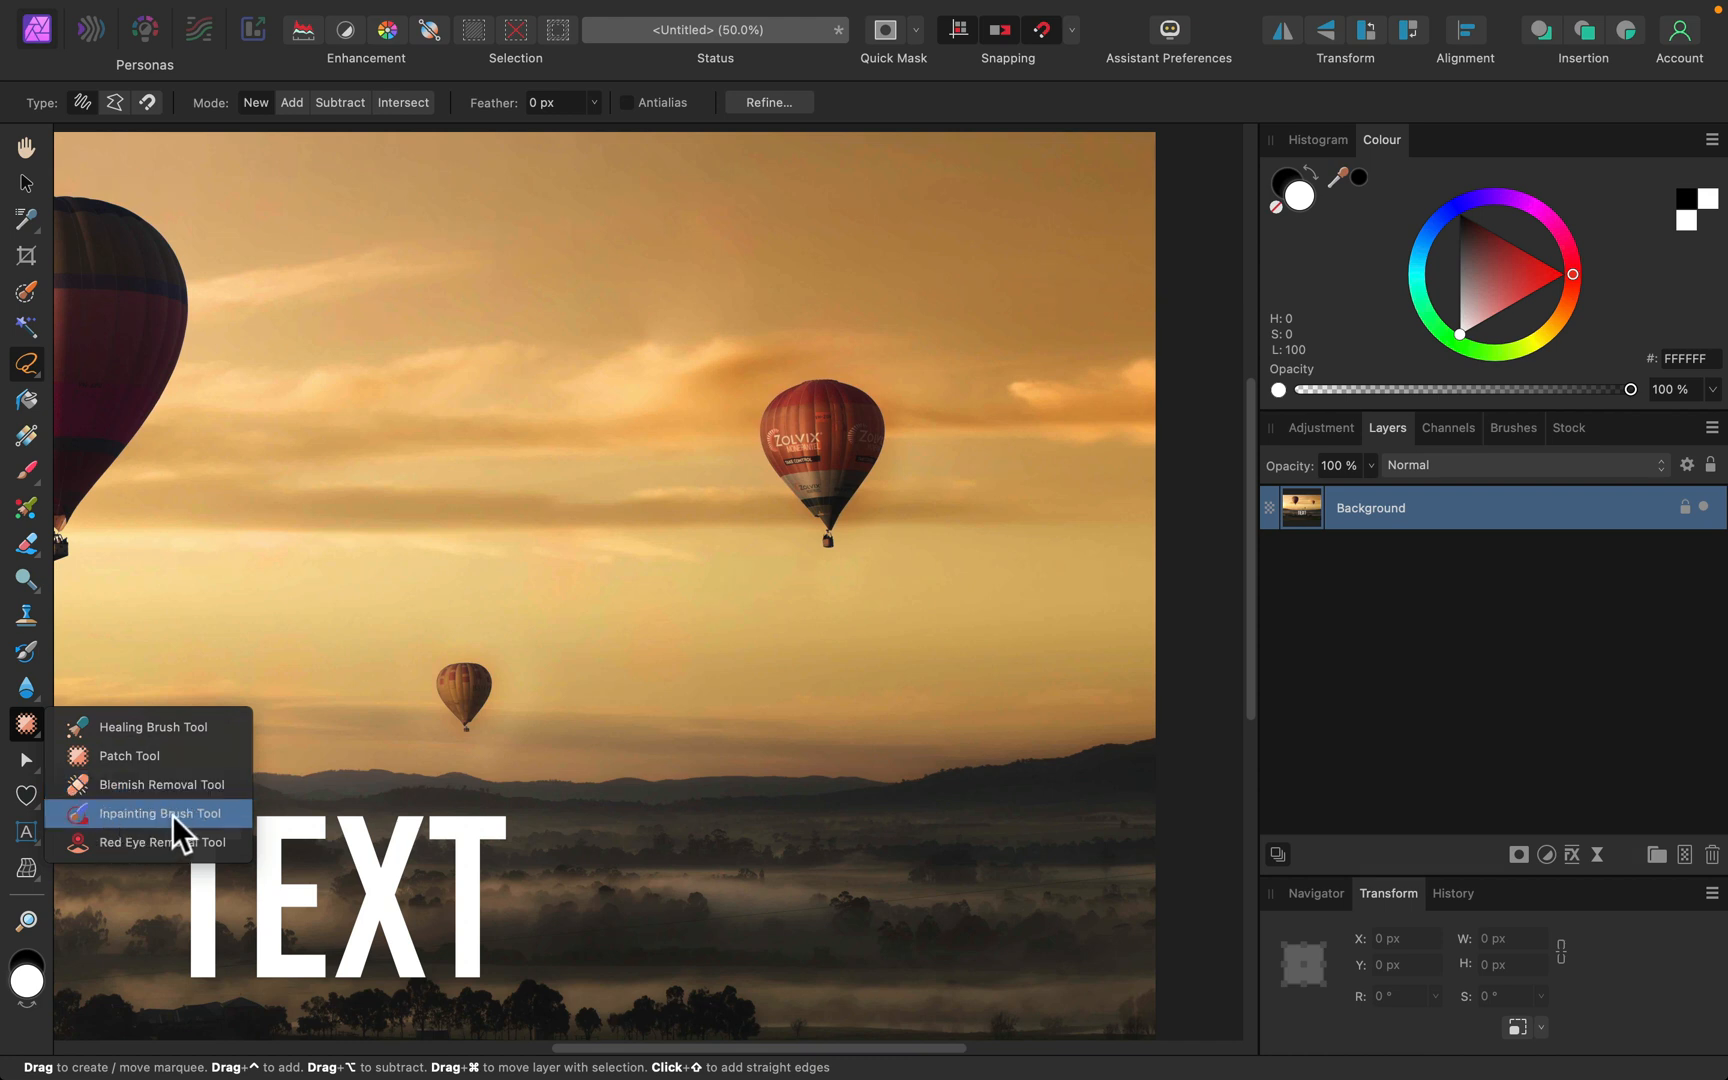
# - Paint out the red balloon with the Inpainting Brush at 210 px width
pyautogui.click(156, 814)
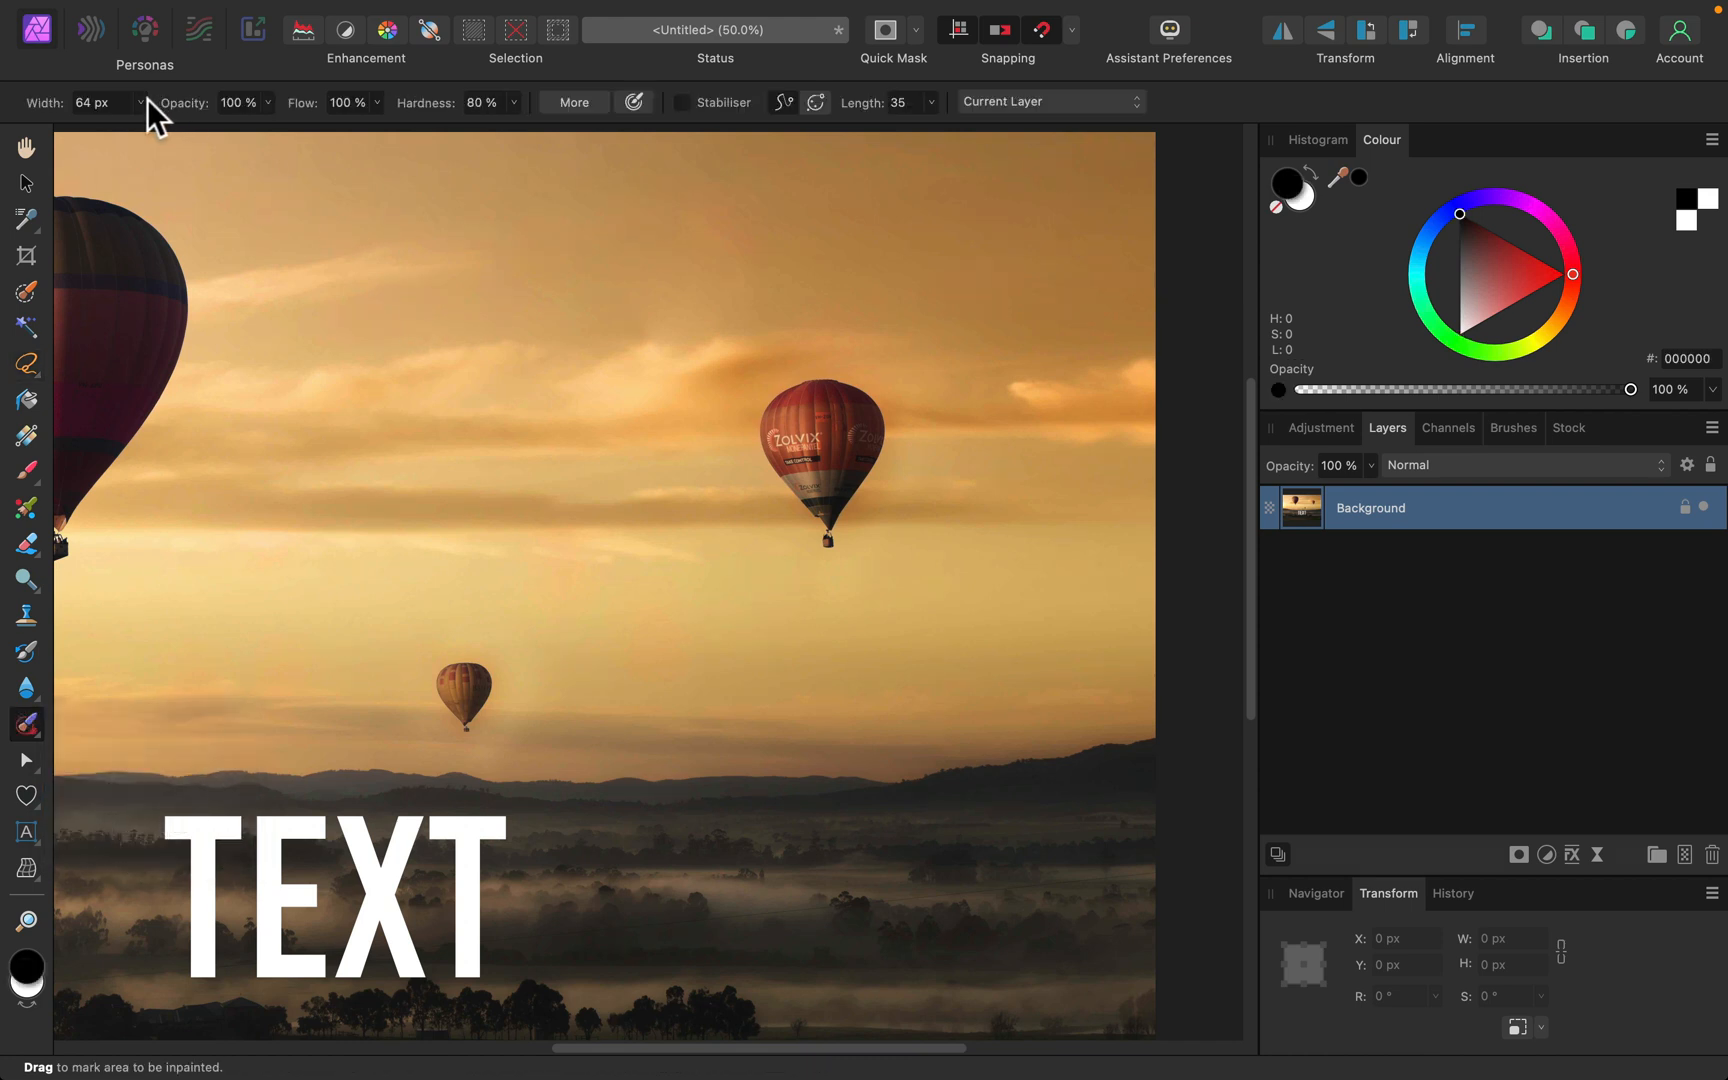
pyautogui.moveTo(66, 128); pyautogui.dragTo(174, 128)
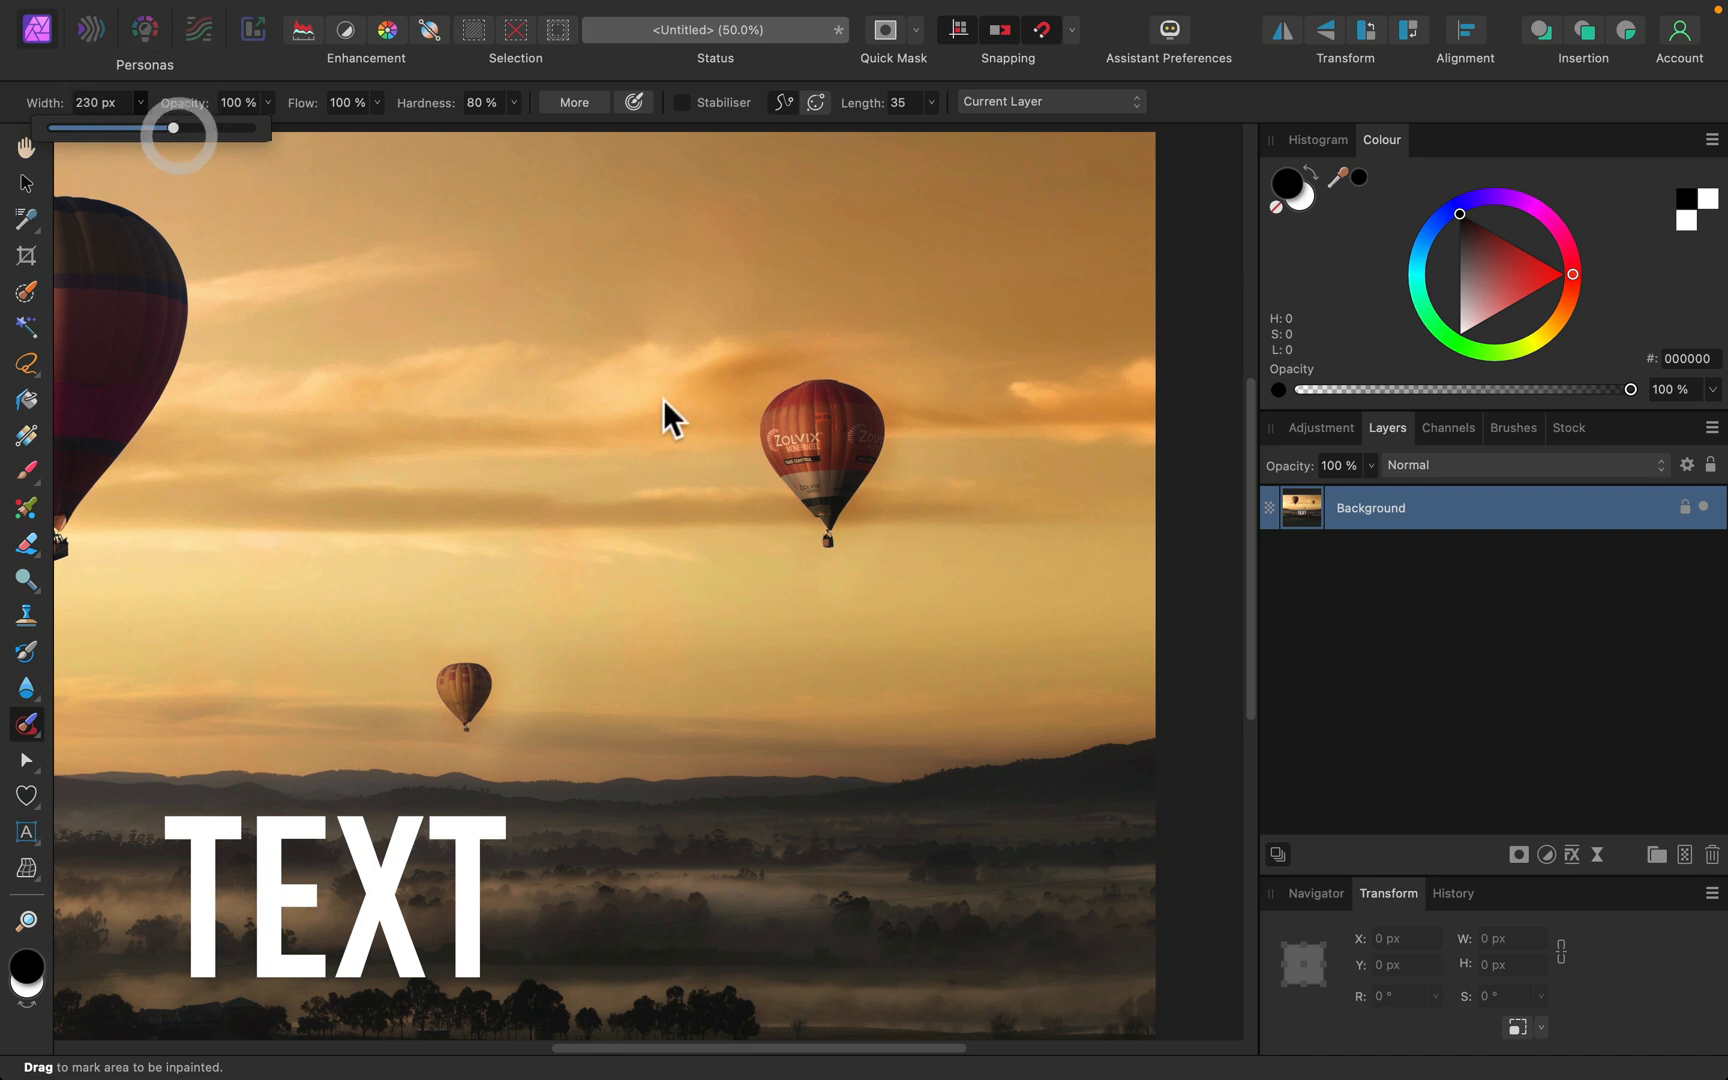
pyautogui.moveTo(174, 128); pyautogui.dragTo(164, 128)
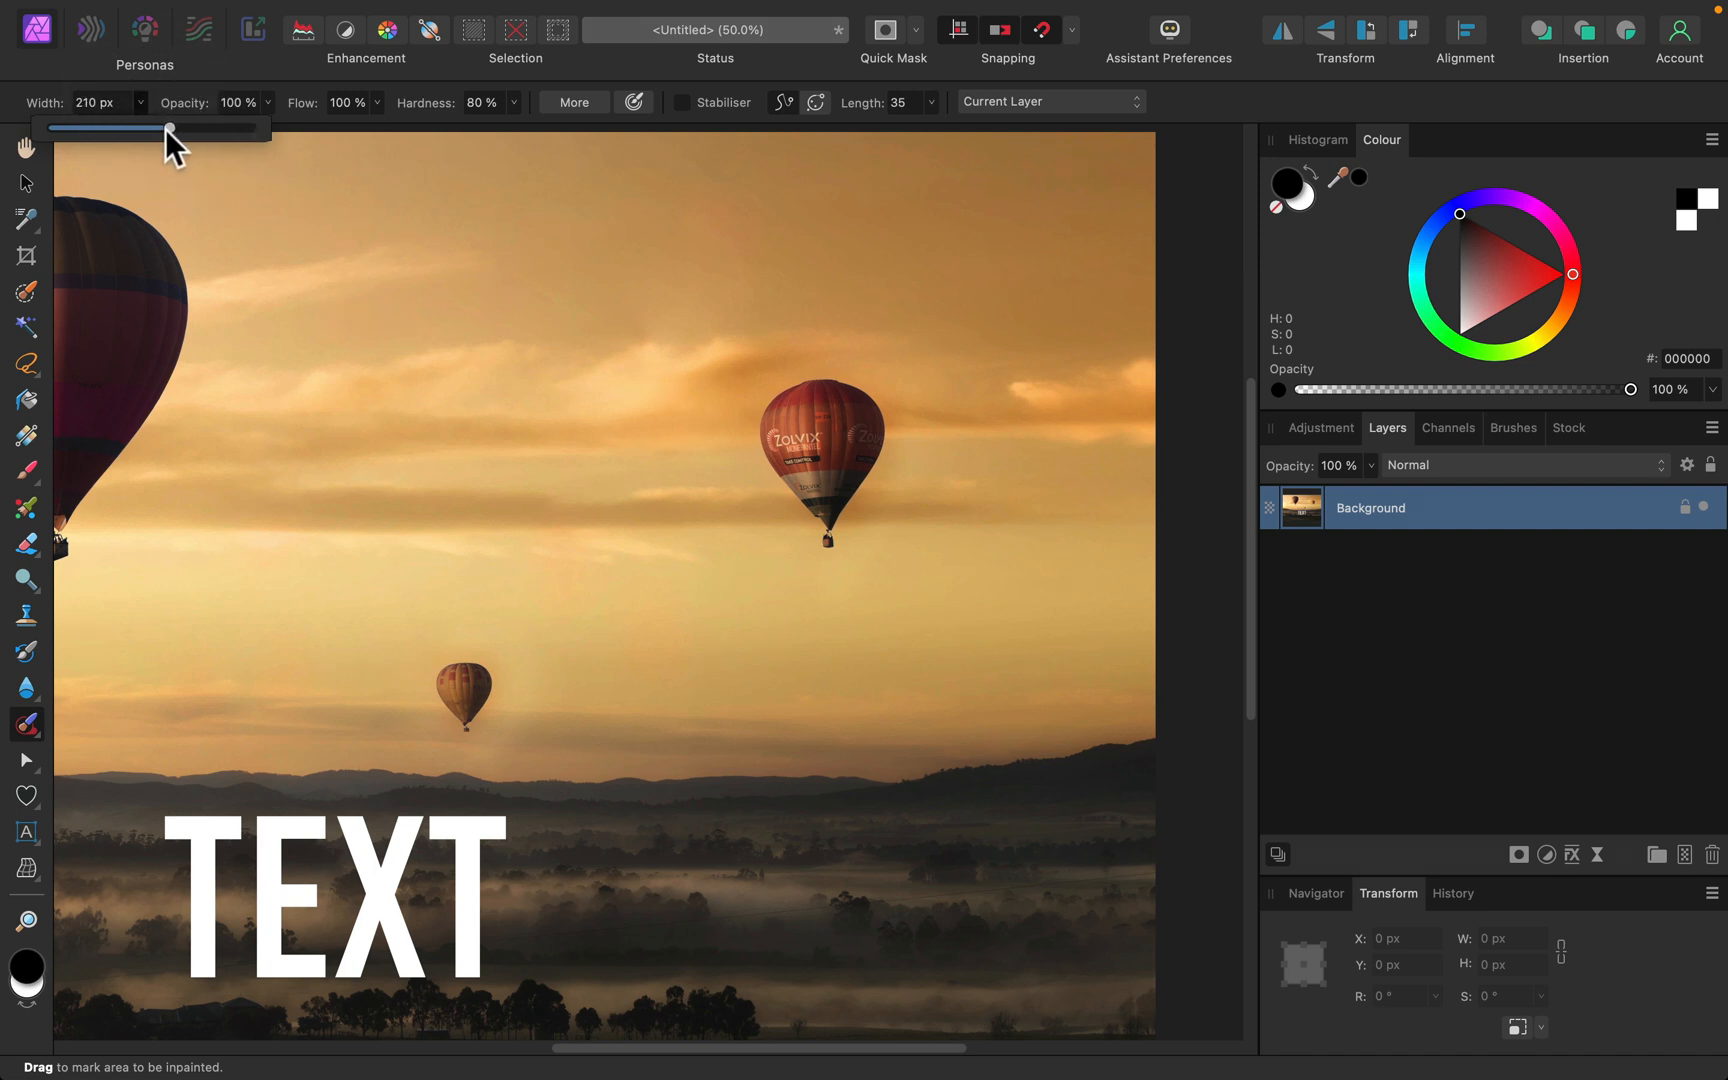
pyautogui.moveTo(924, 438)
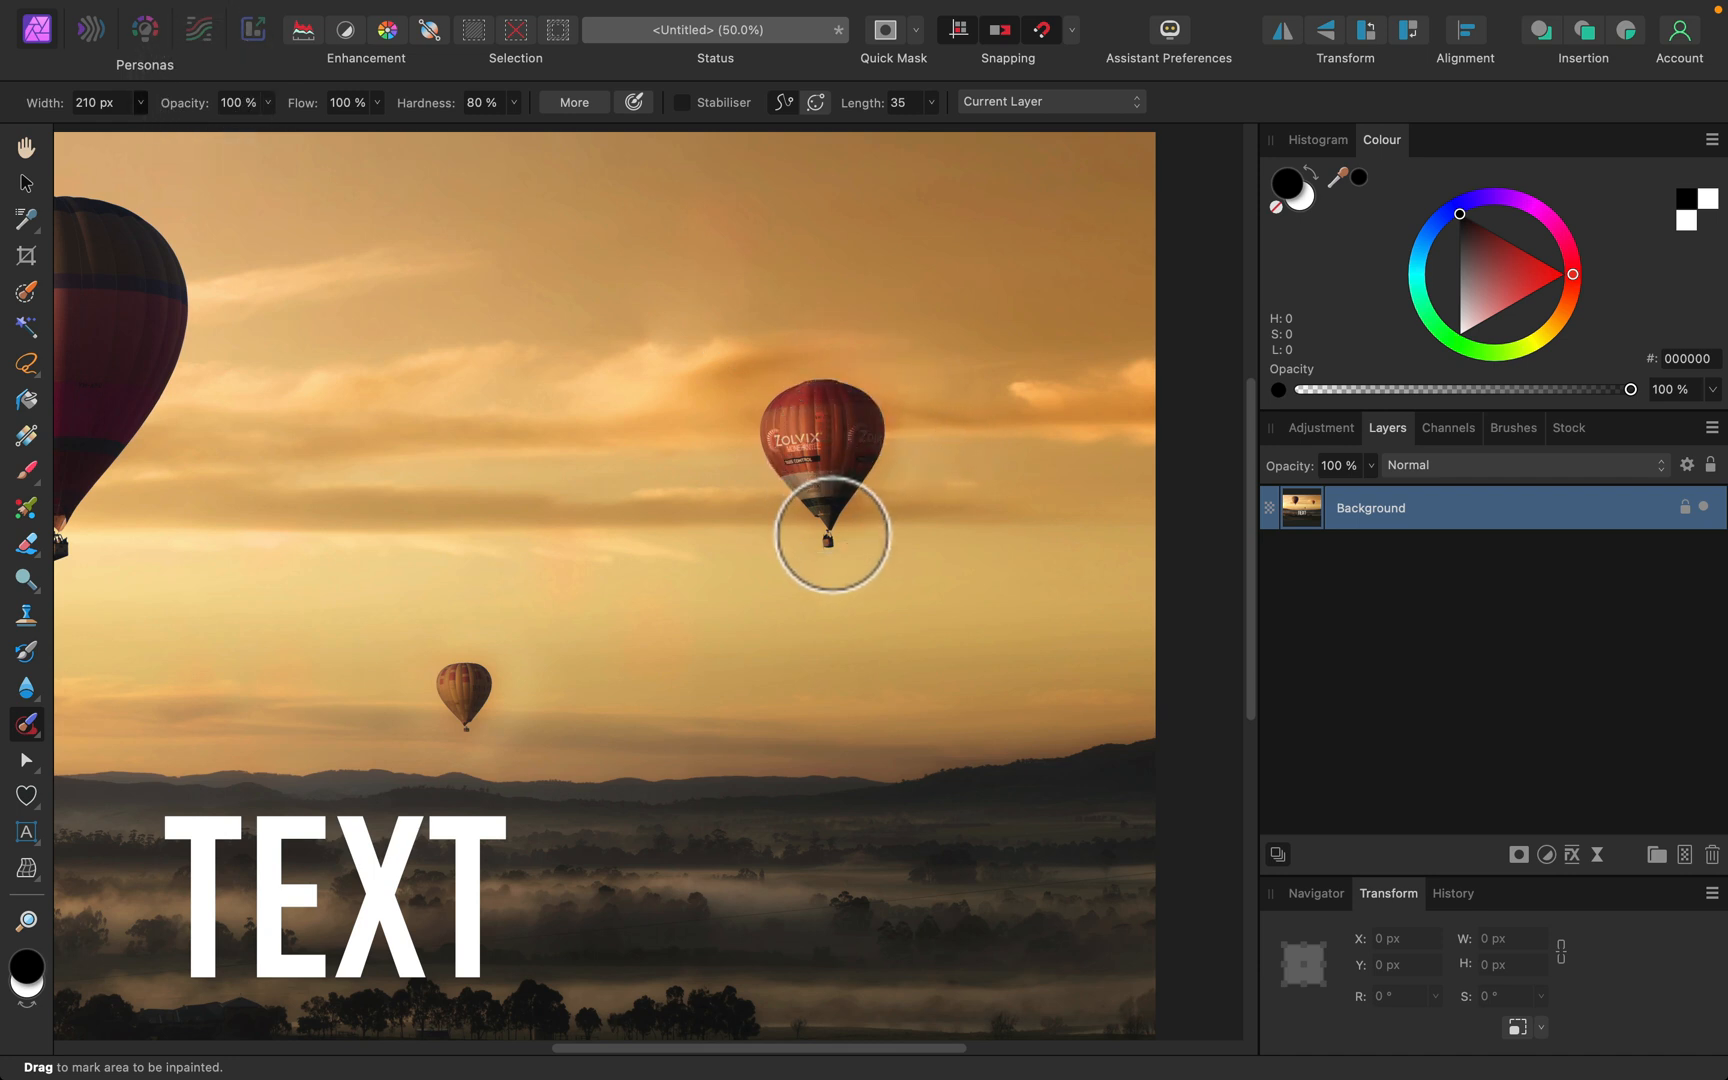
pyautogui.moveTo(834, 536); pyautogui.dragTo(822, 474)
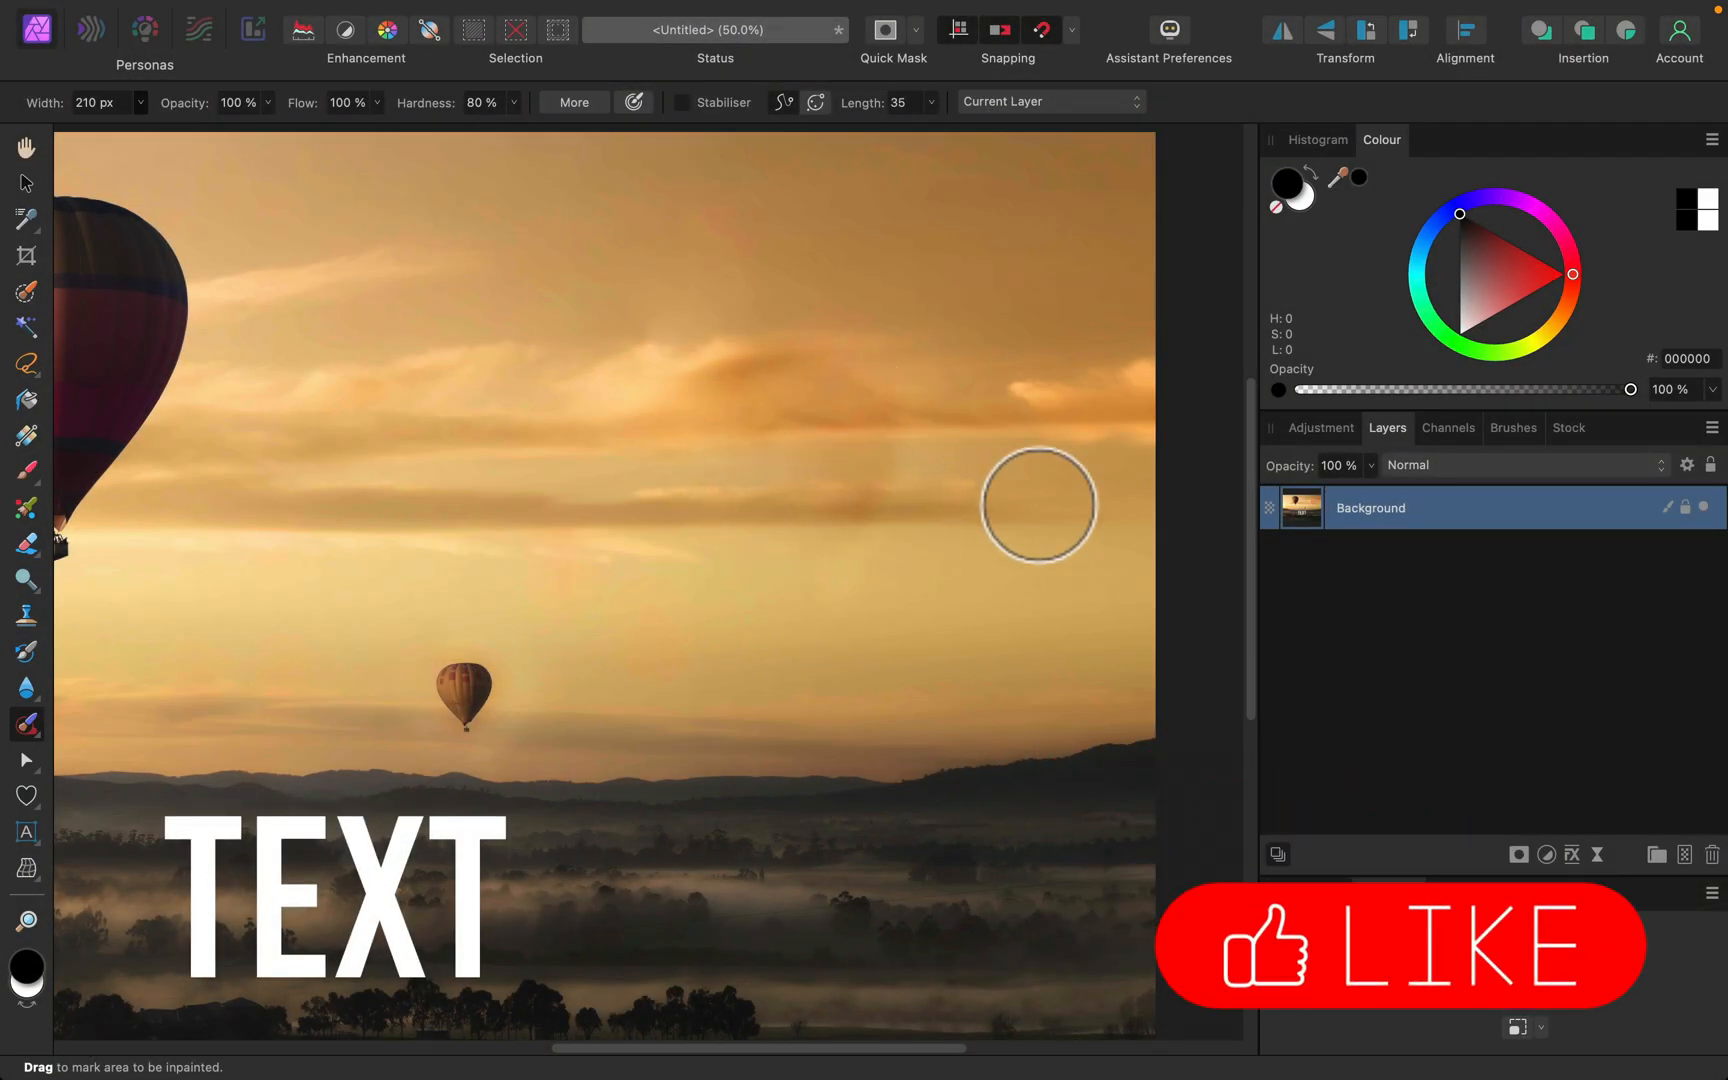
pyautogui.moveTo(152, 426)
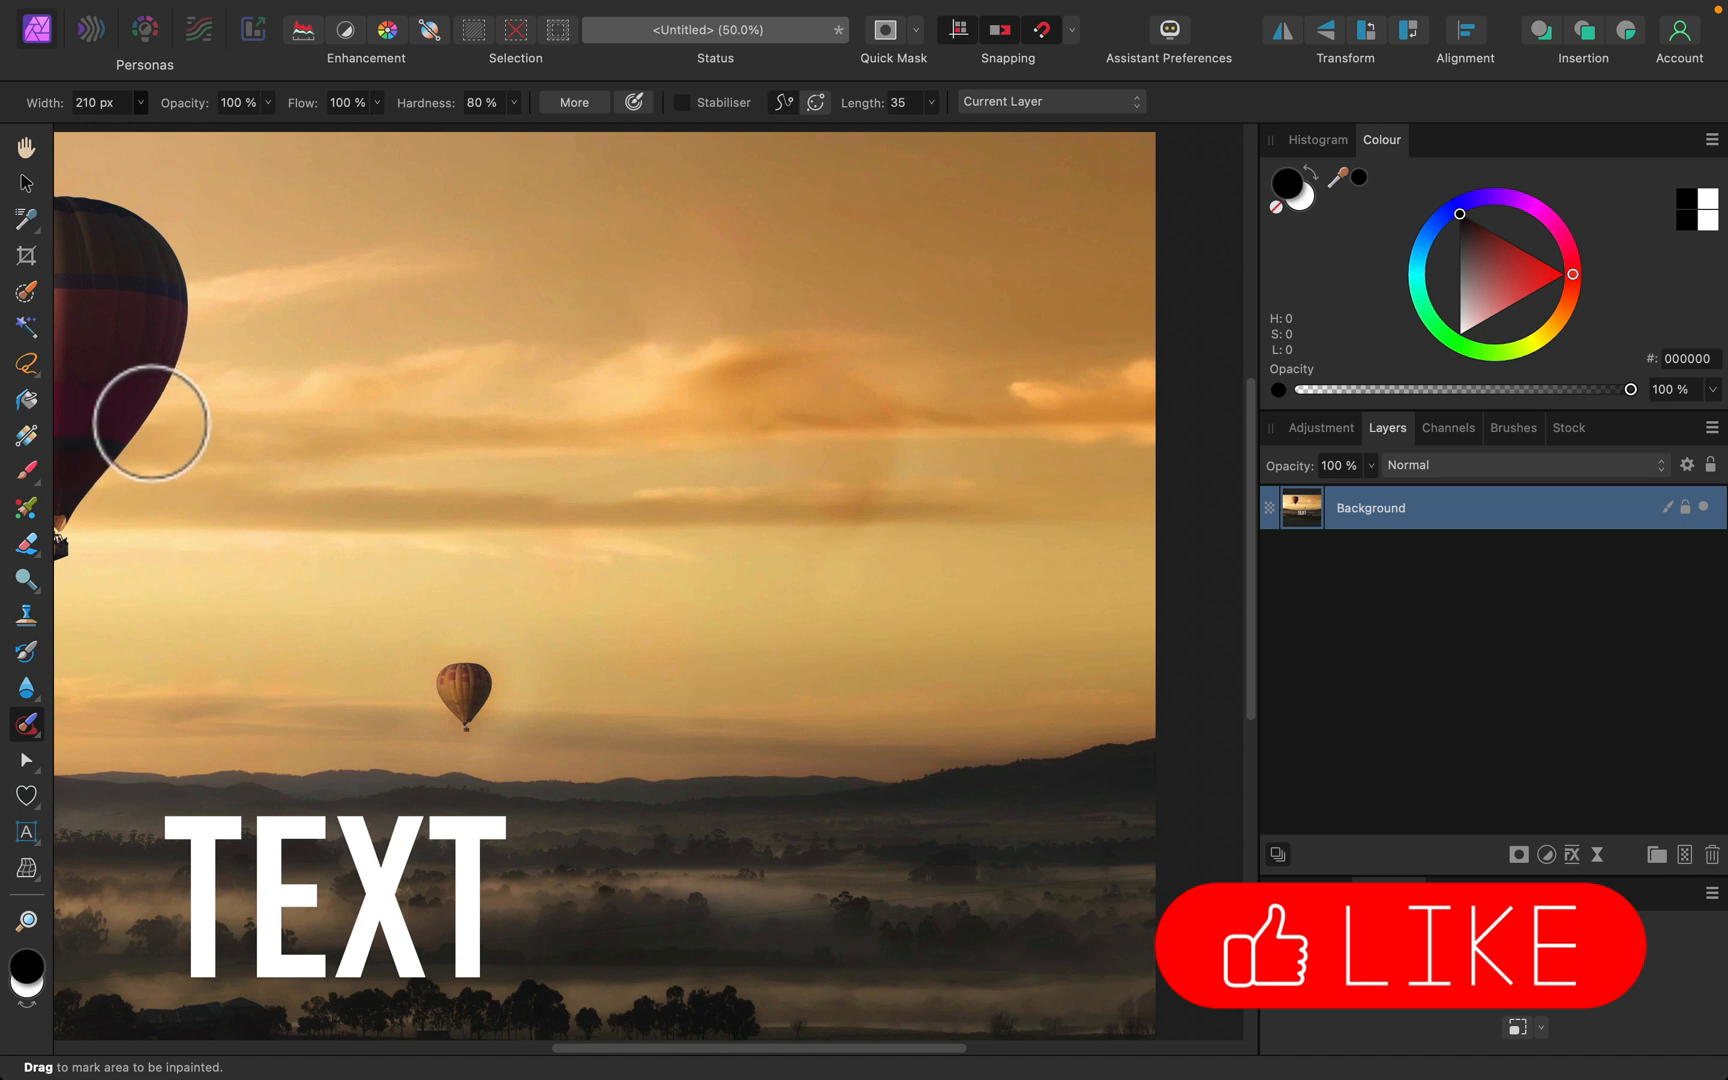
pyautogui.moveTo(28, 374)
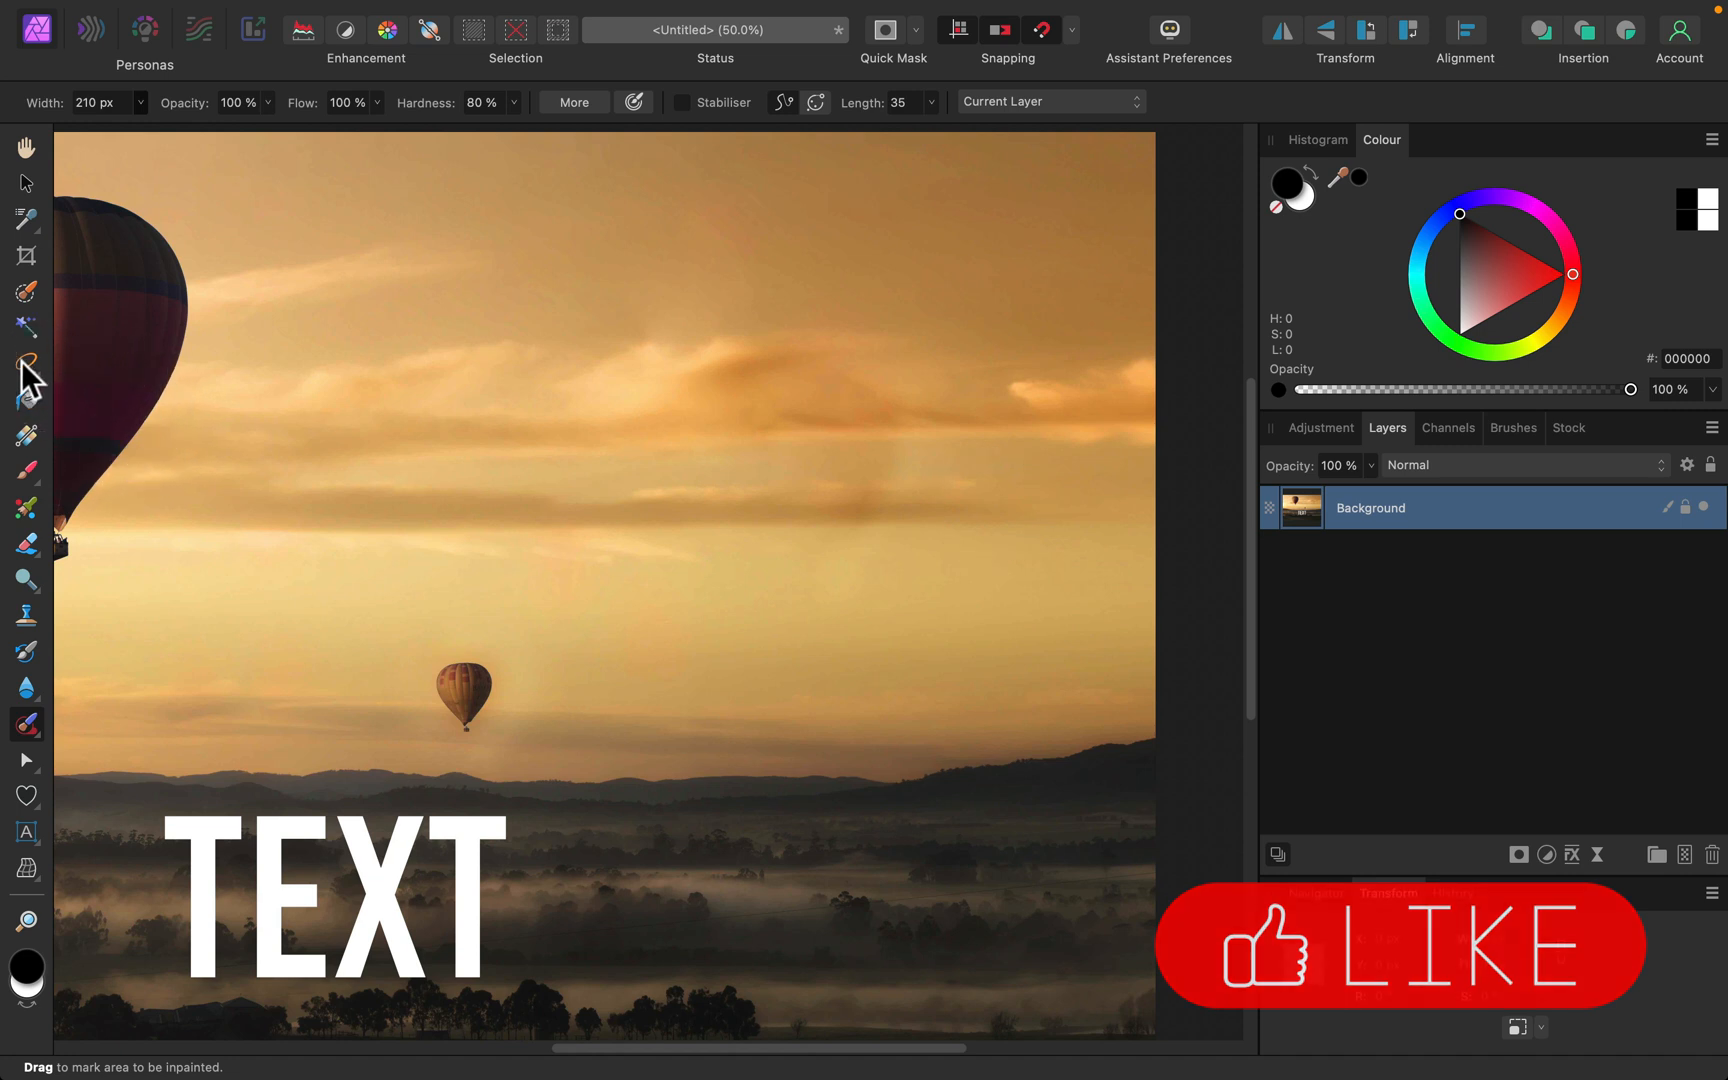
# - Select the small balloon above the hills and fill it with Inpainting
pyautogui.click(26, 366)
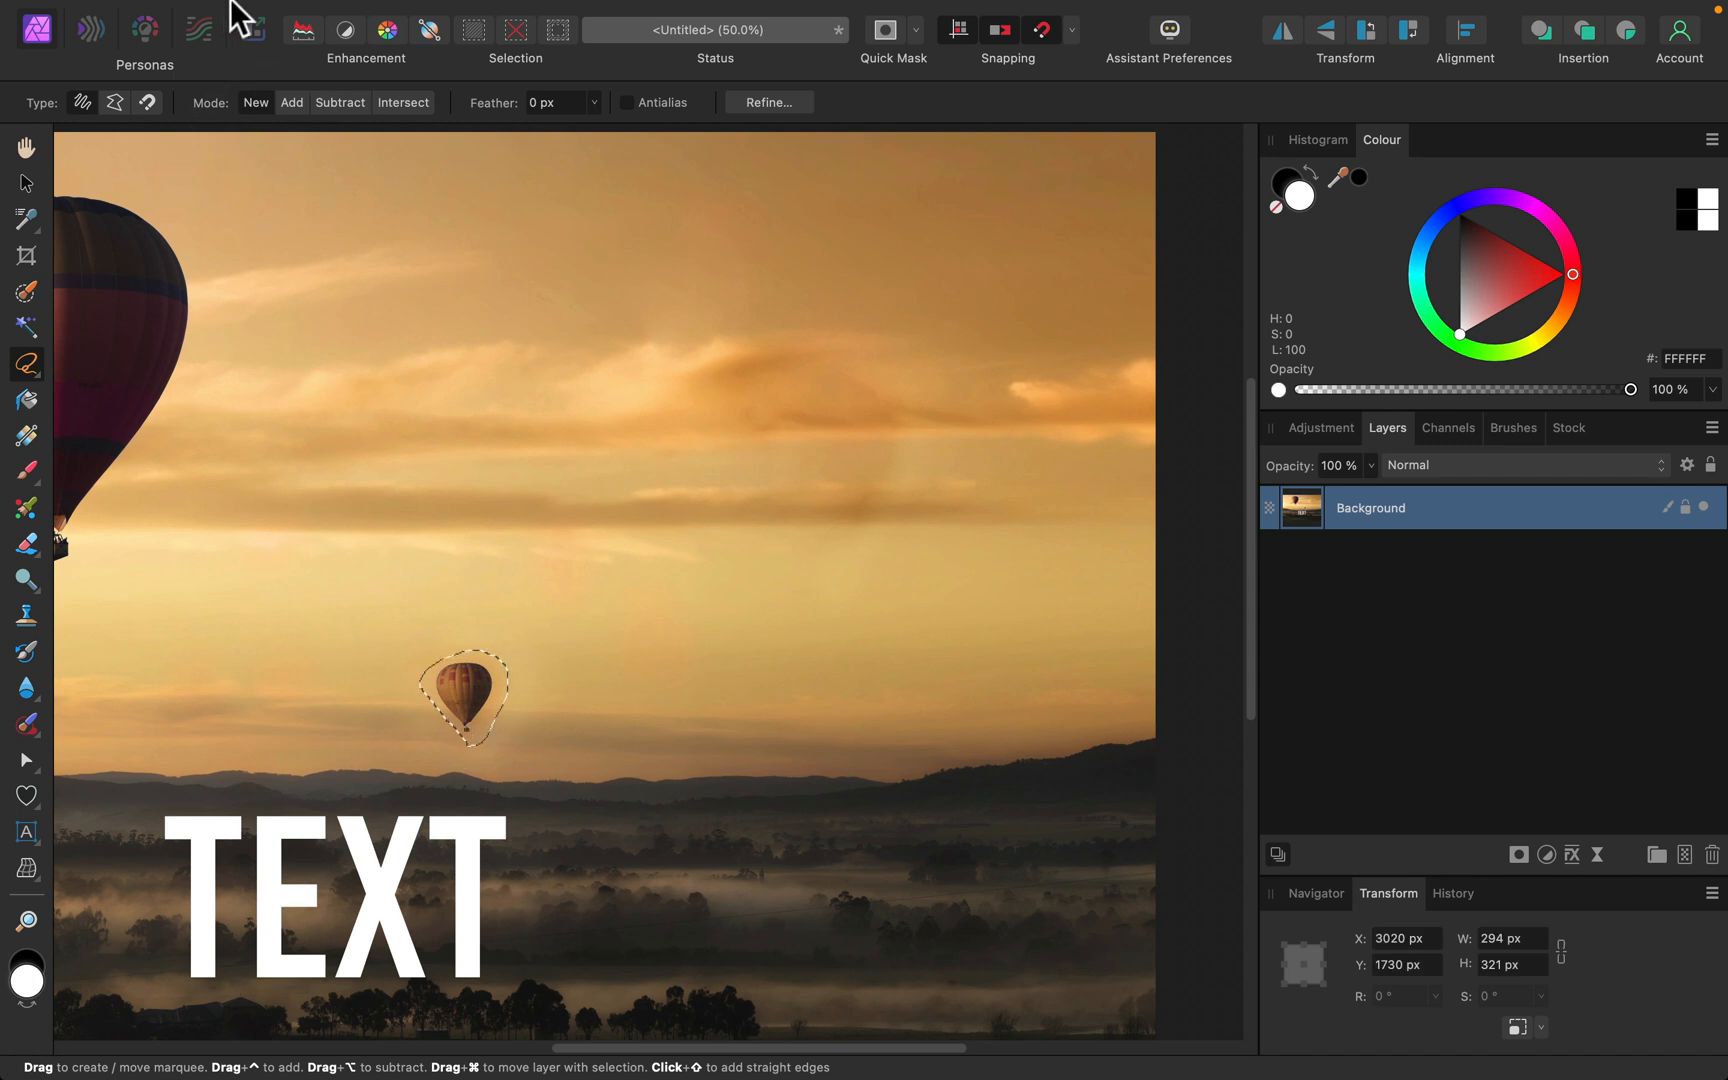
pyautogui.click(272, 14)
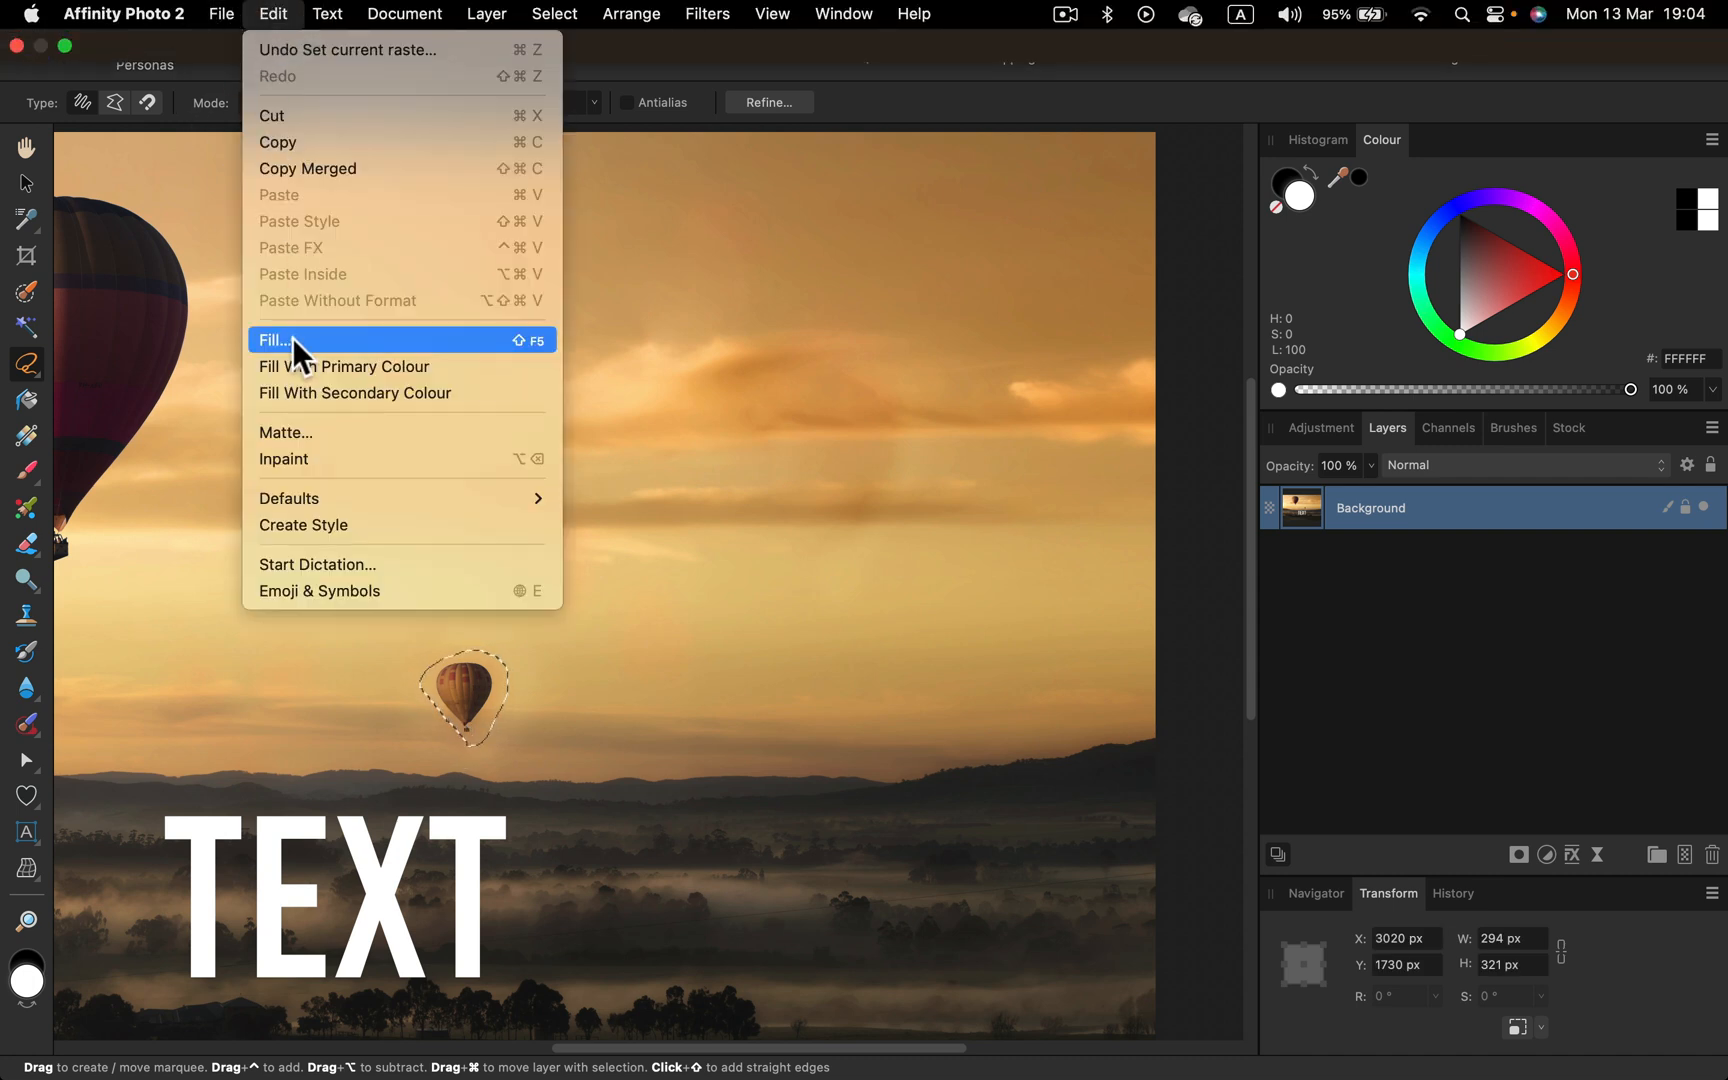
pyautogui.click(278, 340)
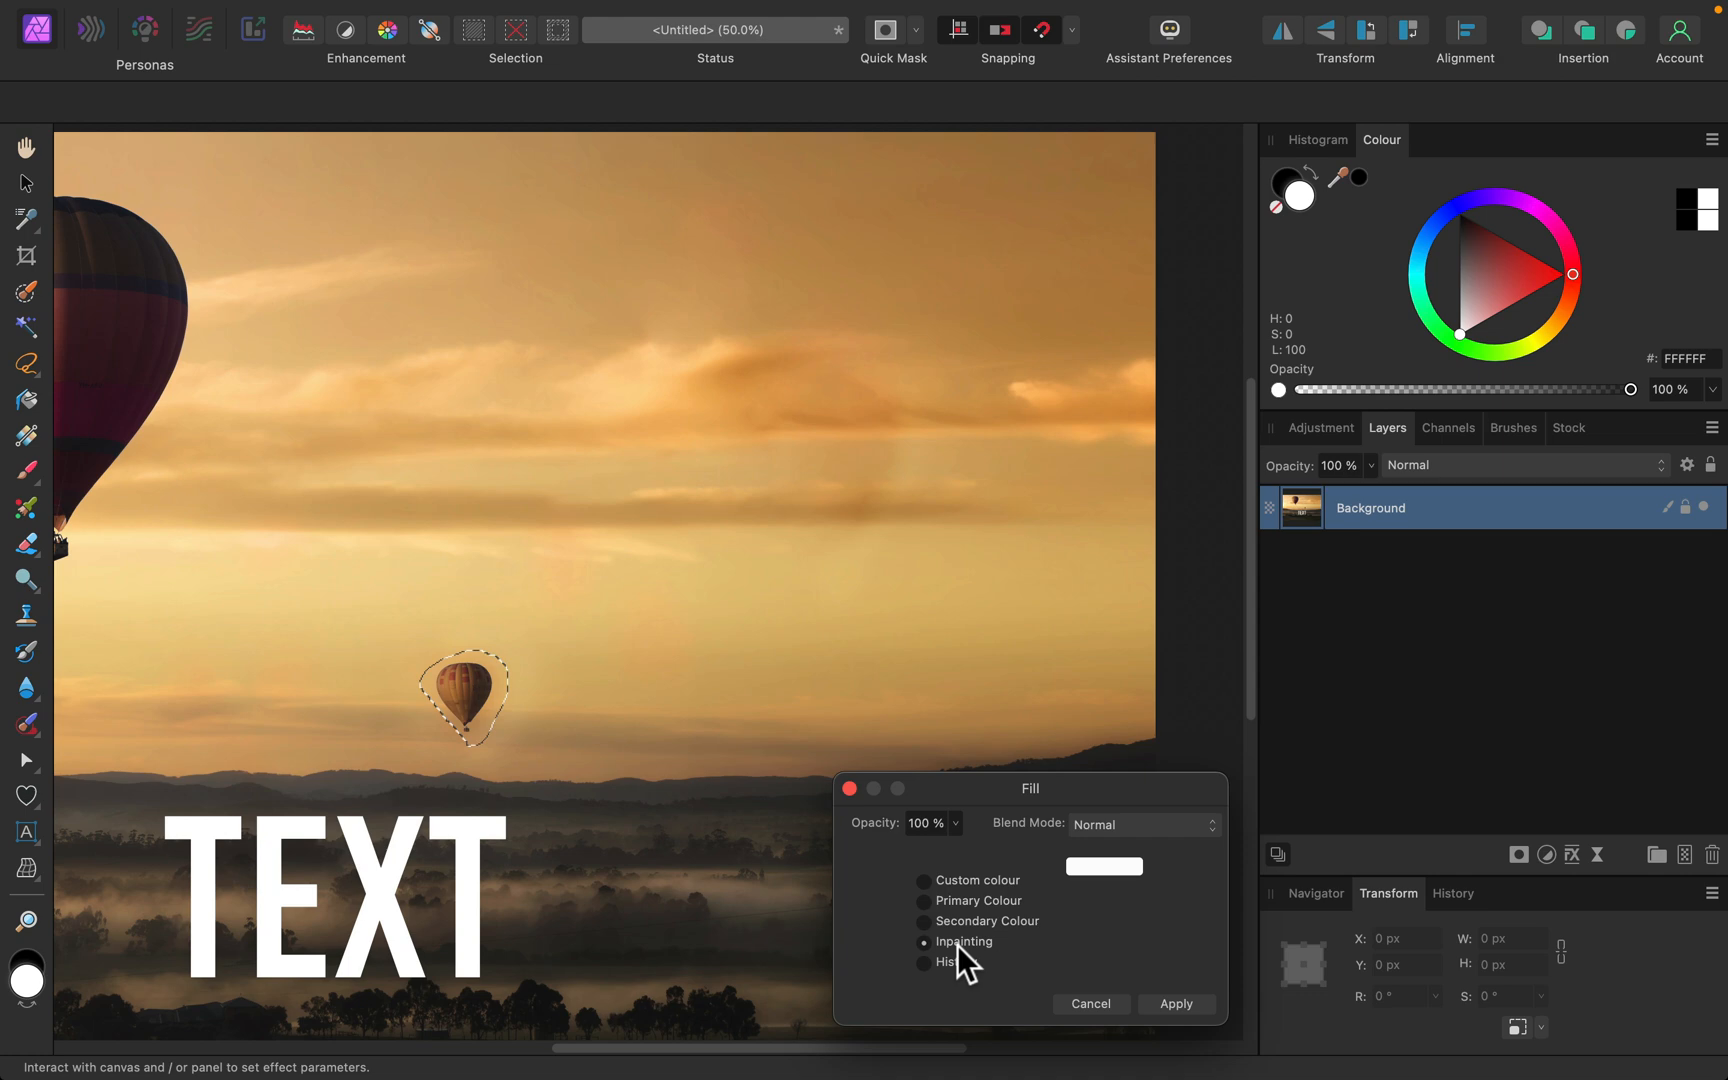
pyautogui.click(1174, 1002)
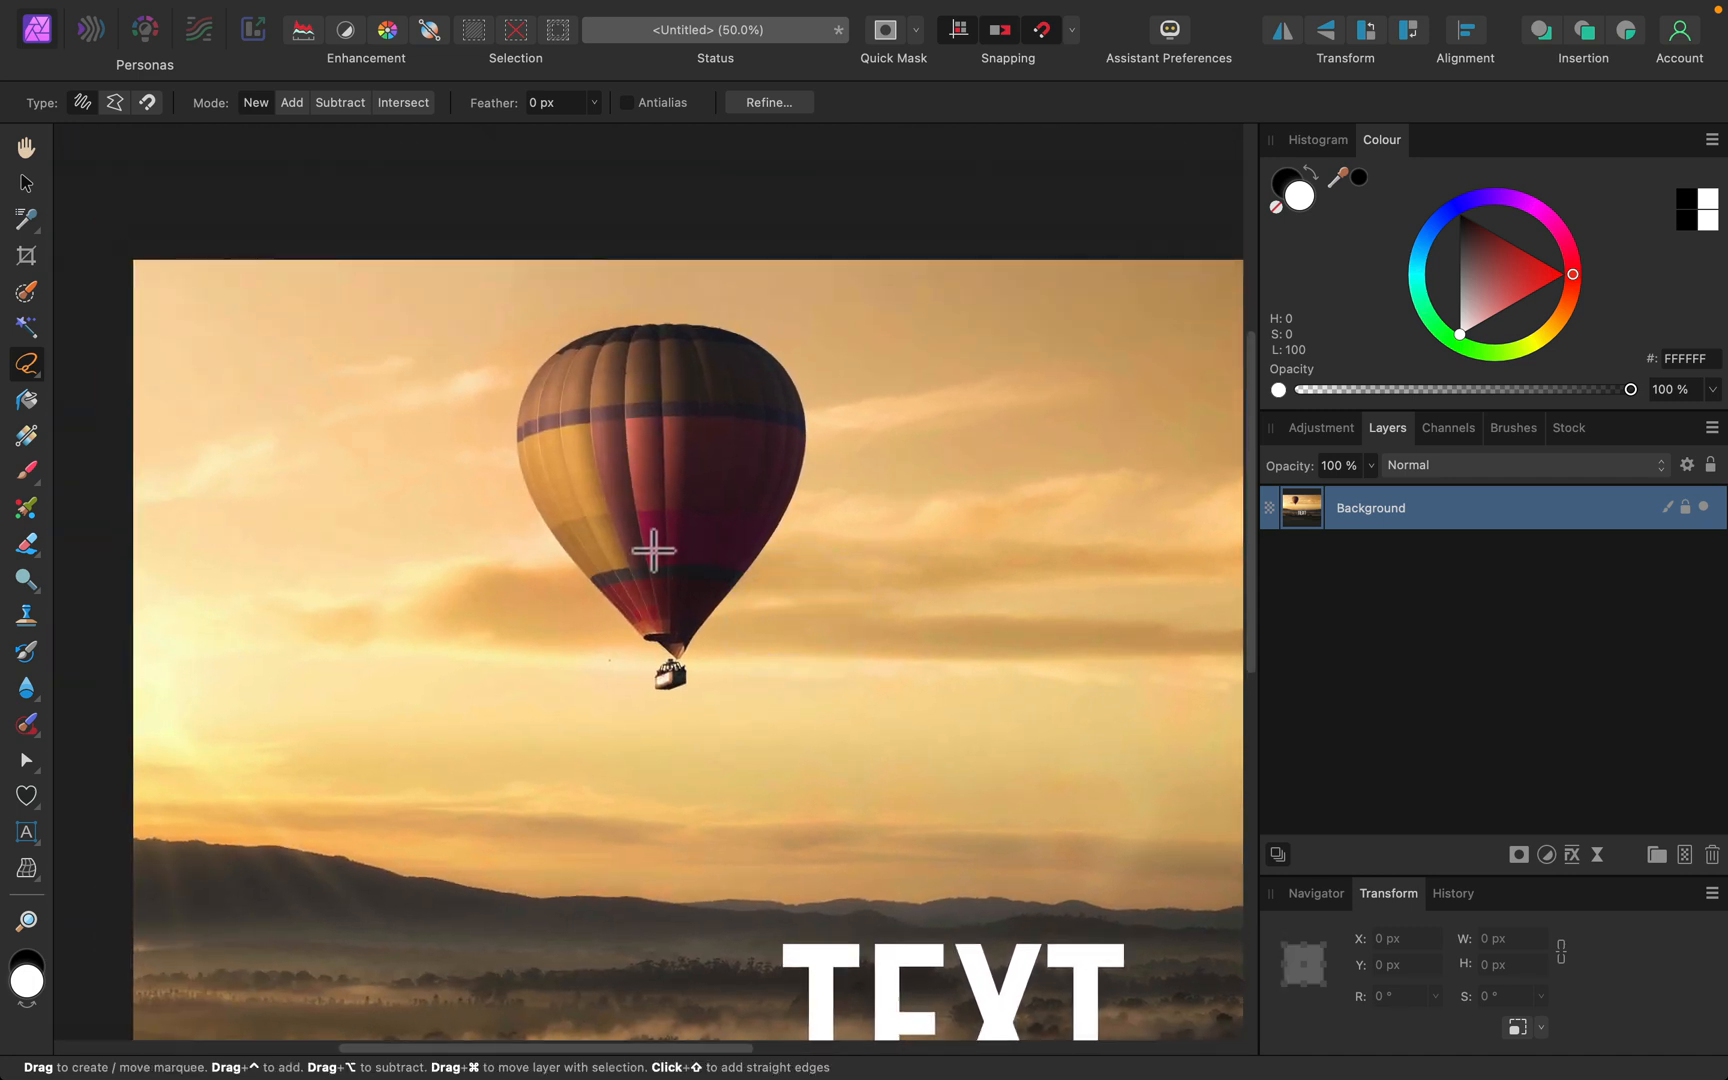
pyautogui.moveTo(592, 604)
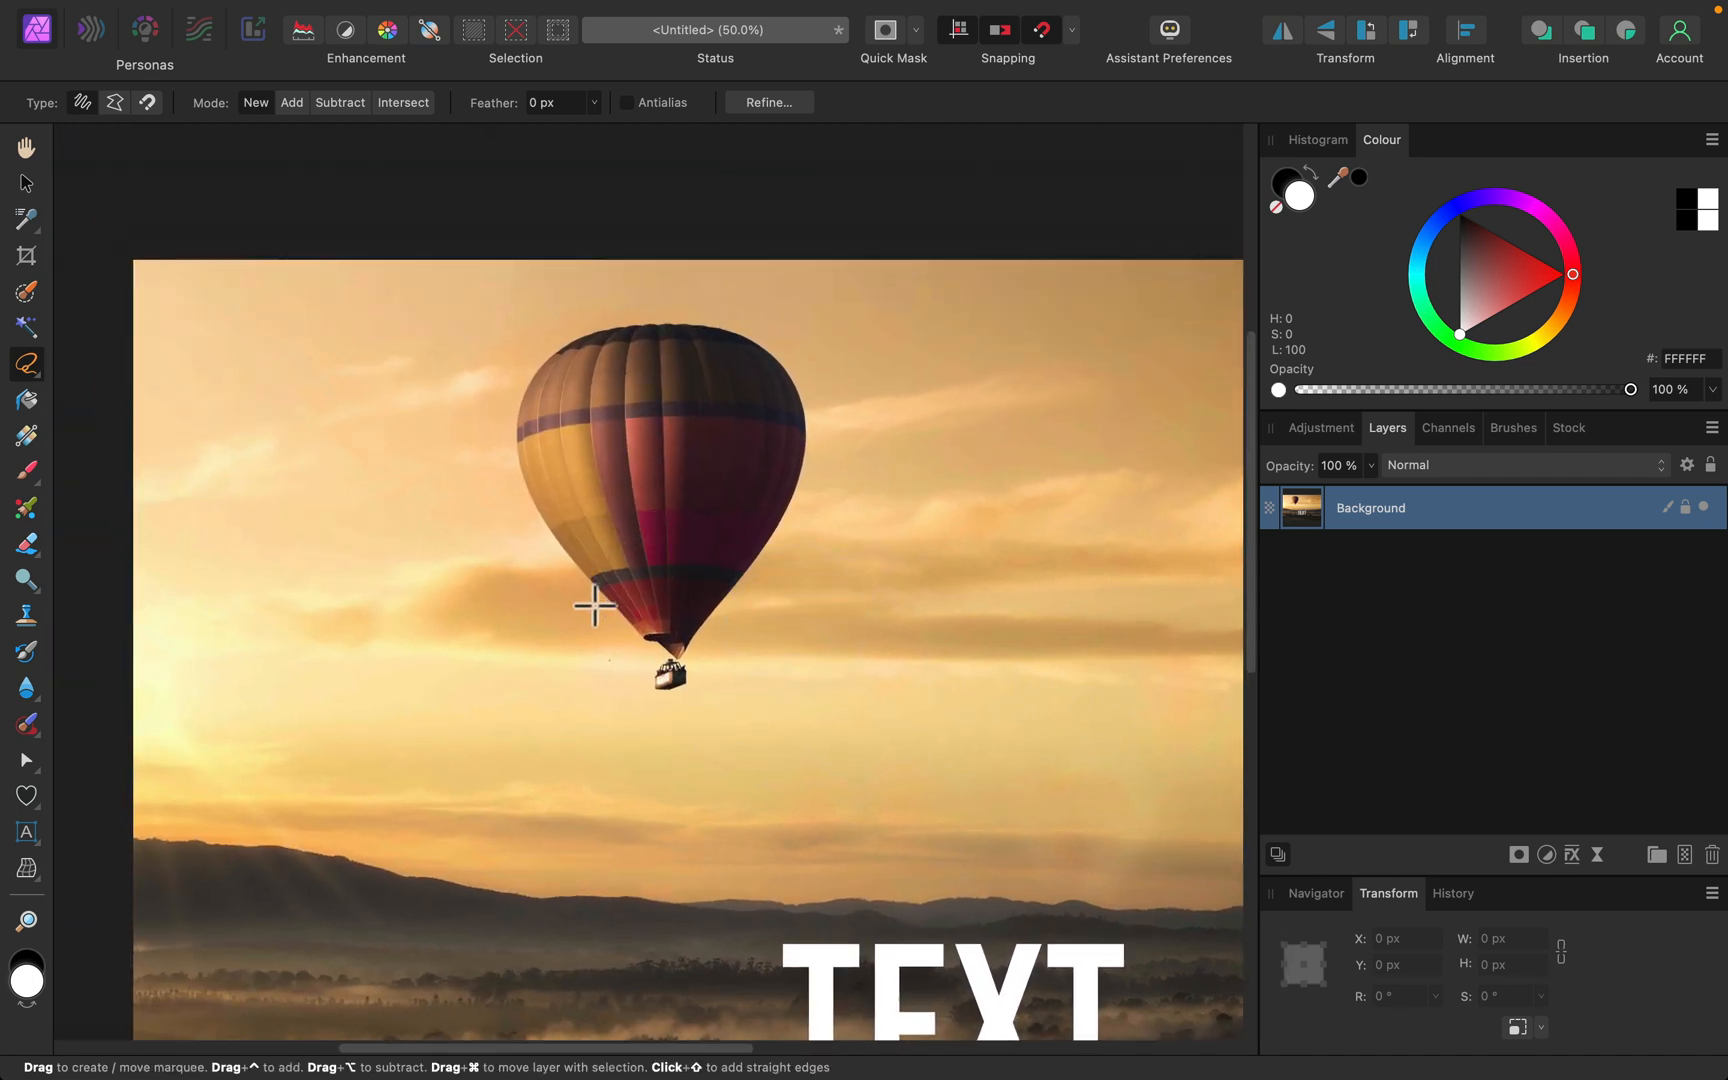
pyautogui.moveTo(548, 636)
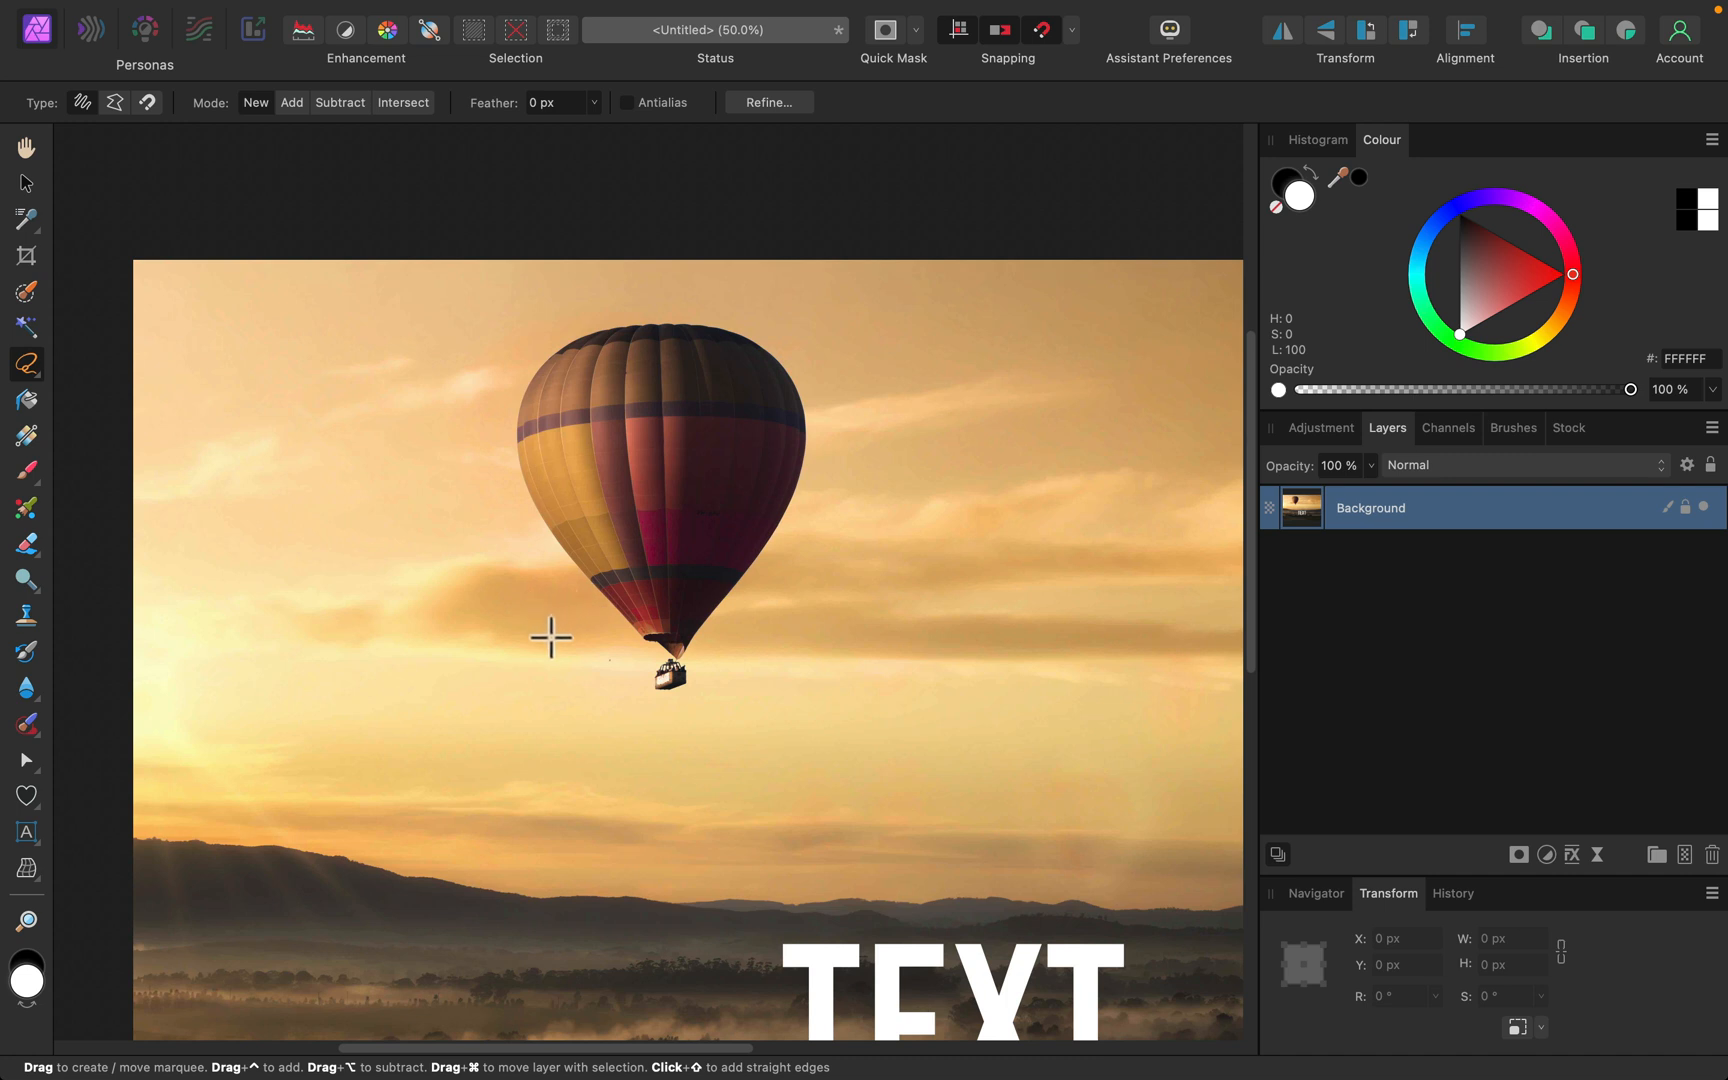
pyautogui.moveTo(528, 624)
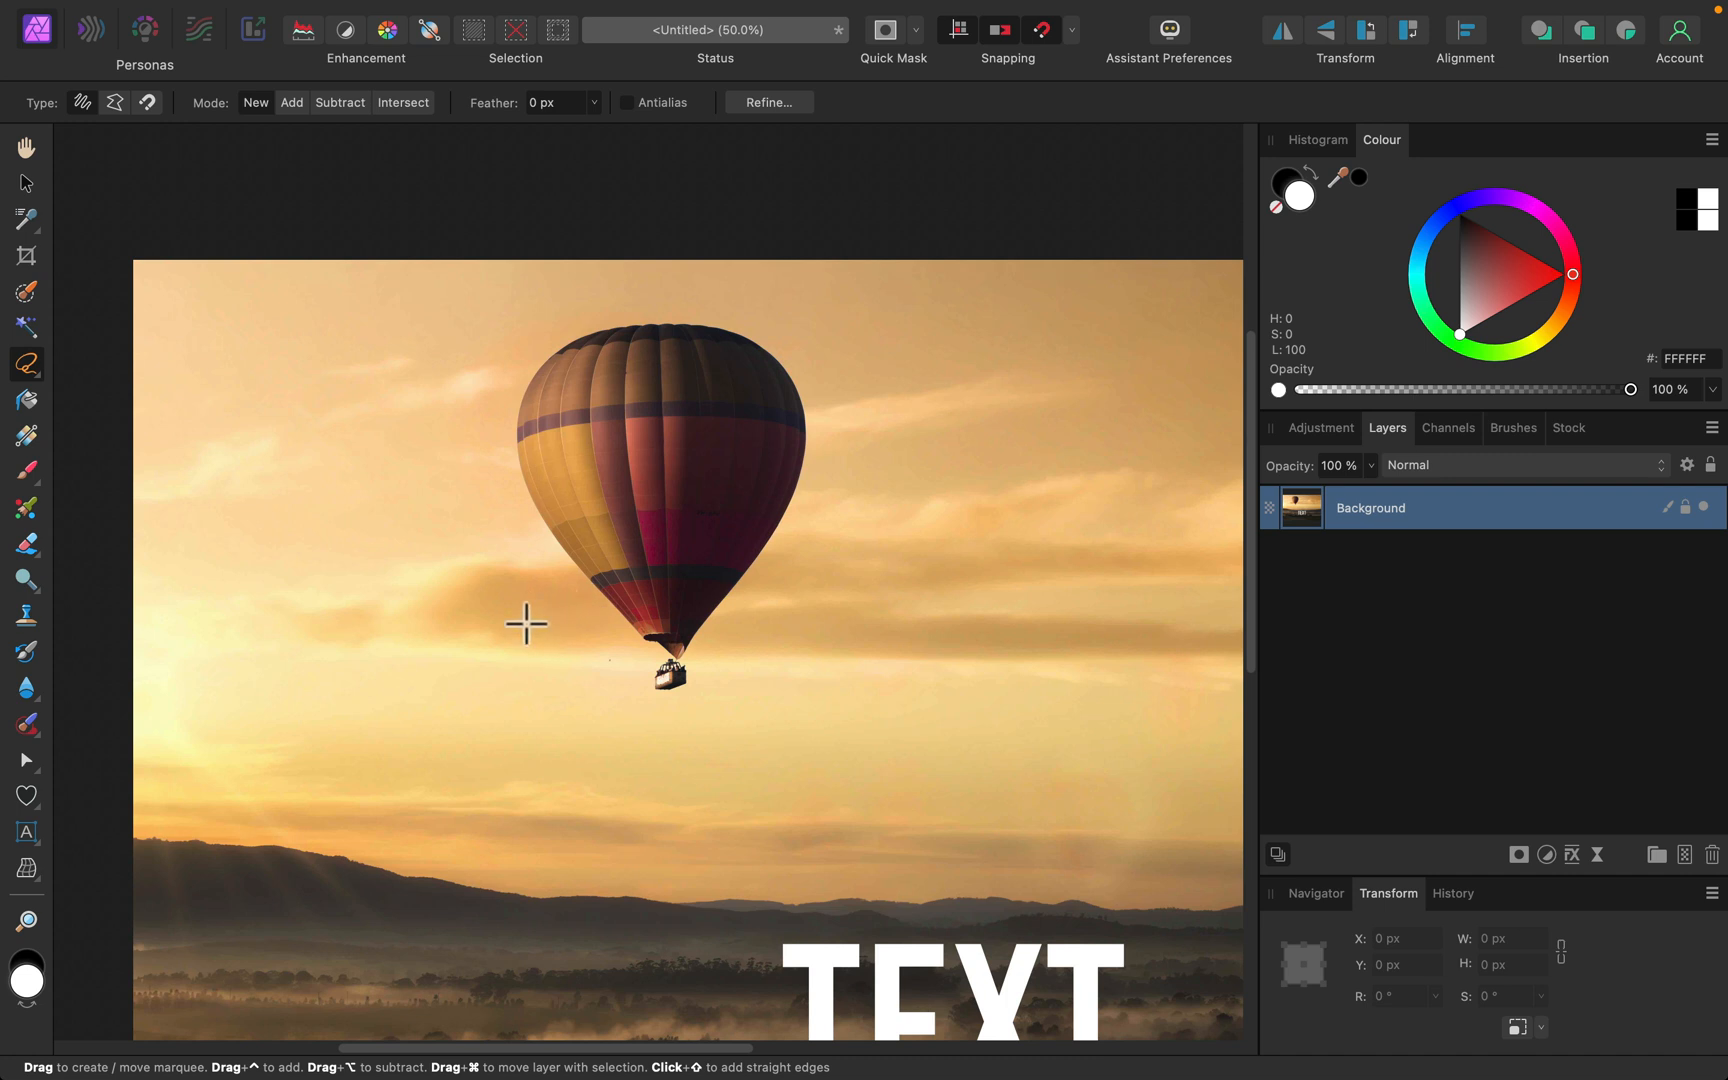
pyautogui.moveTo(512, 482)
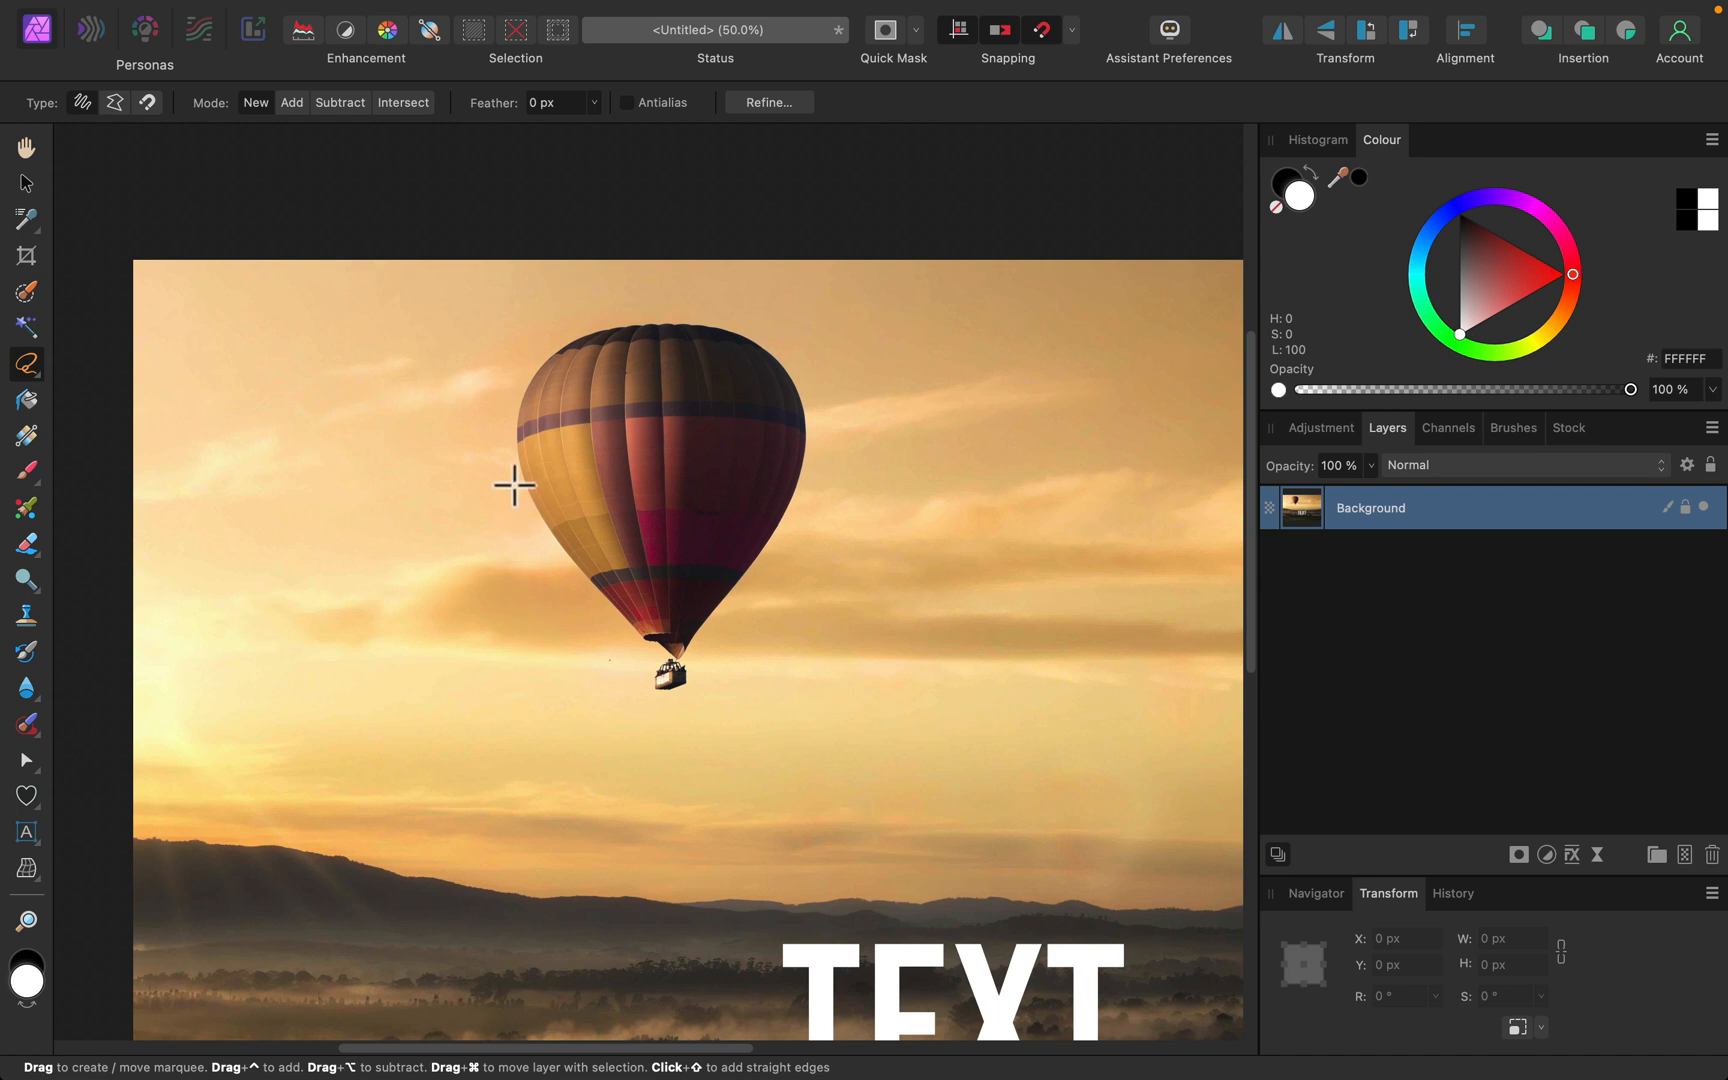
pyautogui.moveTo(78, 702)
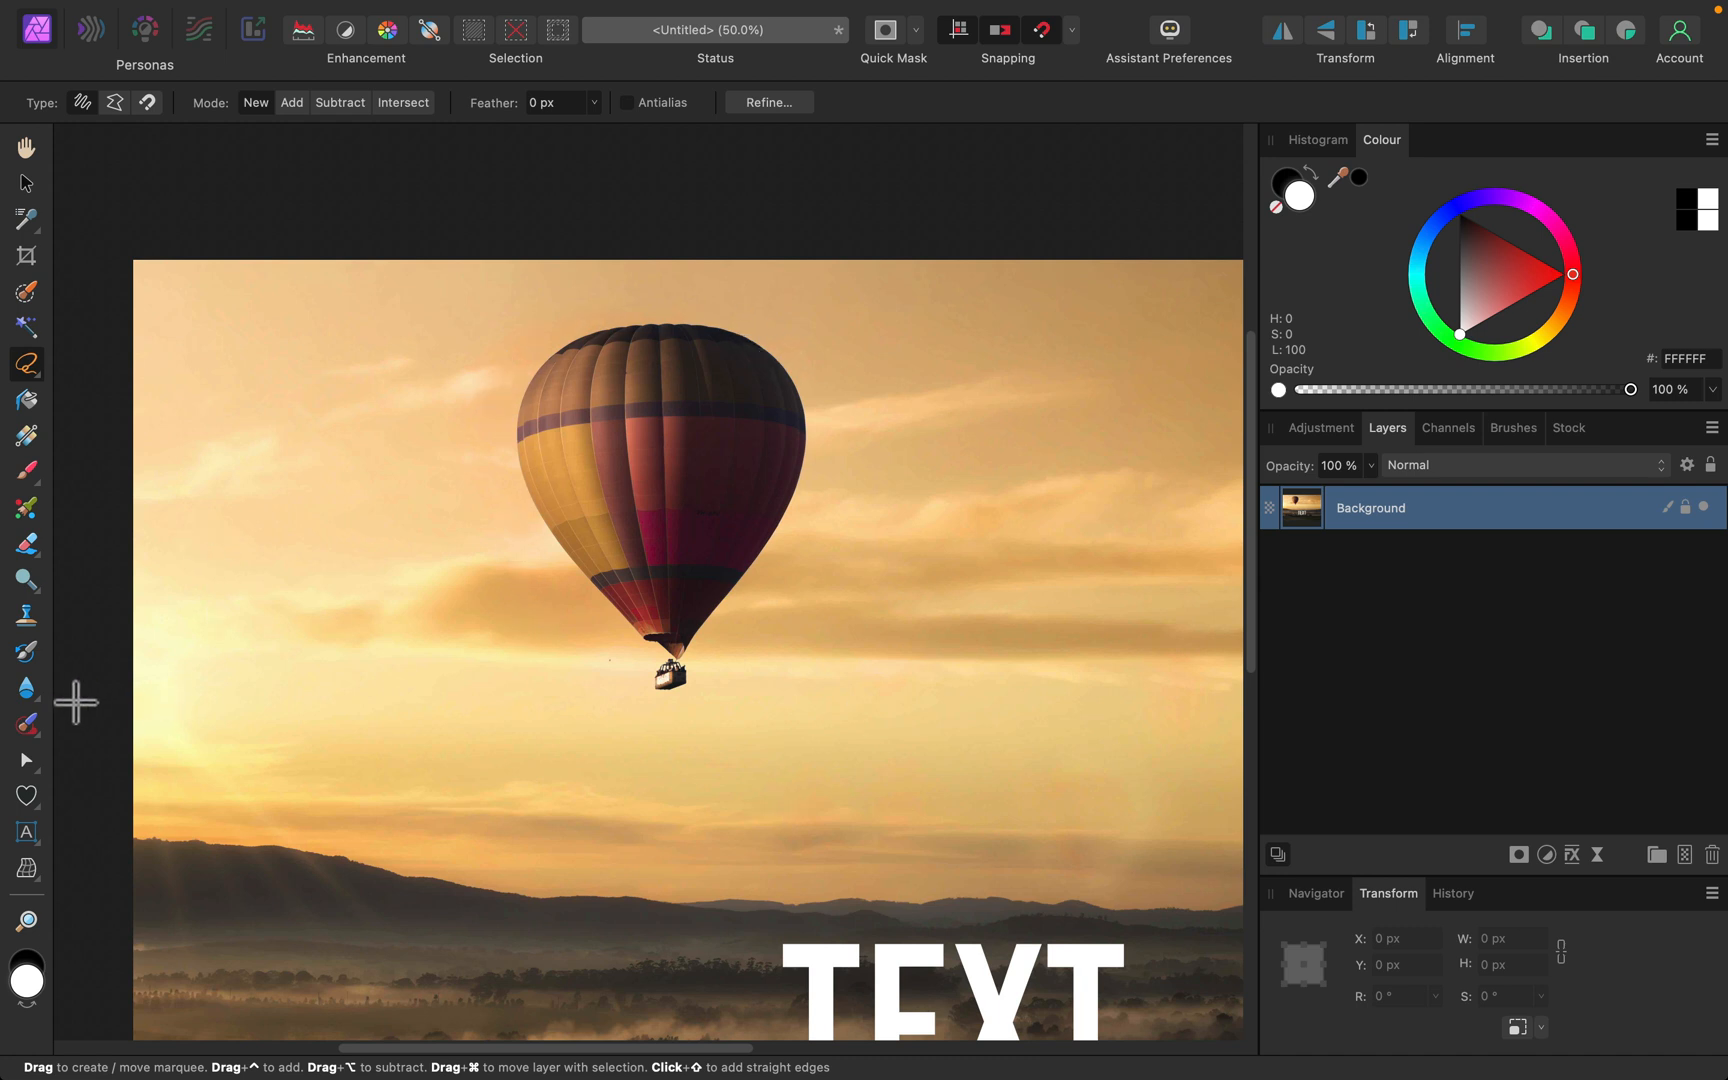
# - Expand the Healing Brush group again near the large remaining balloon
pyautogui.click(26, 726)
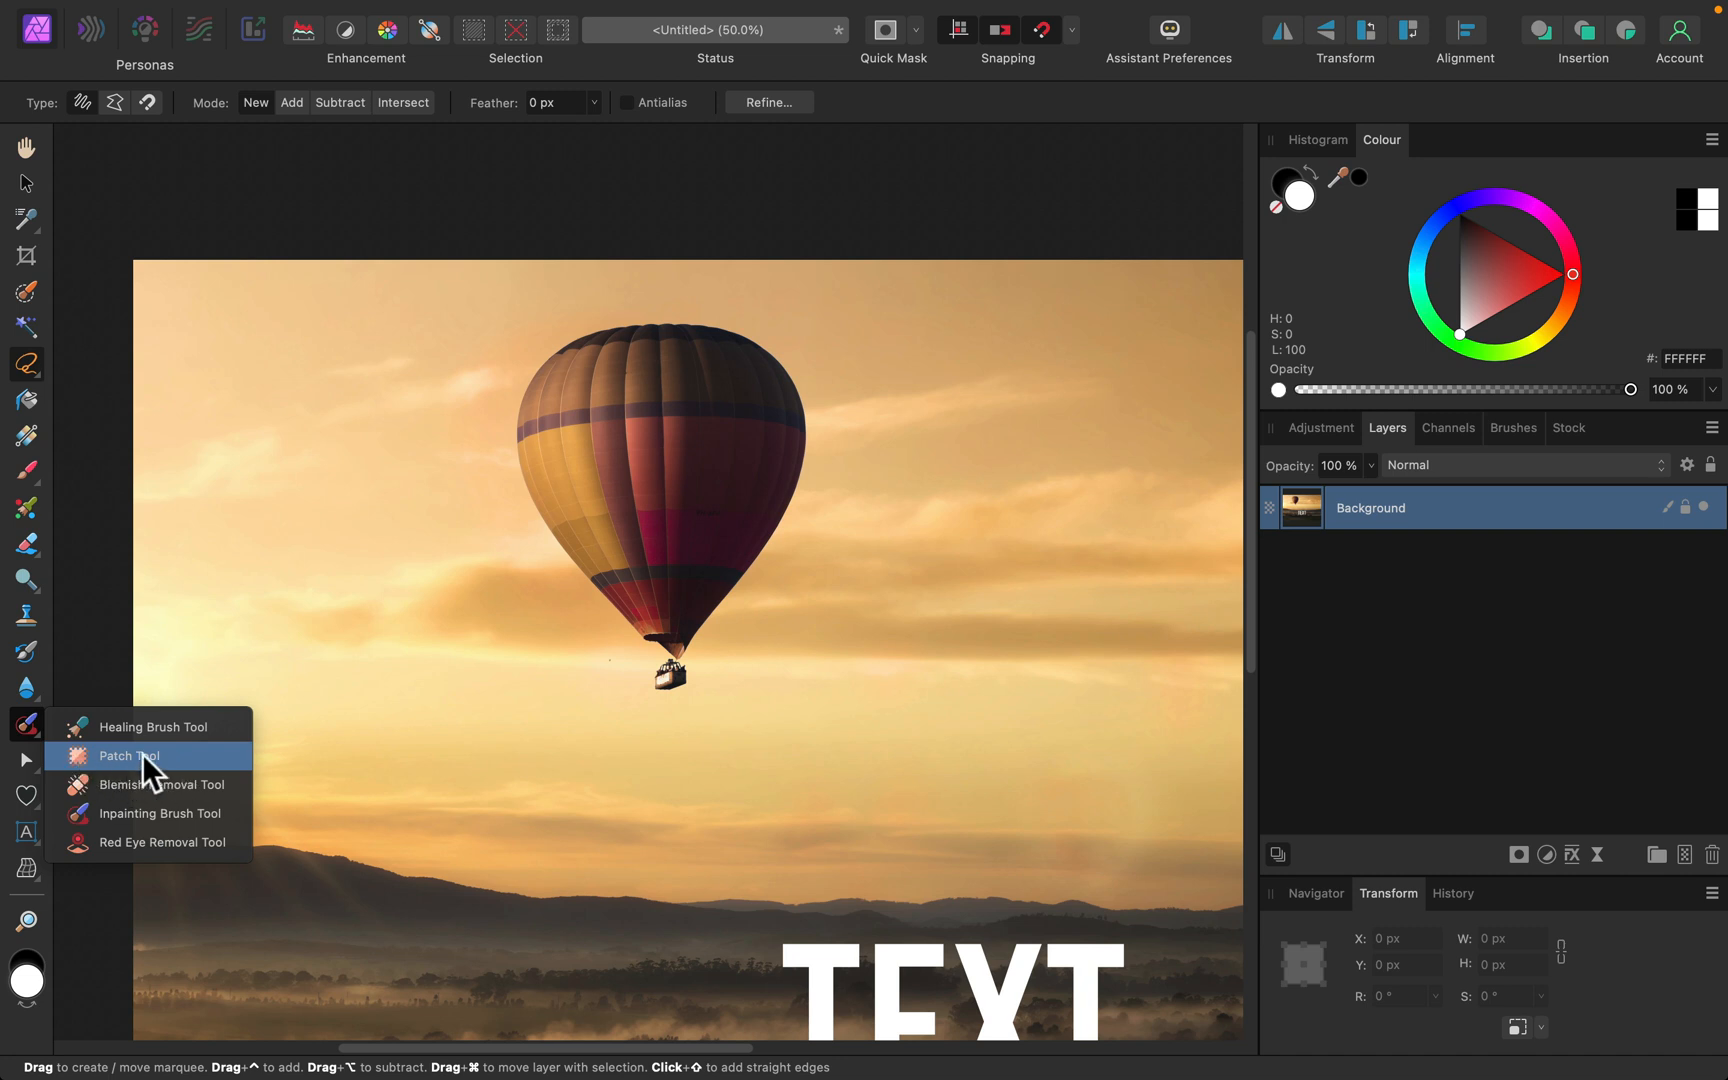
# - Outline the large balloon with the Patch Tool and patch it over with sky
pyautogui.click(128, 756)
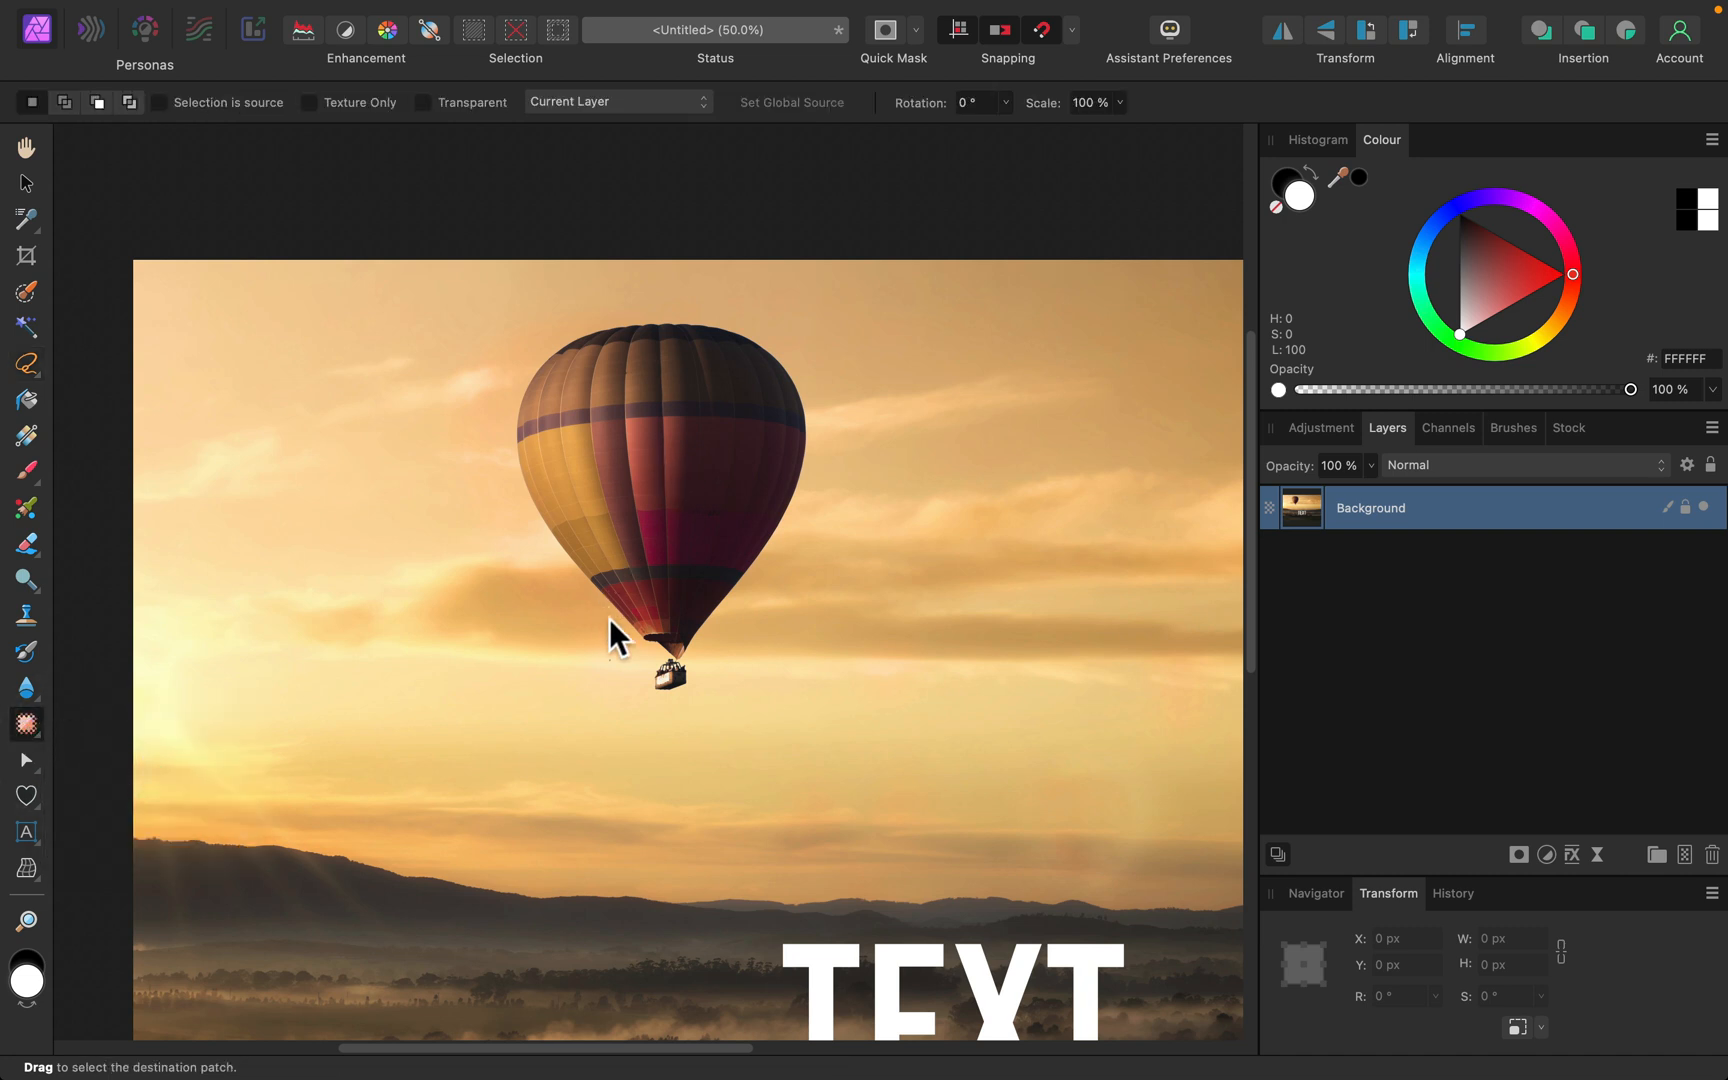
pyautogui.moveTo(614, 642); pyautogui.dragTo(506, 410)
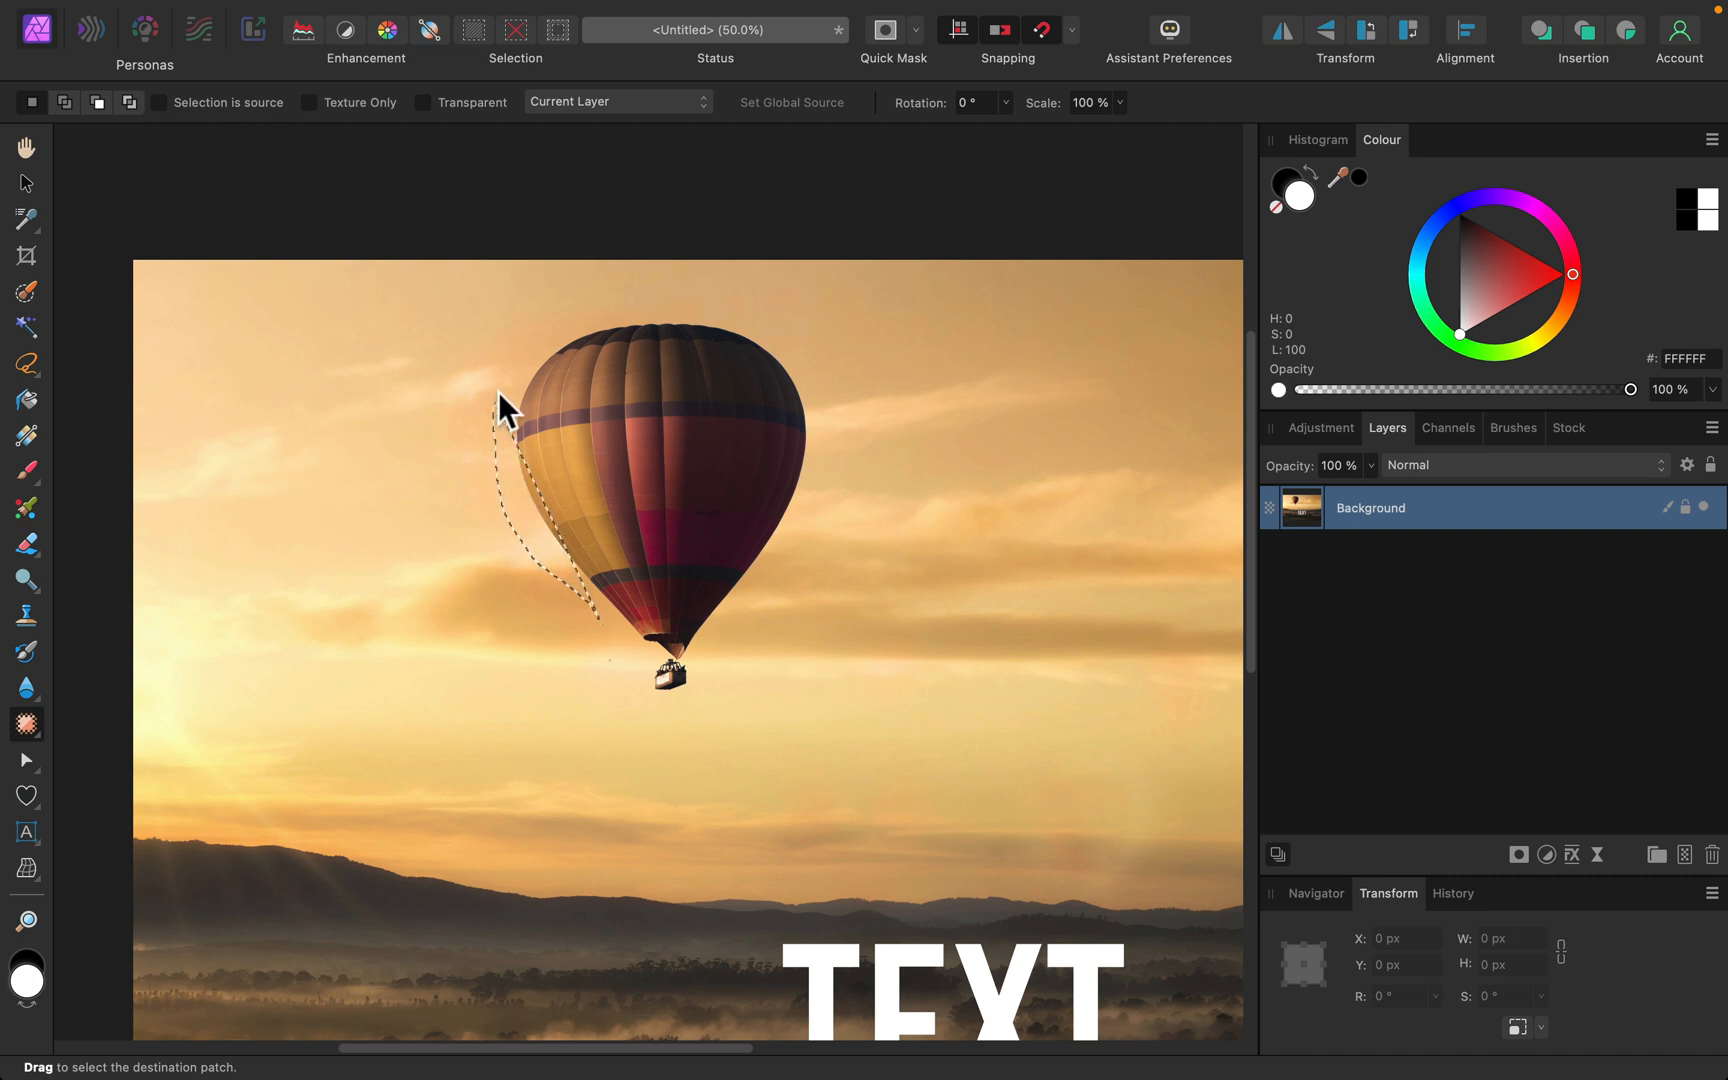
pyautogui.moveTo(506, 408); pyautogui.dragTo(844, 430)
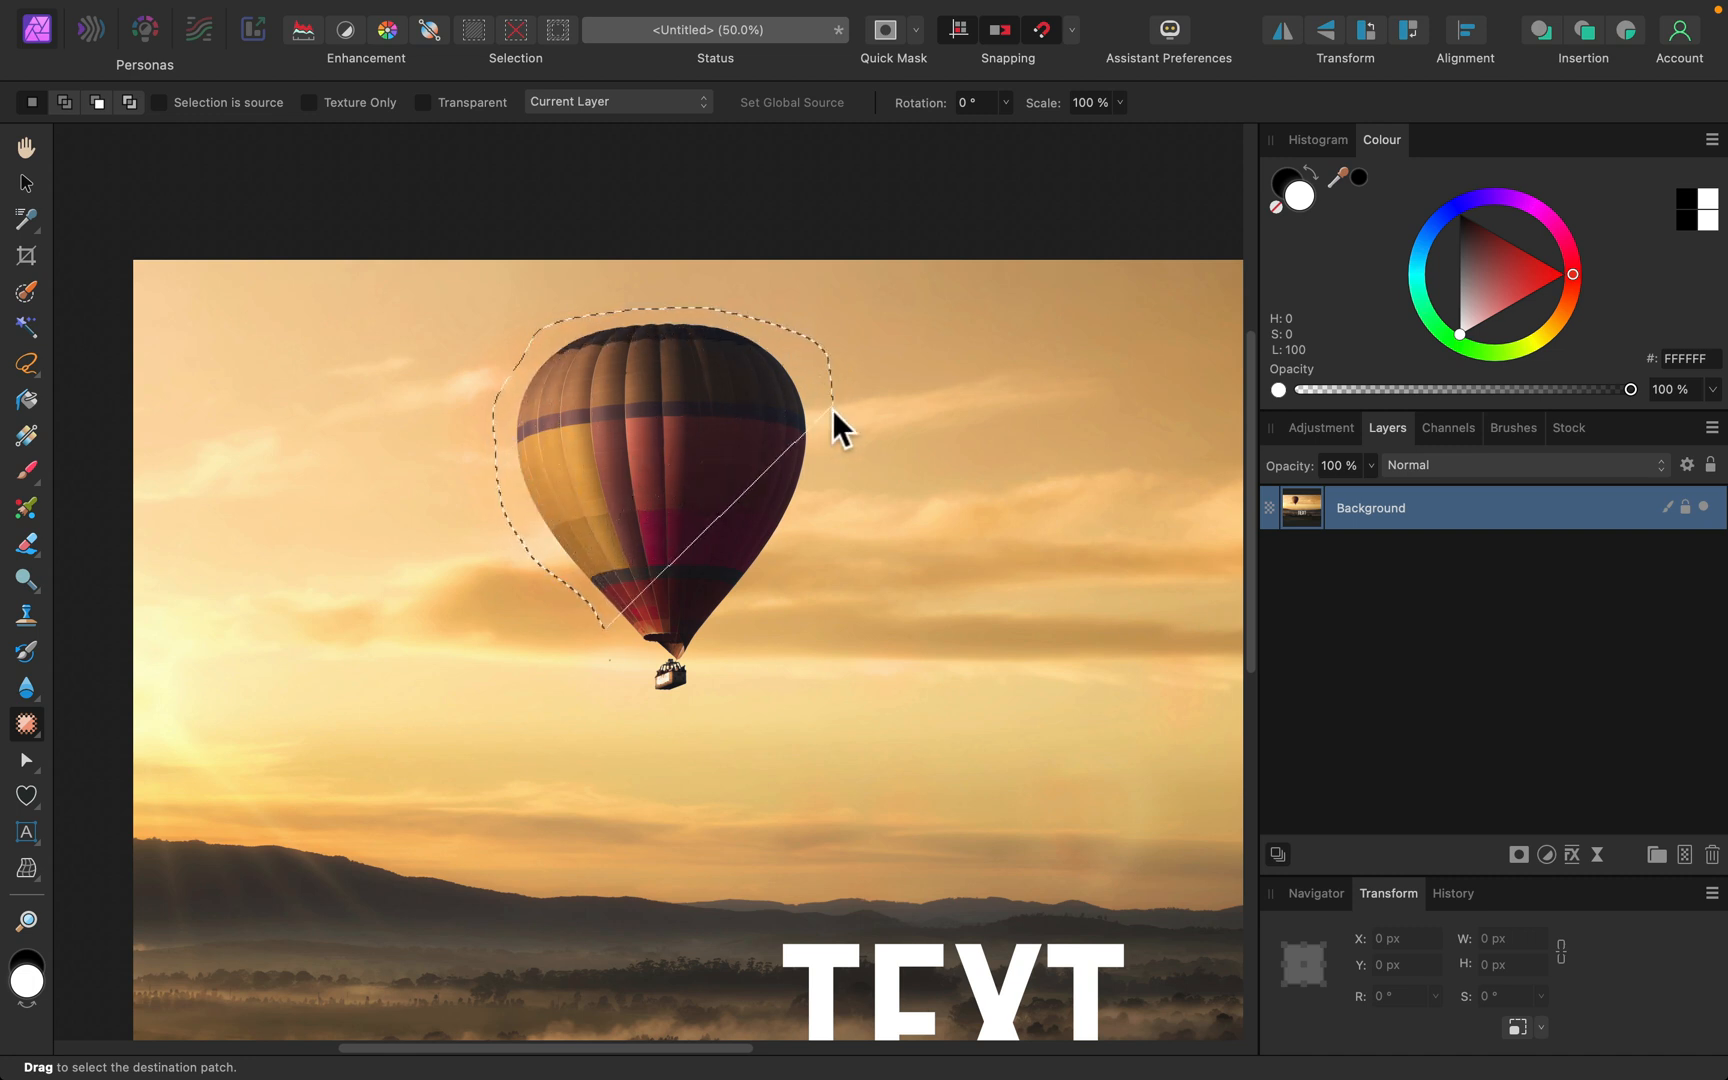
pyautogui.moveTo(838, 428); pyautogui.dragTo(660, 732)
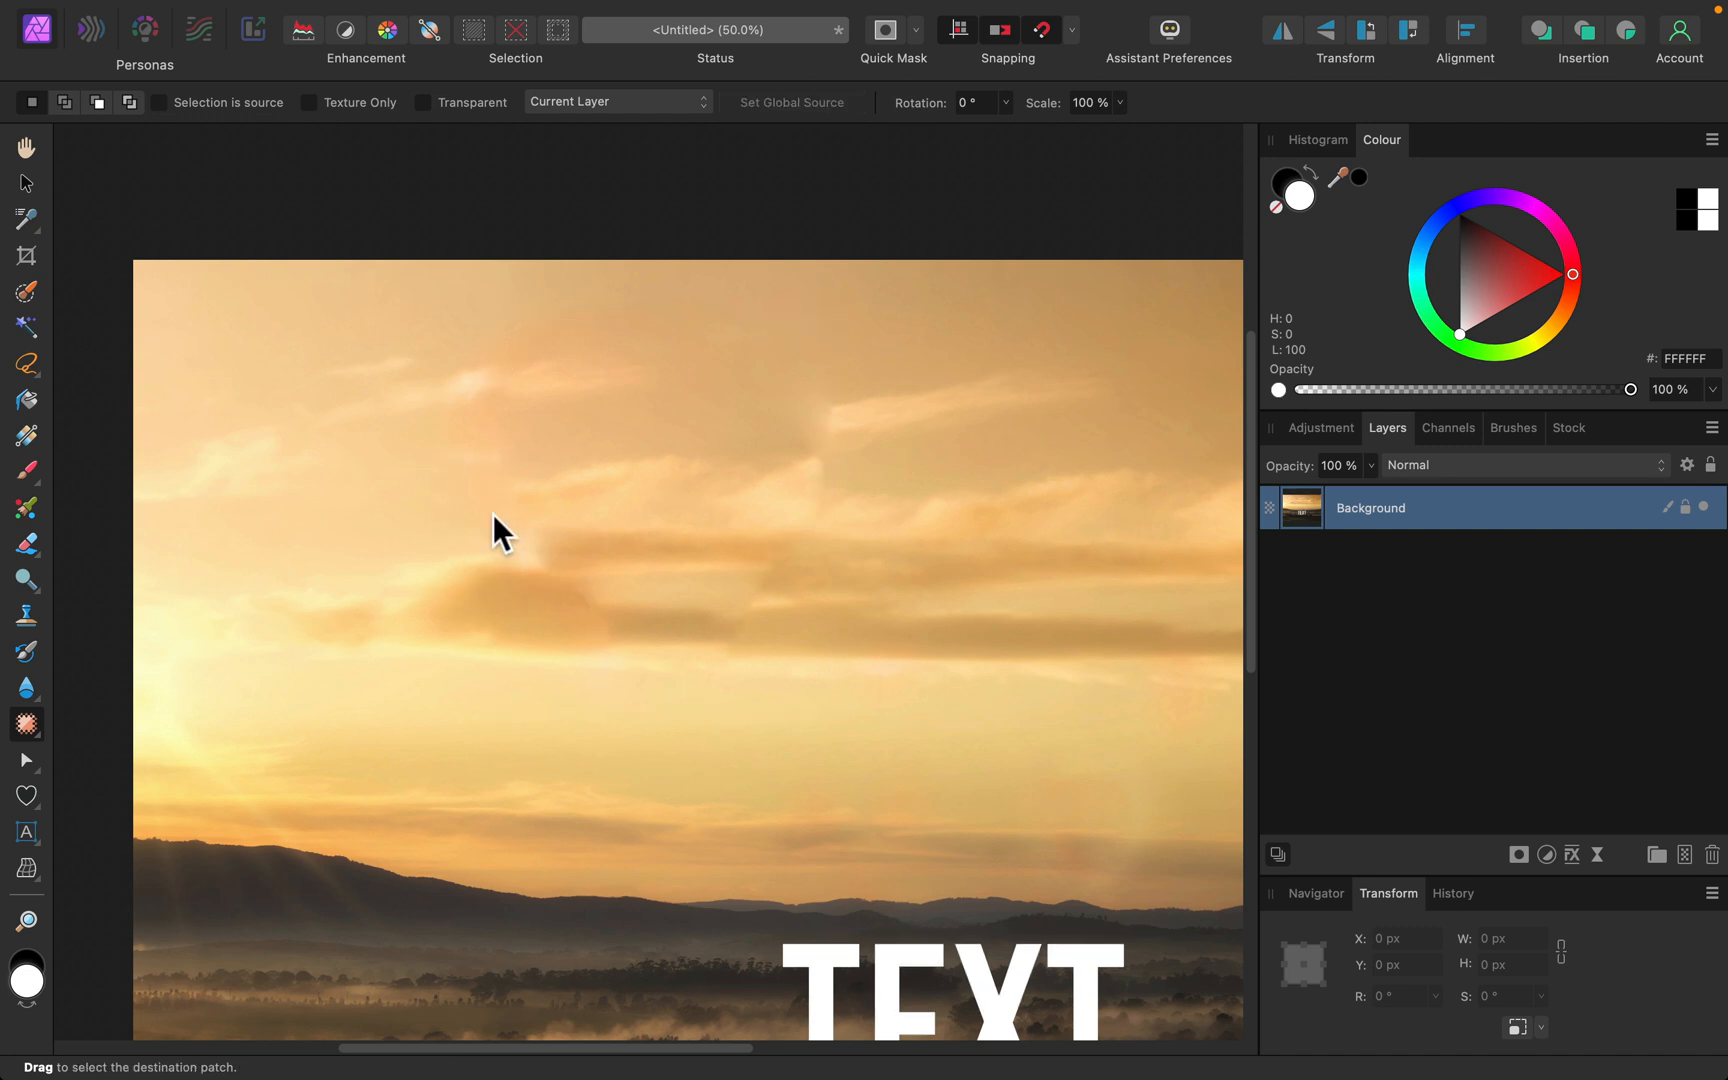
pyautogui.moveTo(866, 568)
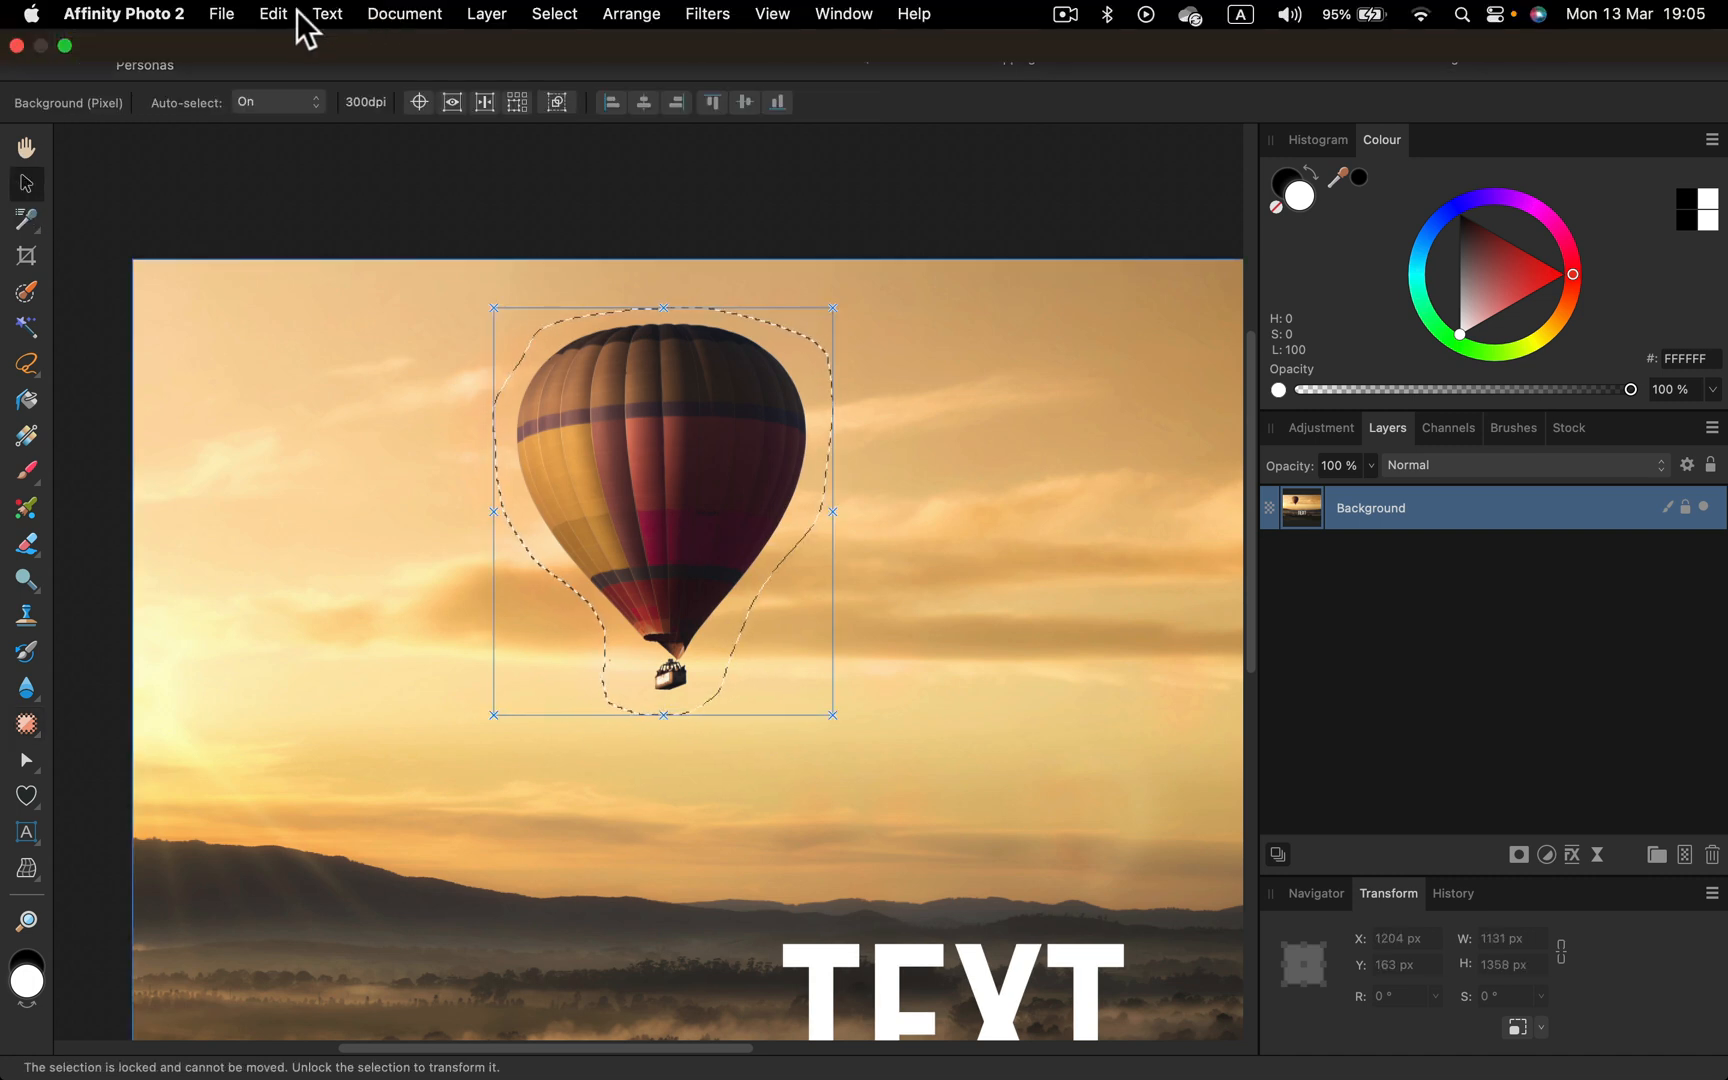
# - Fill the selected large balloon with Inpainting so it disappears into clouds
pyautogui.click(272, 14)
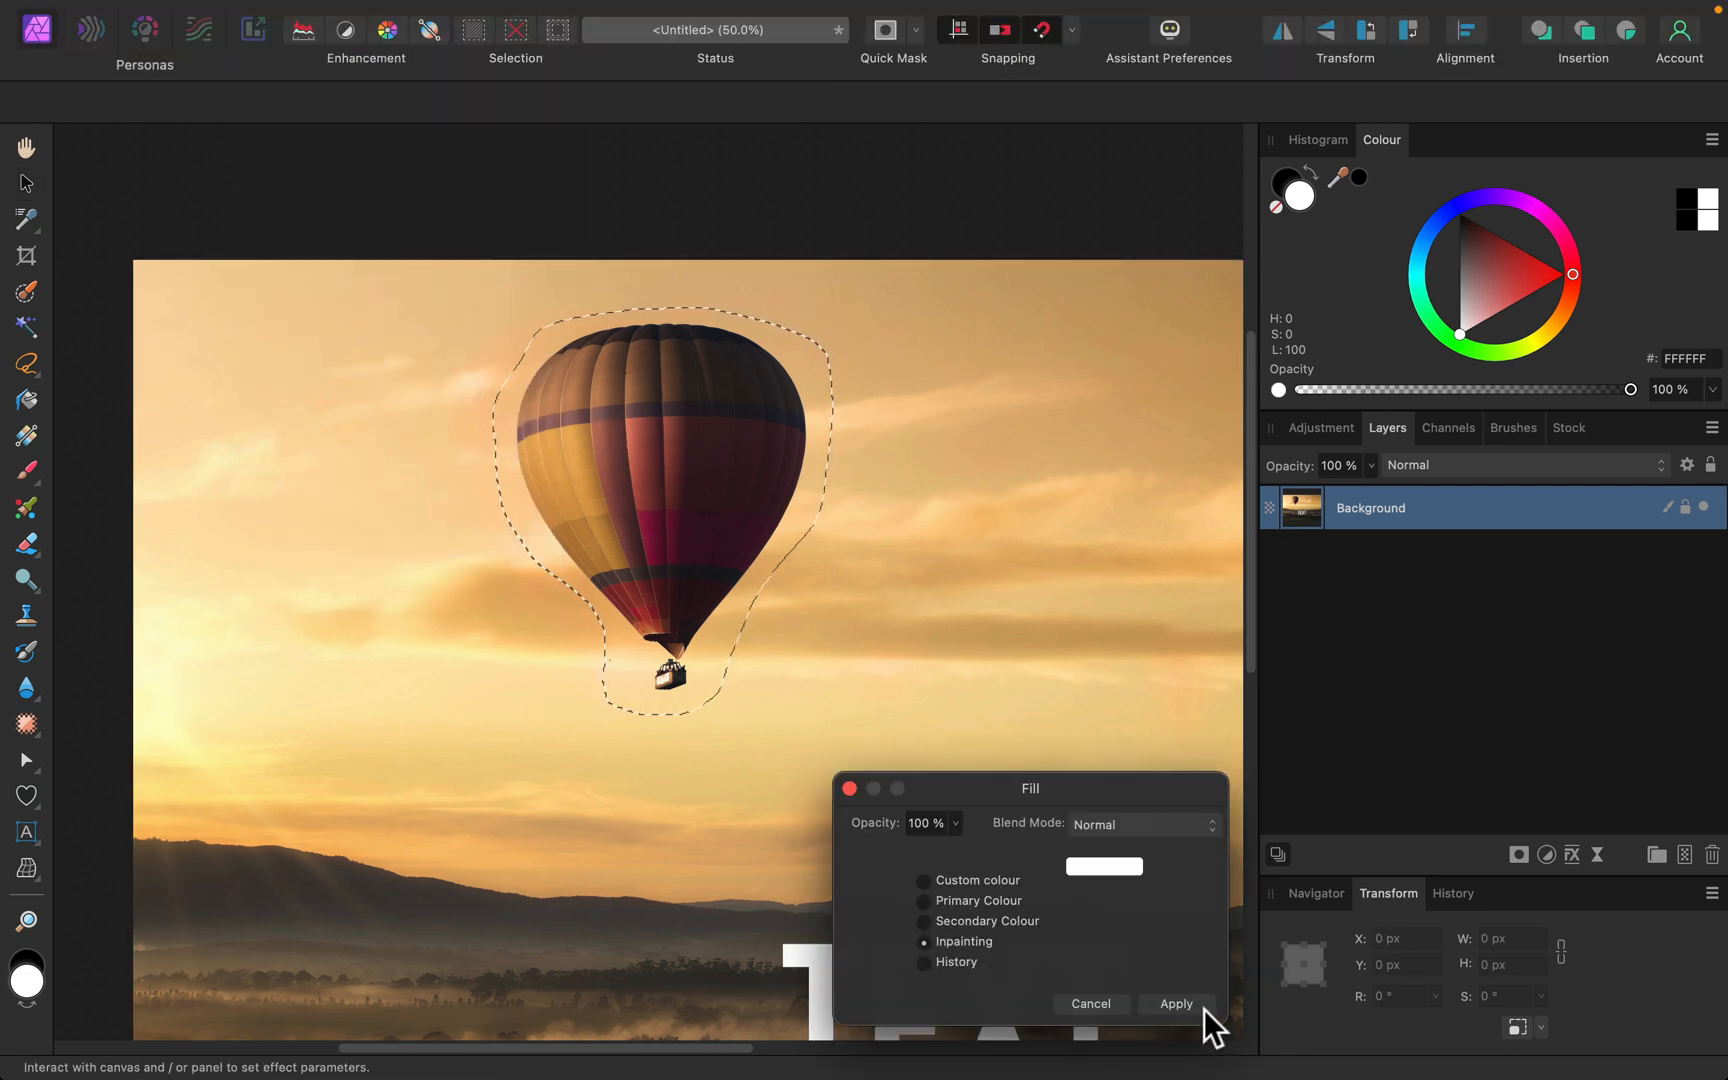
pyautogui.click(1172, 1002)
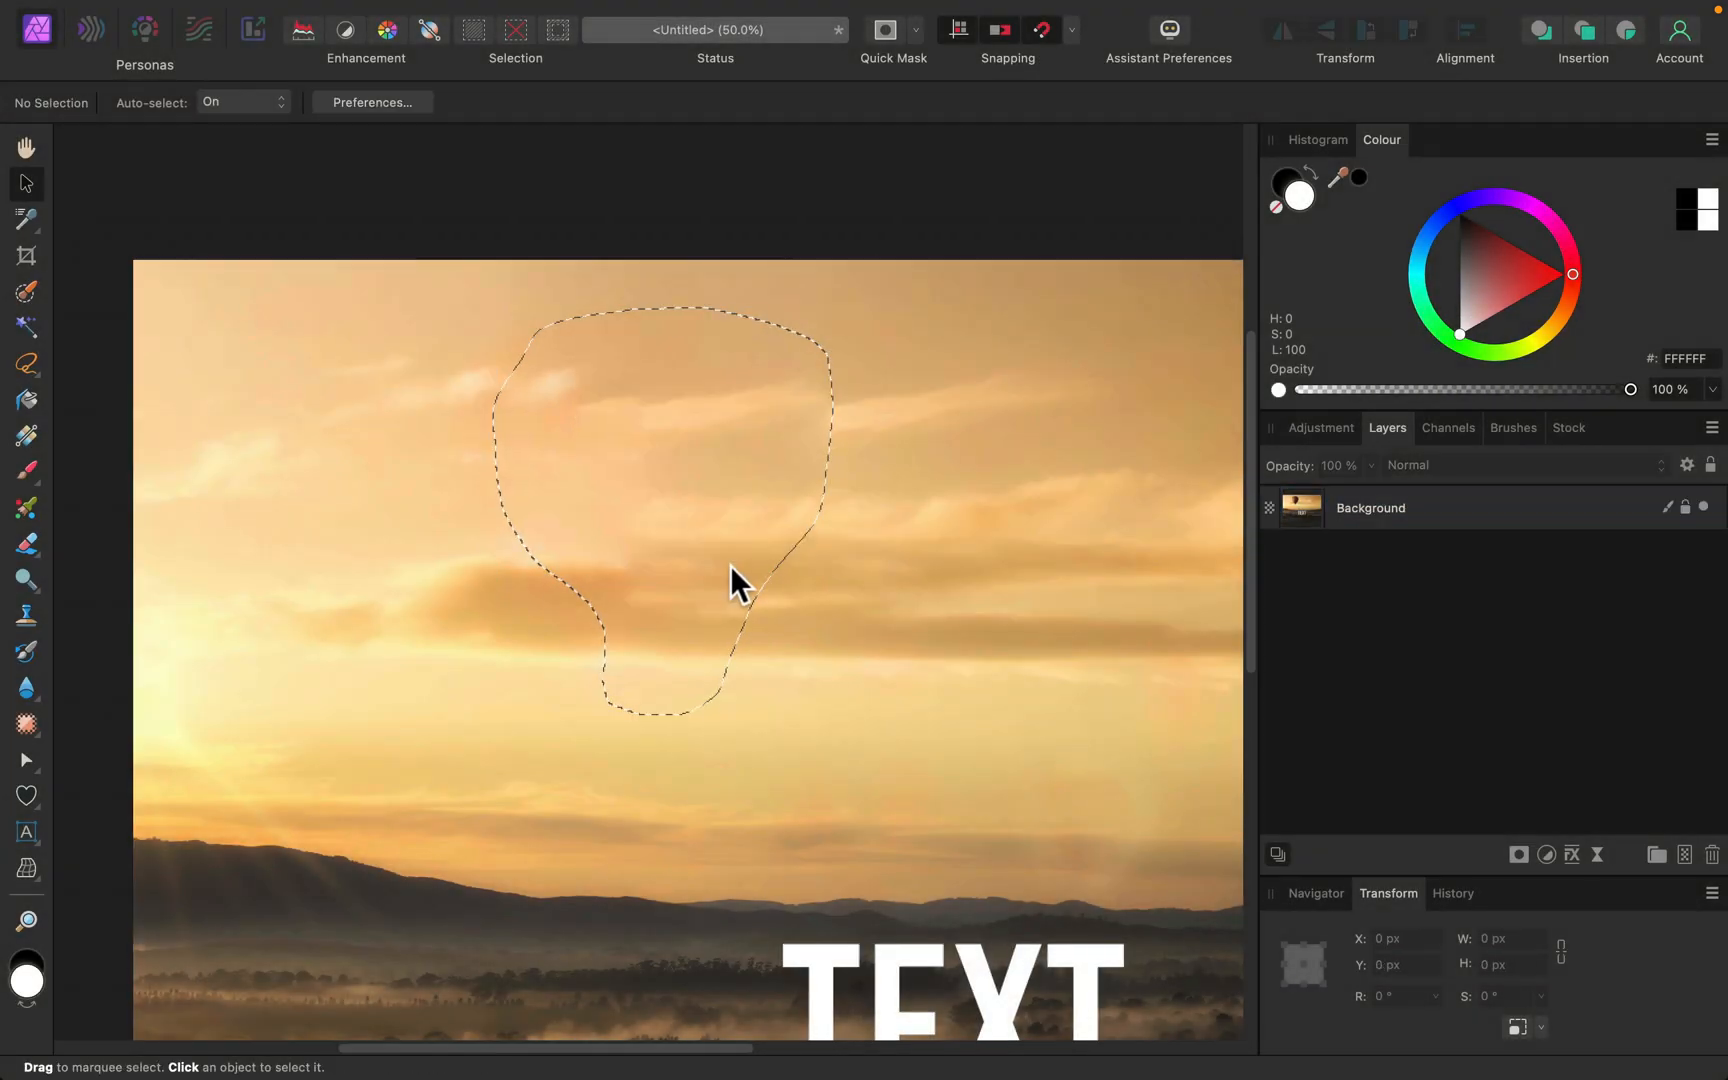
pyautogui.moveTo(674, 584)
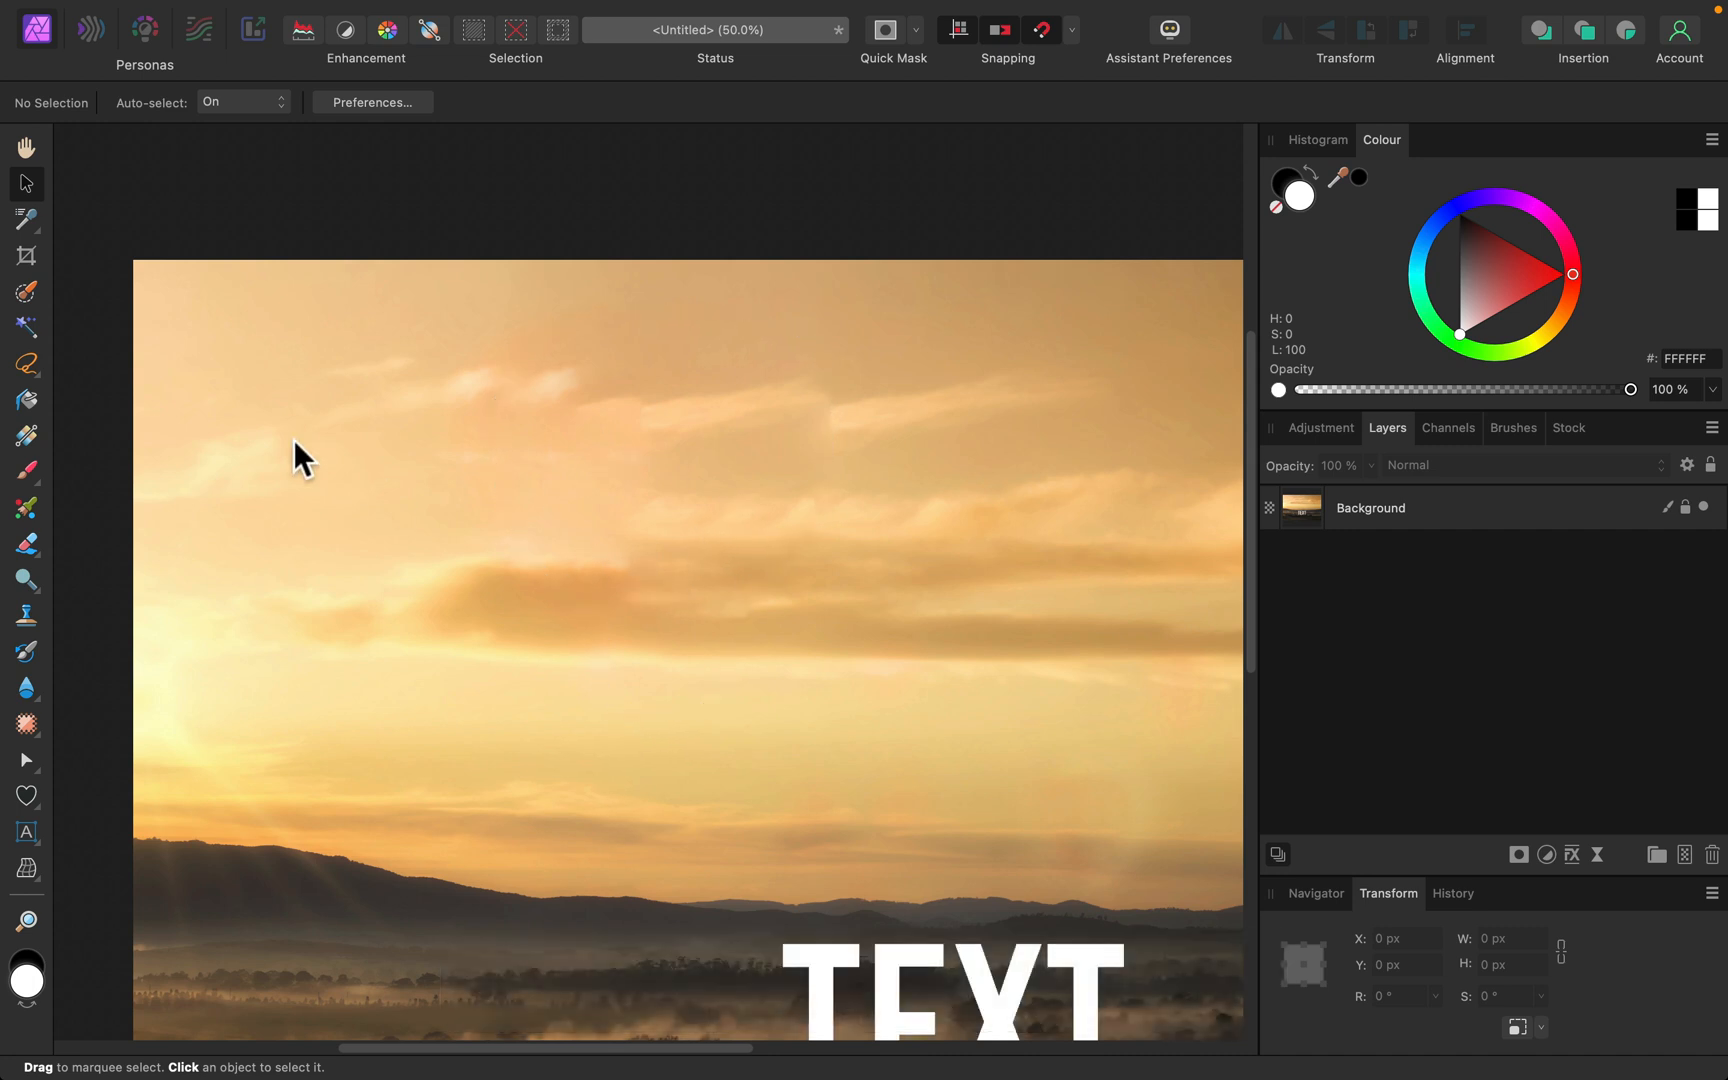
pyautogui.moveTo(198, 460)
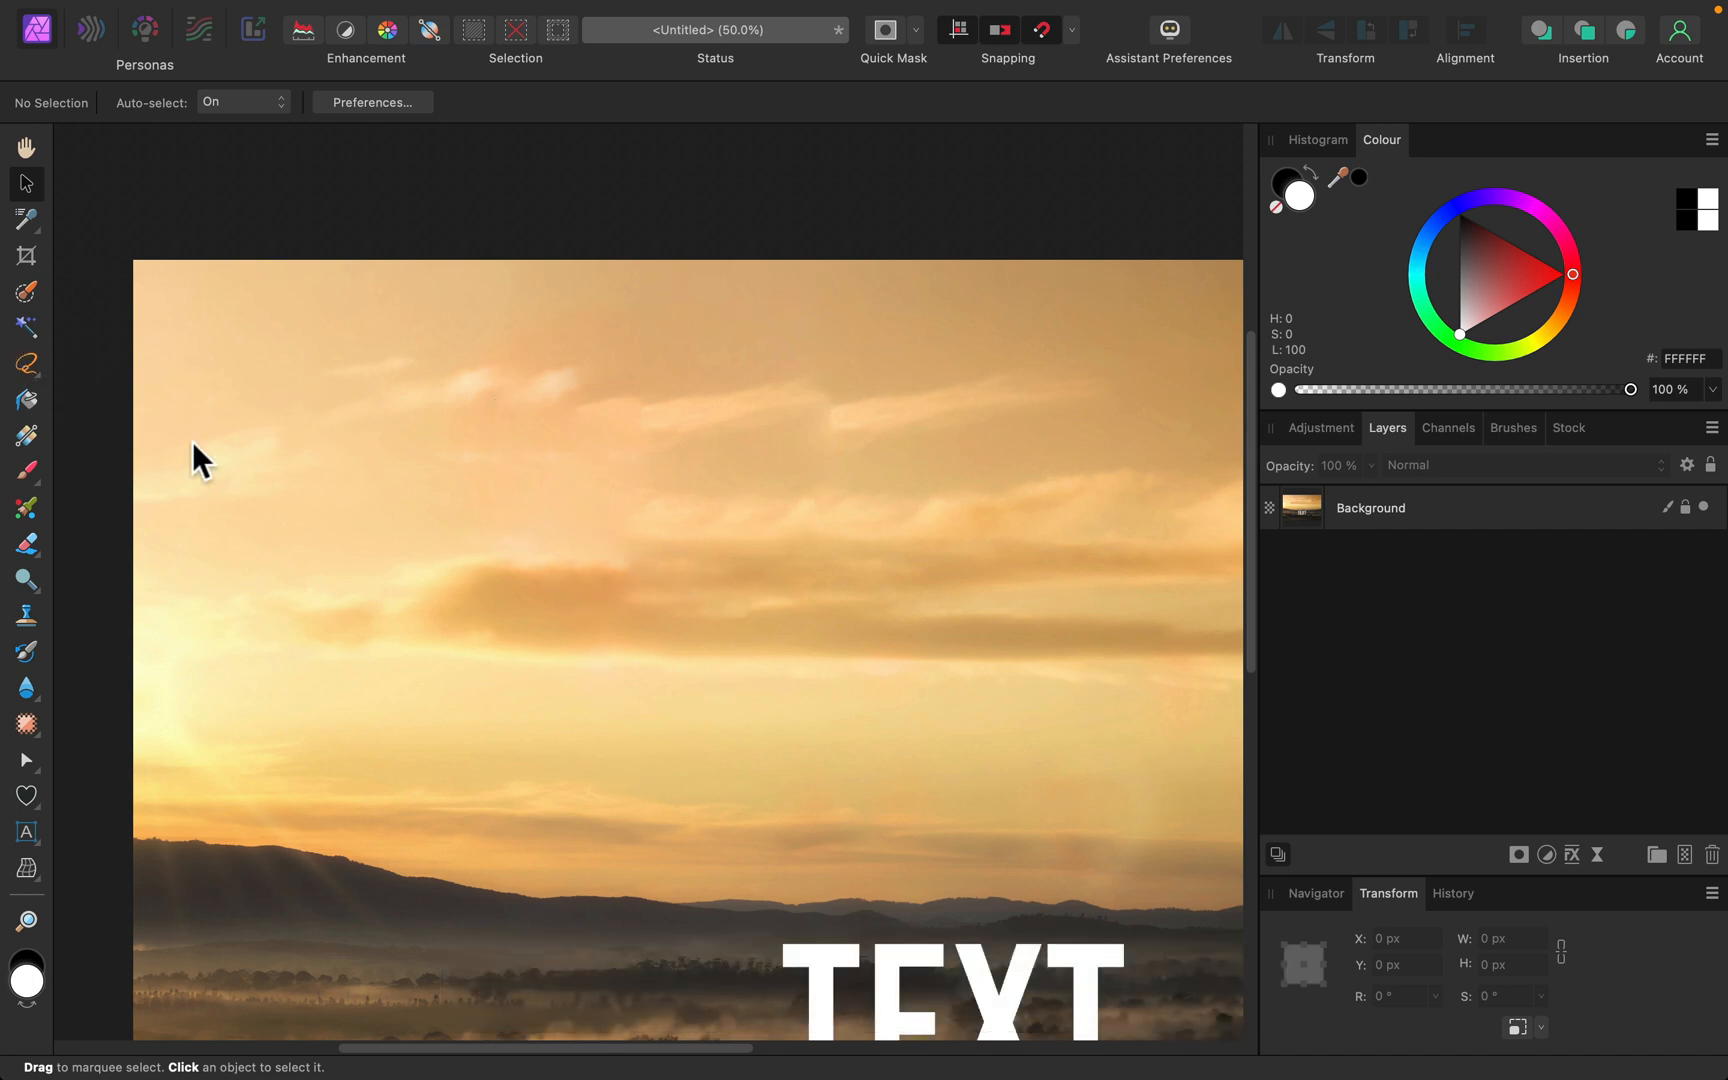
# - Draw a freehand selection around the small smudged cloud patch near the centre
pyautogui.click(26, 364)
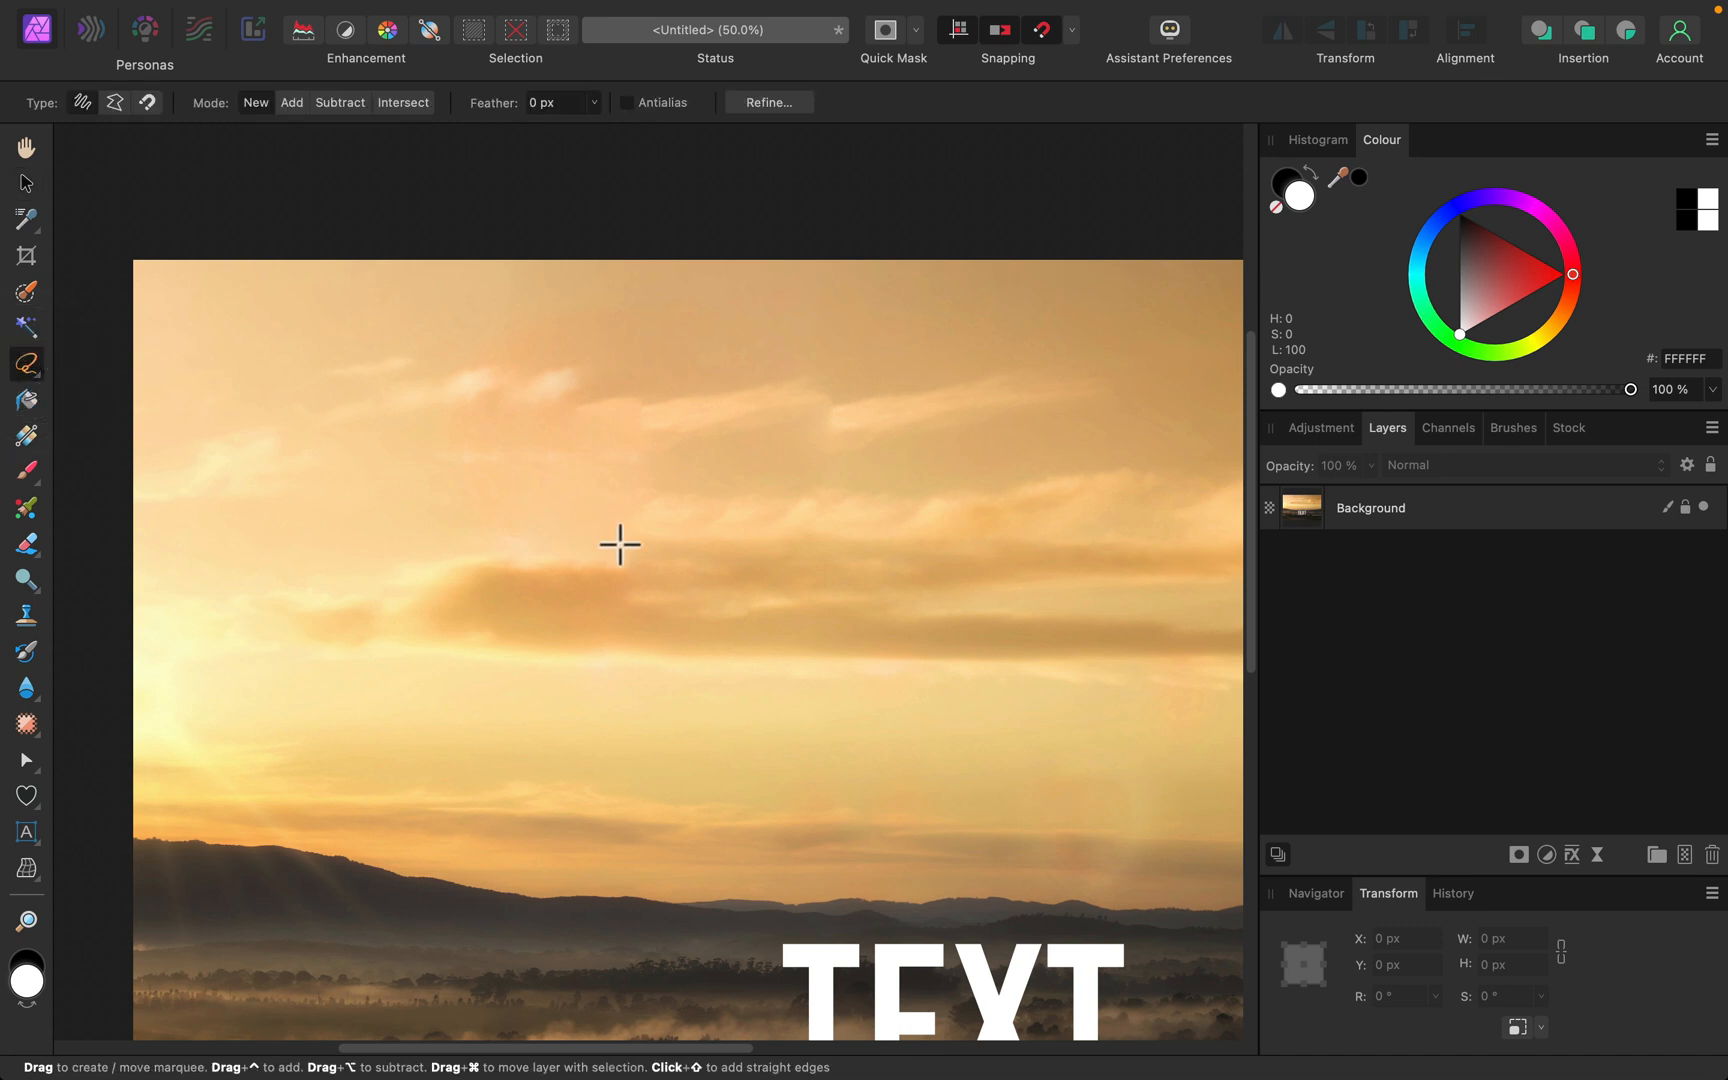
pyautogui.moveTo(614, 510); pyautogui.dragTo(694, 530)
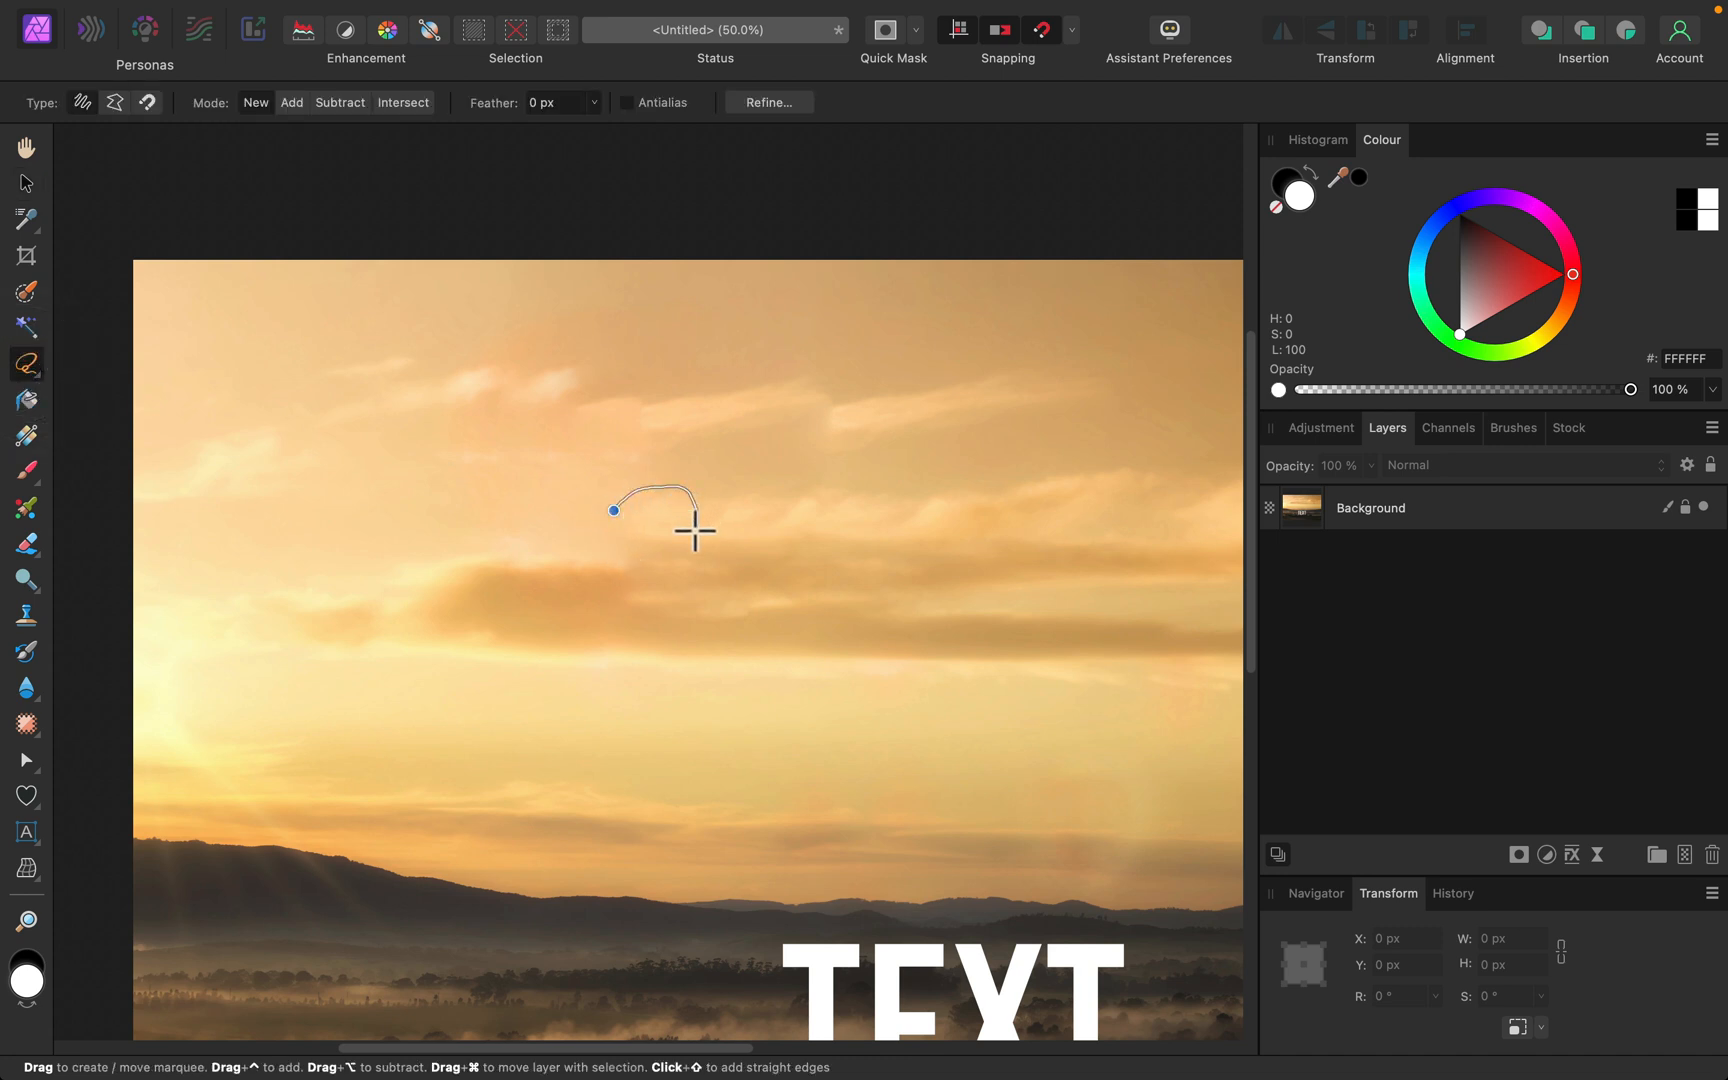
pyautogui.moveTo(694, 518); pyautogui.dragTo(600, 534)
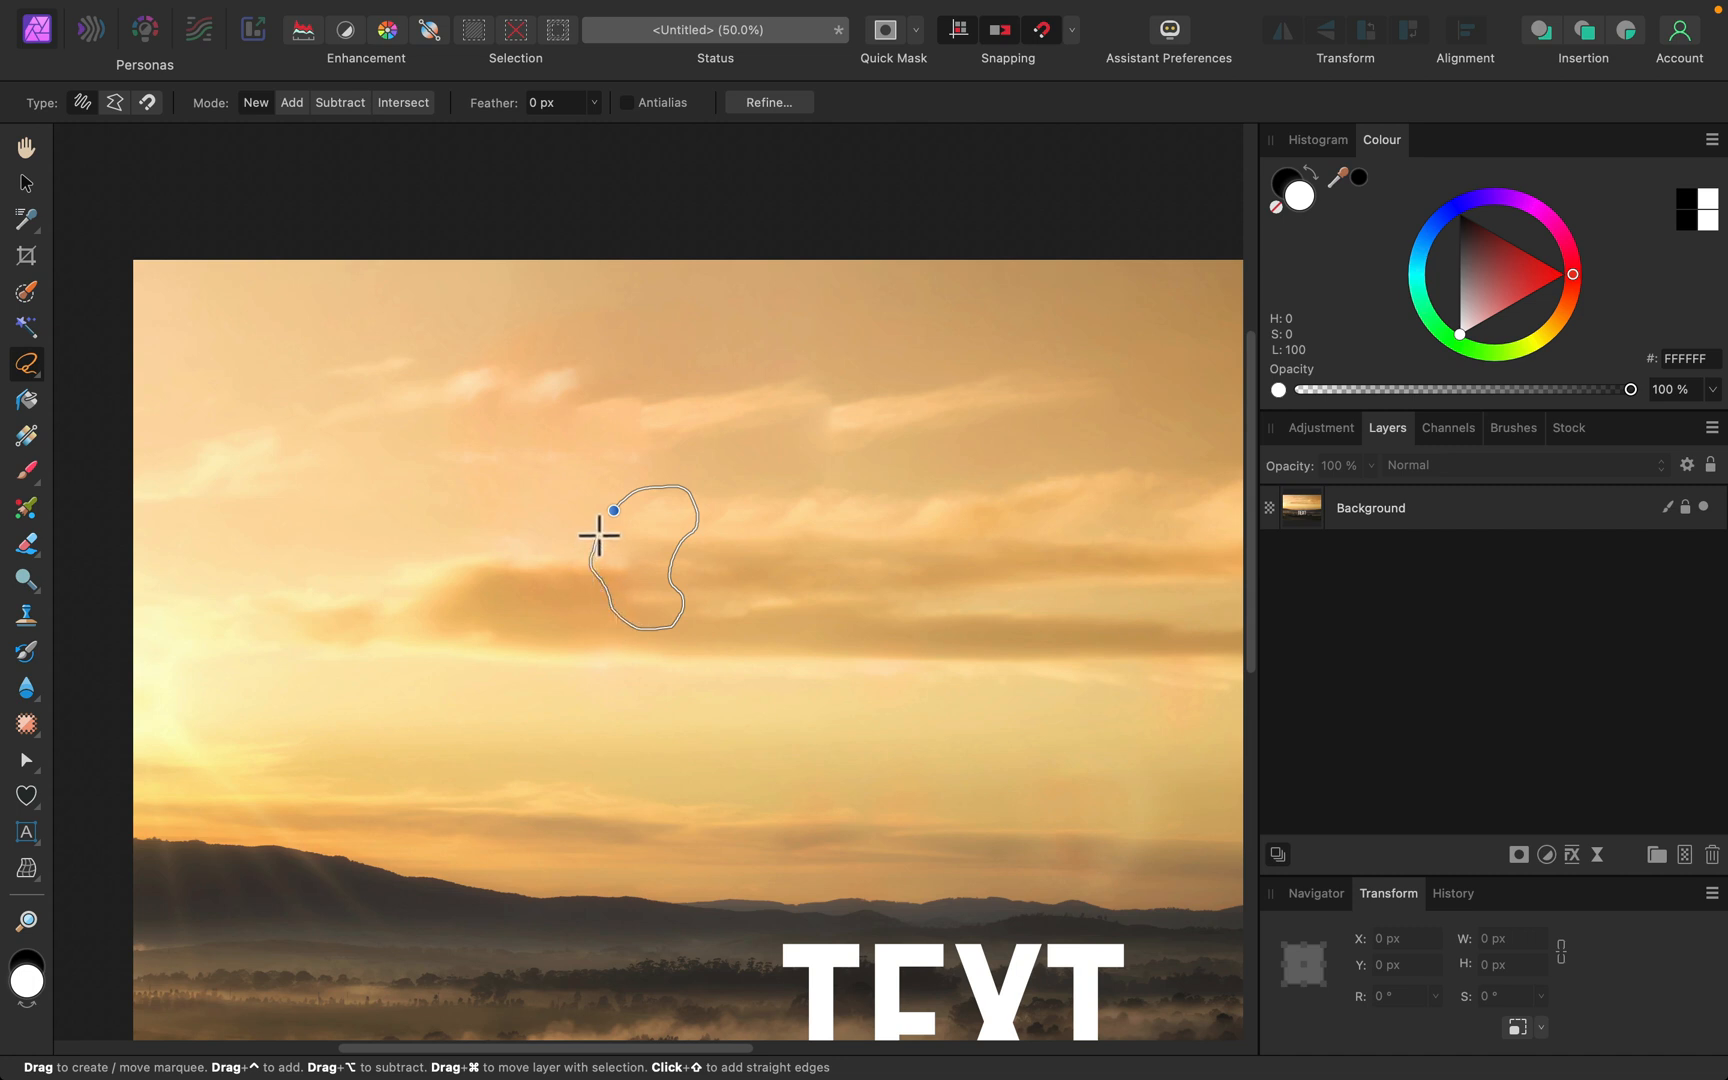
pyautogui.click(614, 510)
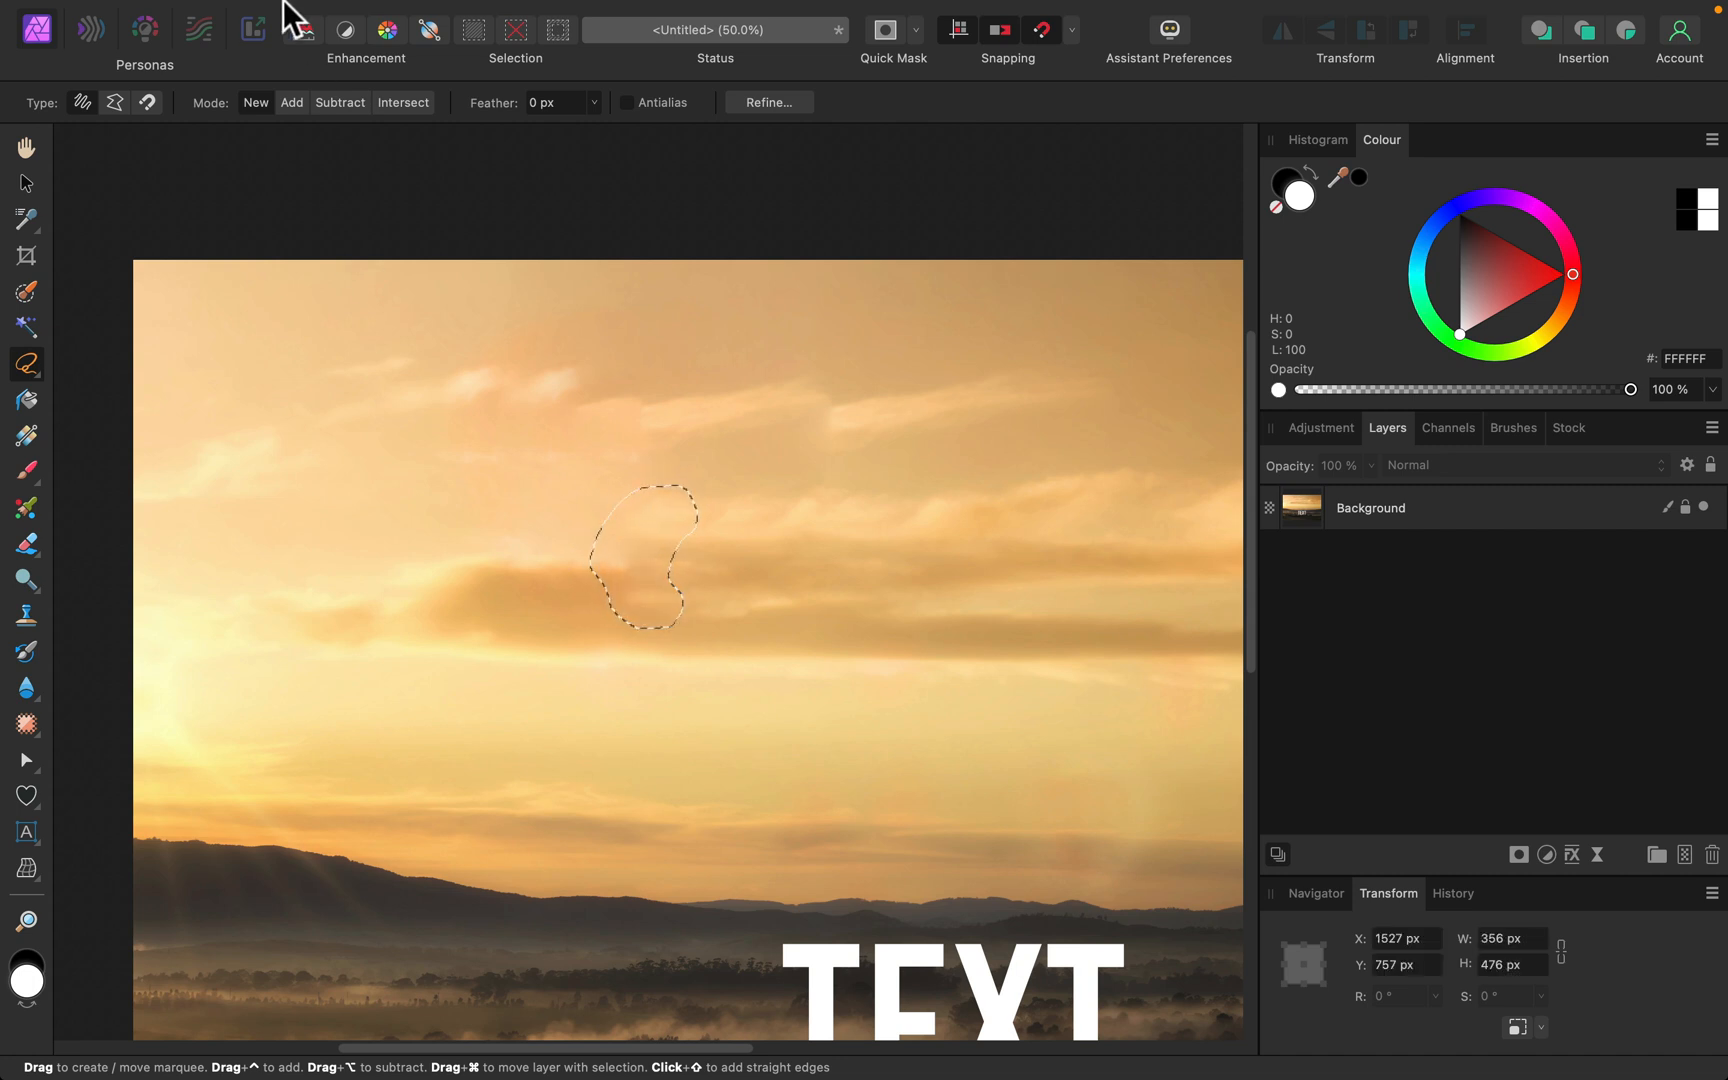
# - Activate the Background layer and fill the smudged patch with Inpainting
pyautogui.click(272, 14)
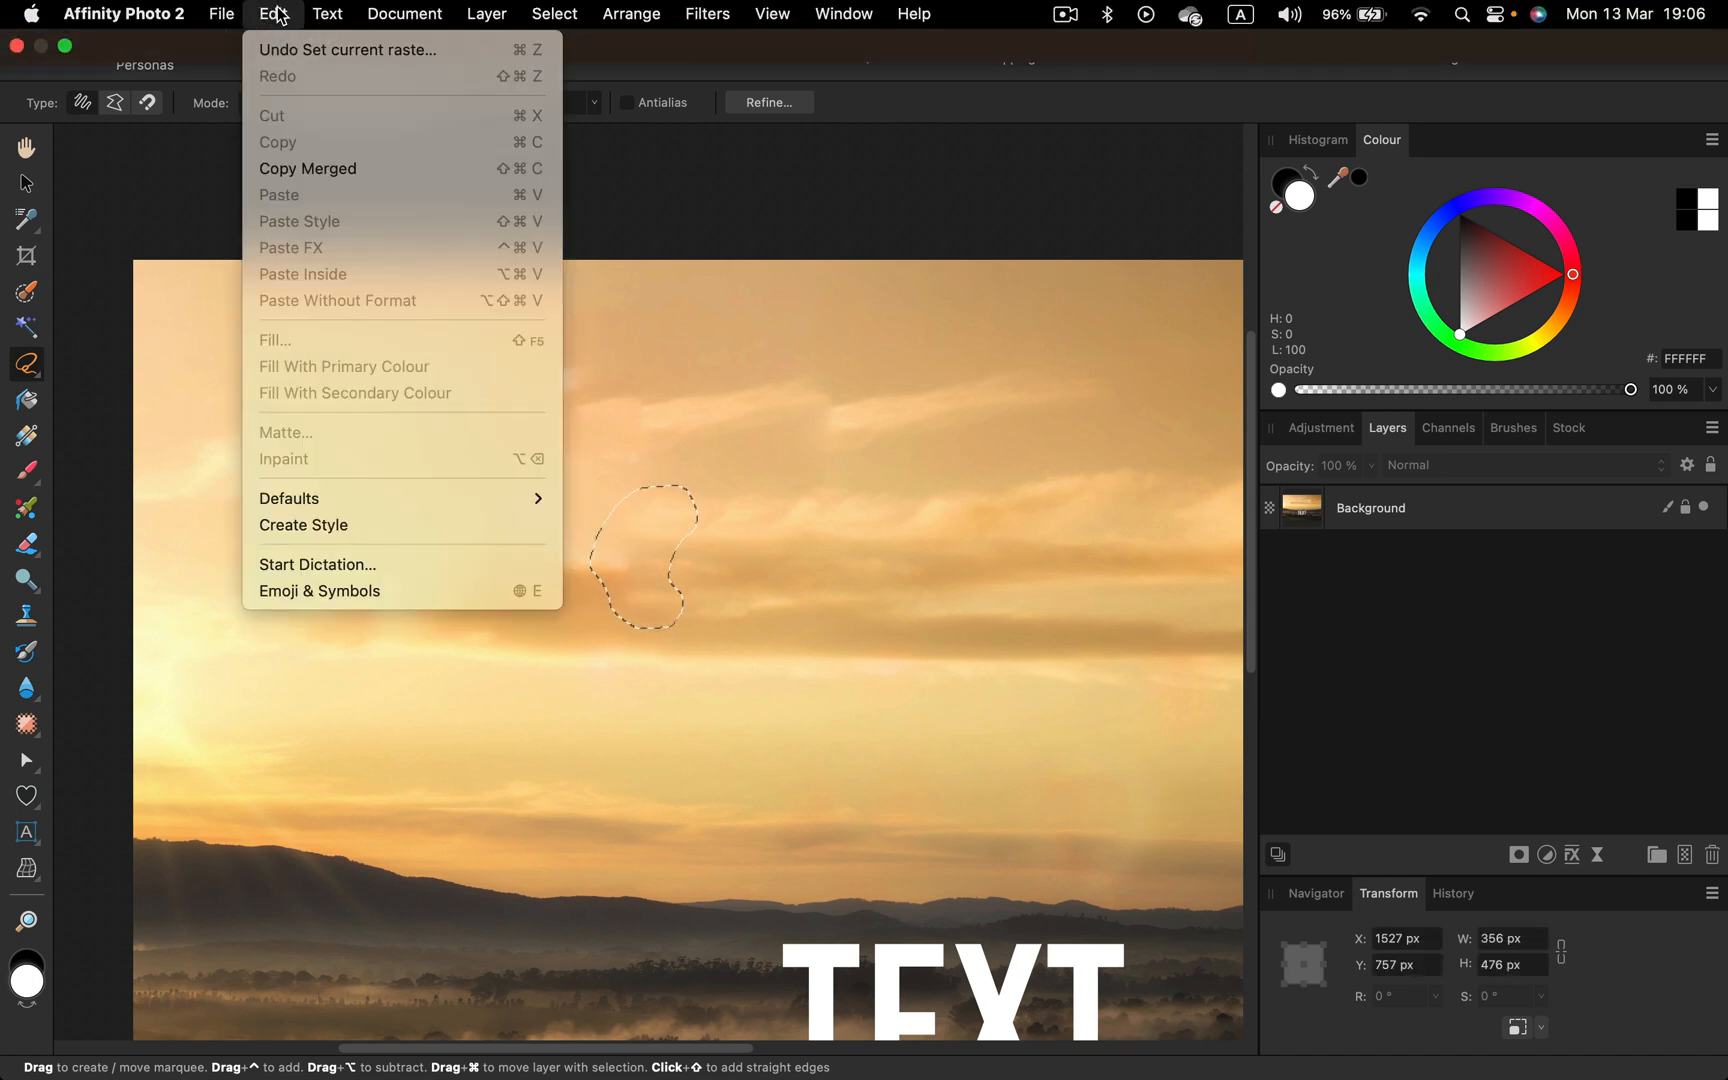
pyautogui.click(1388, 506)
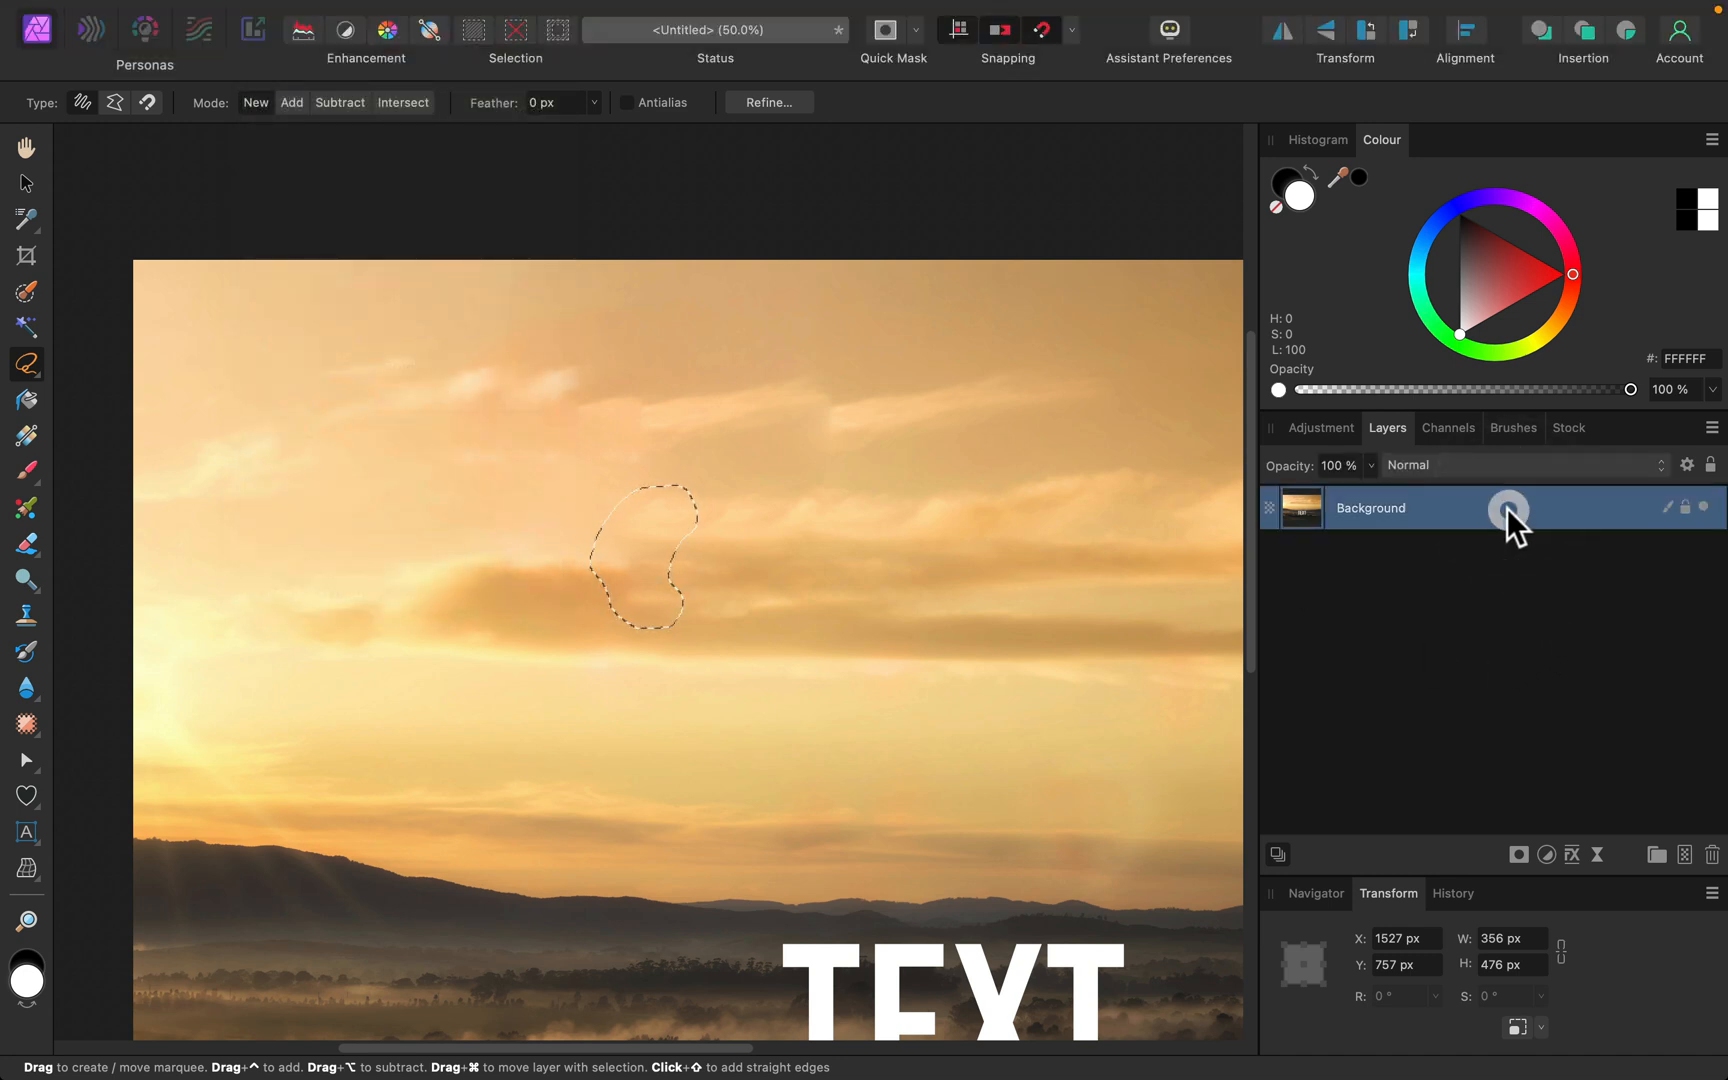
pyautogui.click(272, 14)
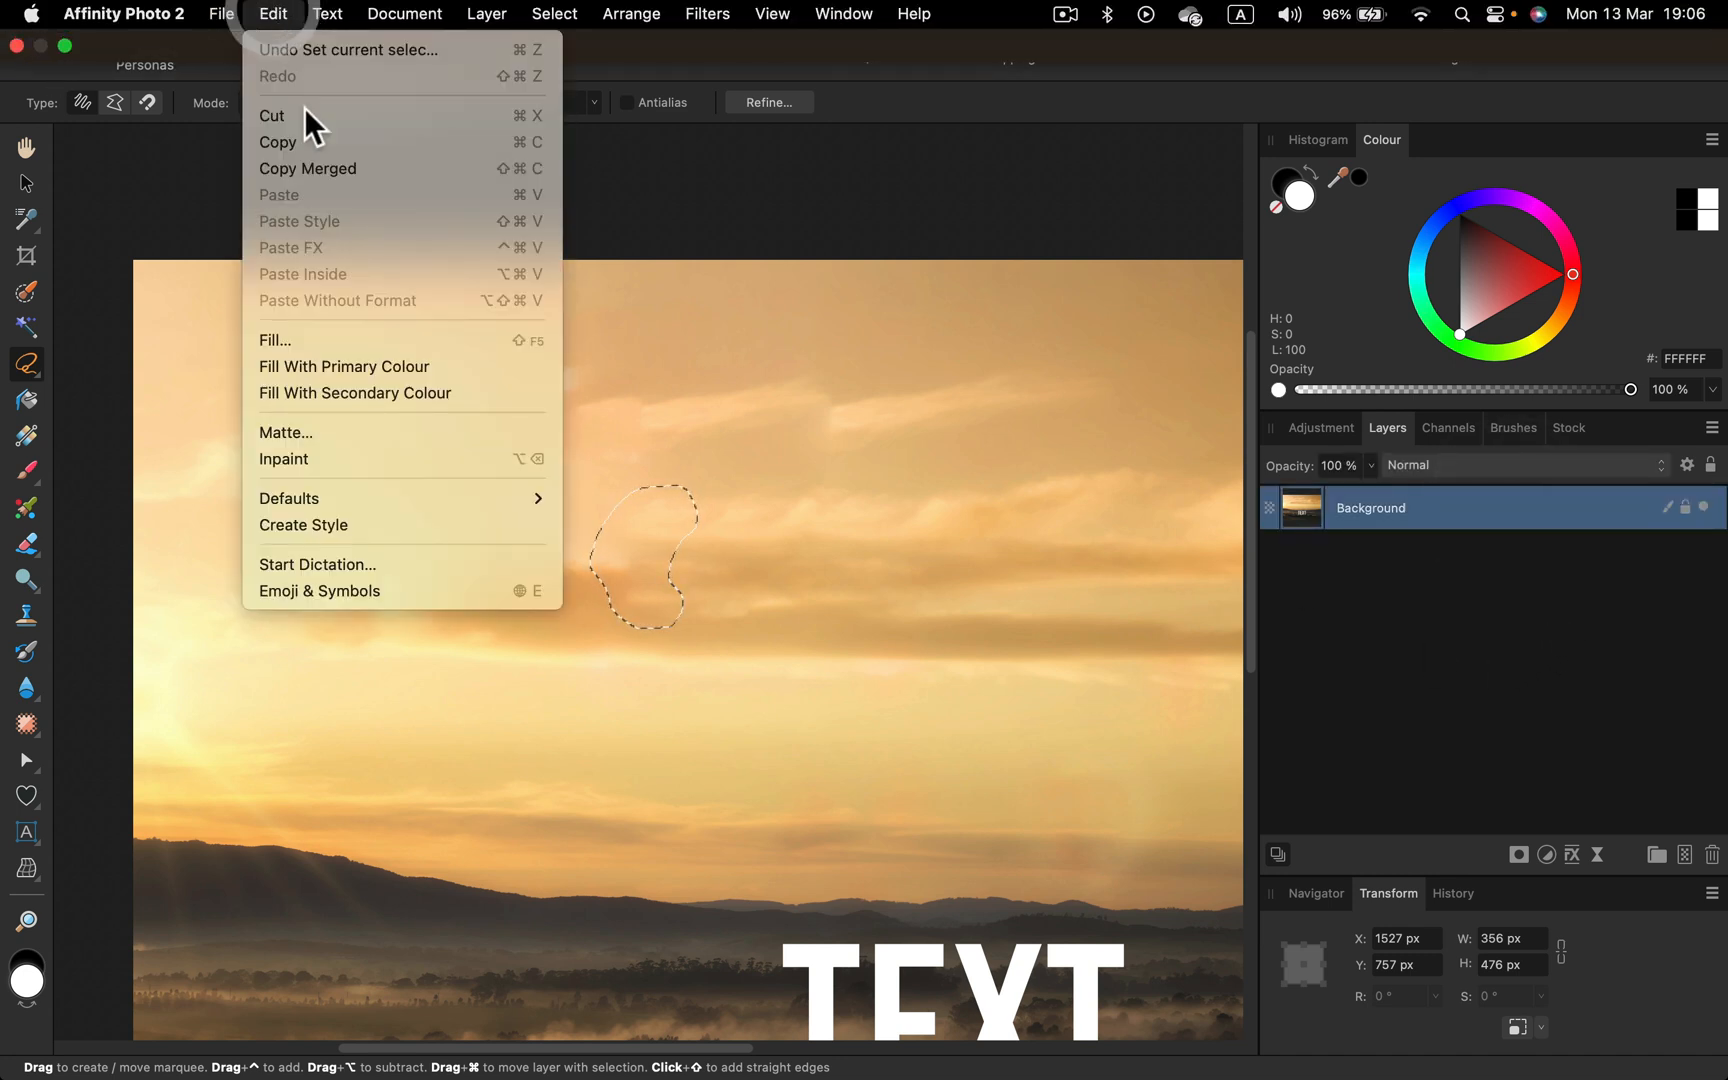
pyautogui.click(274, 340)
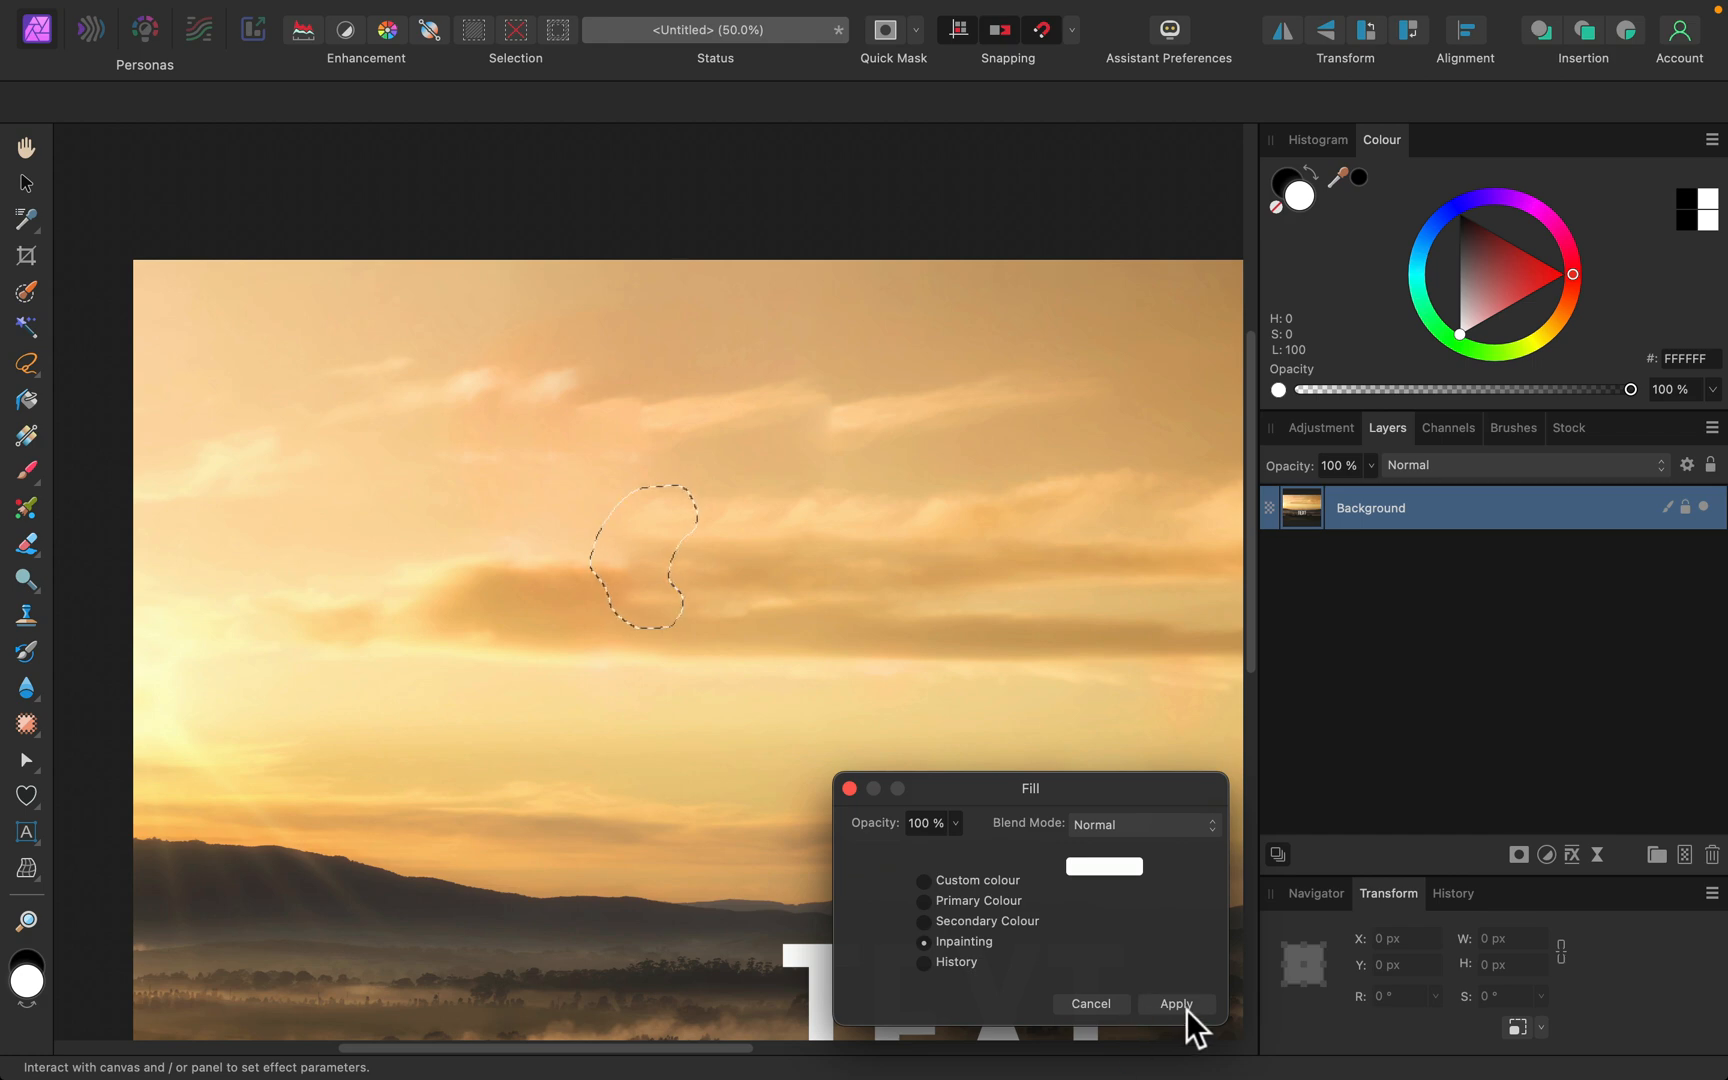
pyautogui.click(1174, 1004)
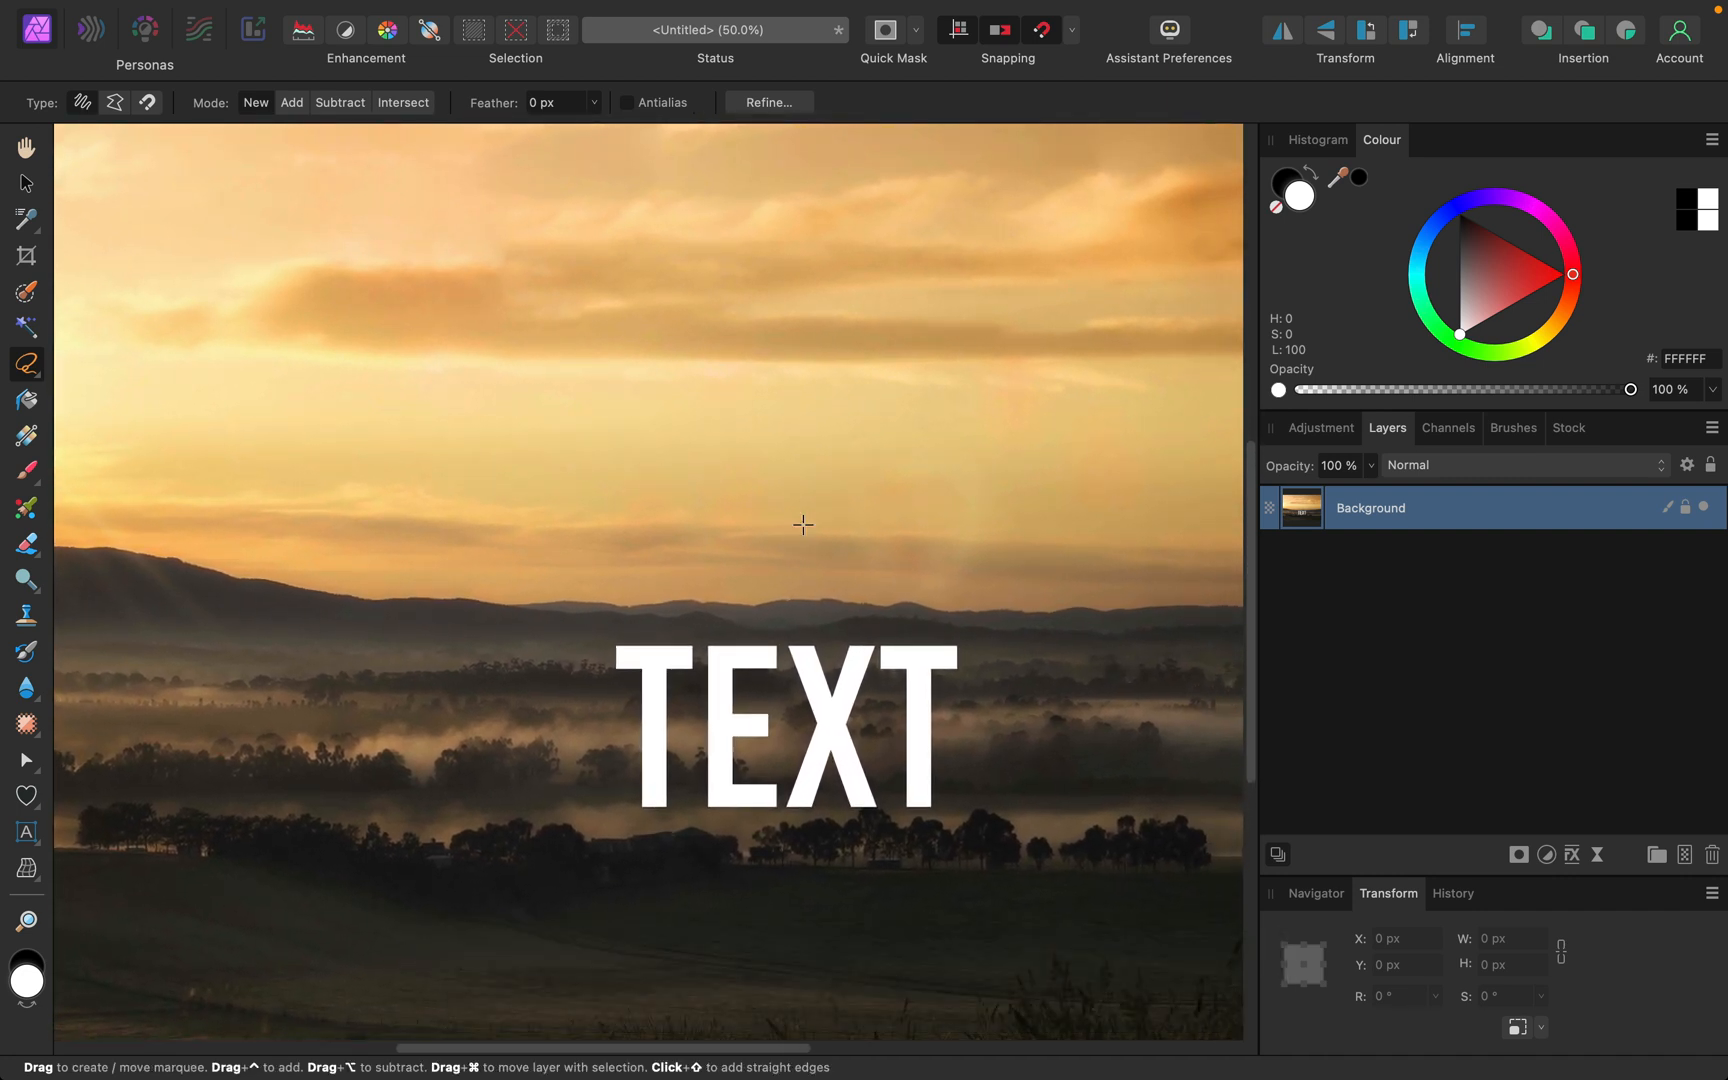
pyautogui.moveTo(782, 524)
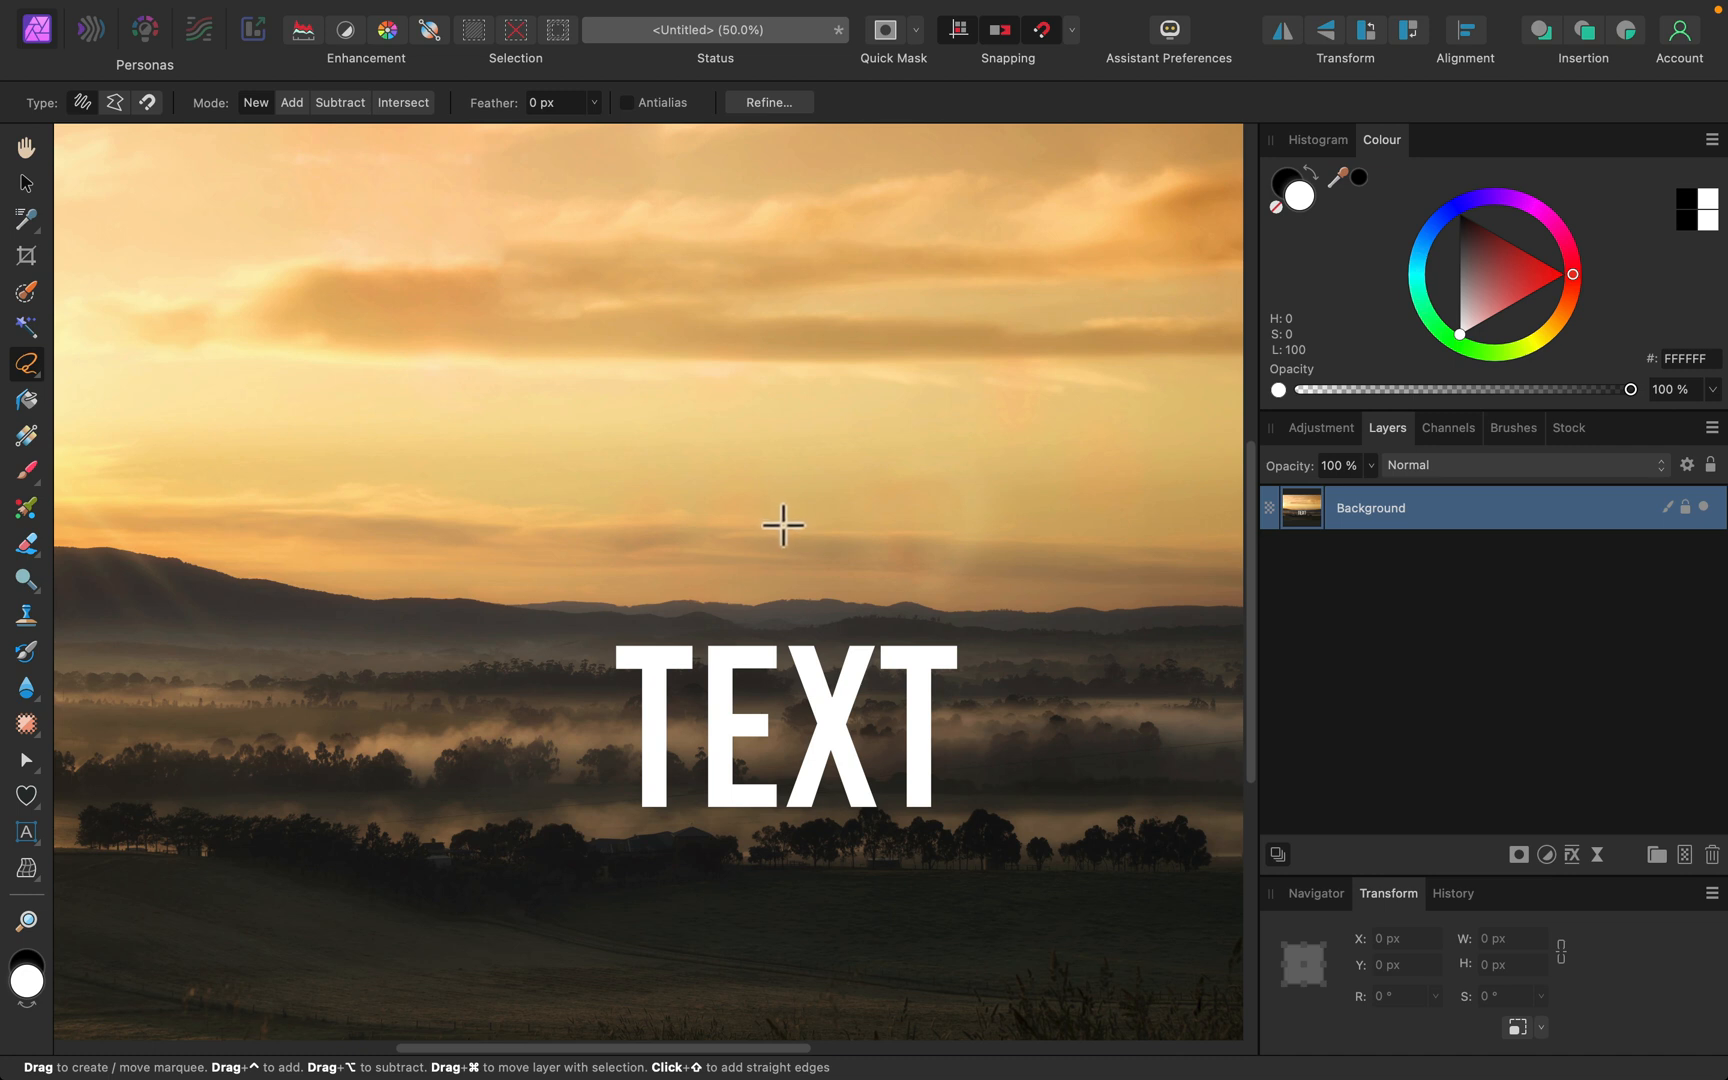
pyautogui.moveTo(650, 610)
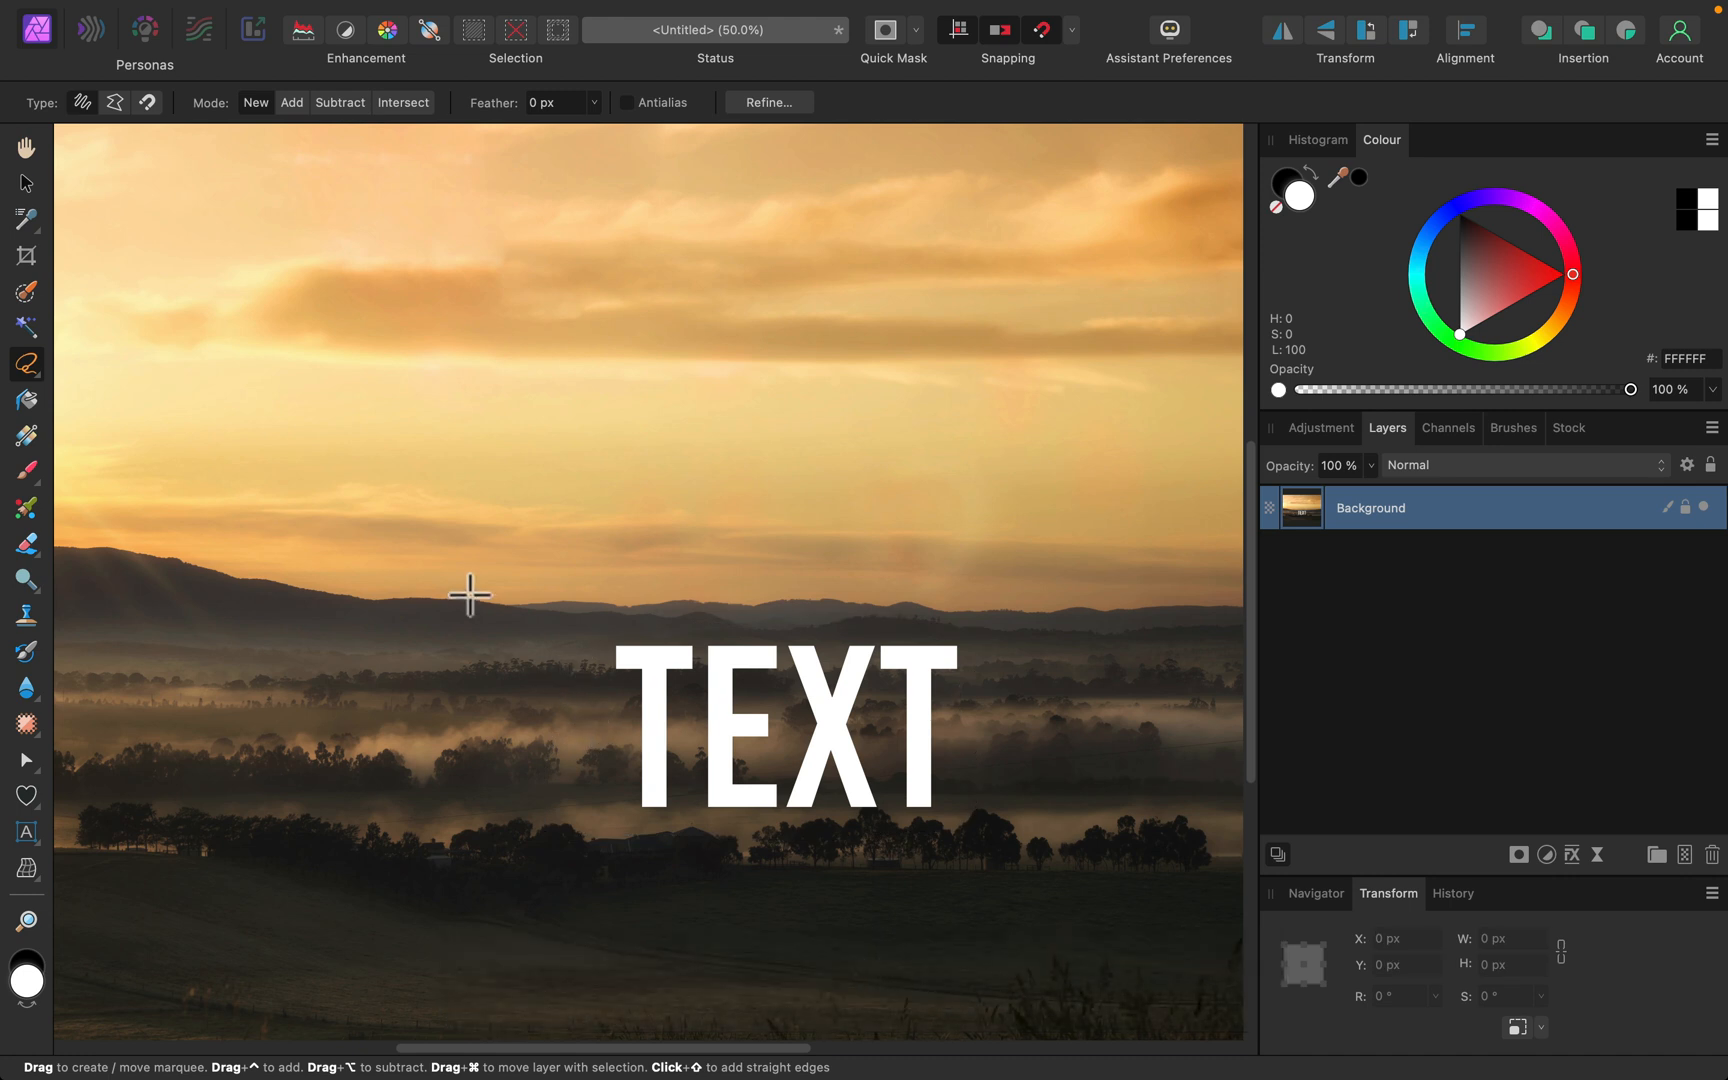
pyautogui.moveTo(332, 502)
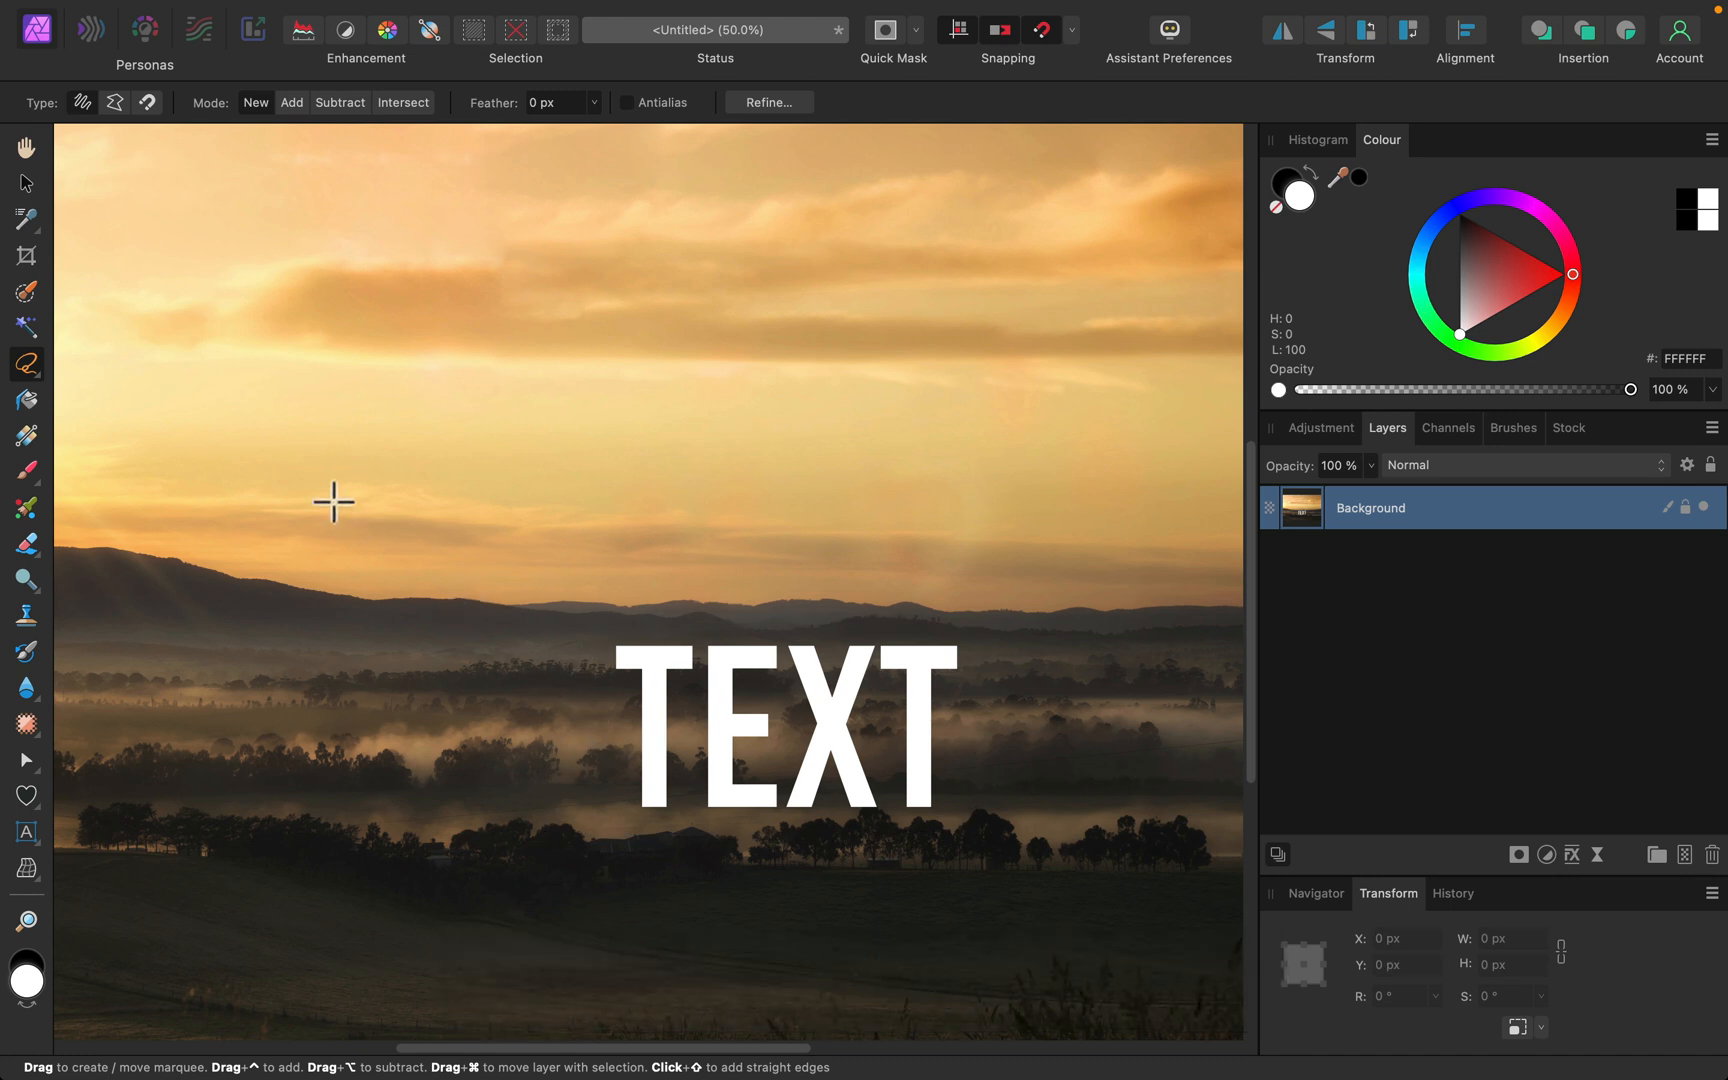
pyautogui.click(26, 328)
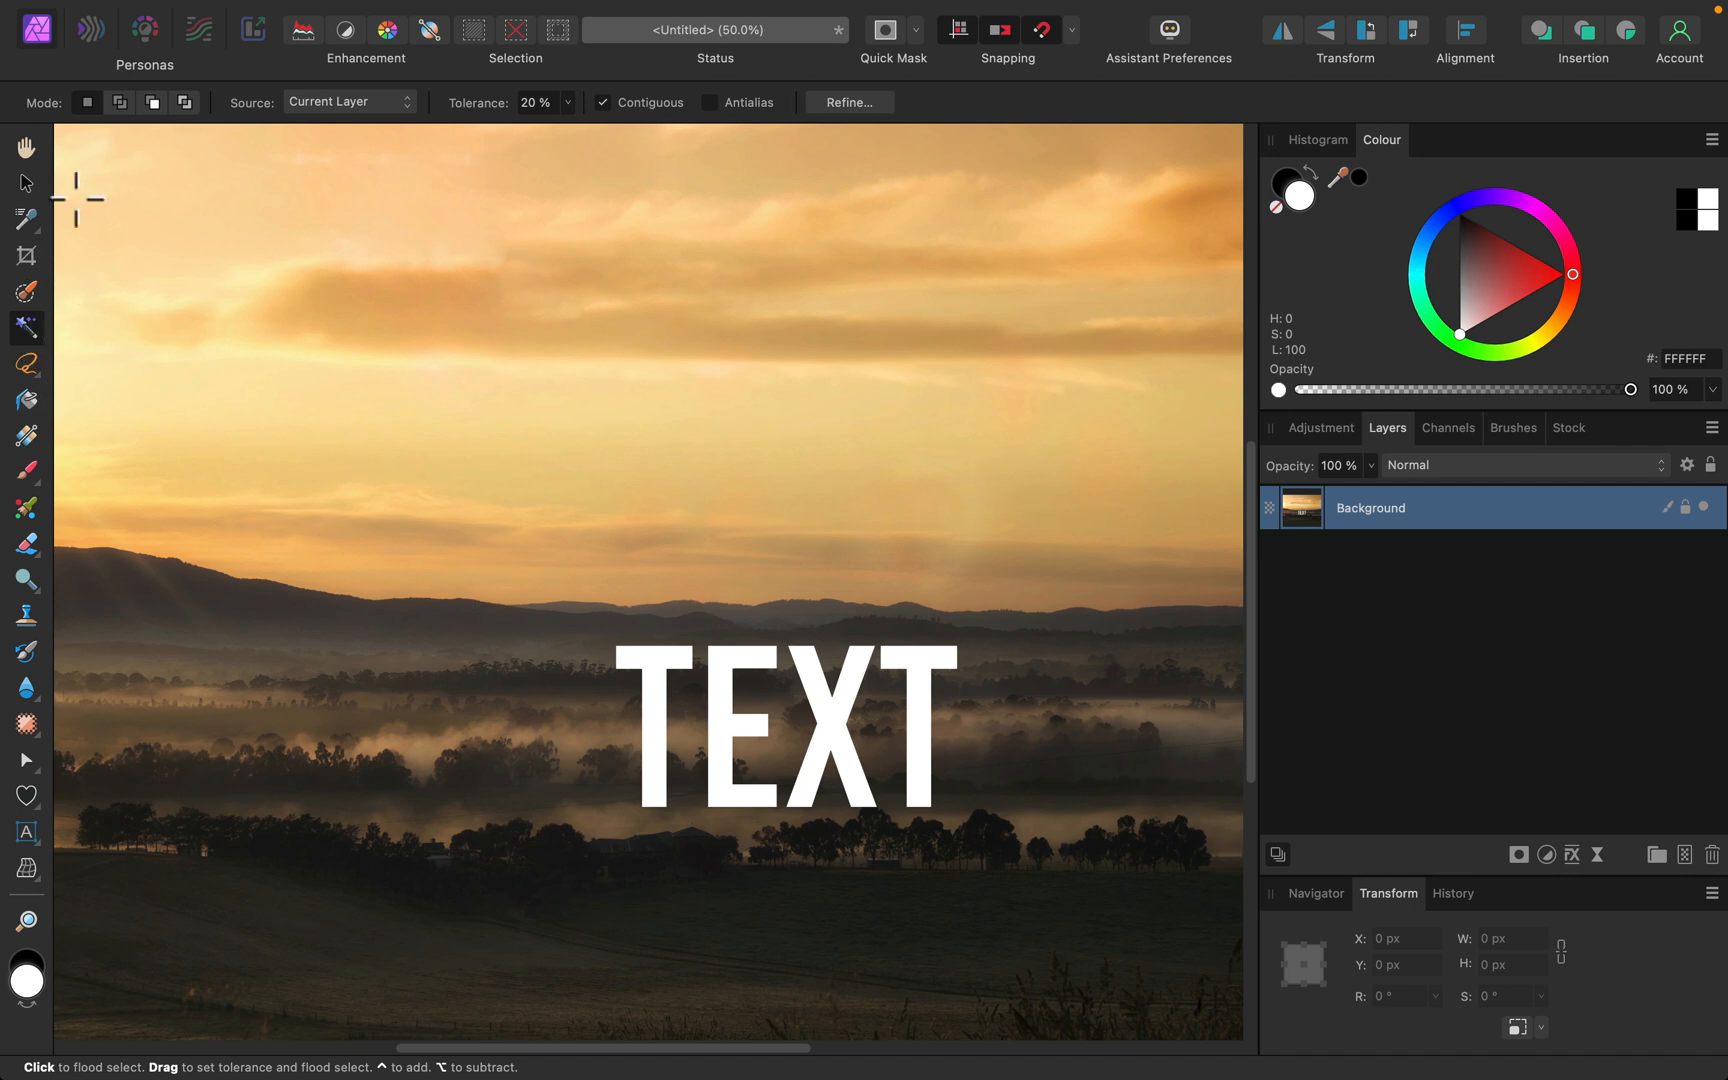
# - Flood-select the four white letters T, E, X, T in Add mode and zoom in on them
pyautogui.click(710, 666)
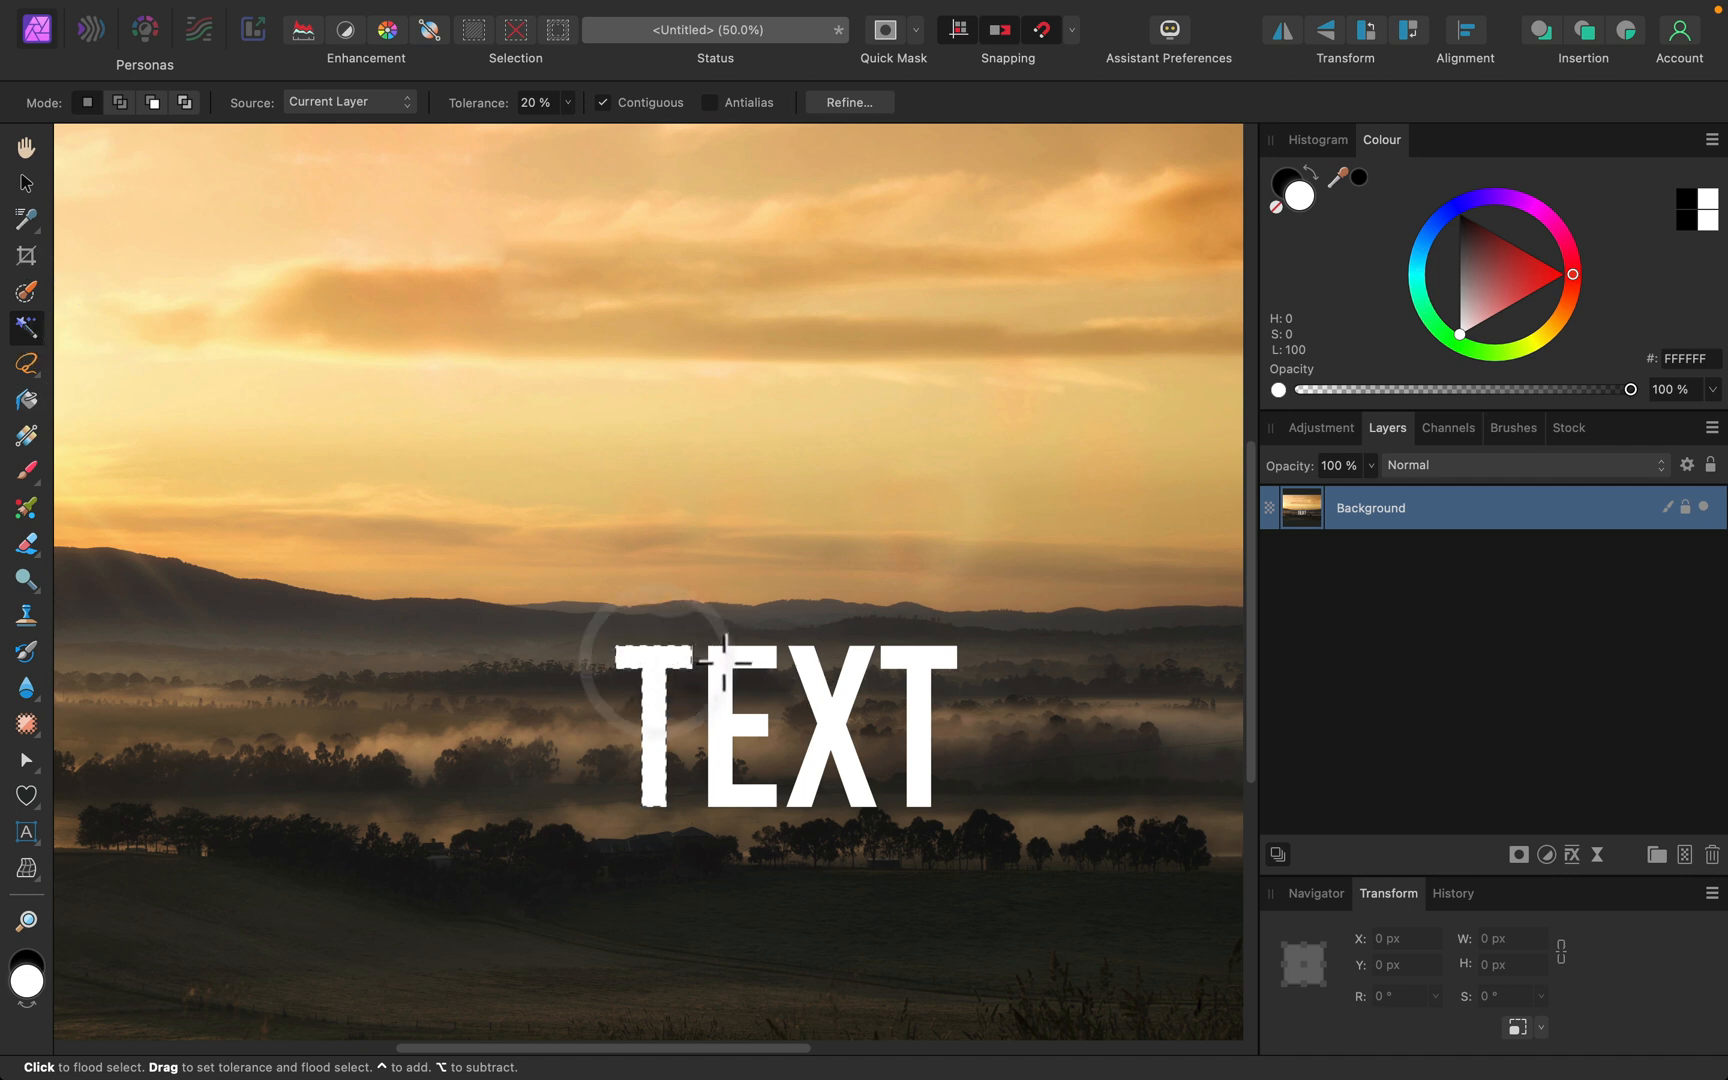
pyautogui.click(736, 650)
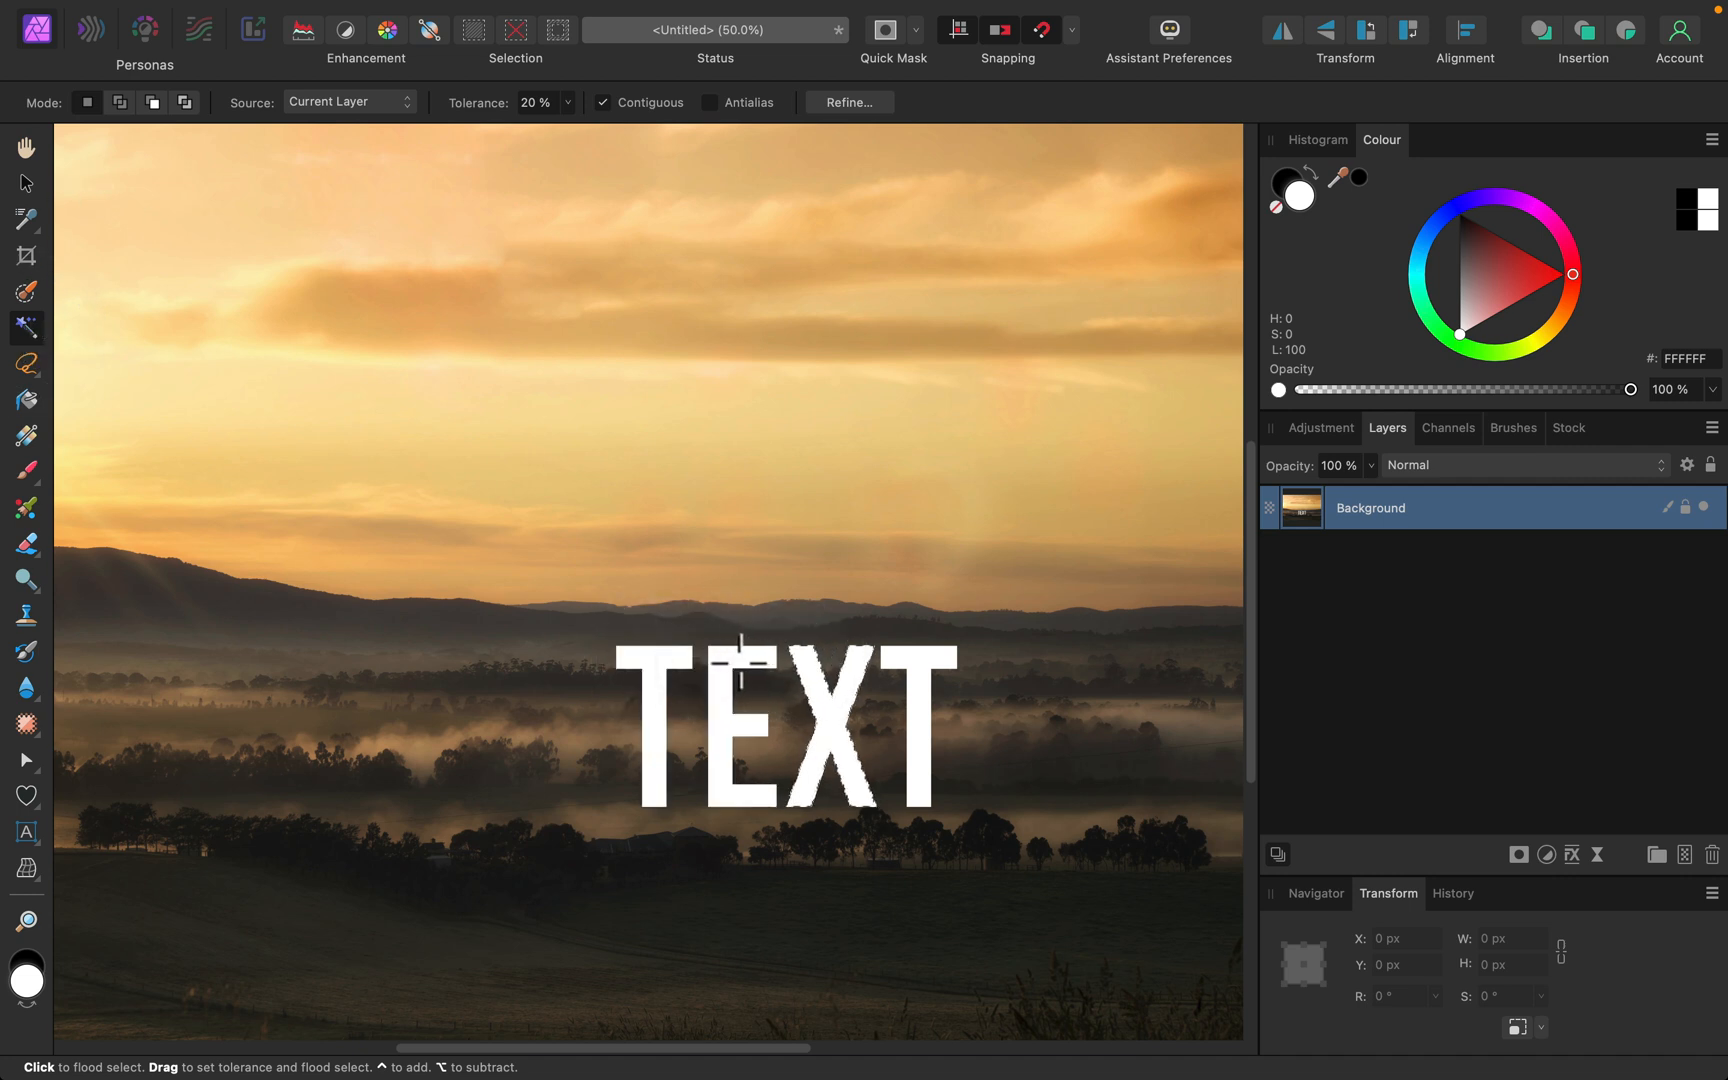
pyautogui.click(740, 642)
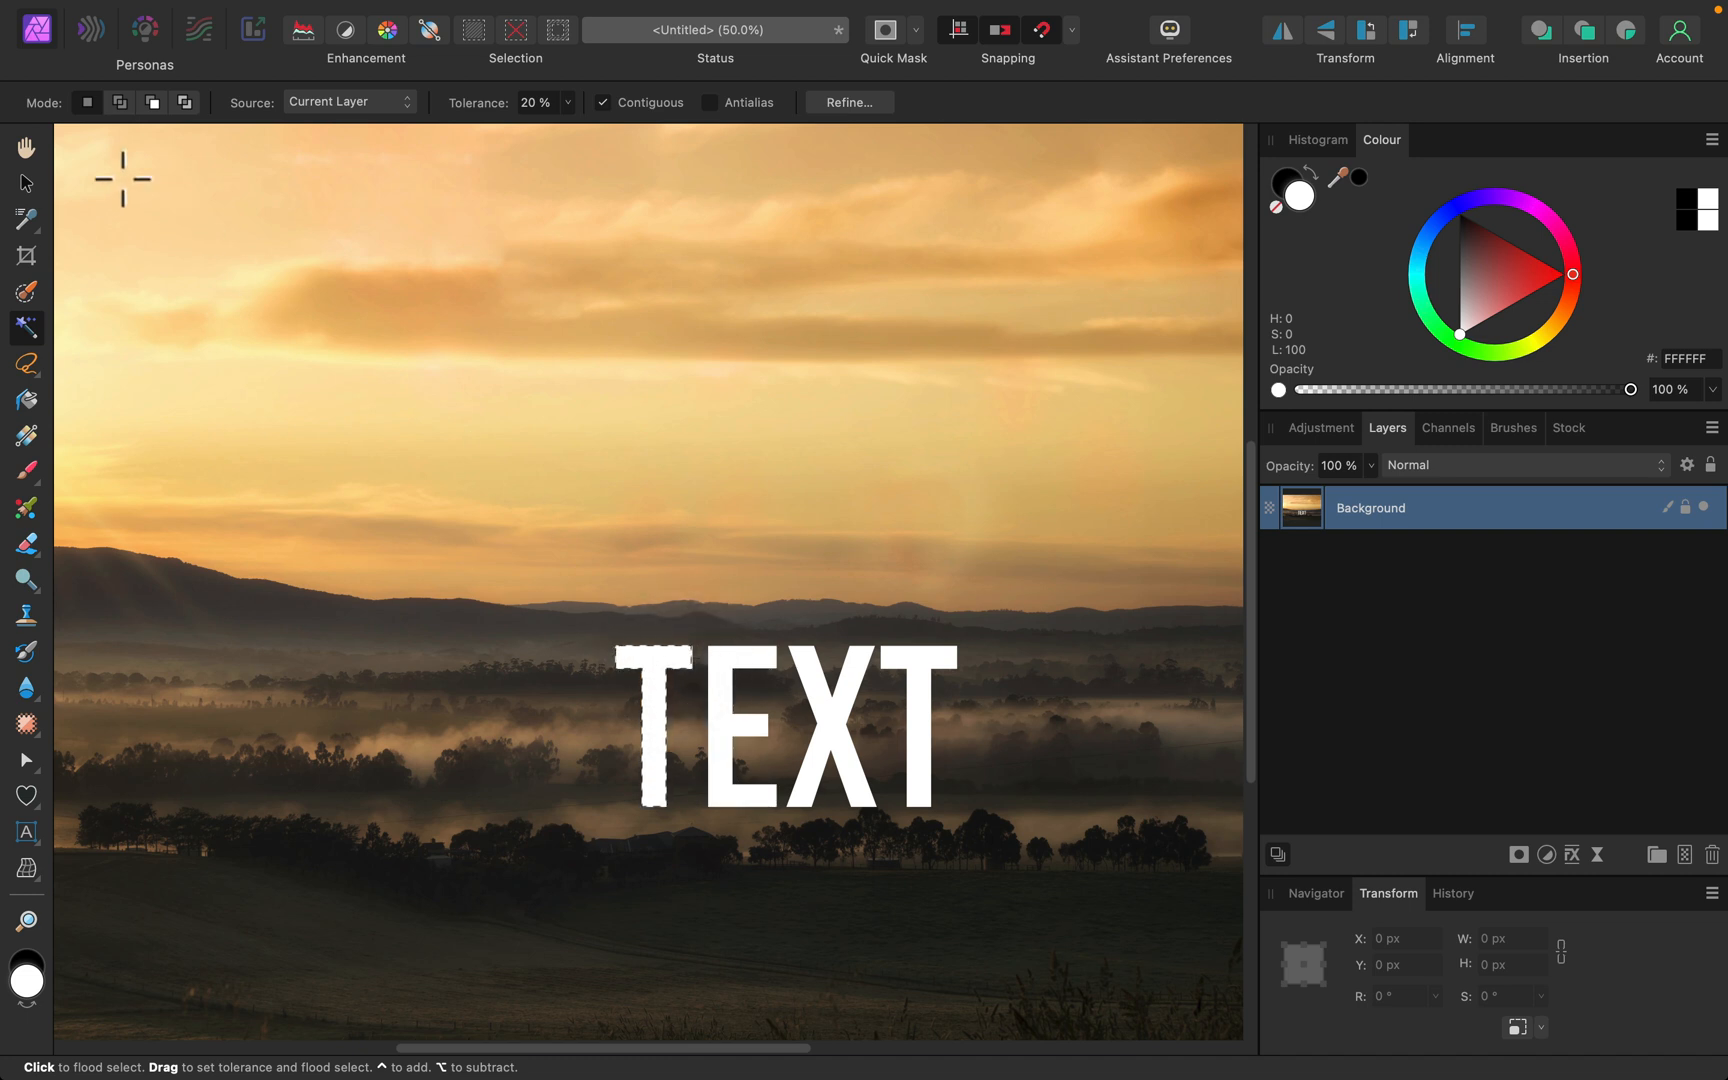
pyautogui.click(120, 102)
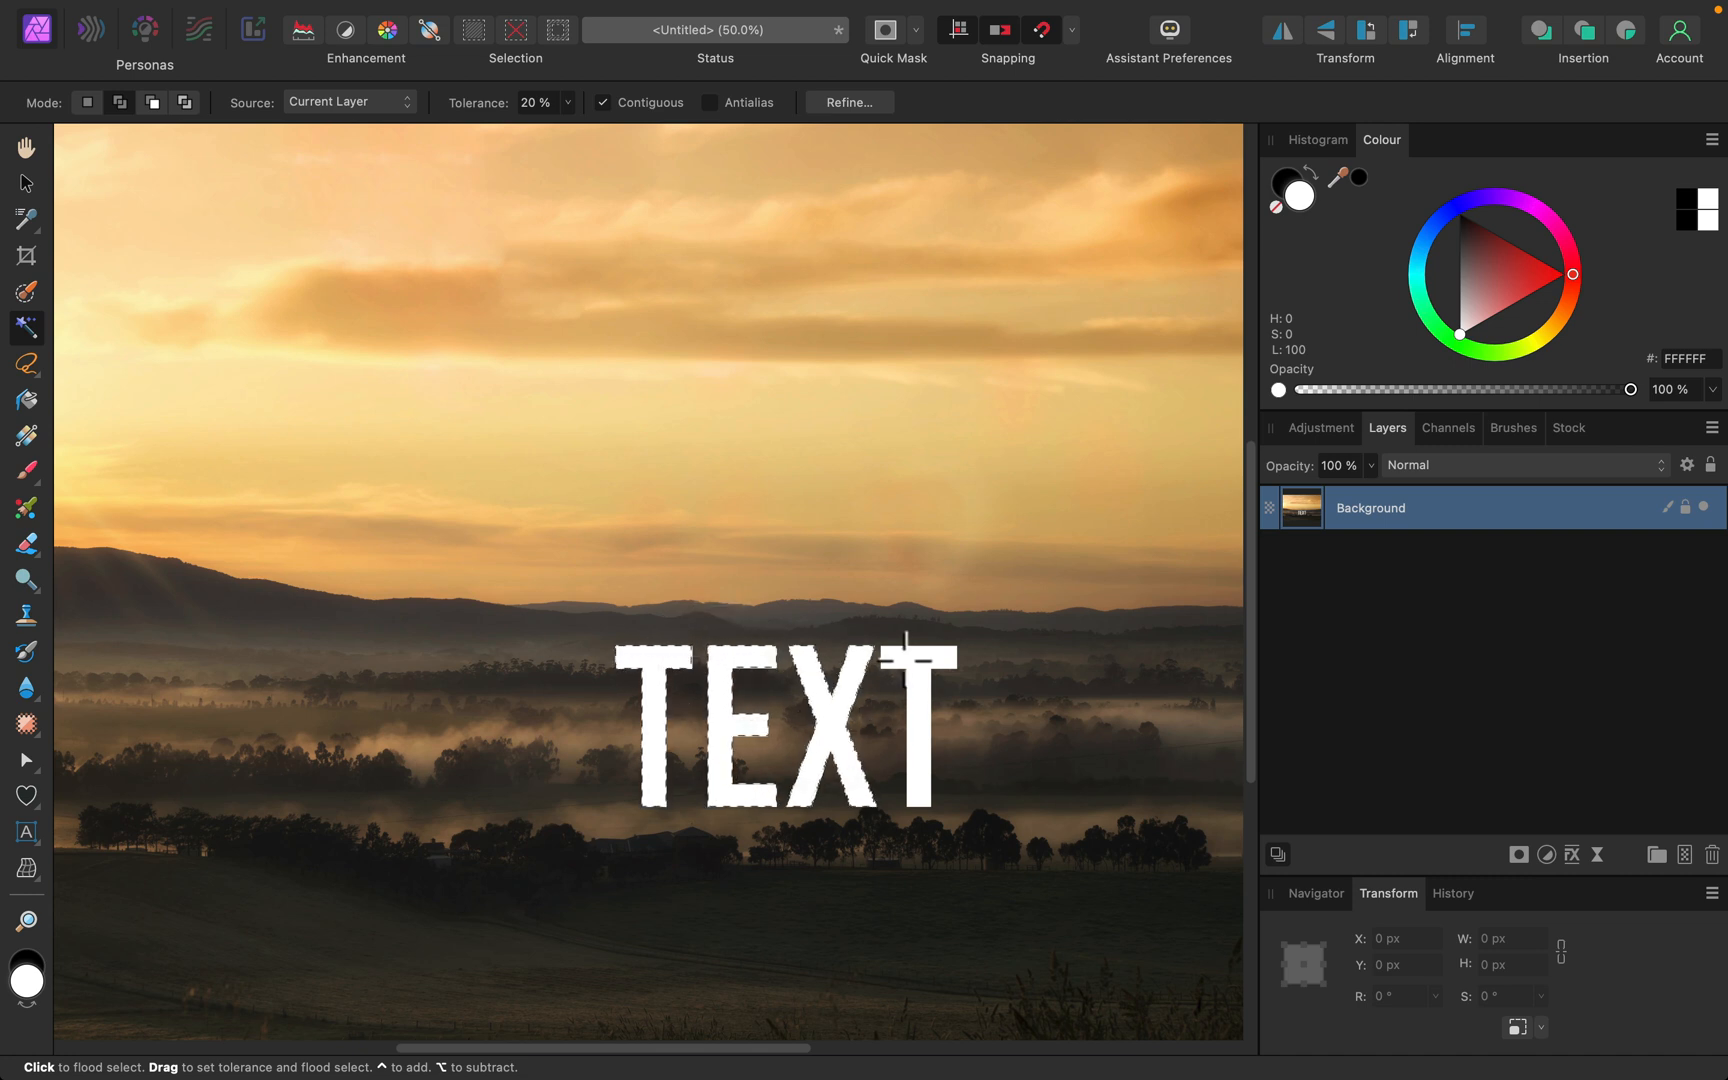
pyautogui.press('cmd+=')
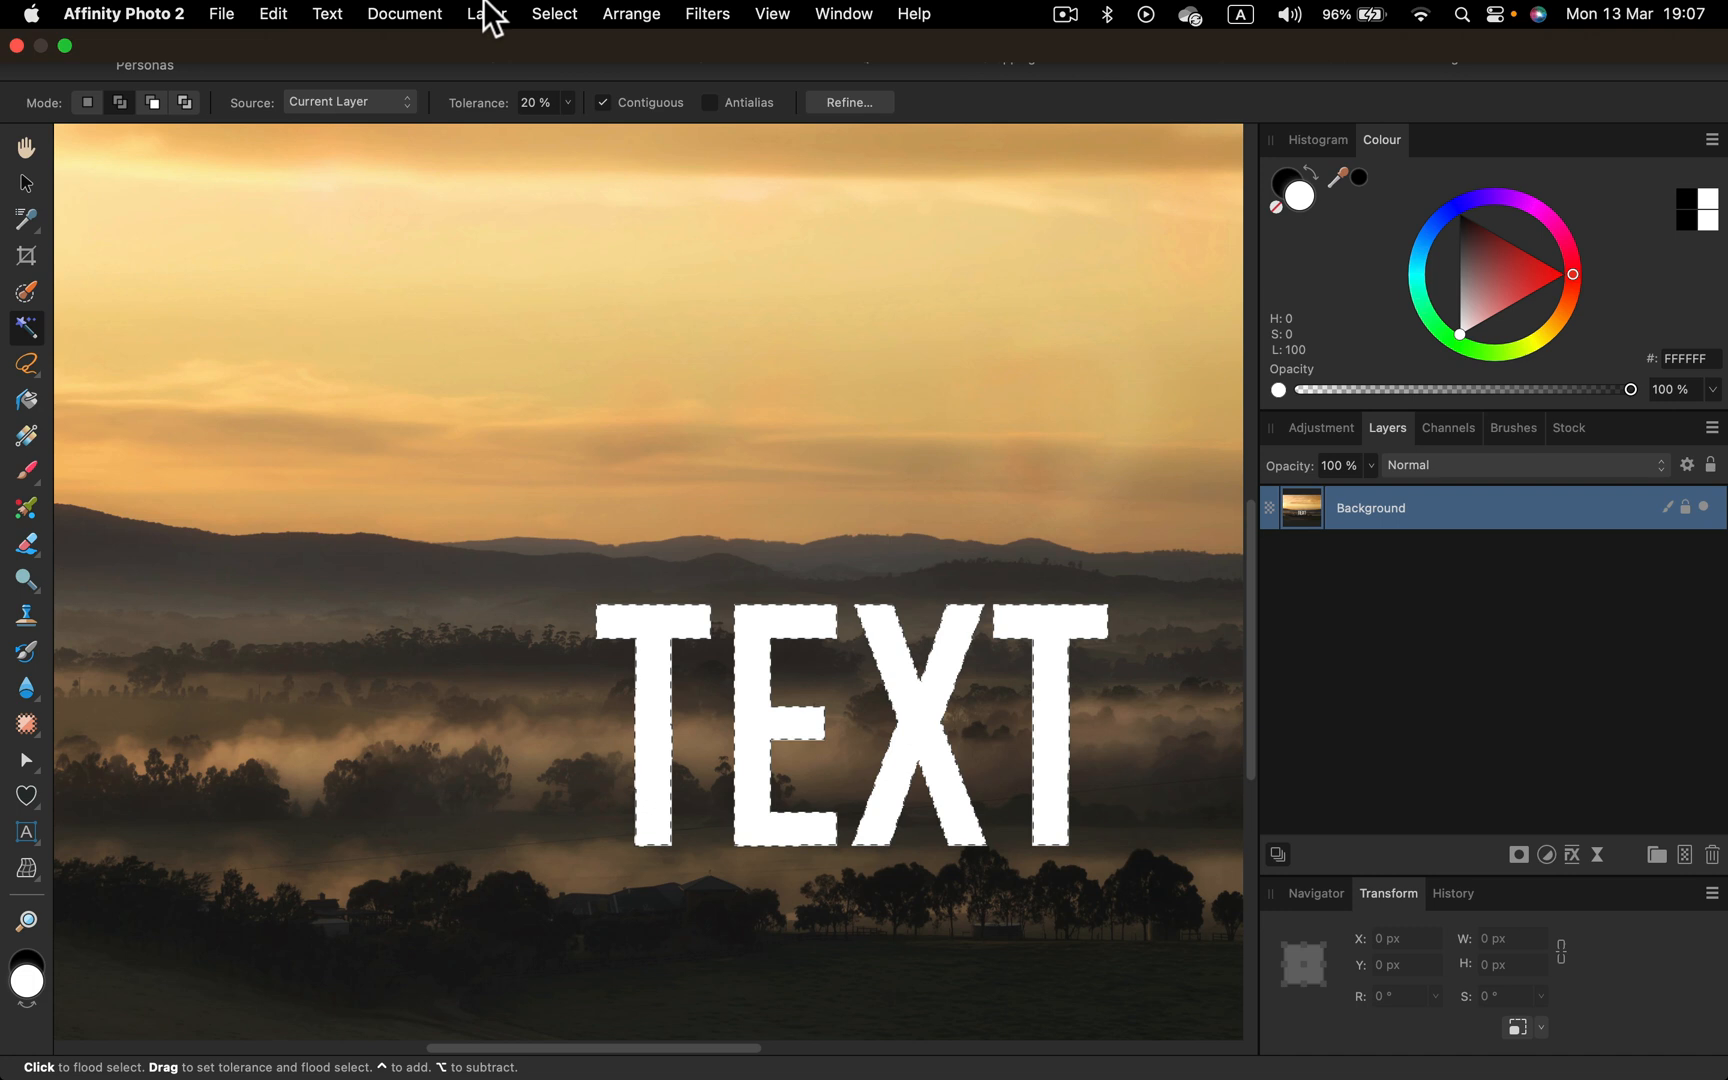
# - Grow the letter selection by about 27.8 px radius via Select > Grow / Shrink
pyautogui.click(554, 14)
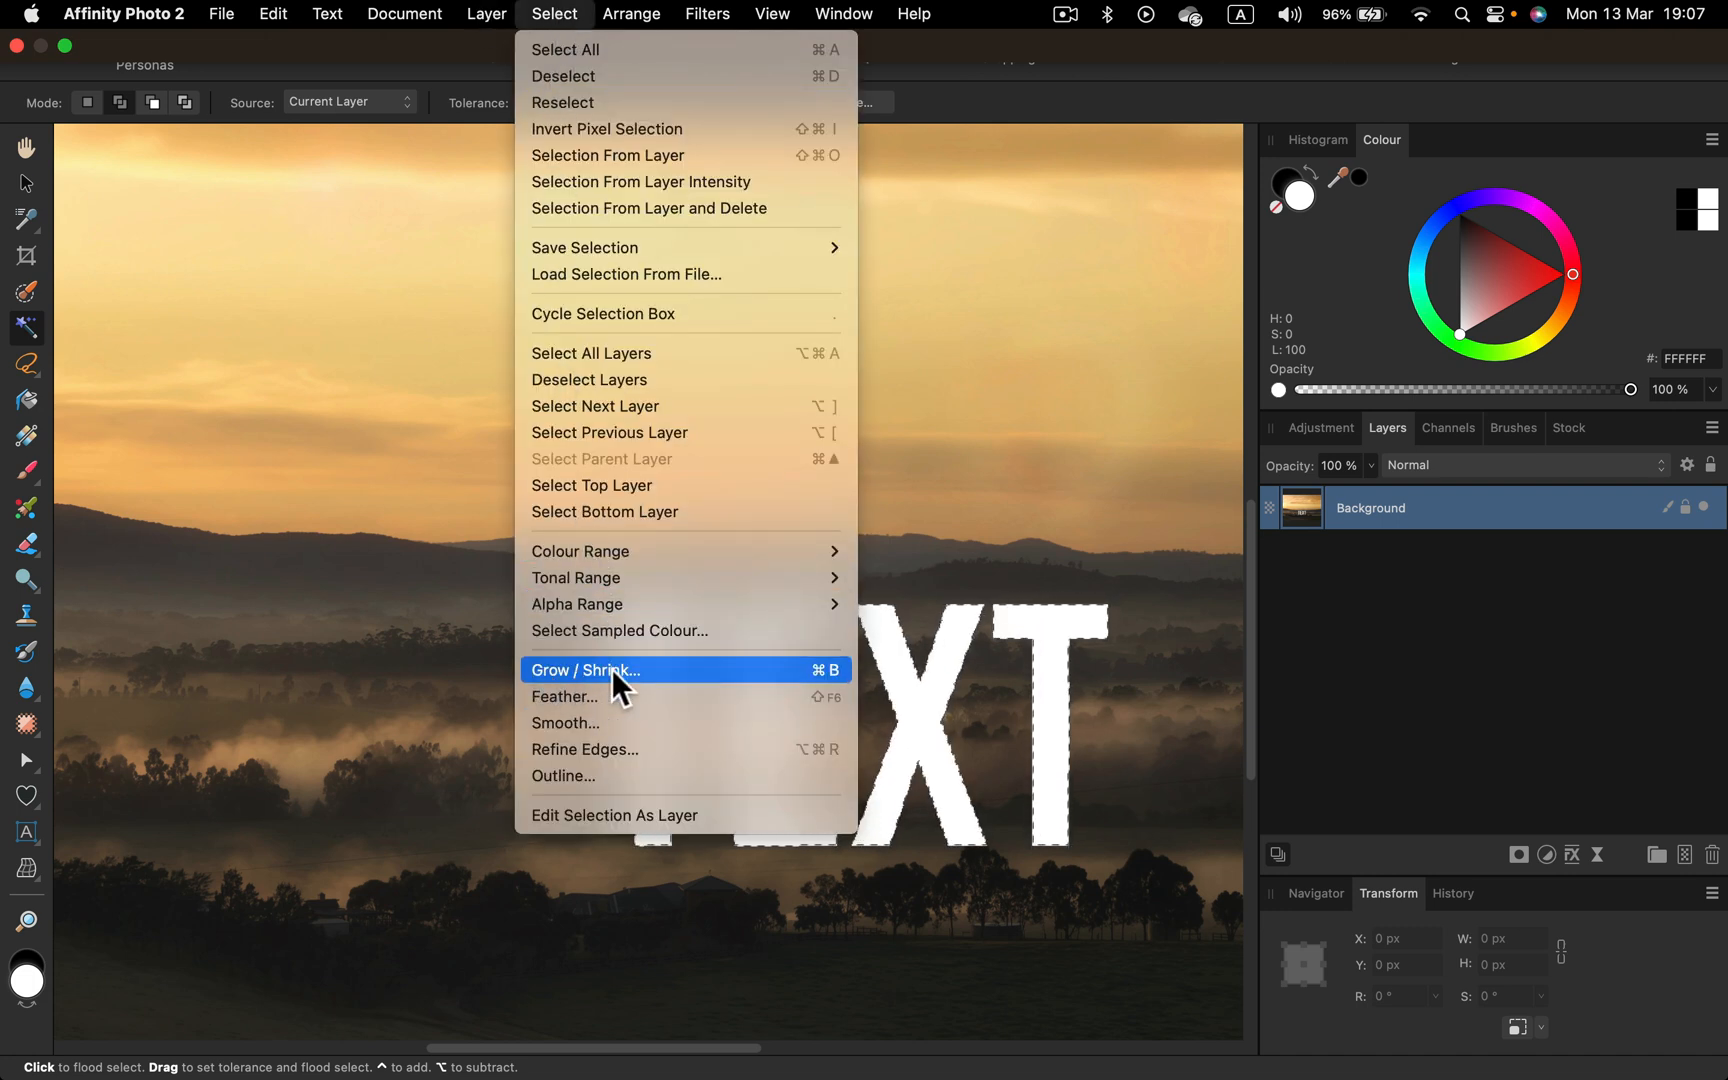
pyautogui.click(586, 668)
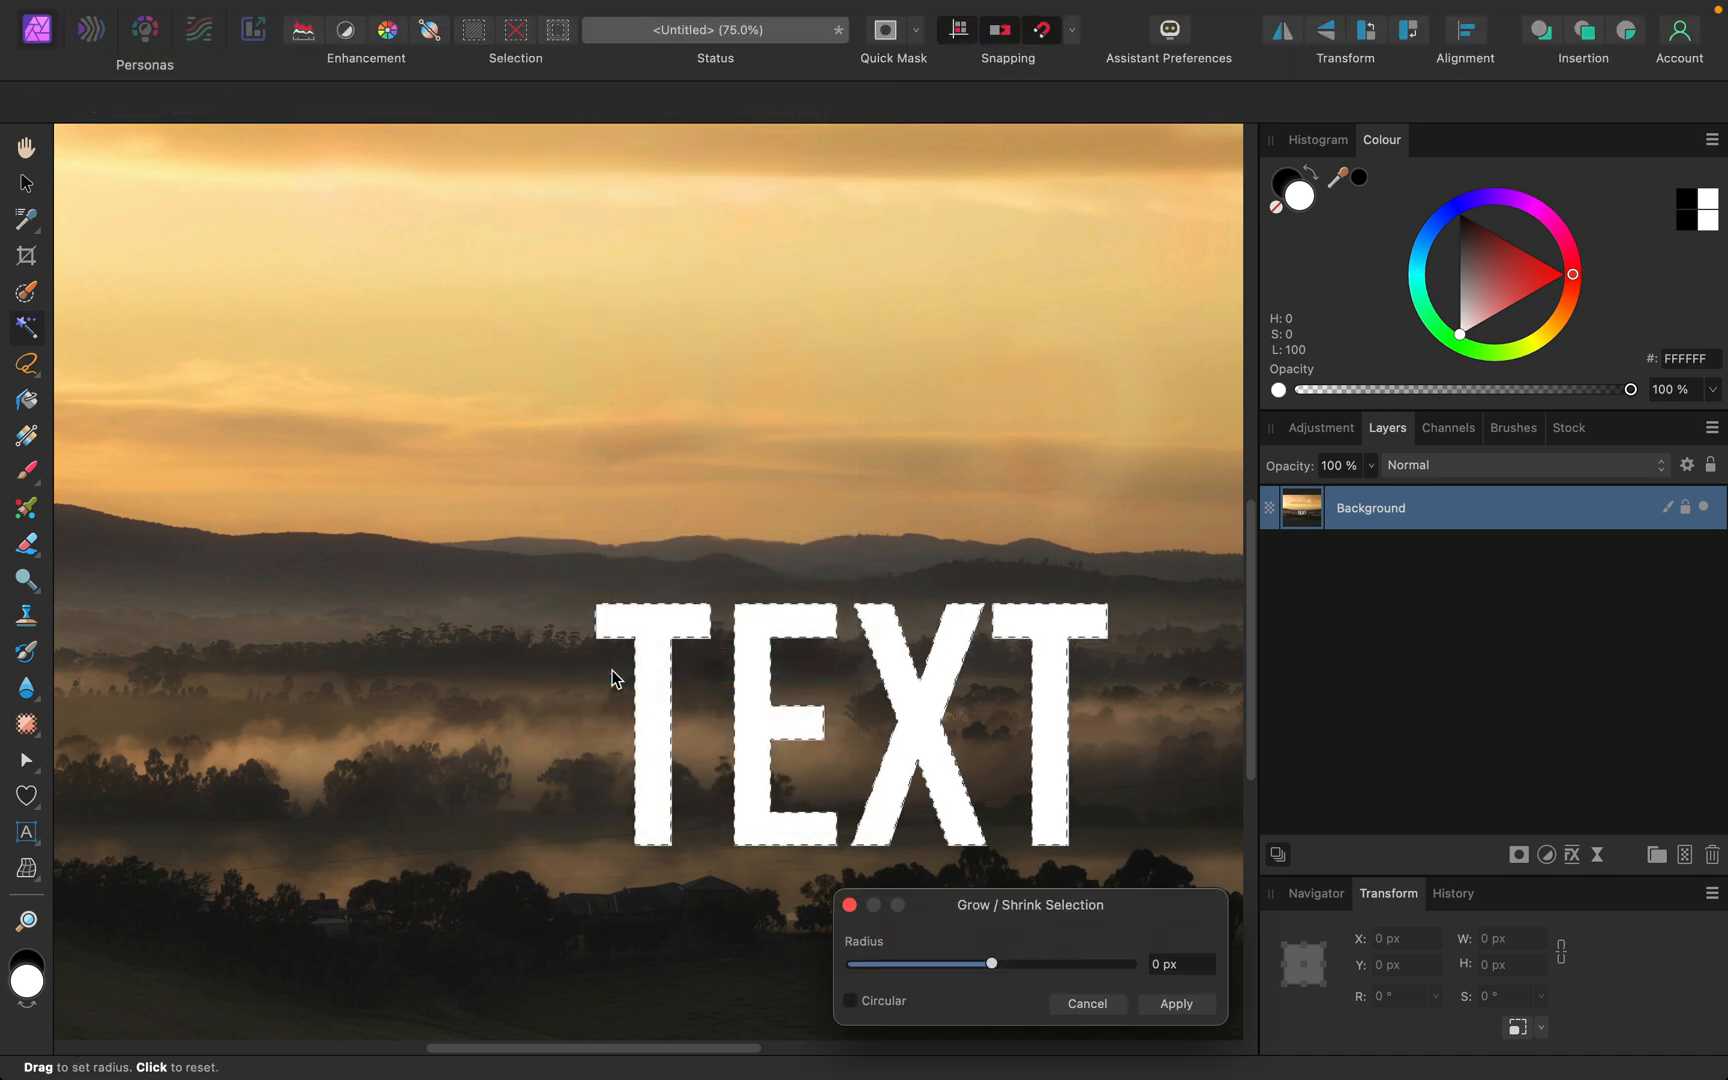
pyautogui.moveTo(992, 966)
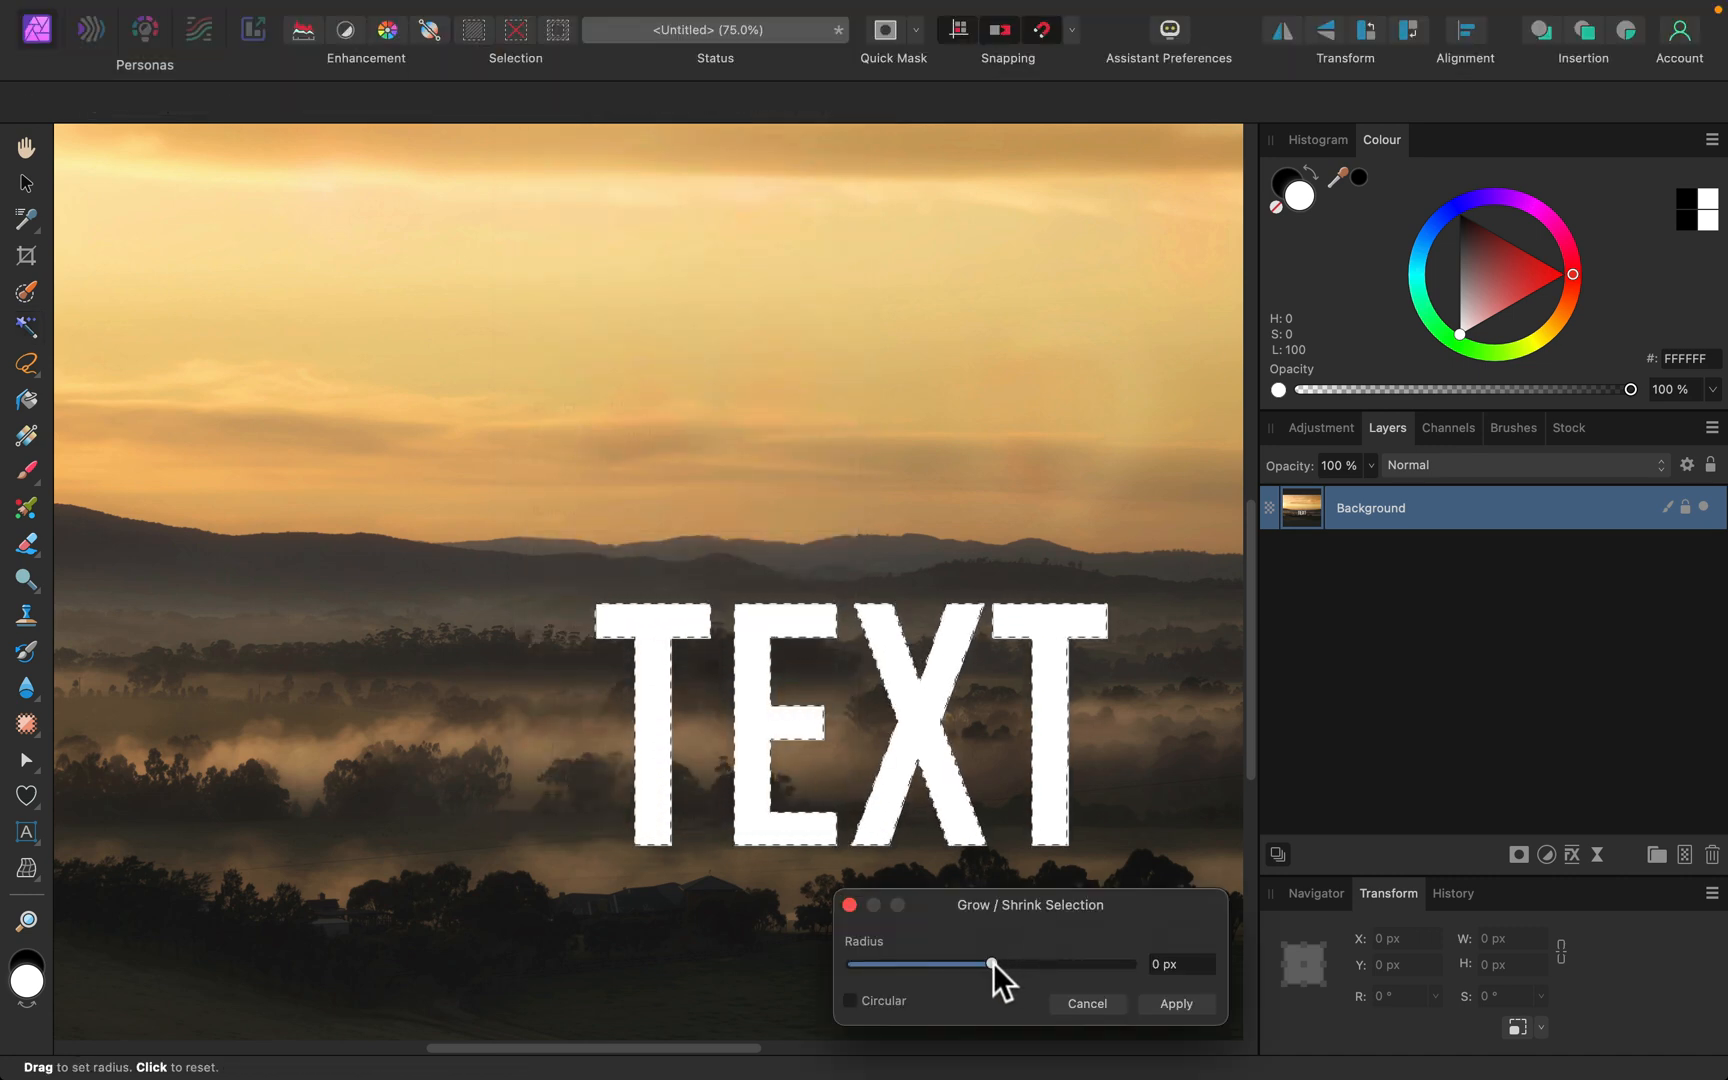
pyautogui.moveTo(988, 966); pyautogui.dragTo(994, 966)
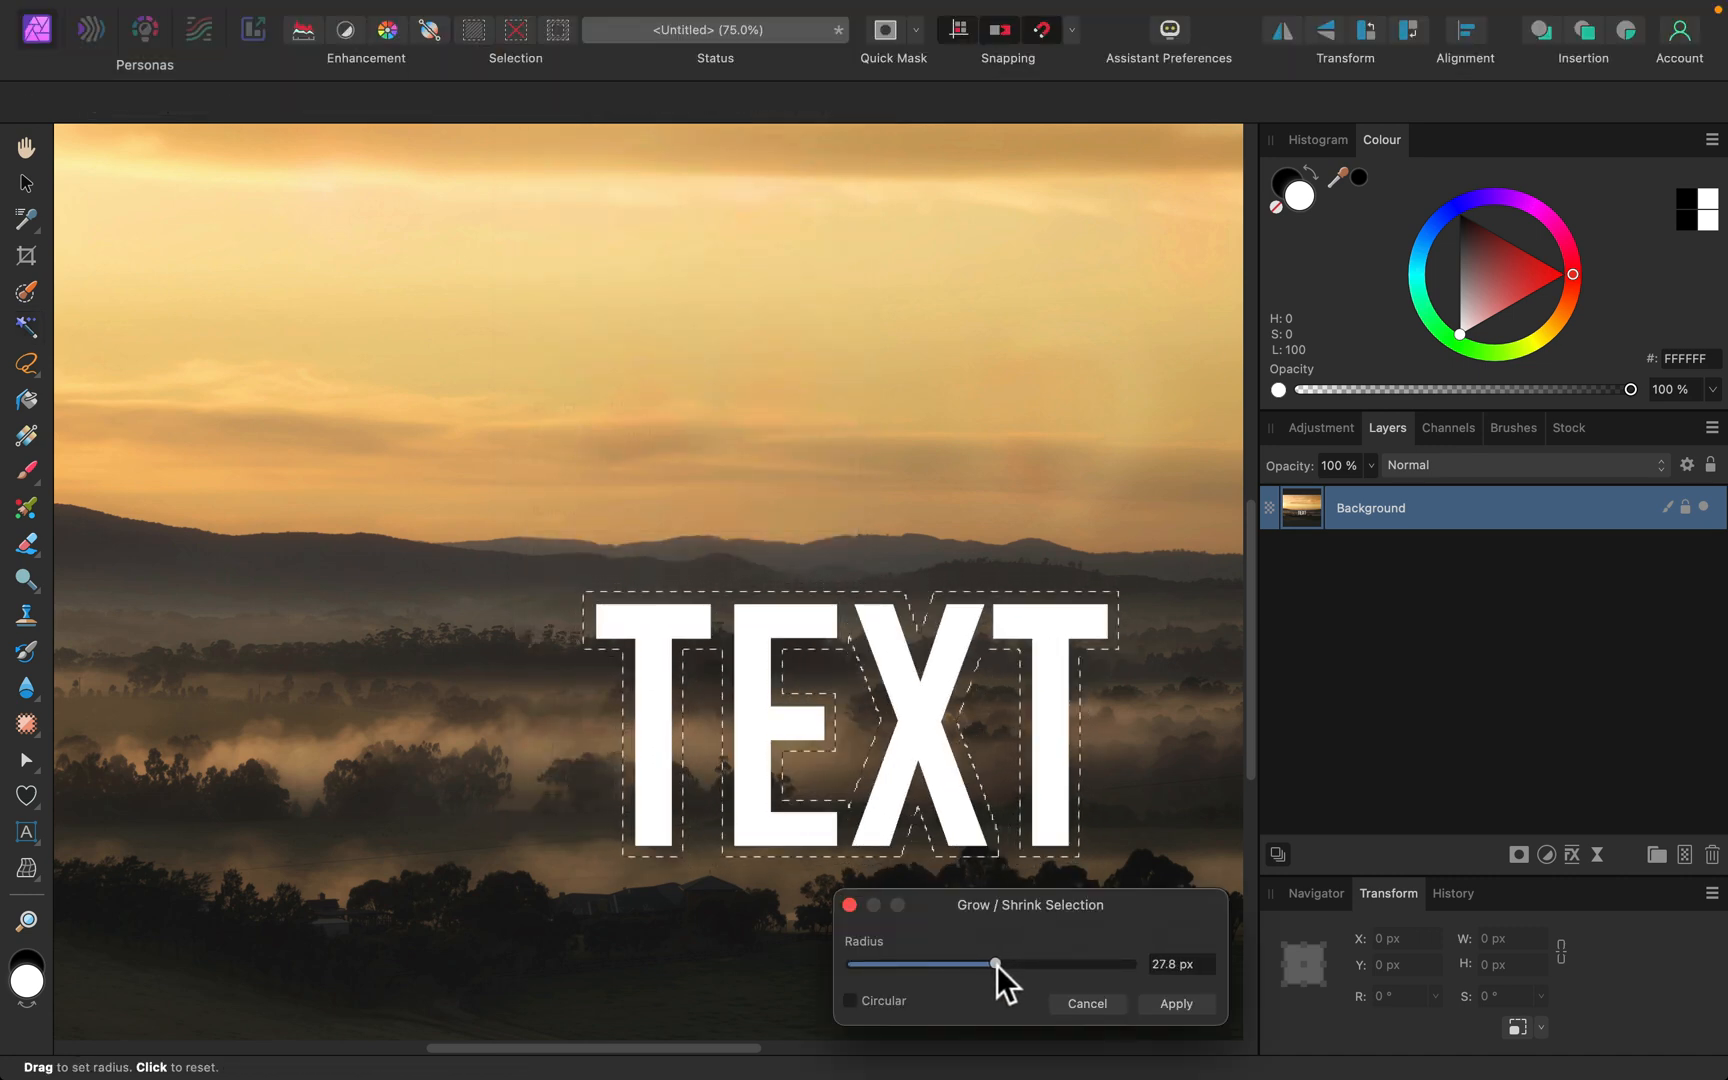
pyautogui.moveTo(996, 964); pyautogui.dragTo(992, 964)
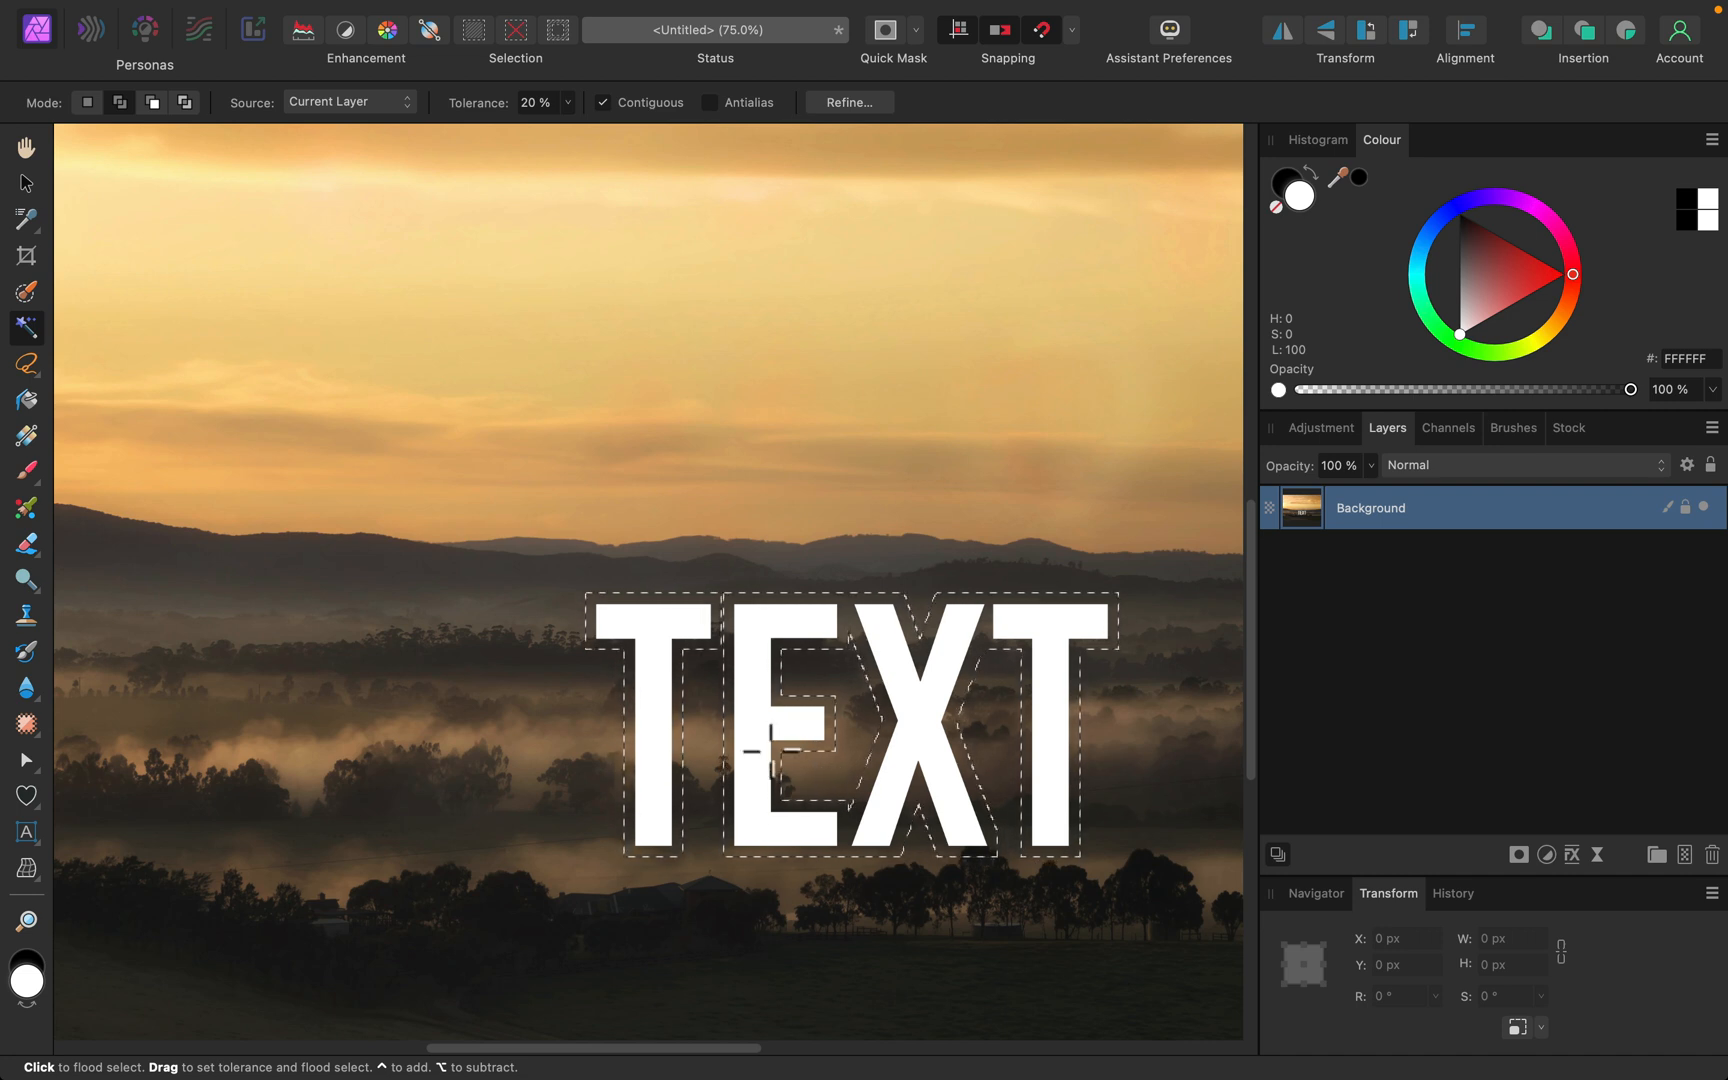
# - Fill the grown TEXT selection with Inpainting so the lettering disappears into the hills
pyautogui.click(272, 14)
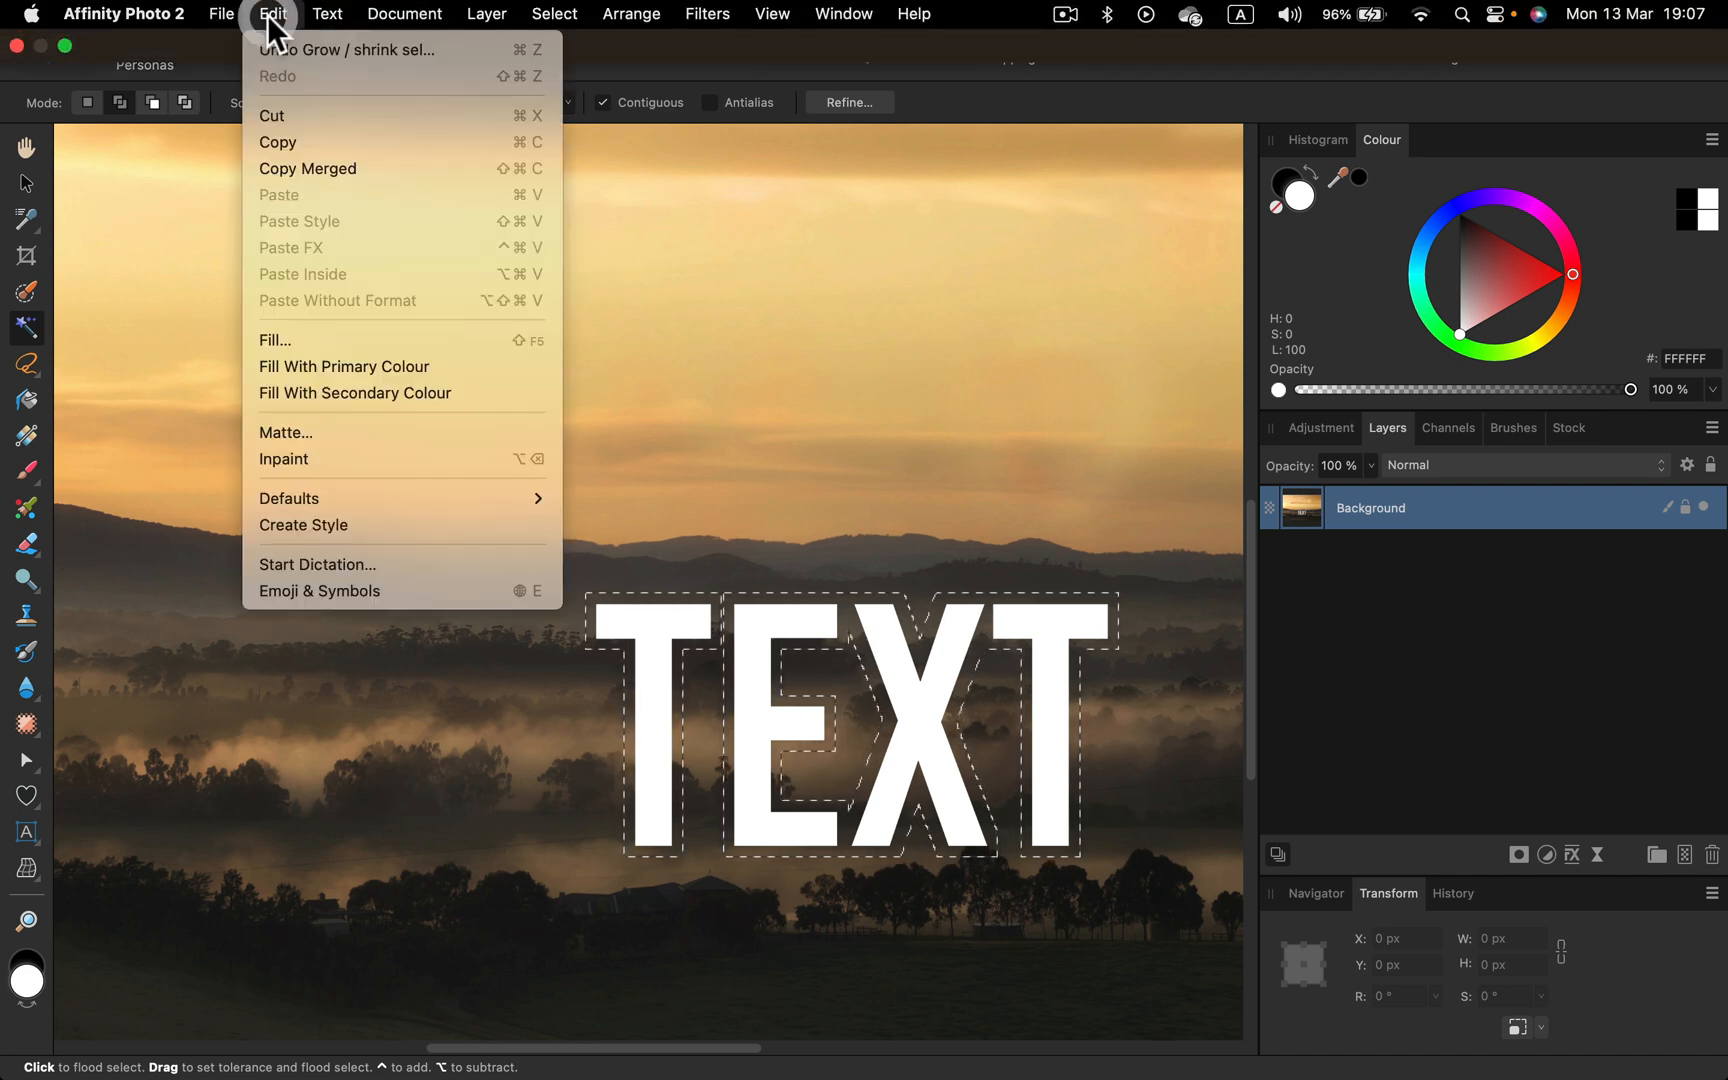
pyautogui.click(274, 340)
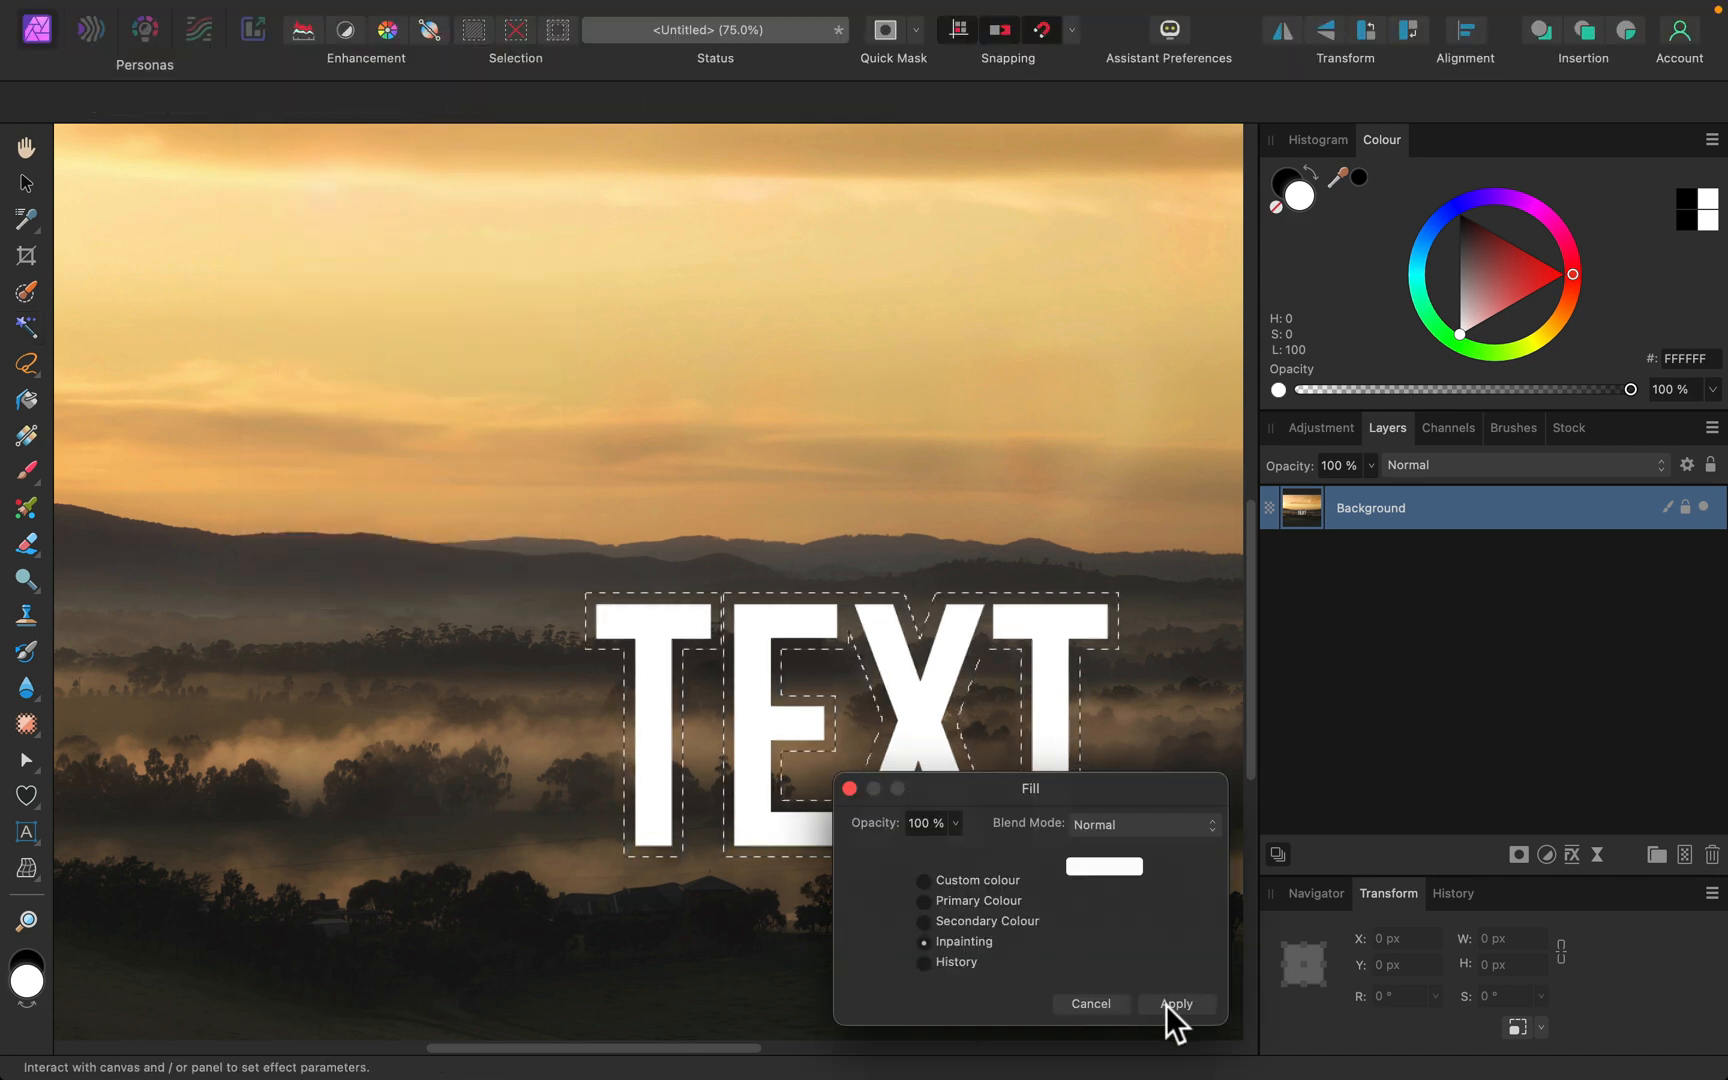
pyautogui.click(1174, 1004)
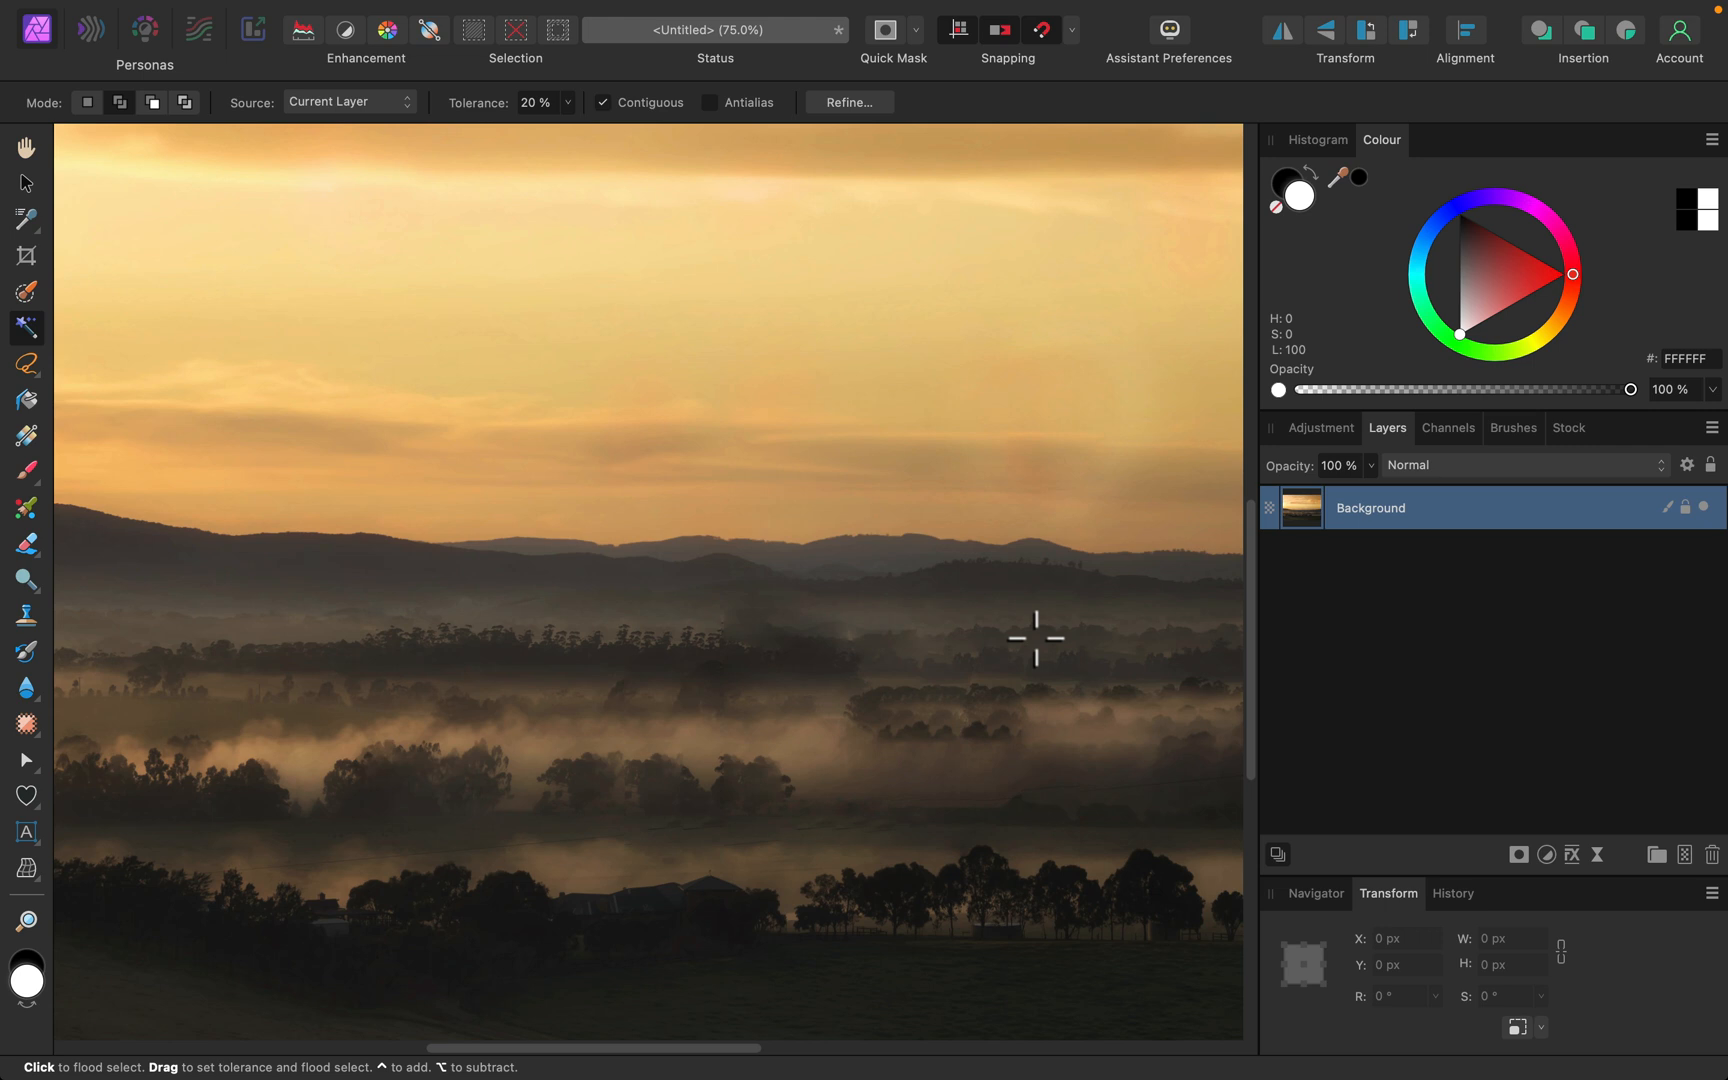
pyautogui.moveTo(1024, 628)
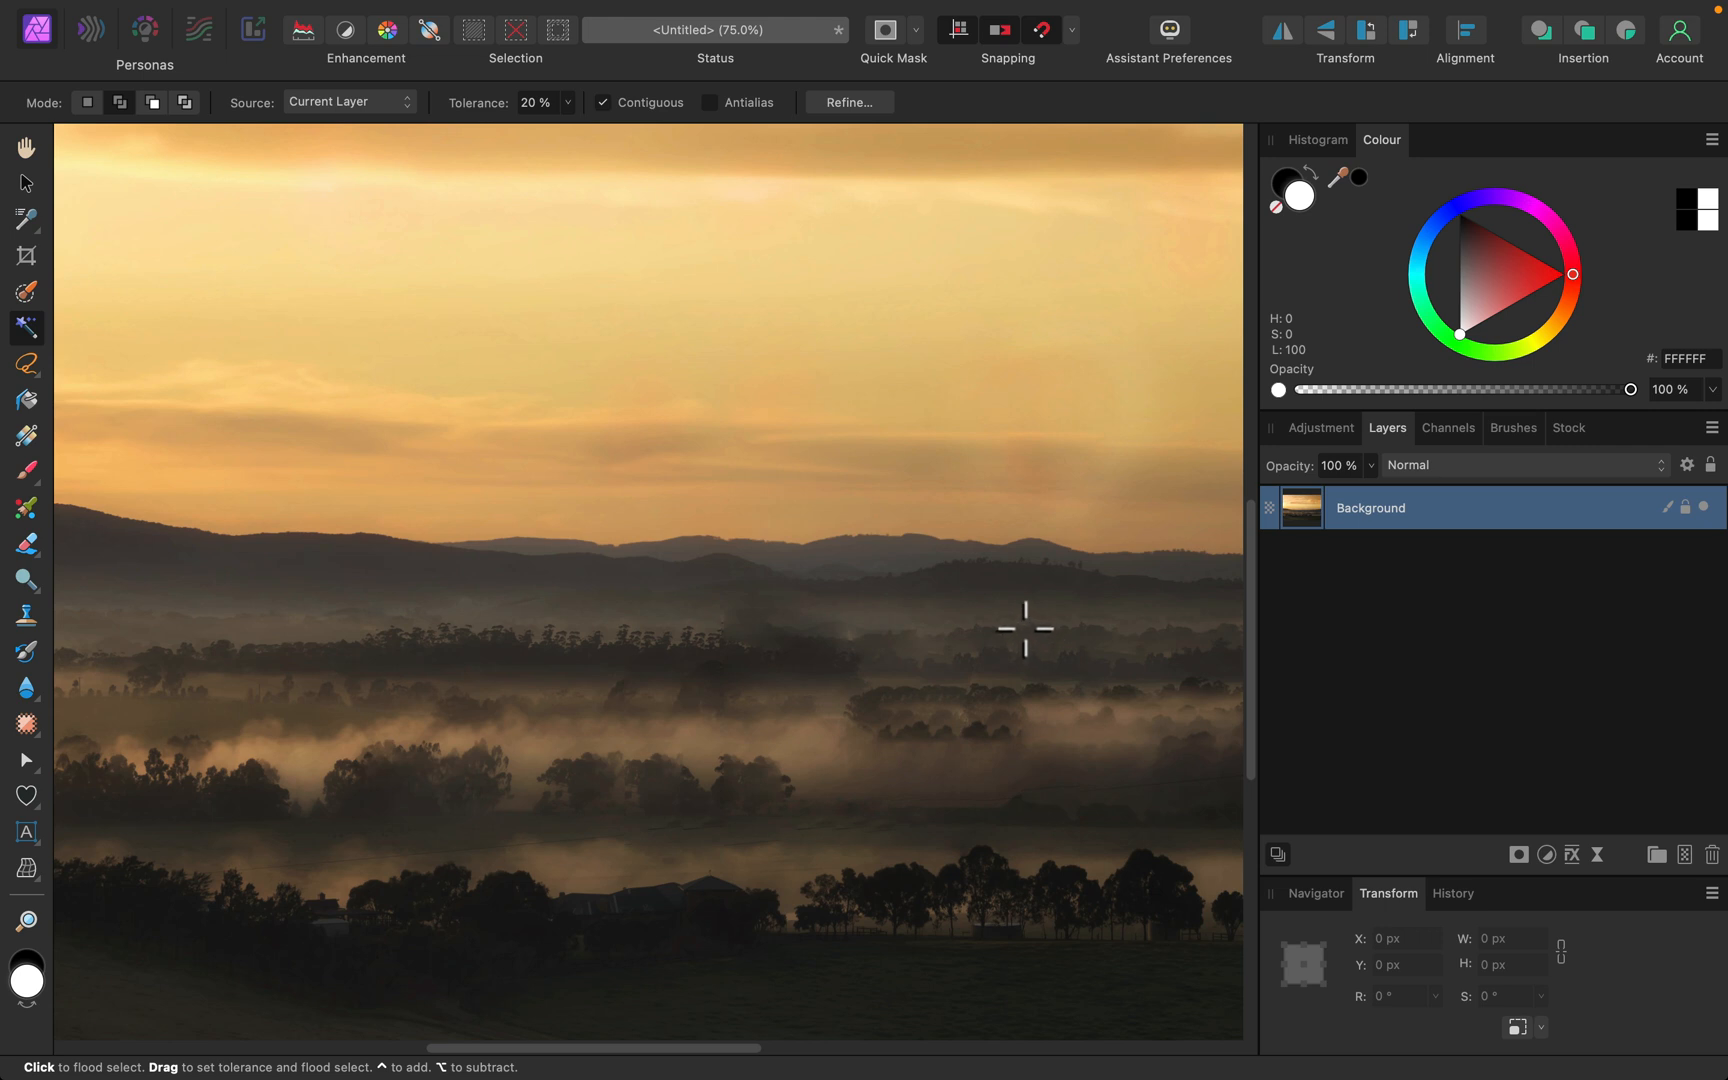
# - Zoom to fit the whole retouched landscape in the window with Cmd+0
pyautogui.press('cmd+0')
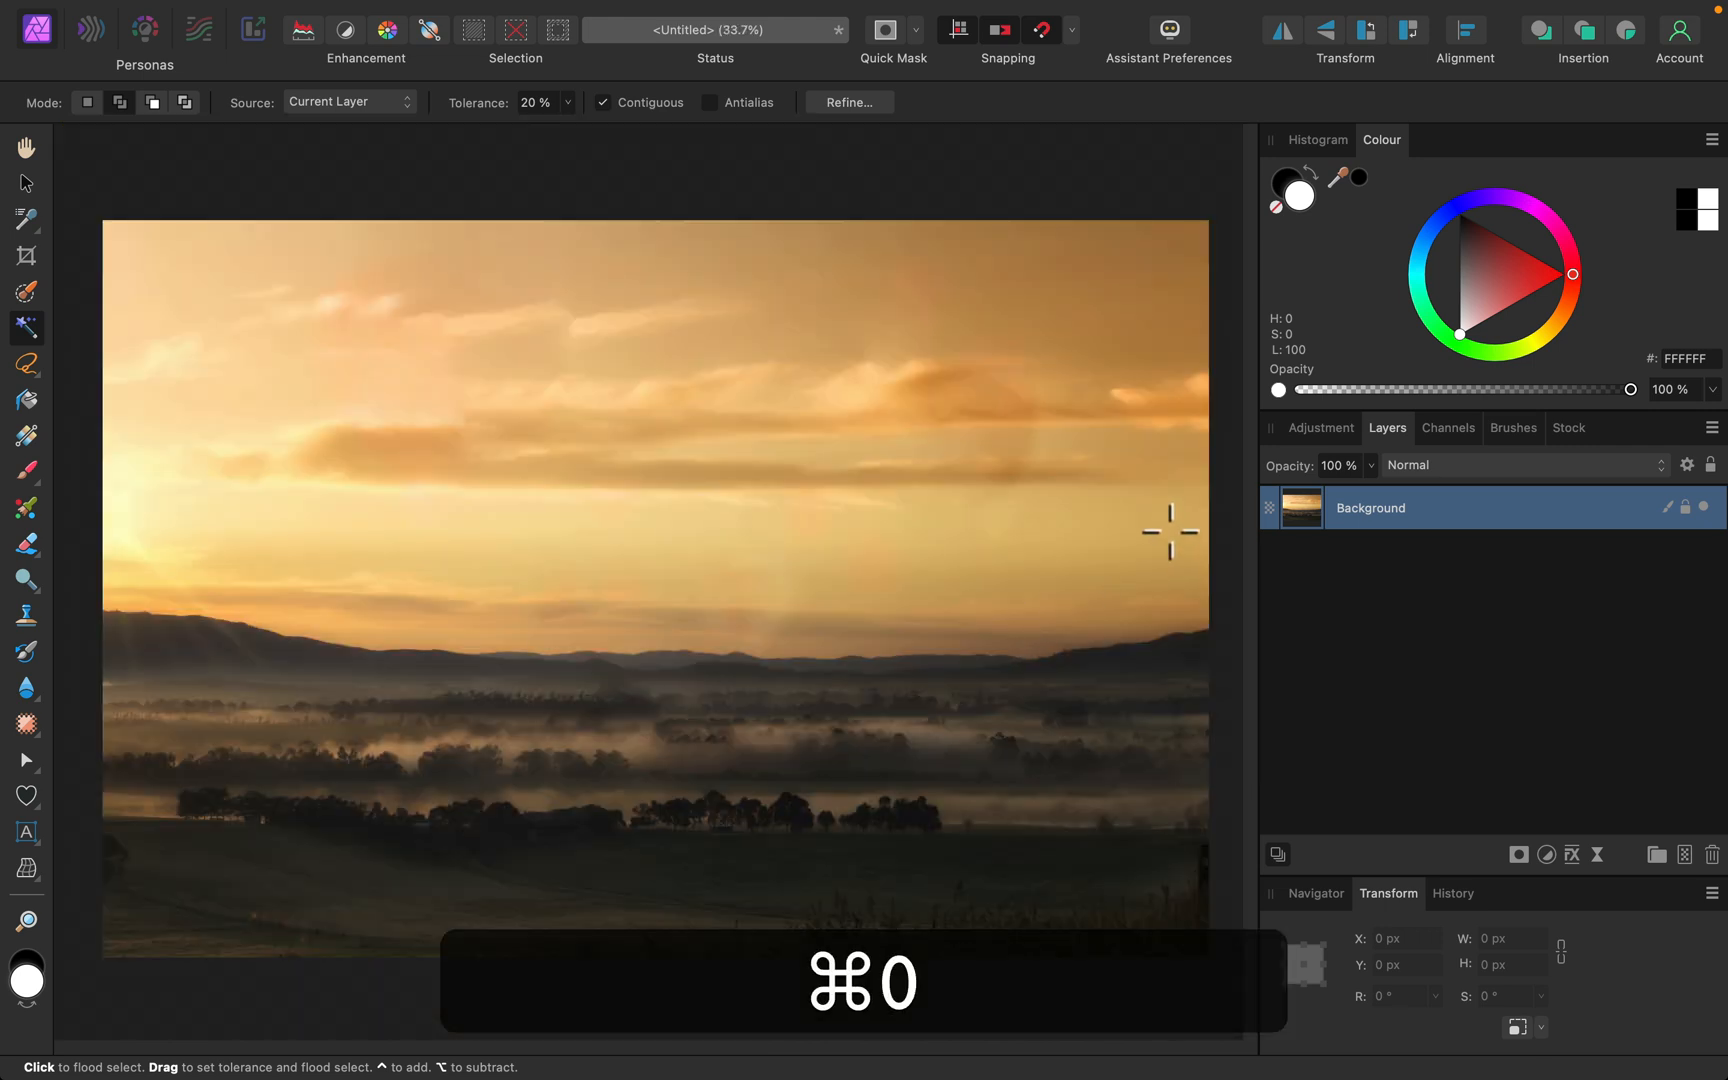
pyautogui.press('cmd+0')
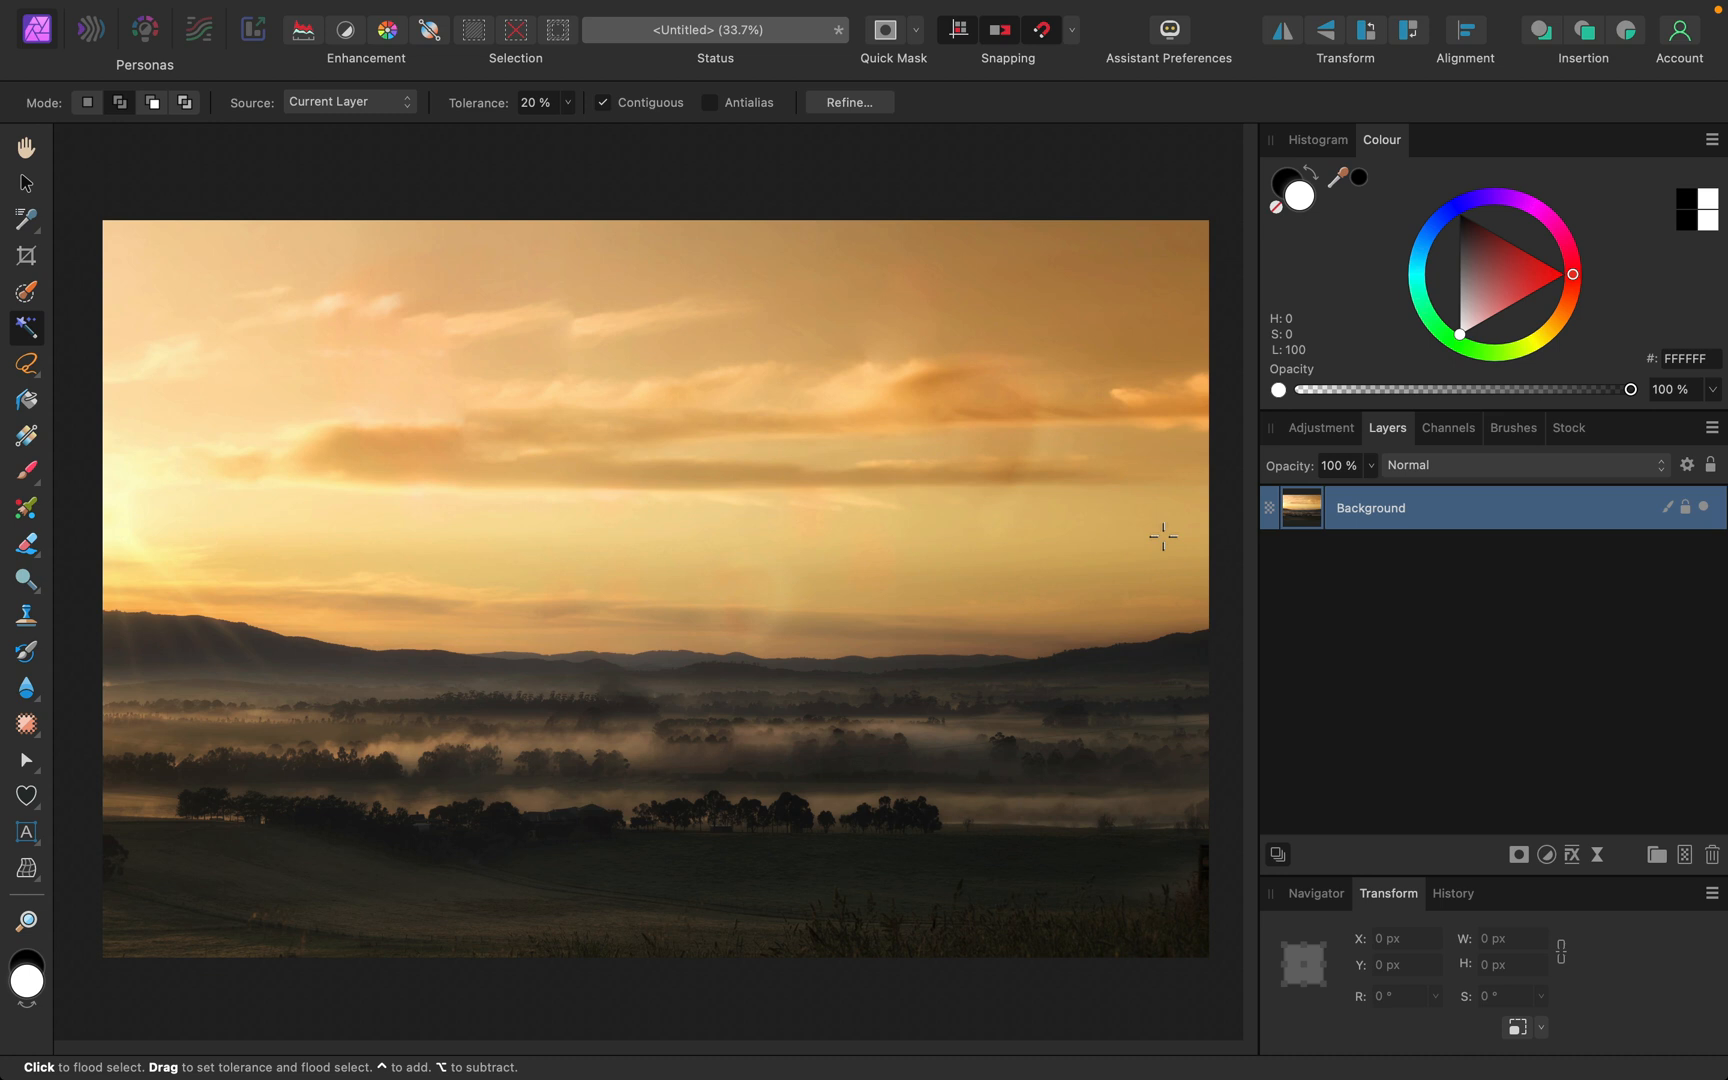
pyautogui.moveTo(14, 672)
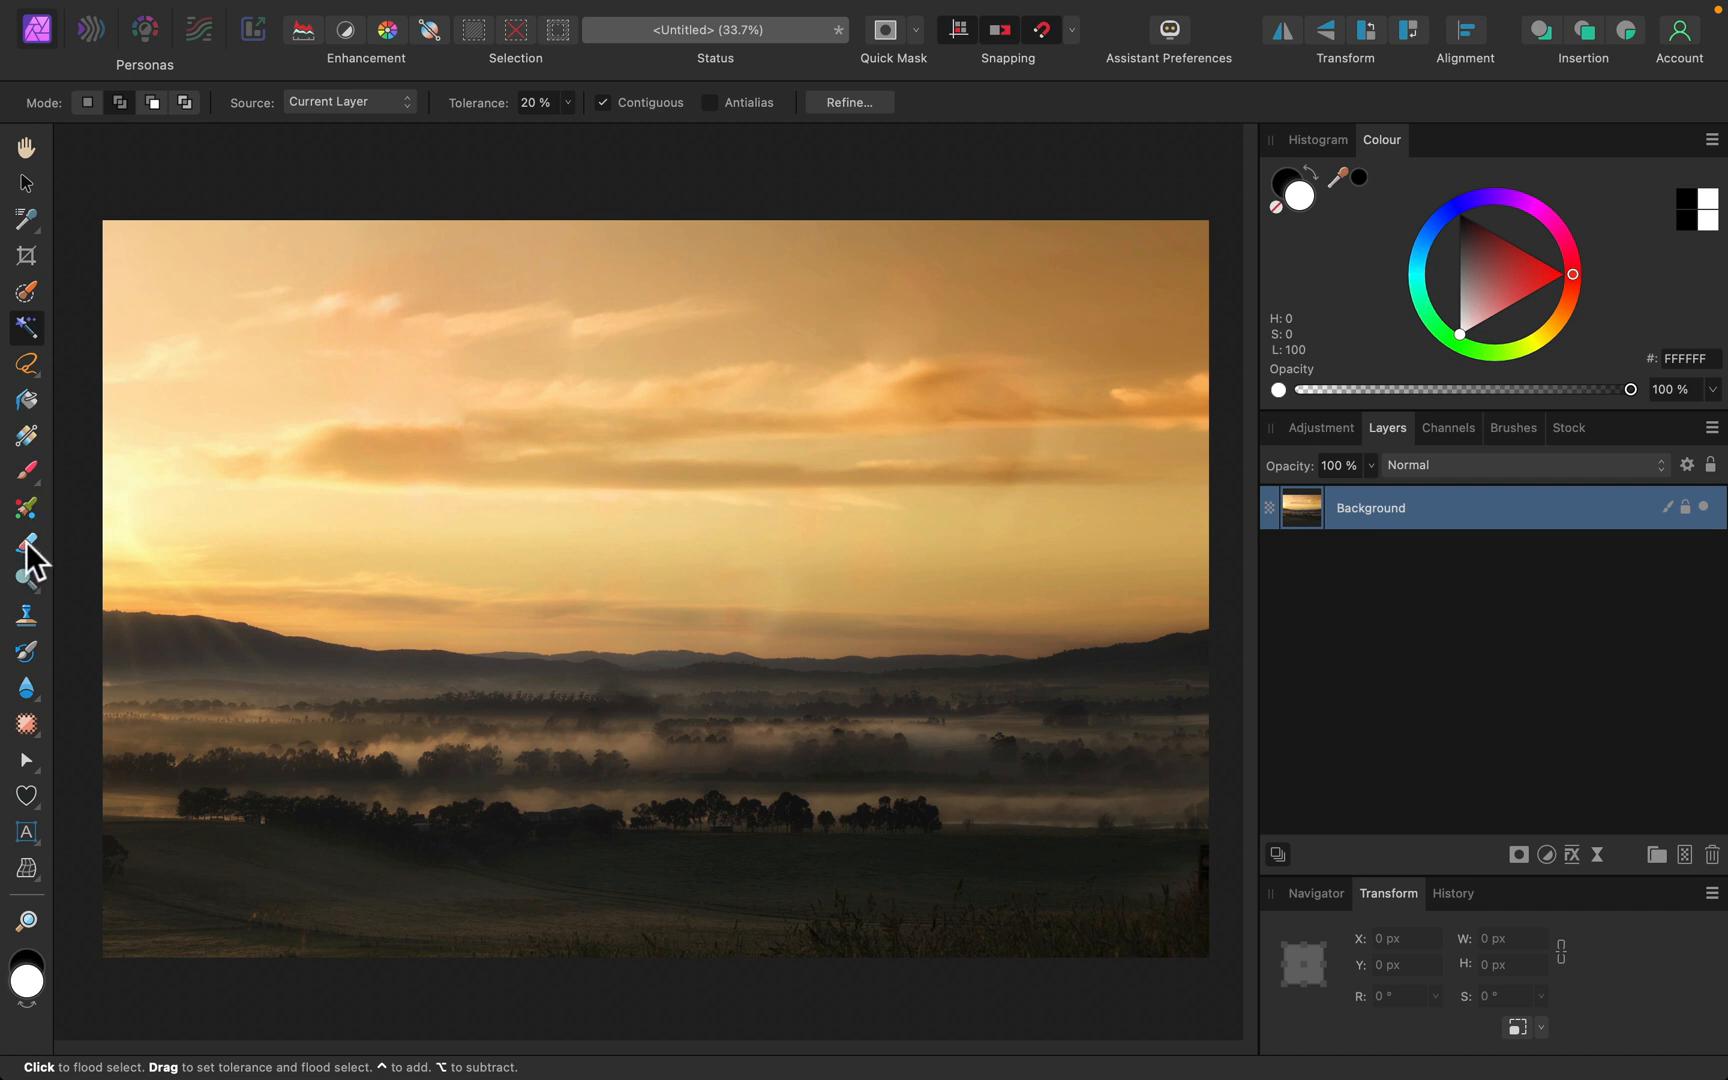
# - Choose the Inpainting Brush Tool from the healing tools flyout for touch-ups
pyautogui.click(26, 724)
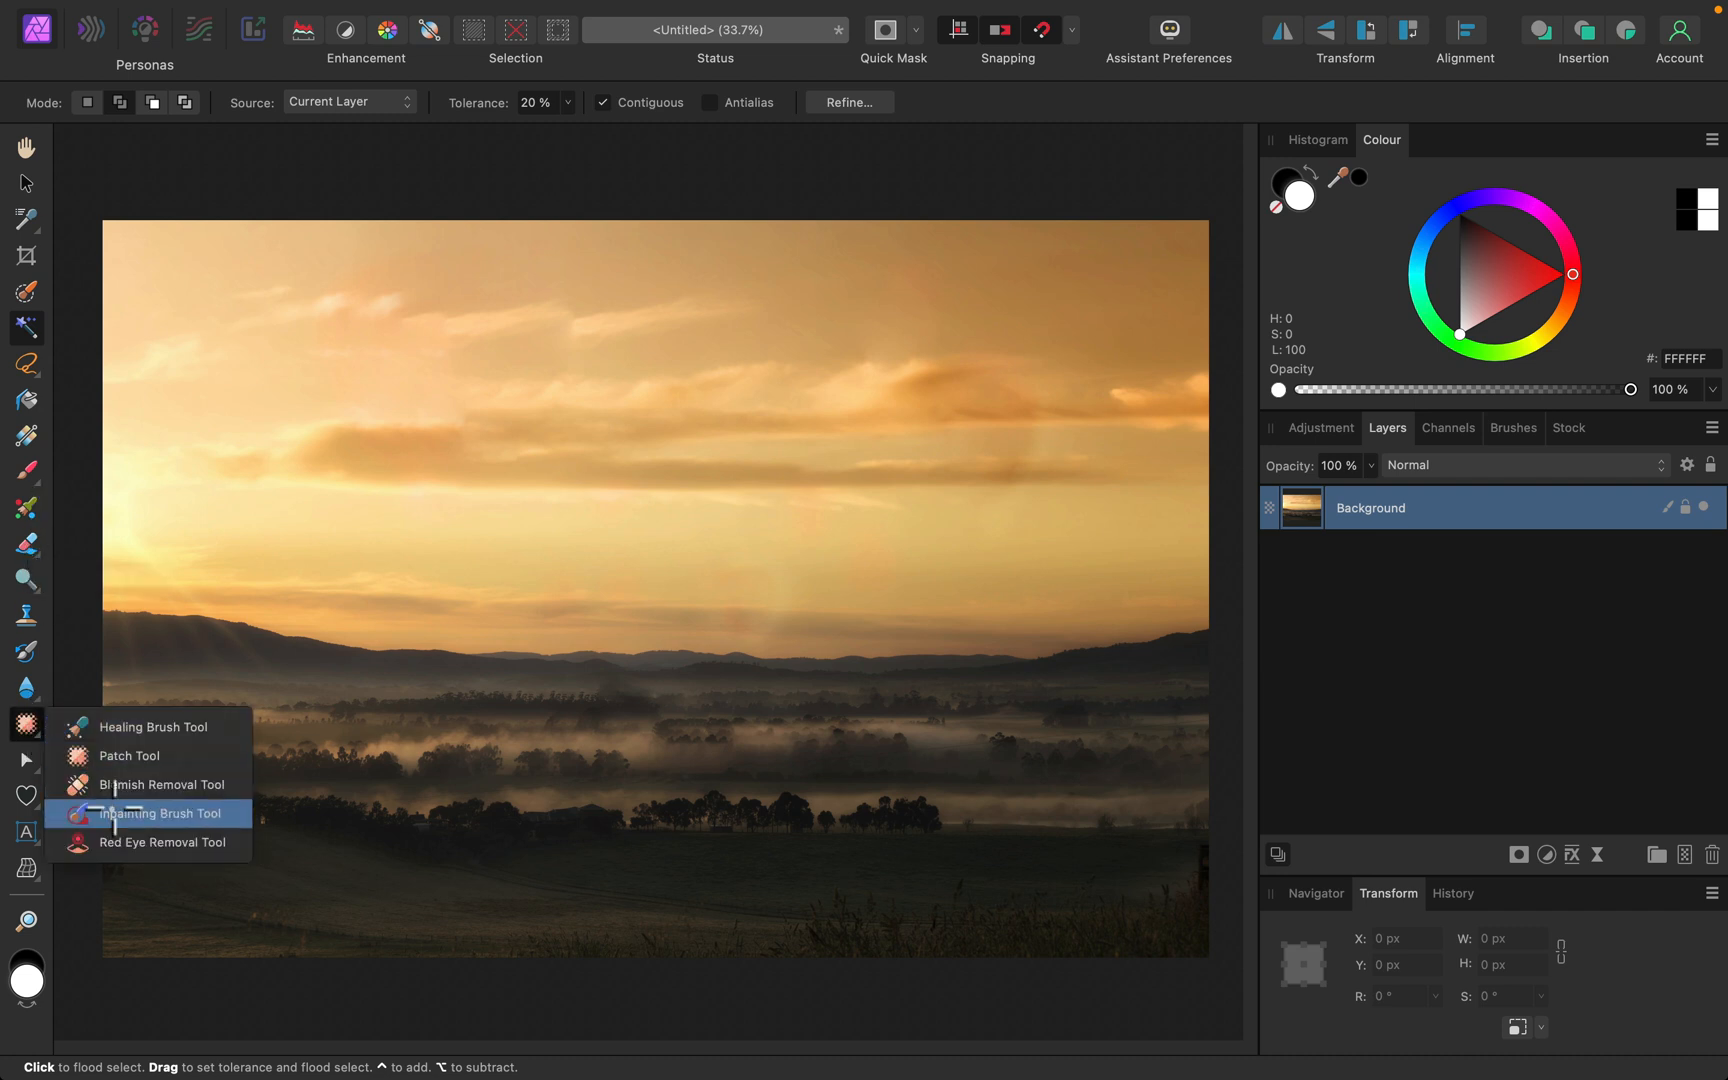
pyautogui.click(164, 812)
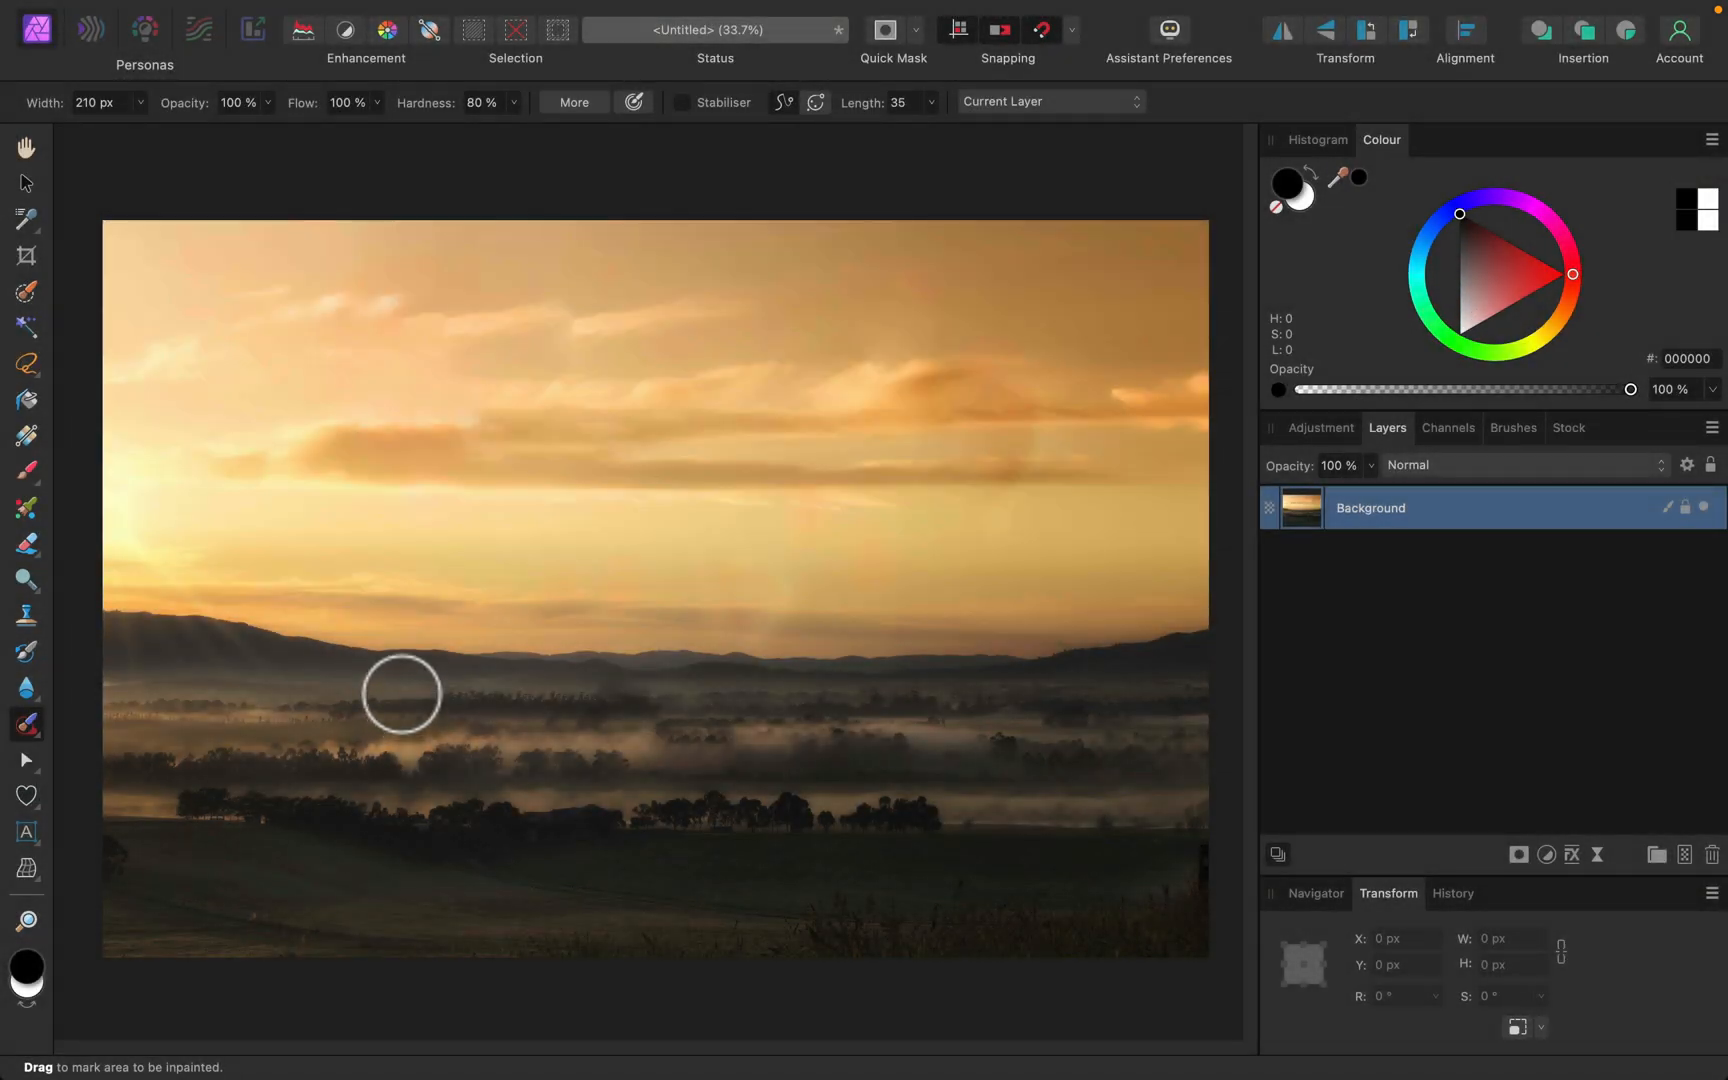
pyautogui.moveTo(784, 590)
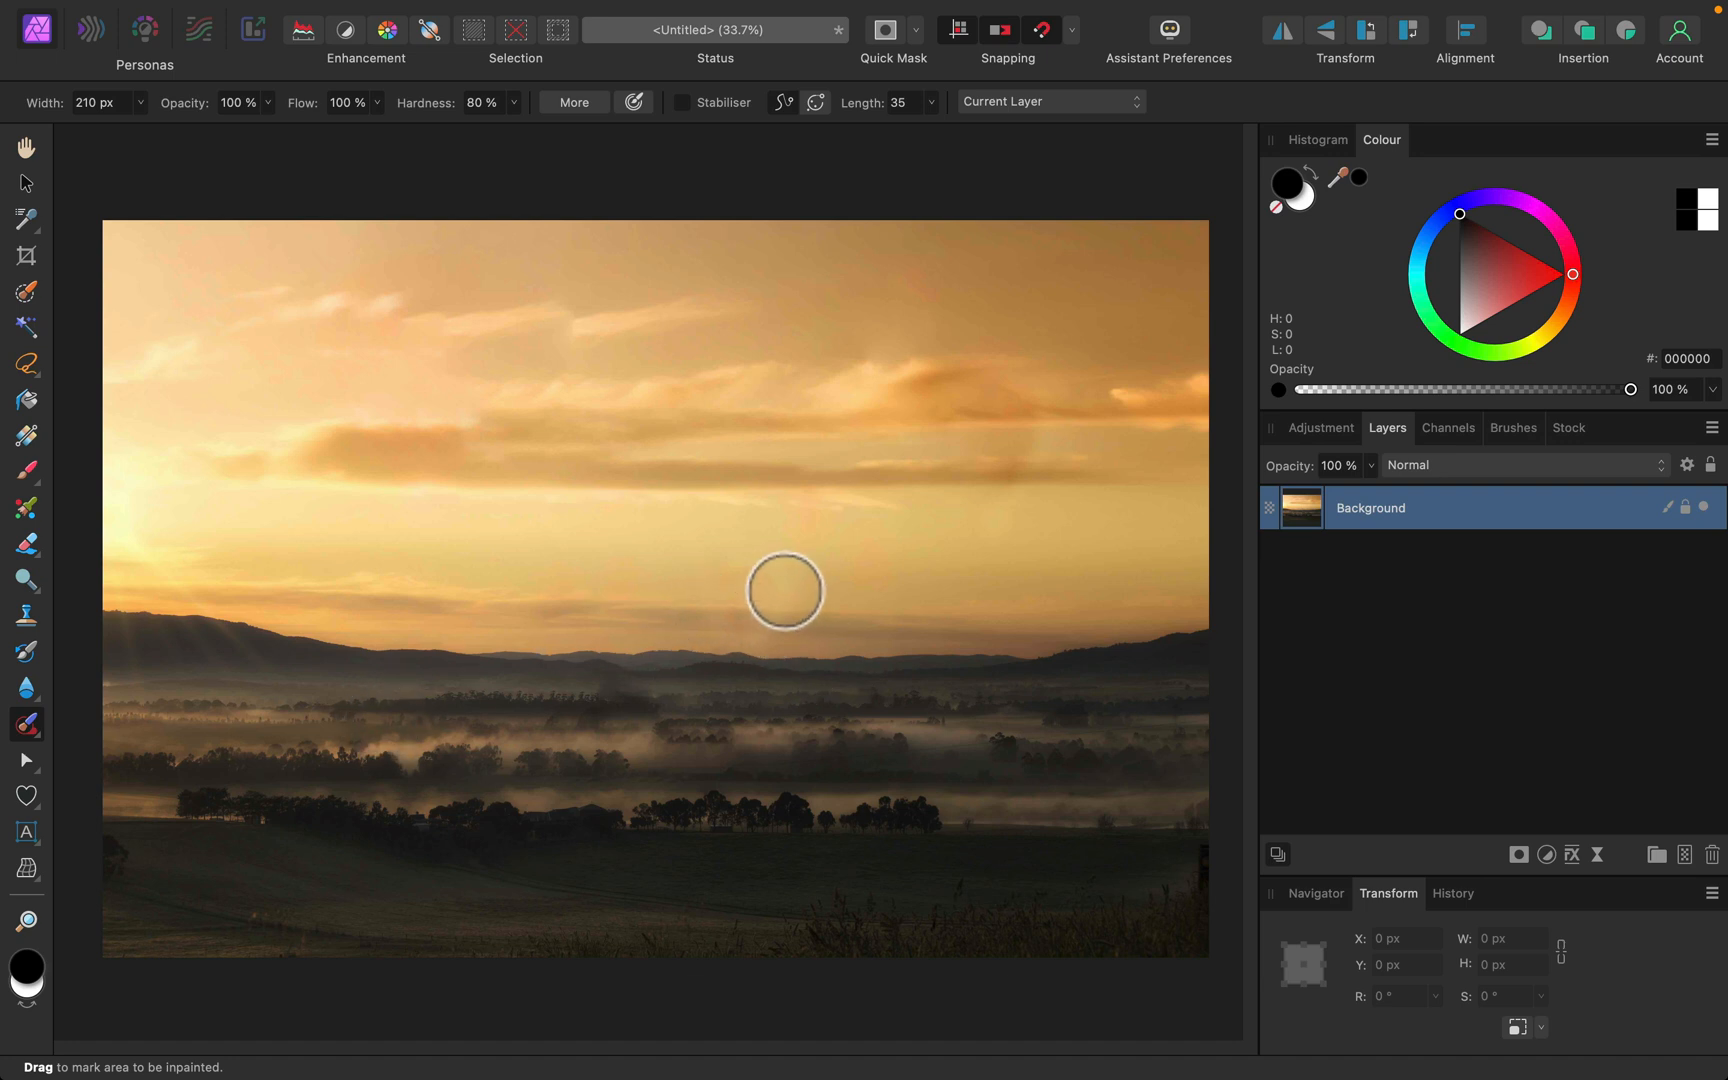
pyautogui.moveTo(996, 344)
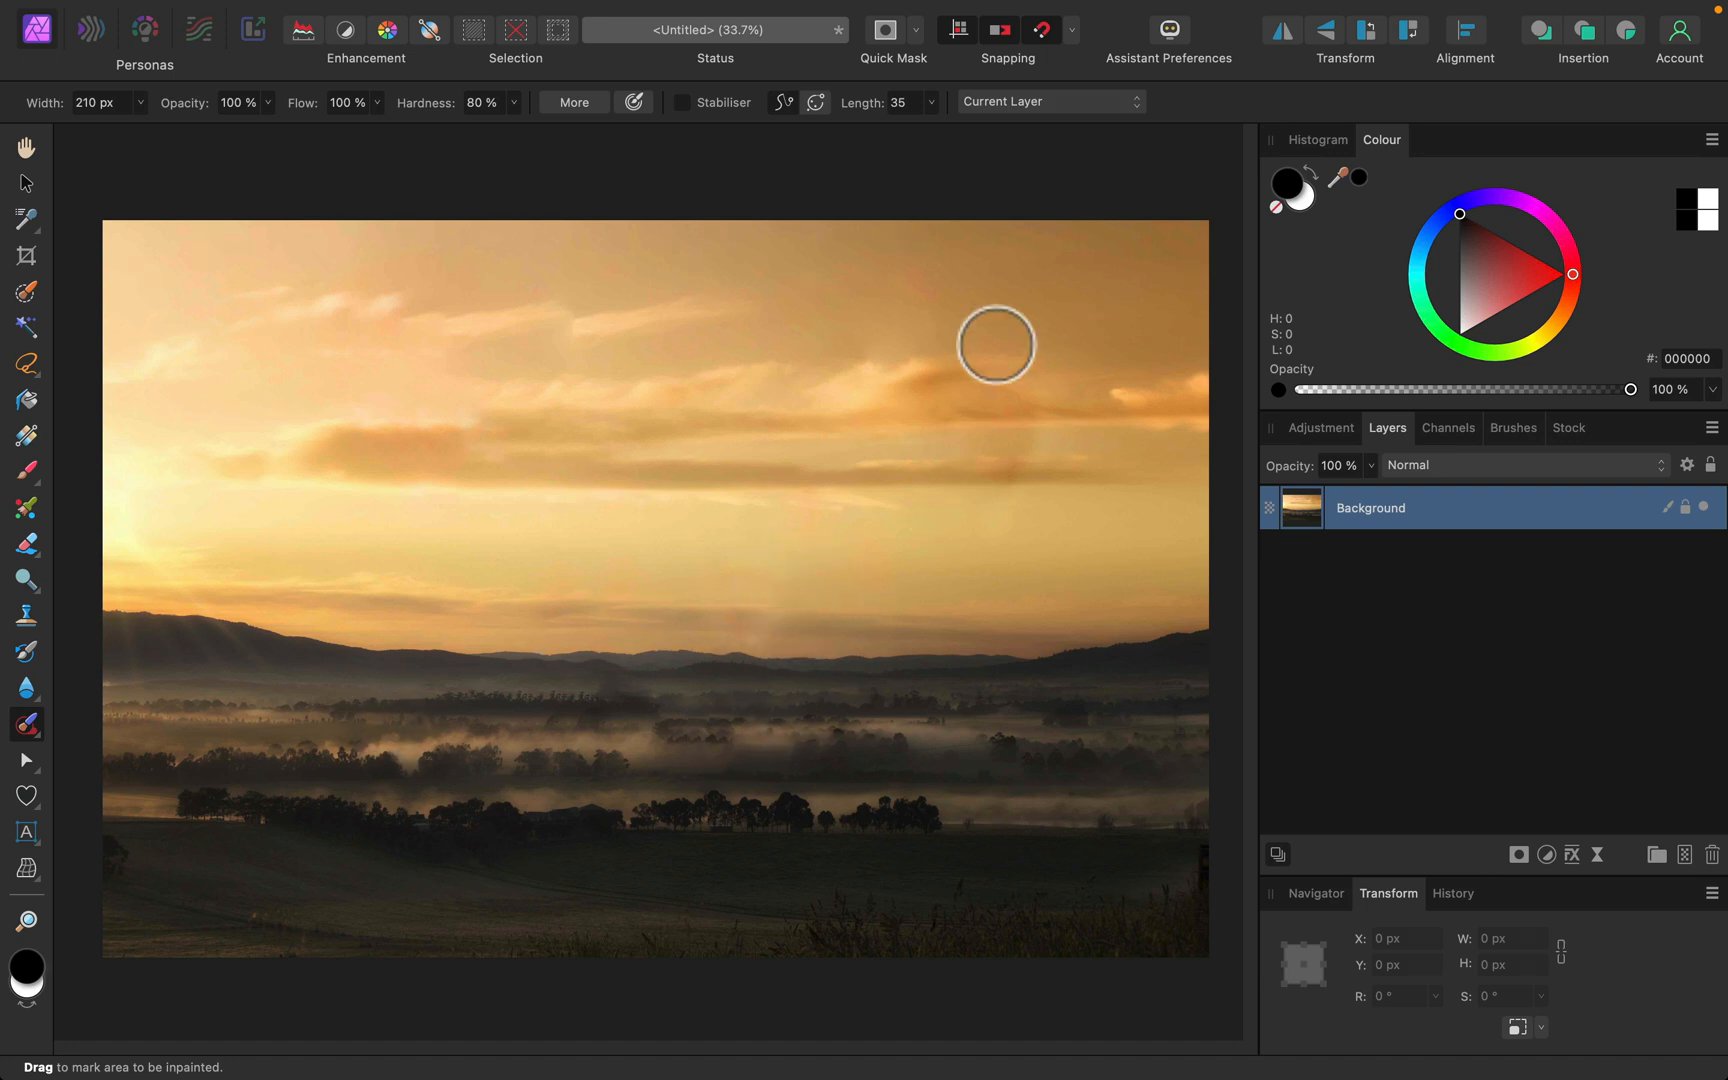
pyautogui.moveTo(1202, 182)
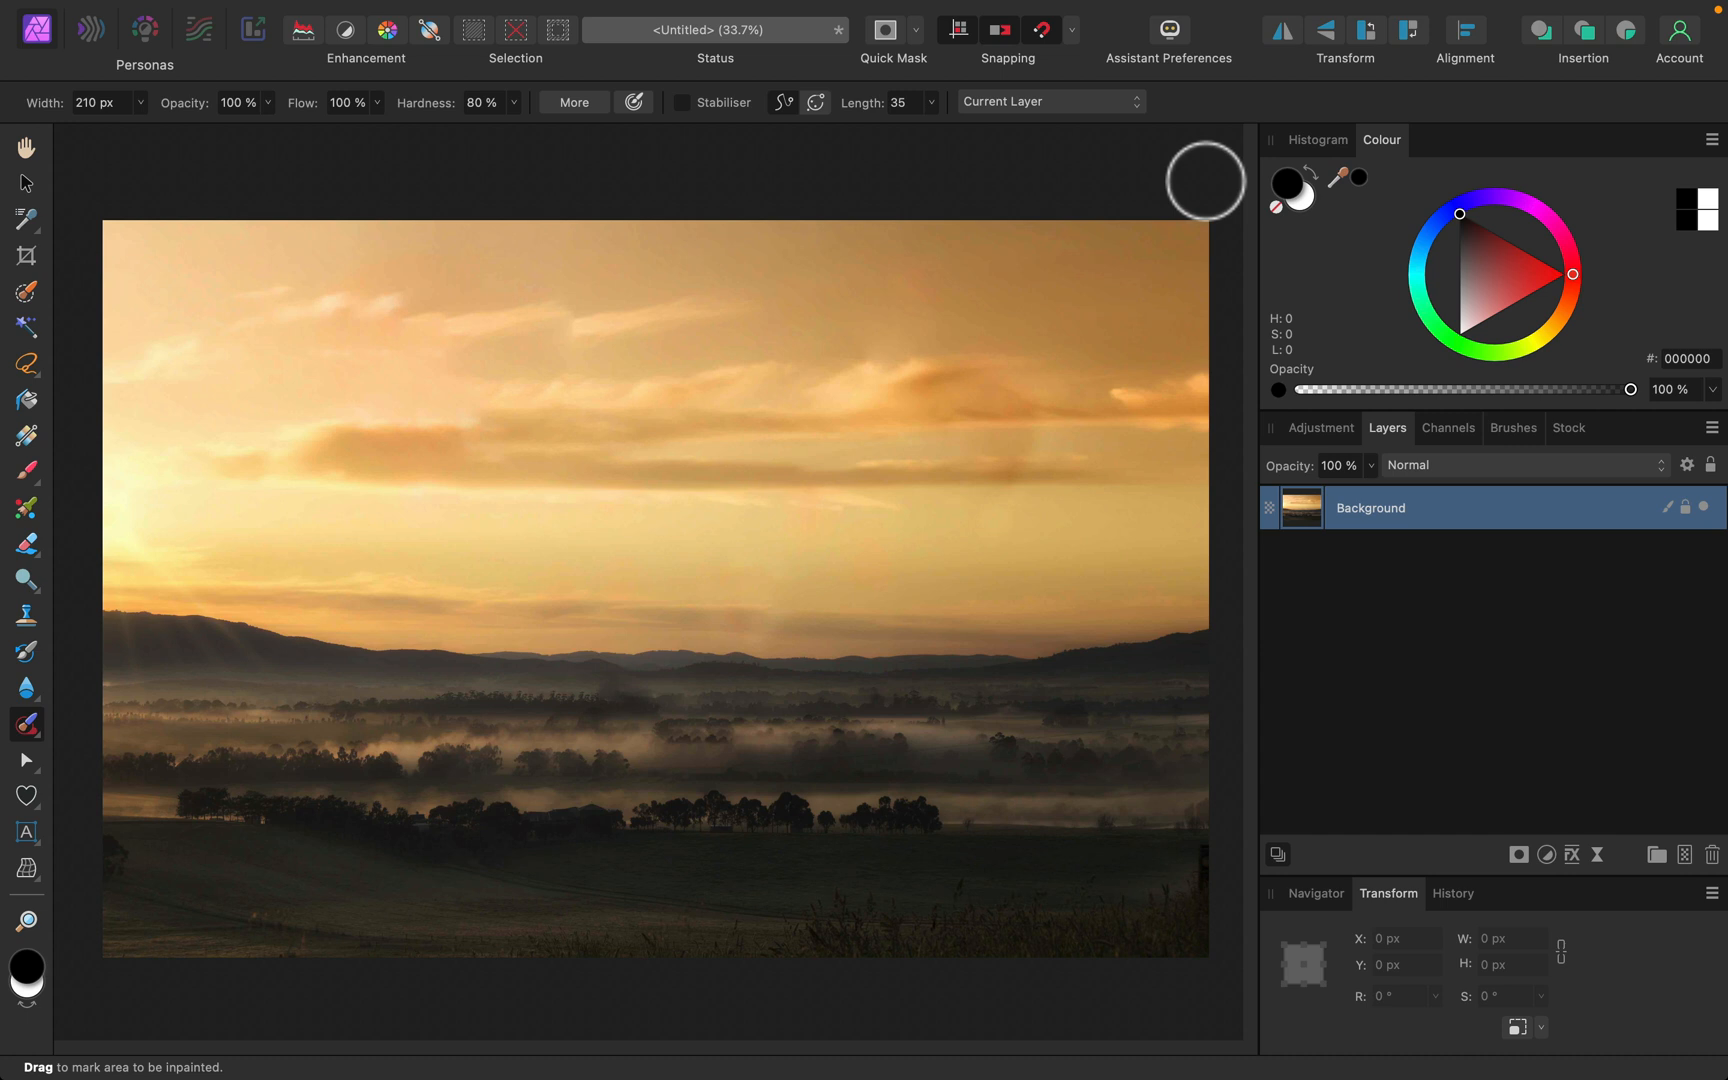